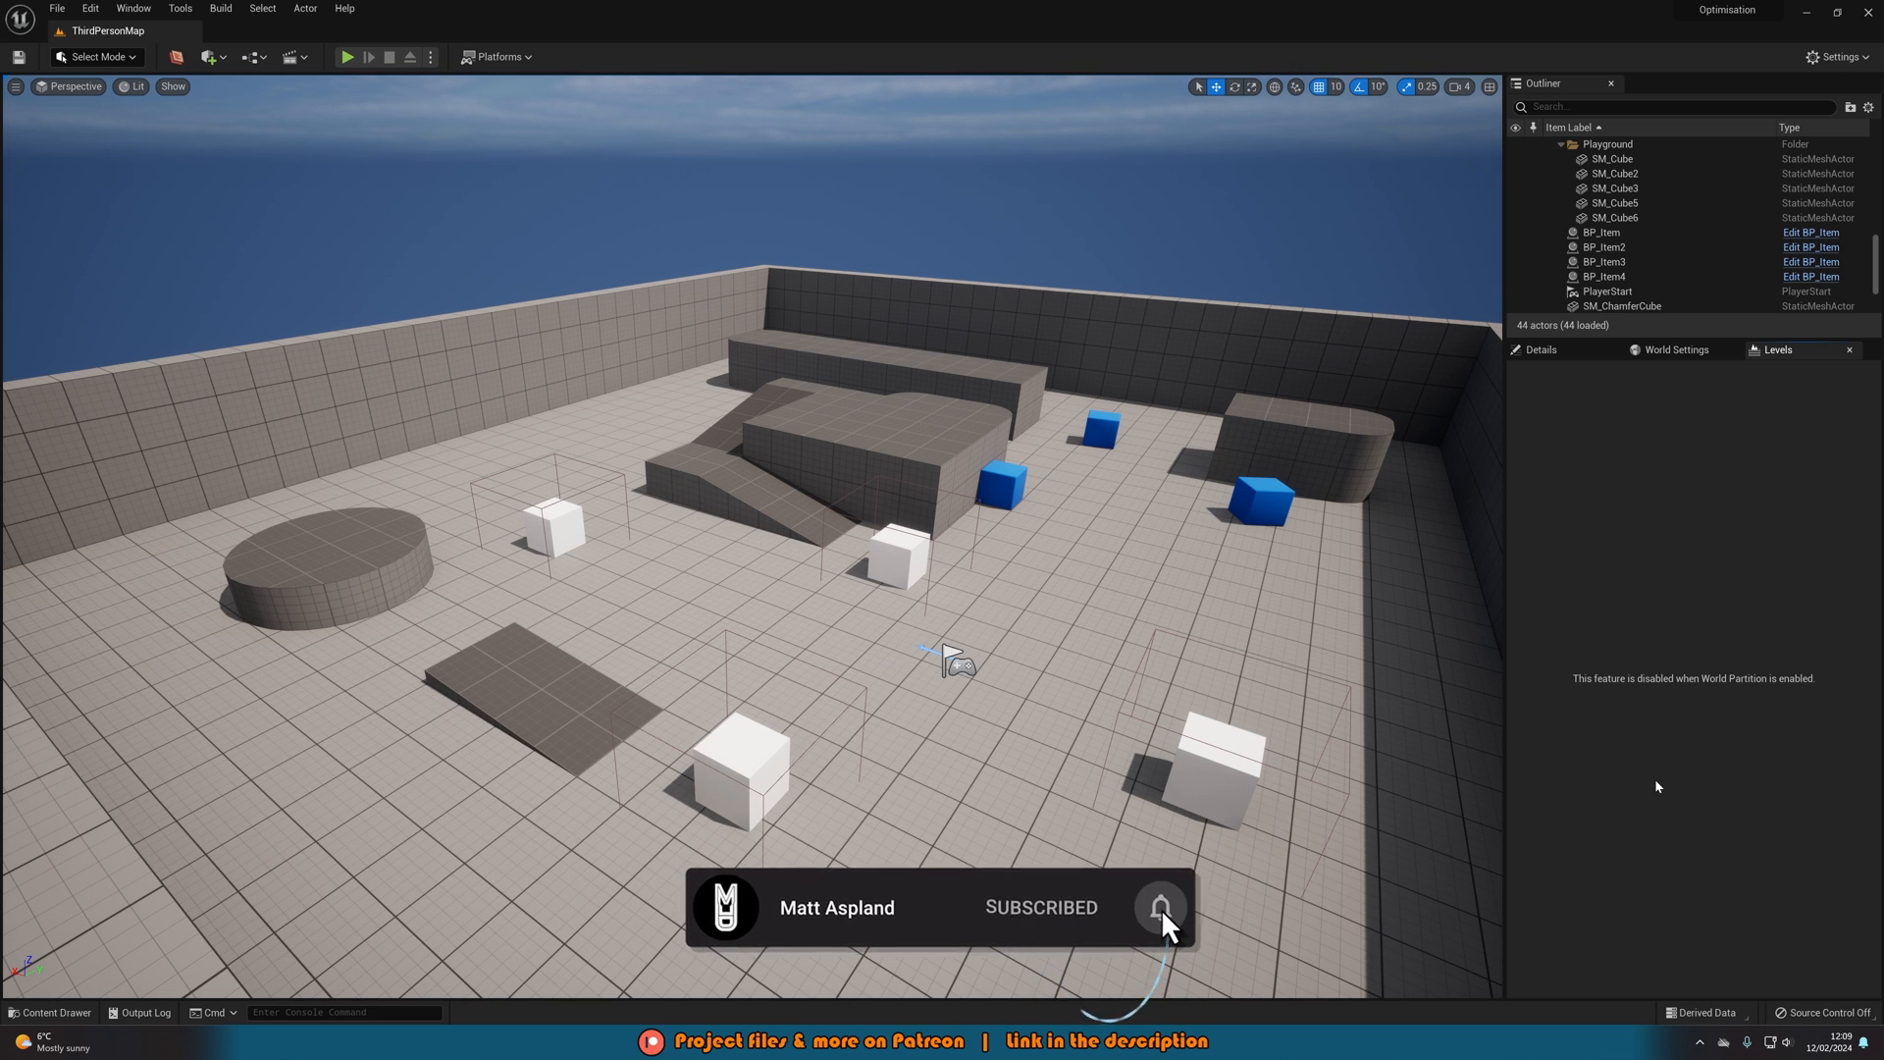
- Play-test the level briefly, then open BP_Item's Size Map from the Content Drawer
left_click(348, 57)
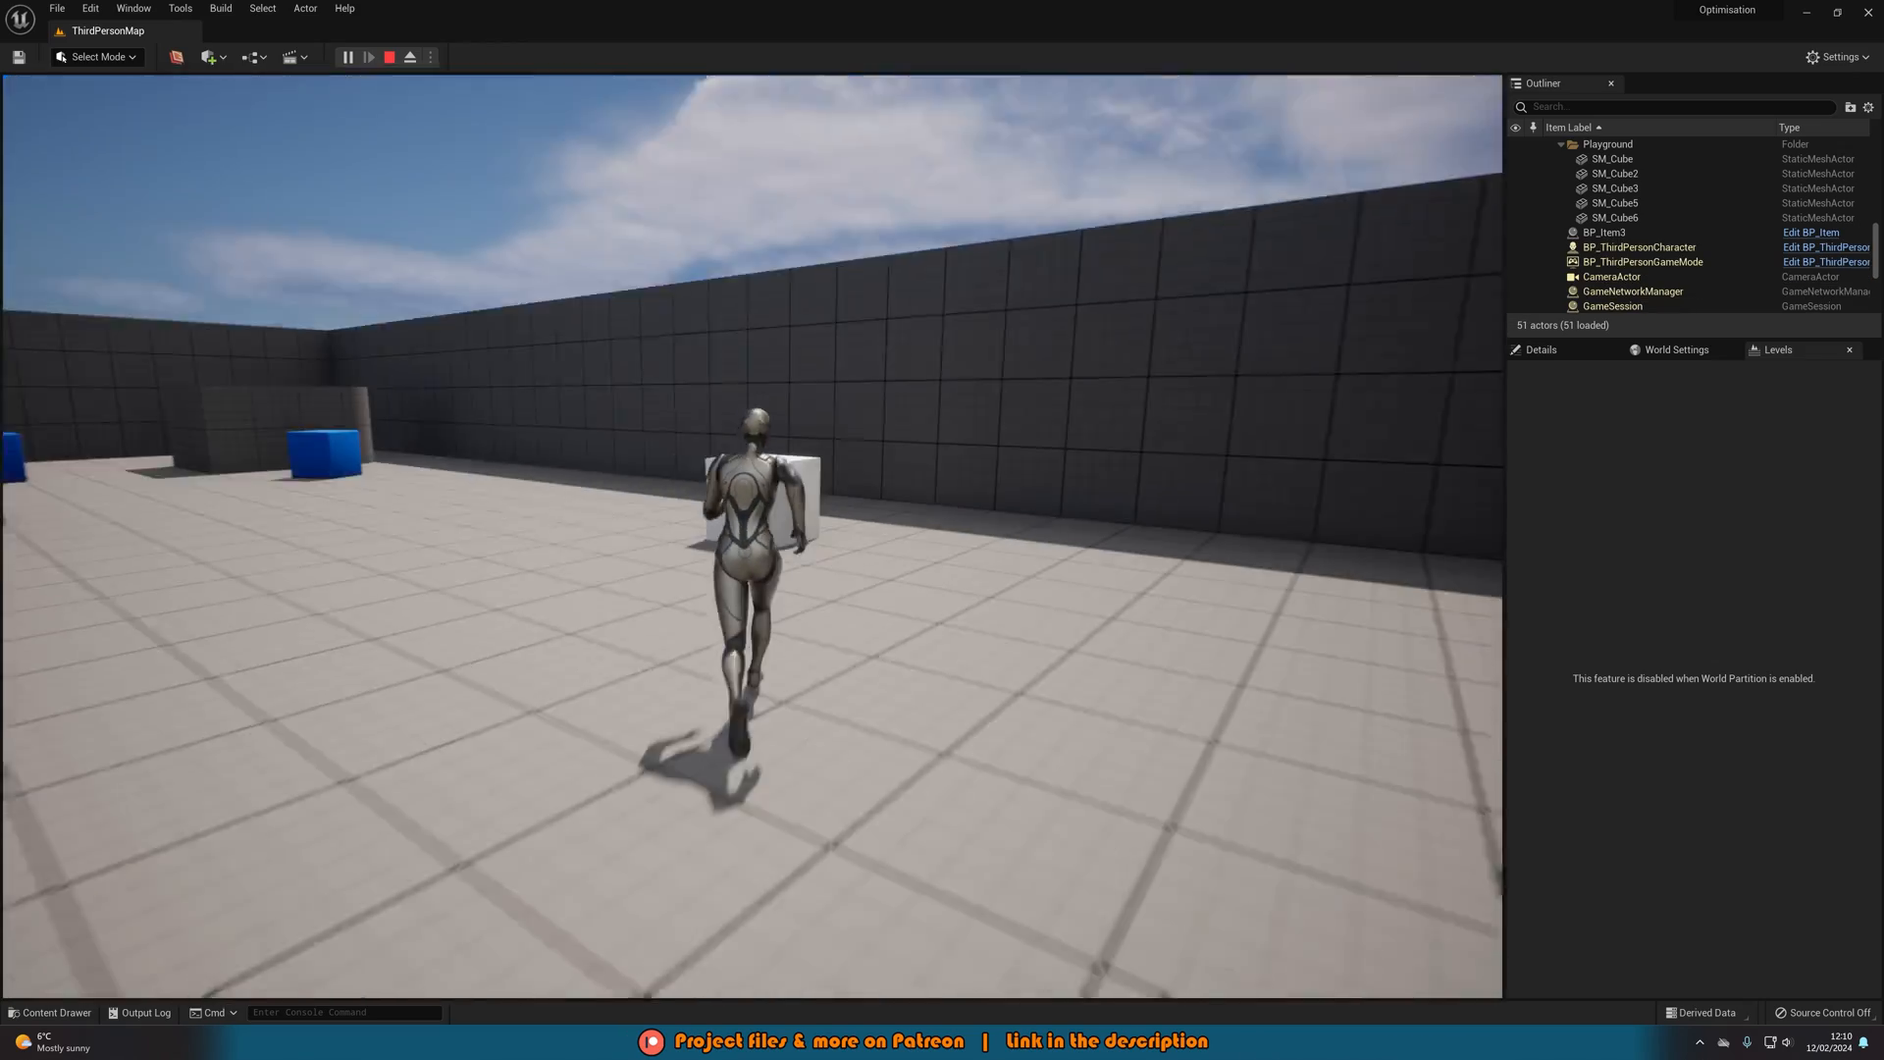
left_click(389, 57)
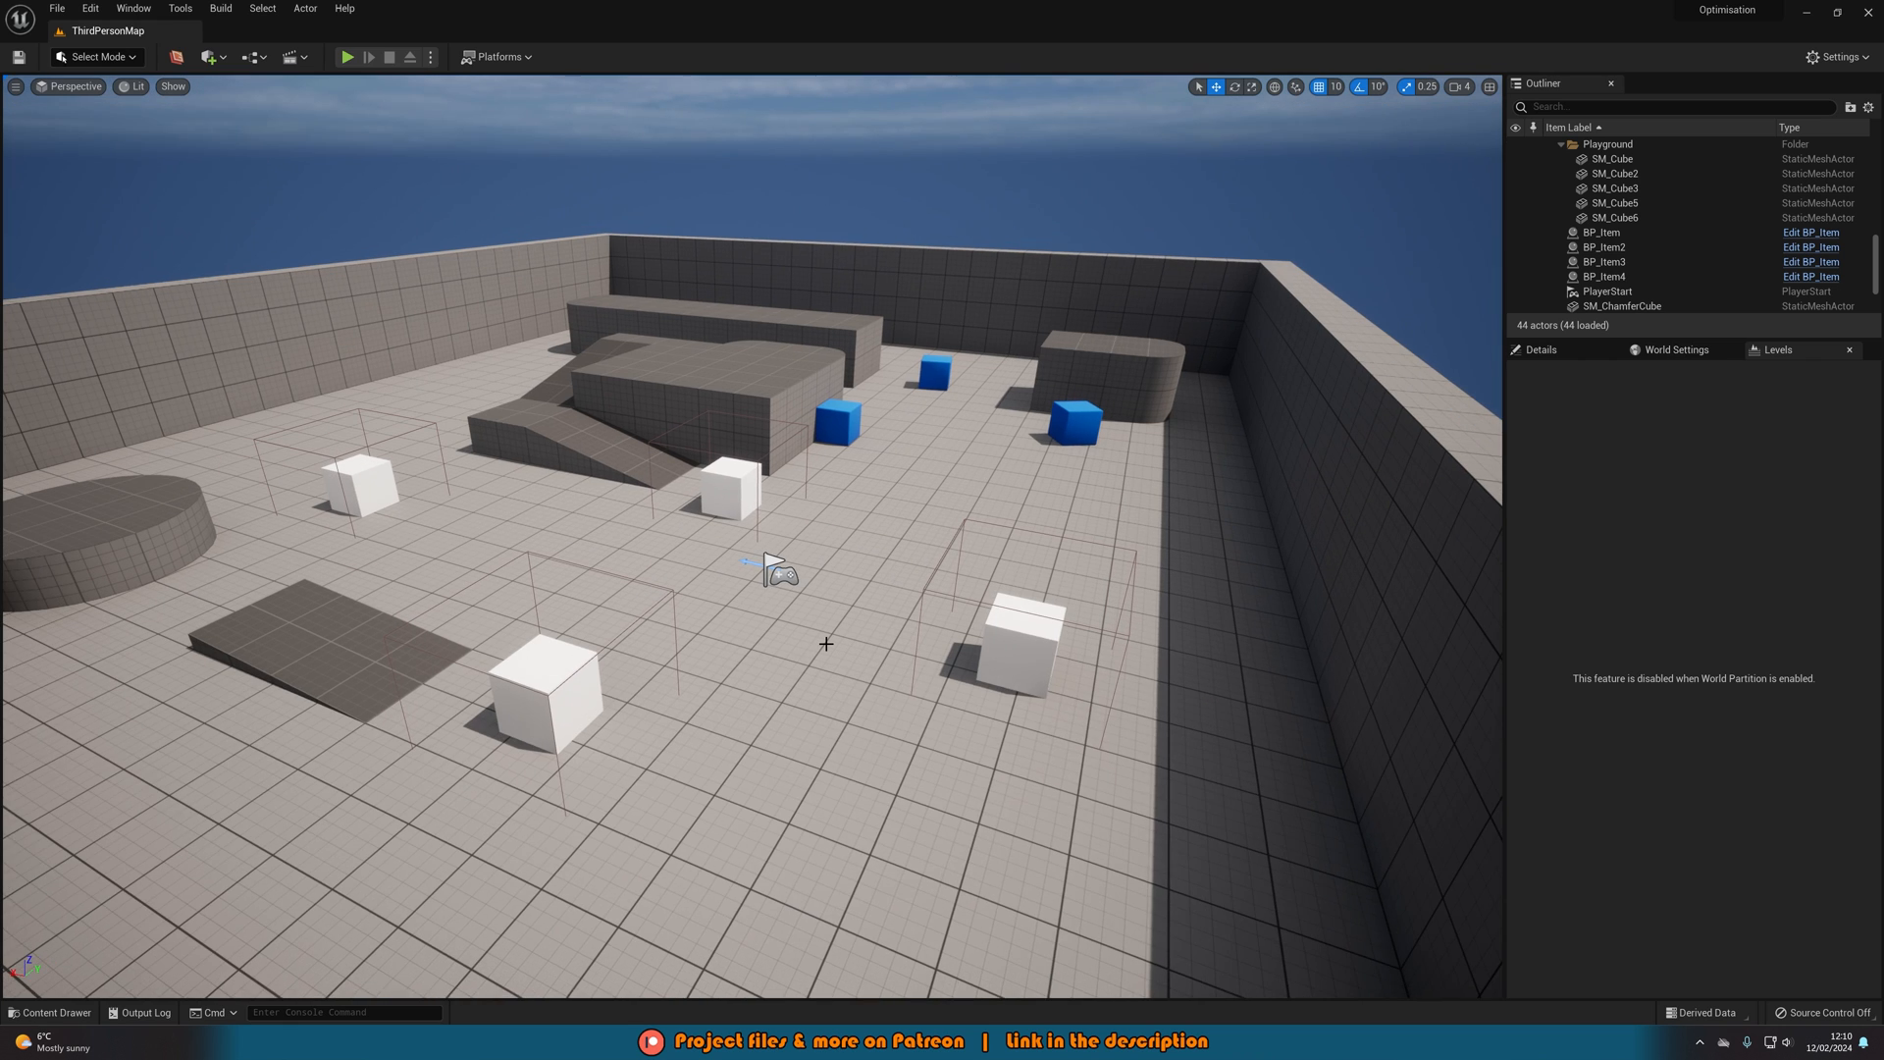
left_click(50, 1013)
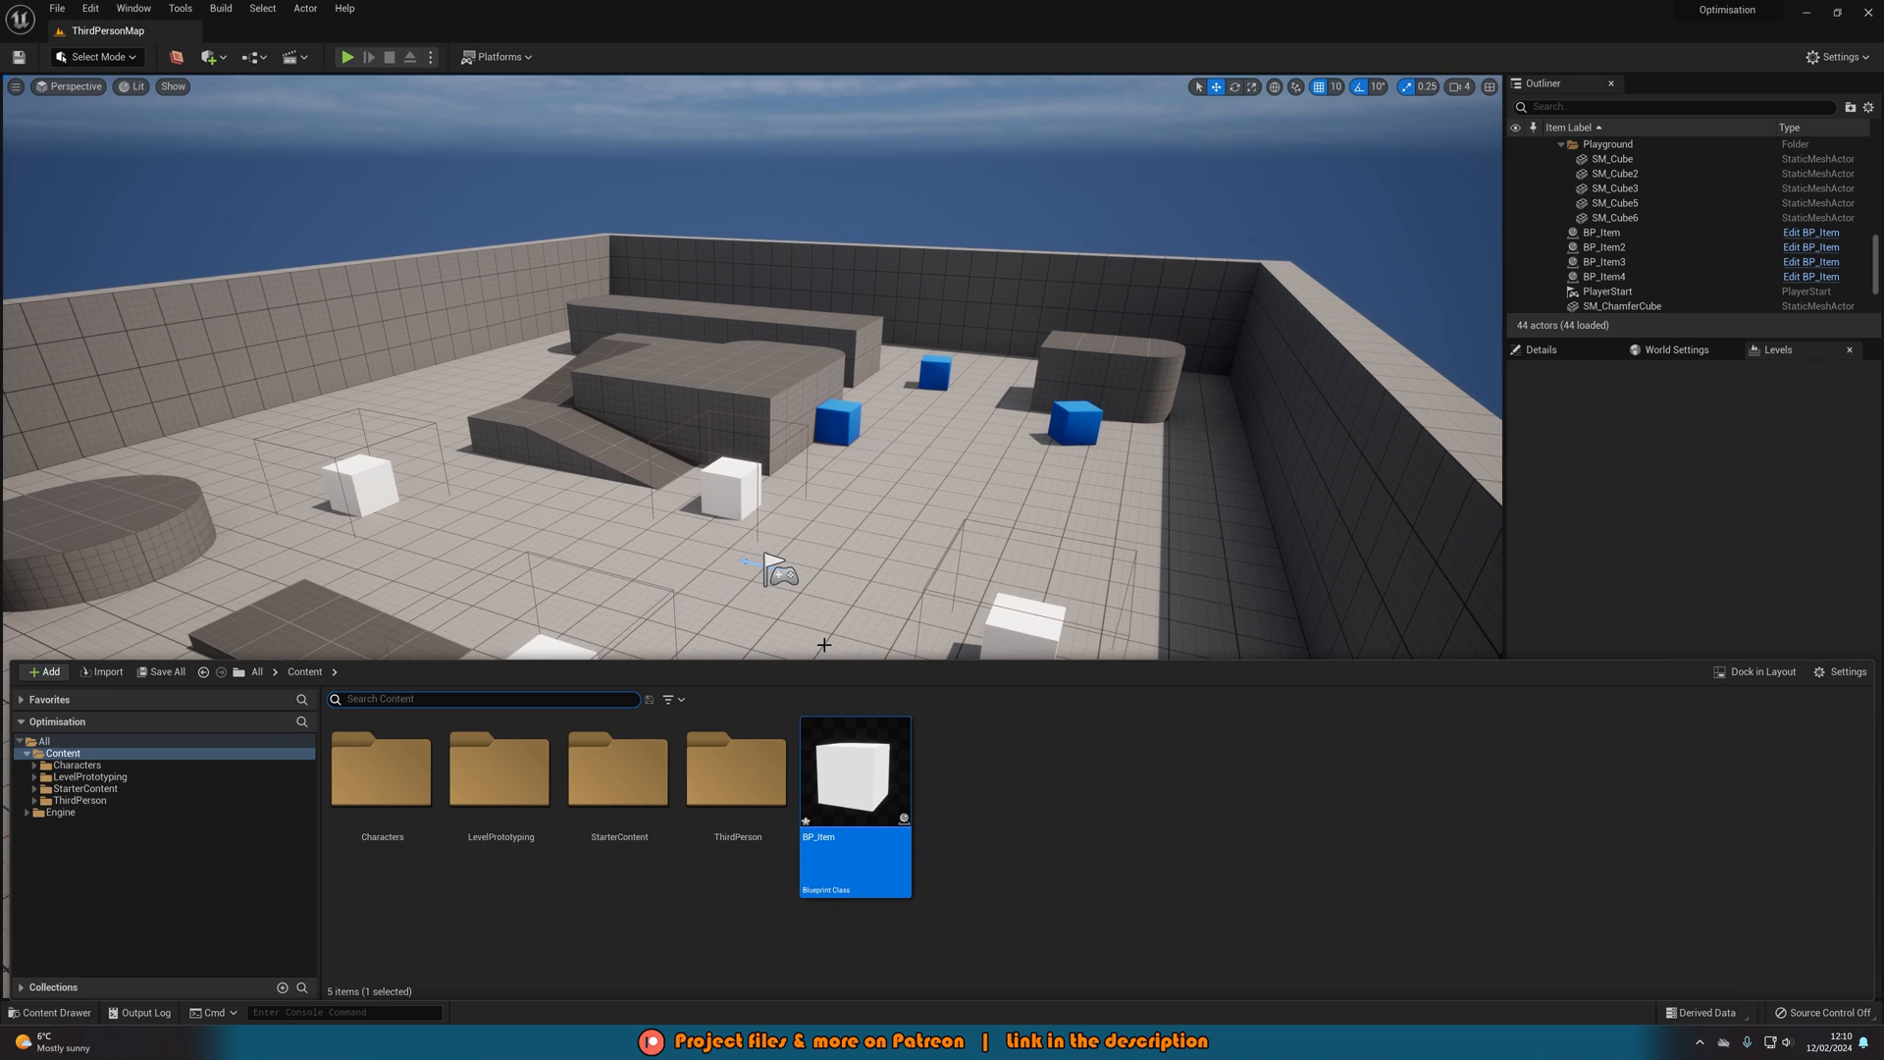
mouse_move(1050, 792)
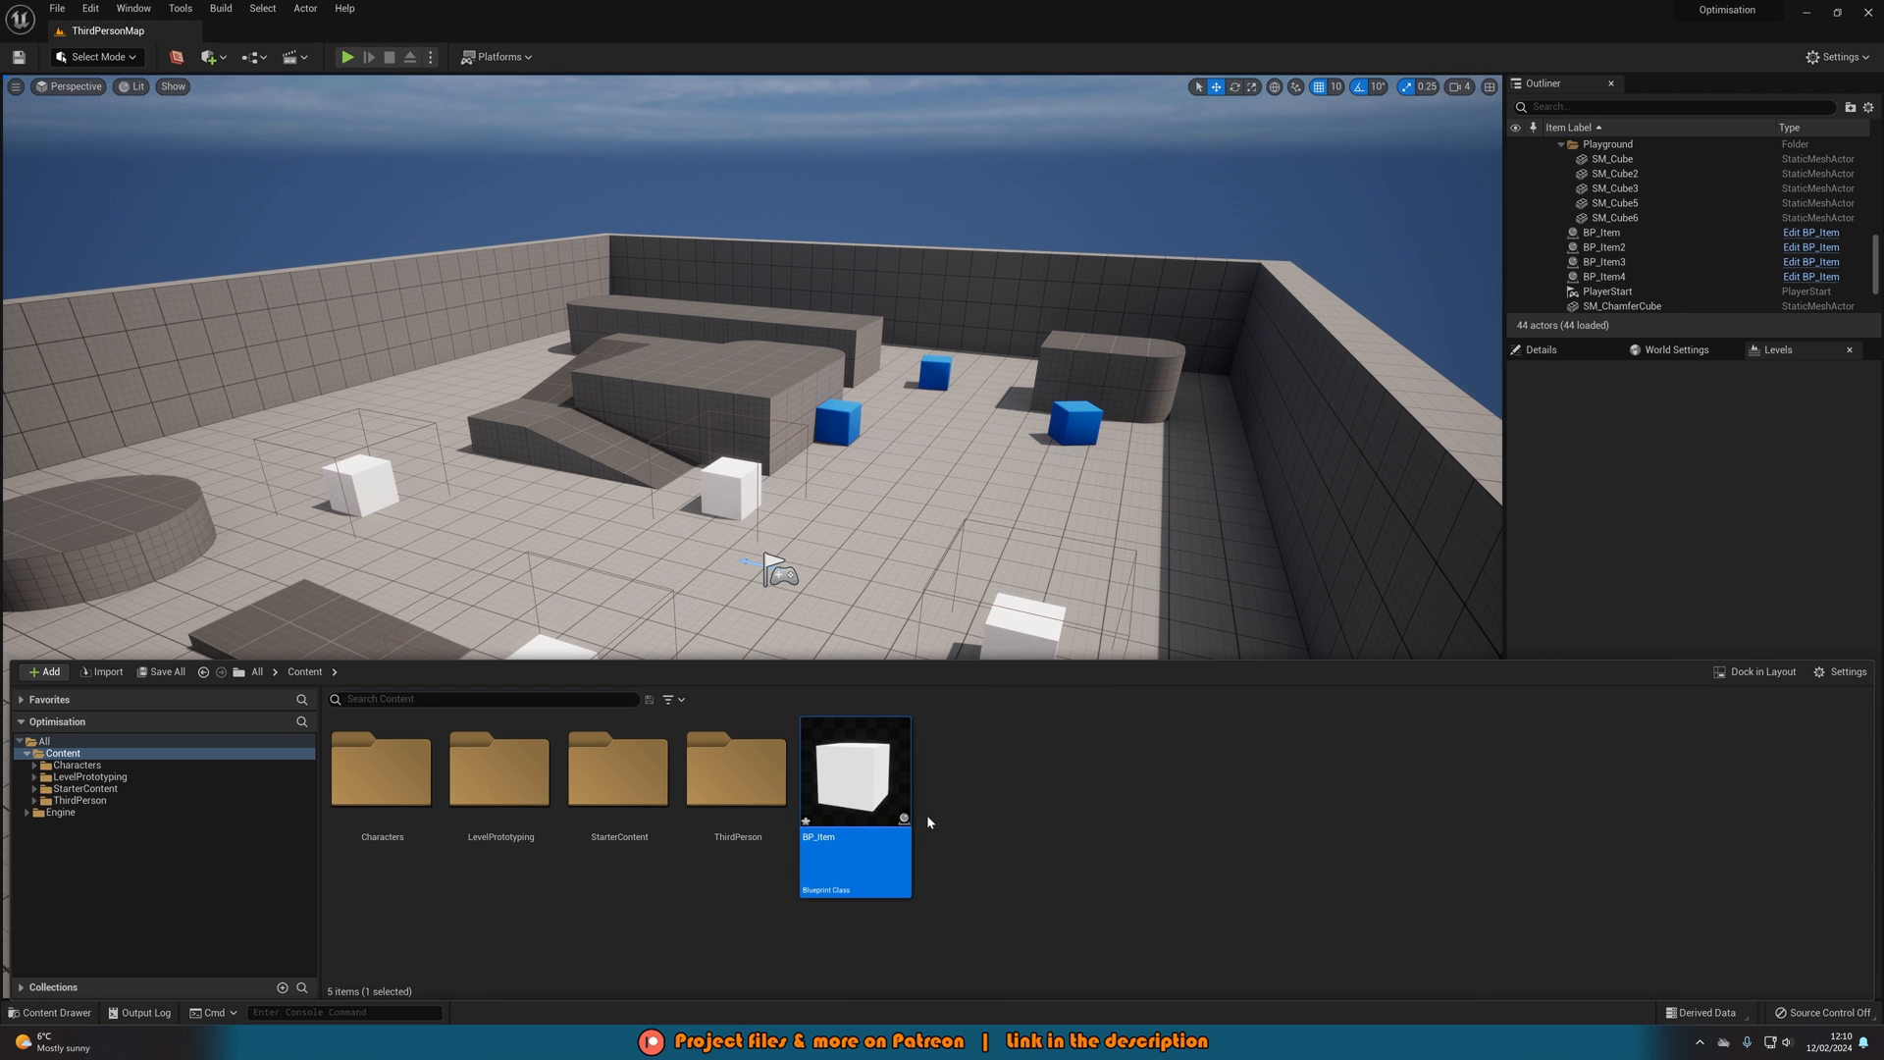
right_click(852, 770)
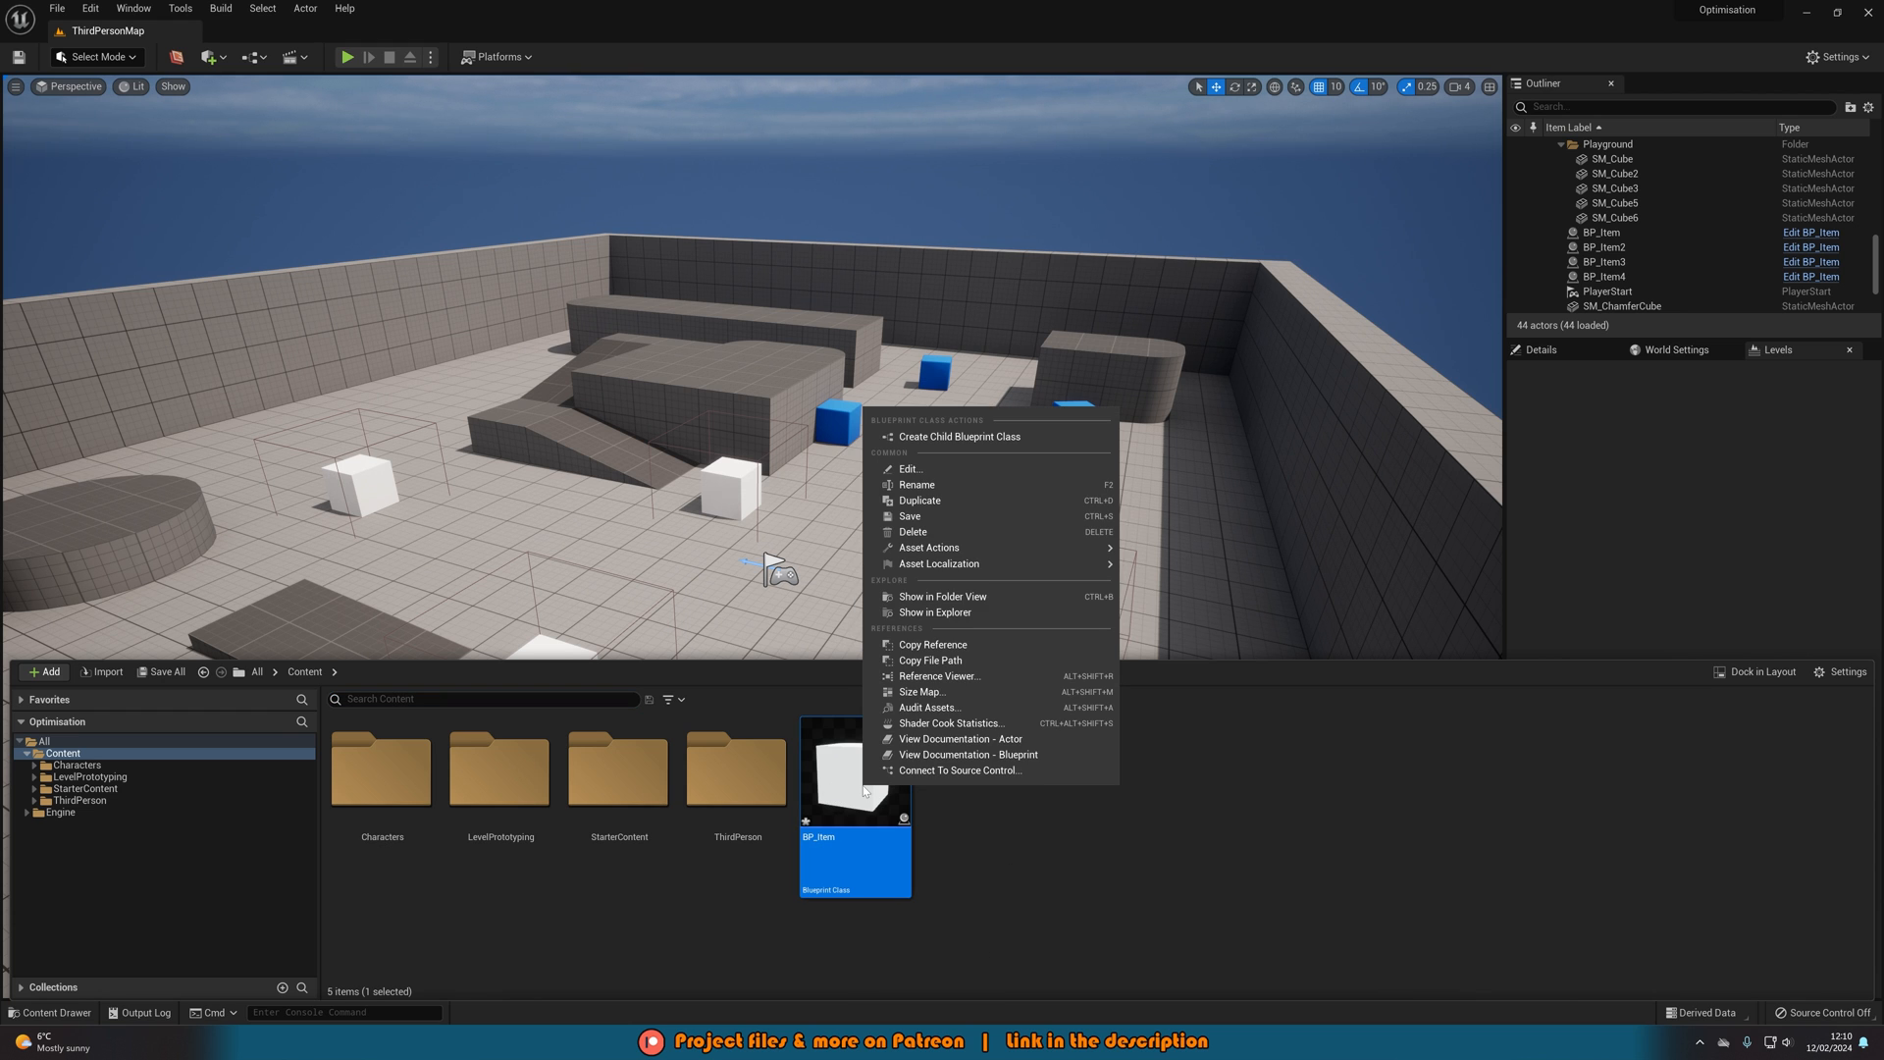
left_click(920, 694)
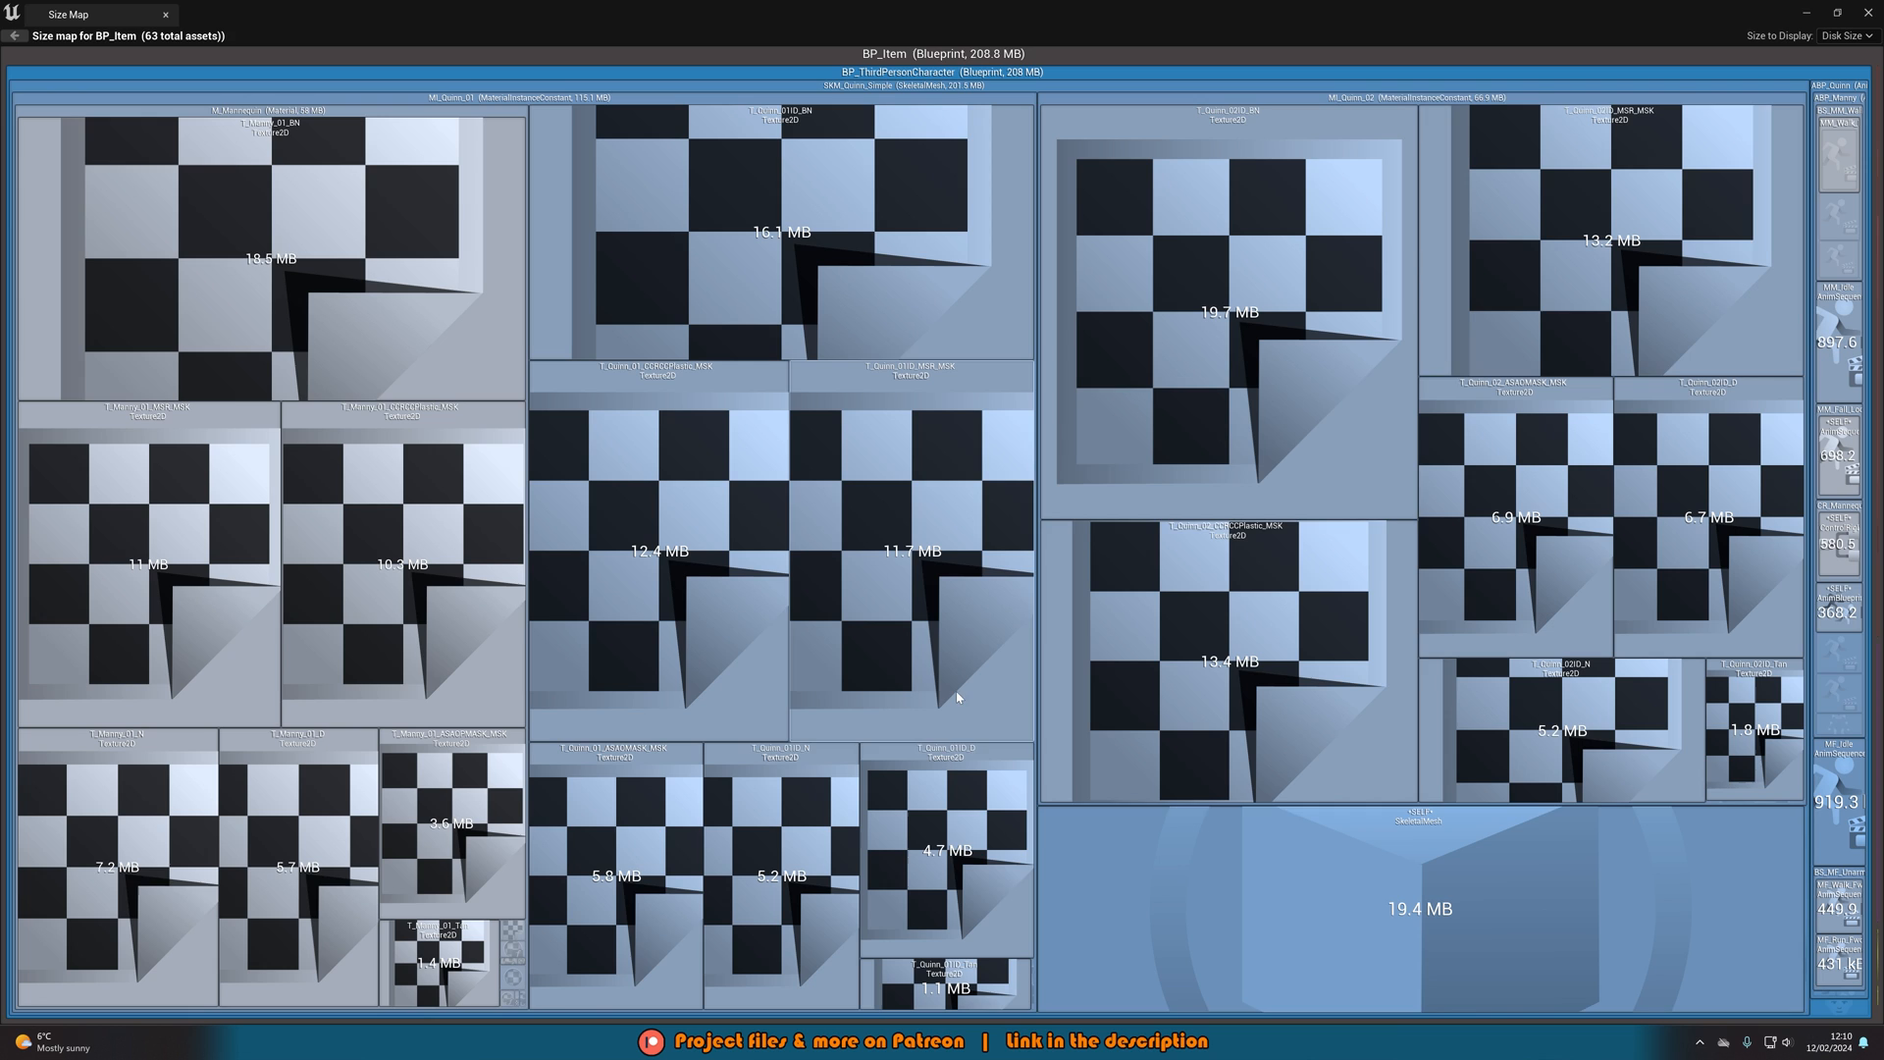
mouse_move(1397, 108)
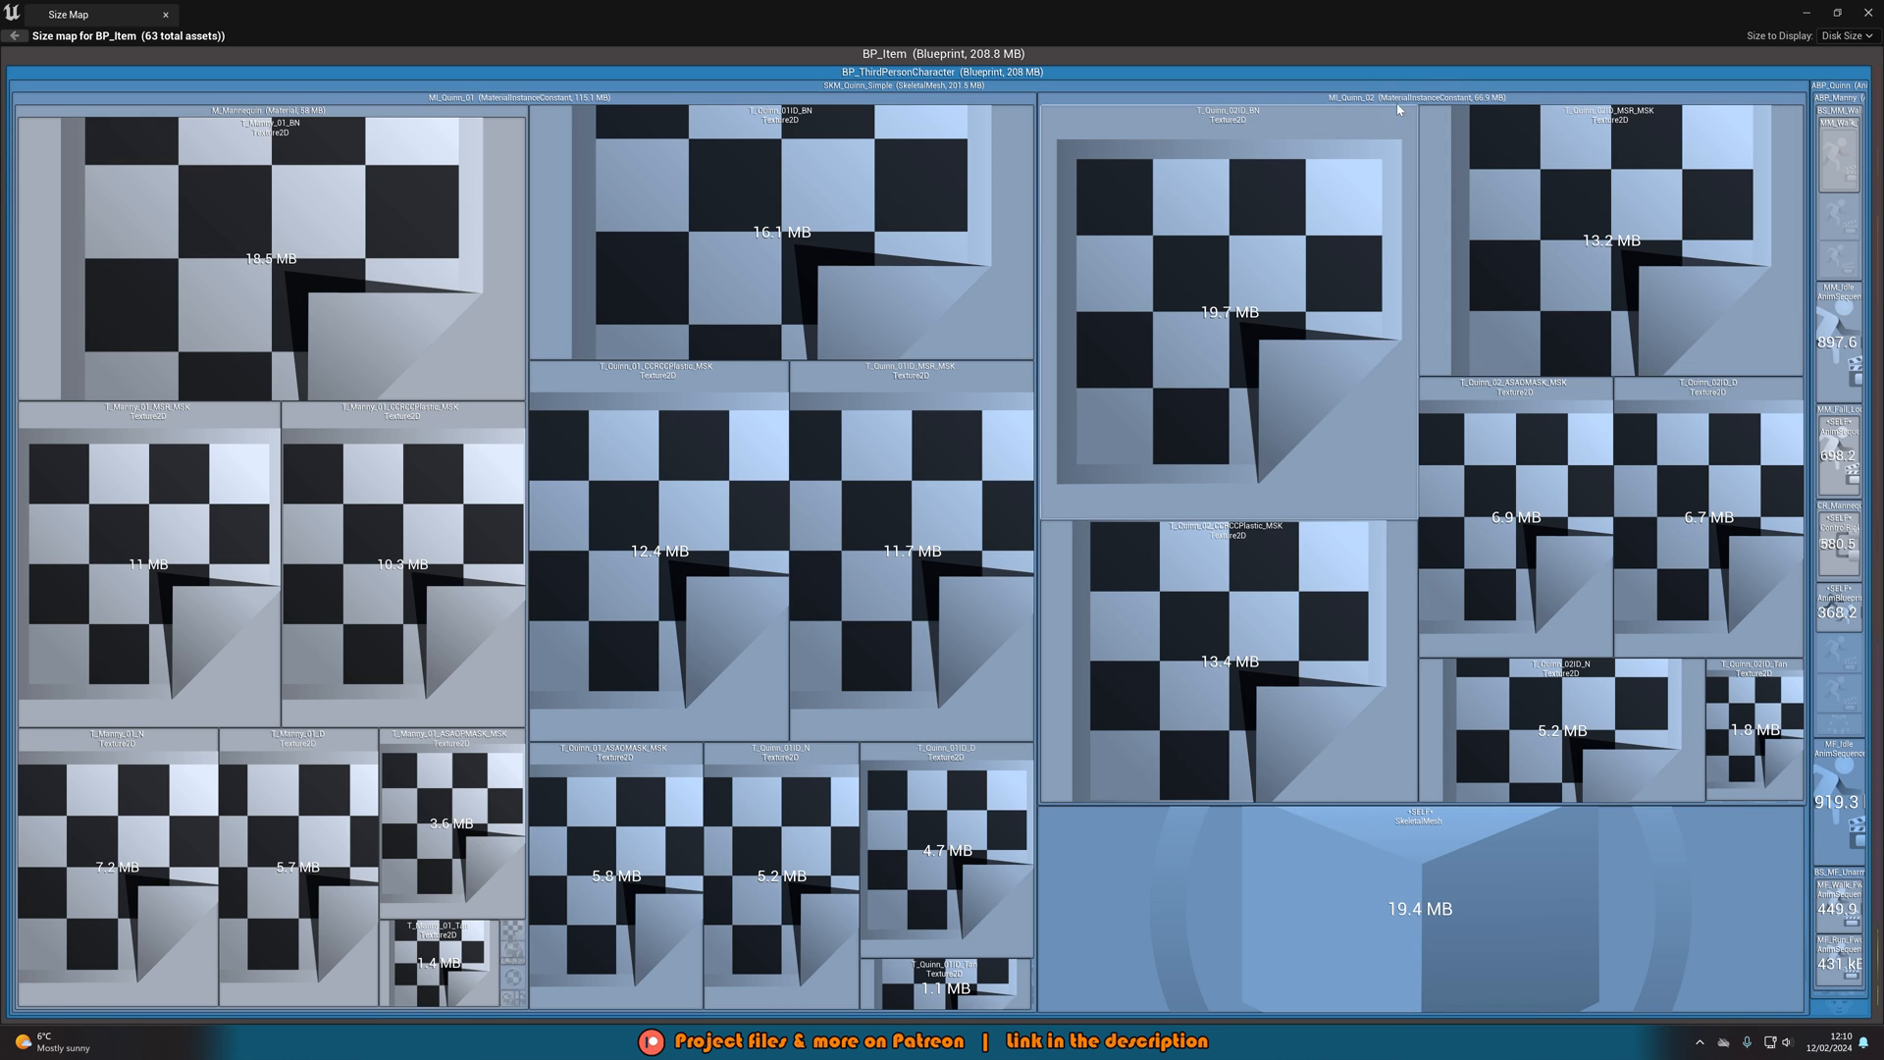
mouse_move(1687, 6)
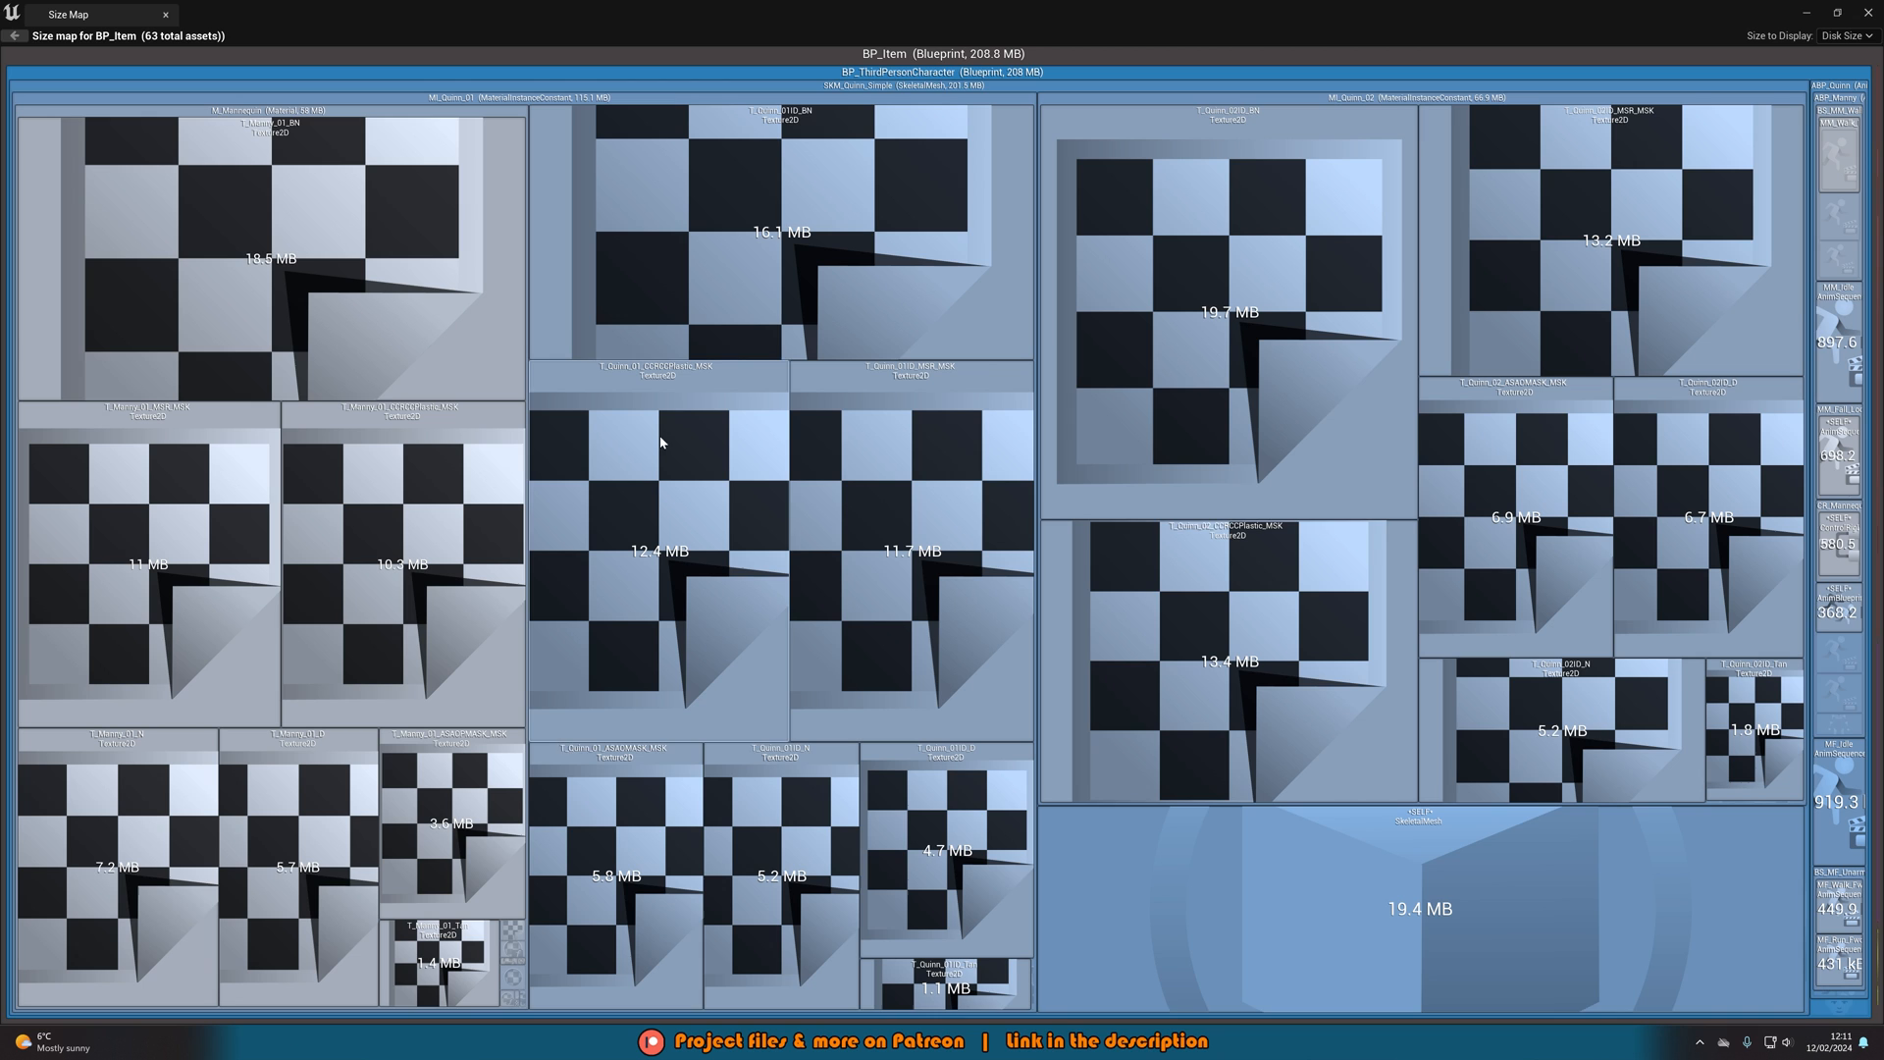
- Switch BP_Item's Size to Display to Memory Size, revealing 111.3 MB
left_click(1844, 35)
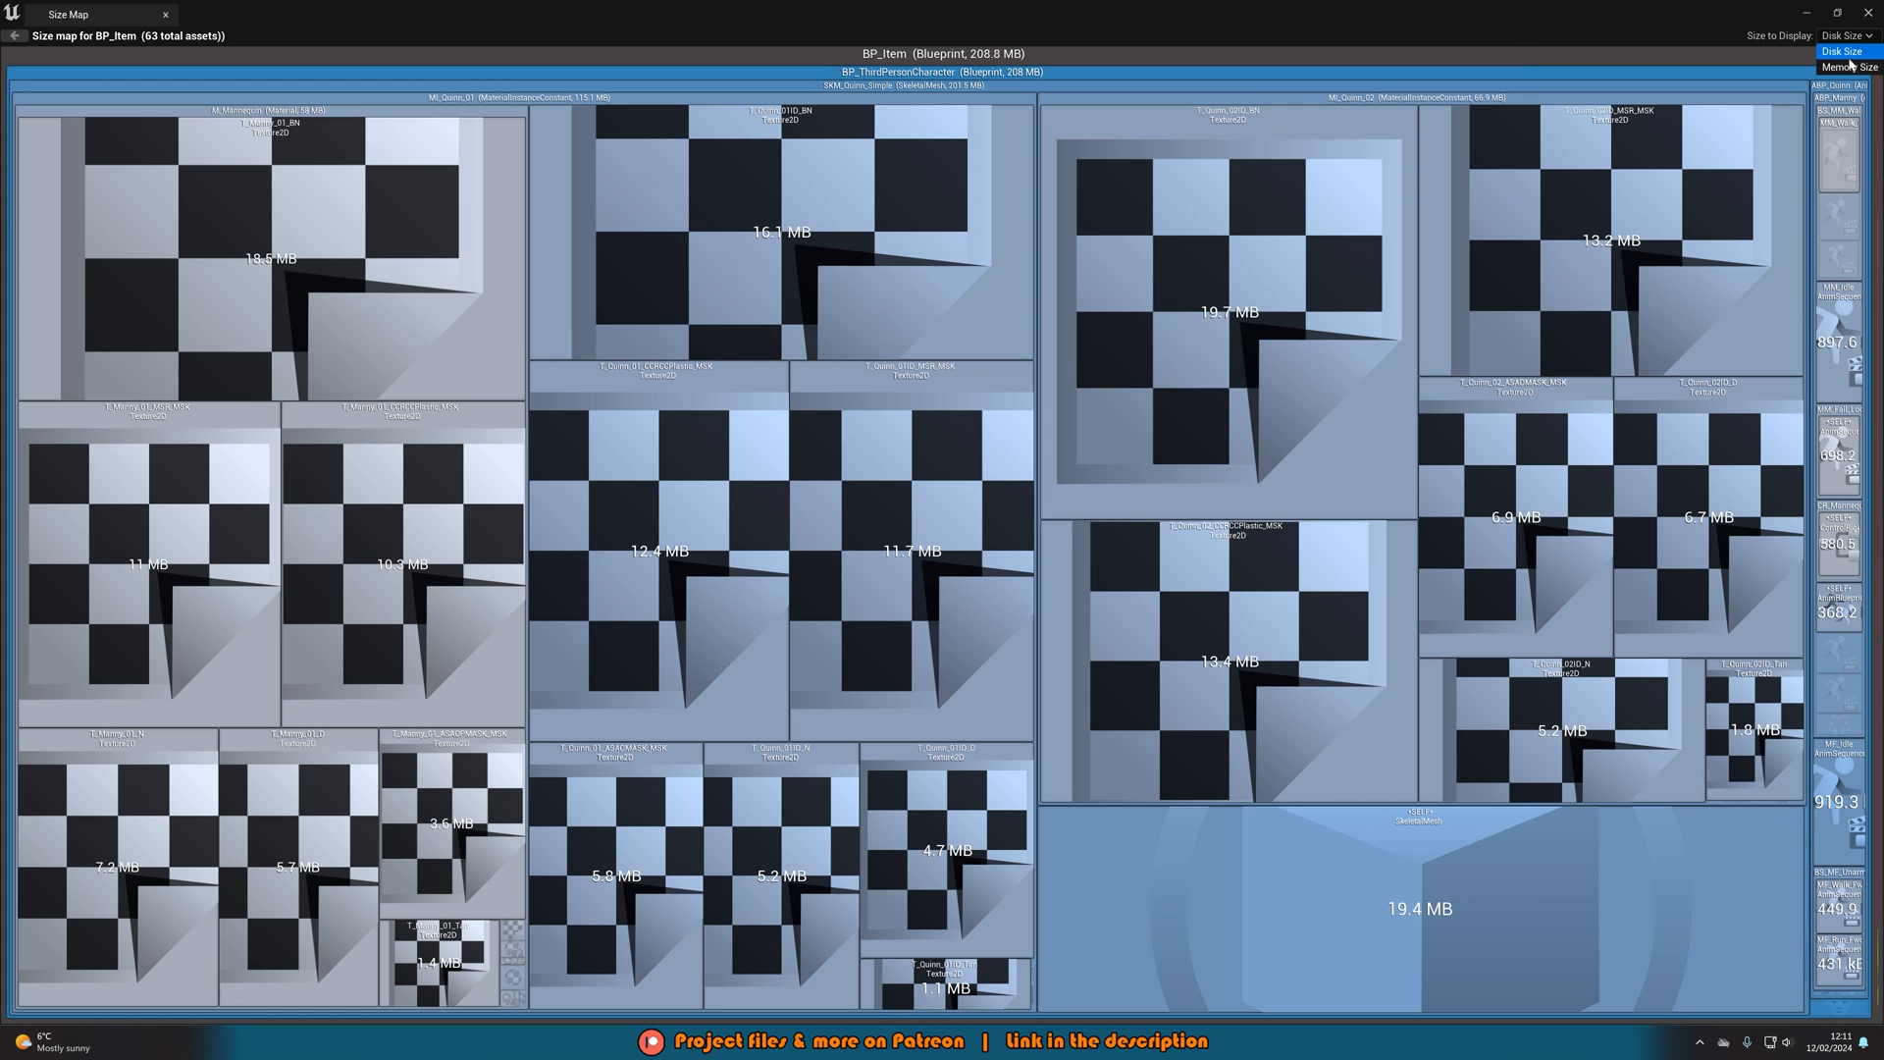
left_click(1847, 65)
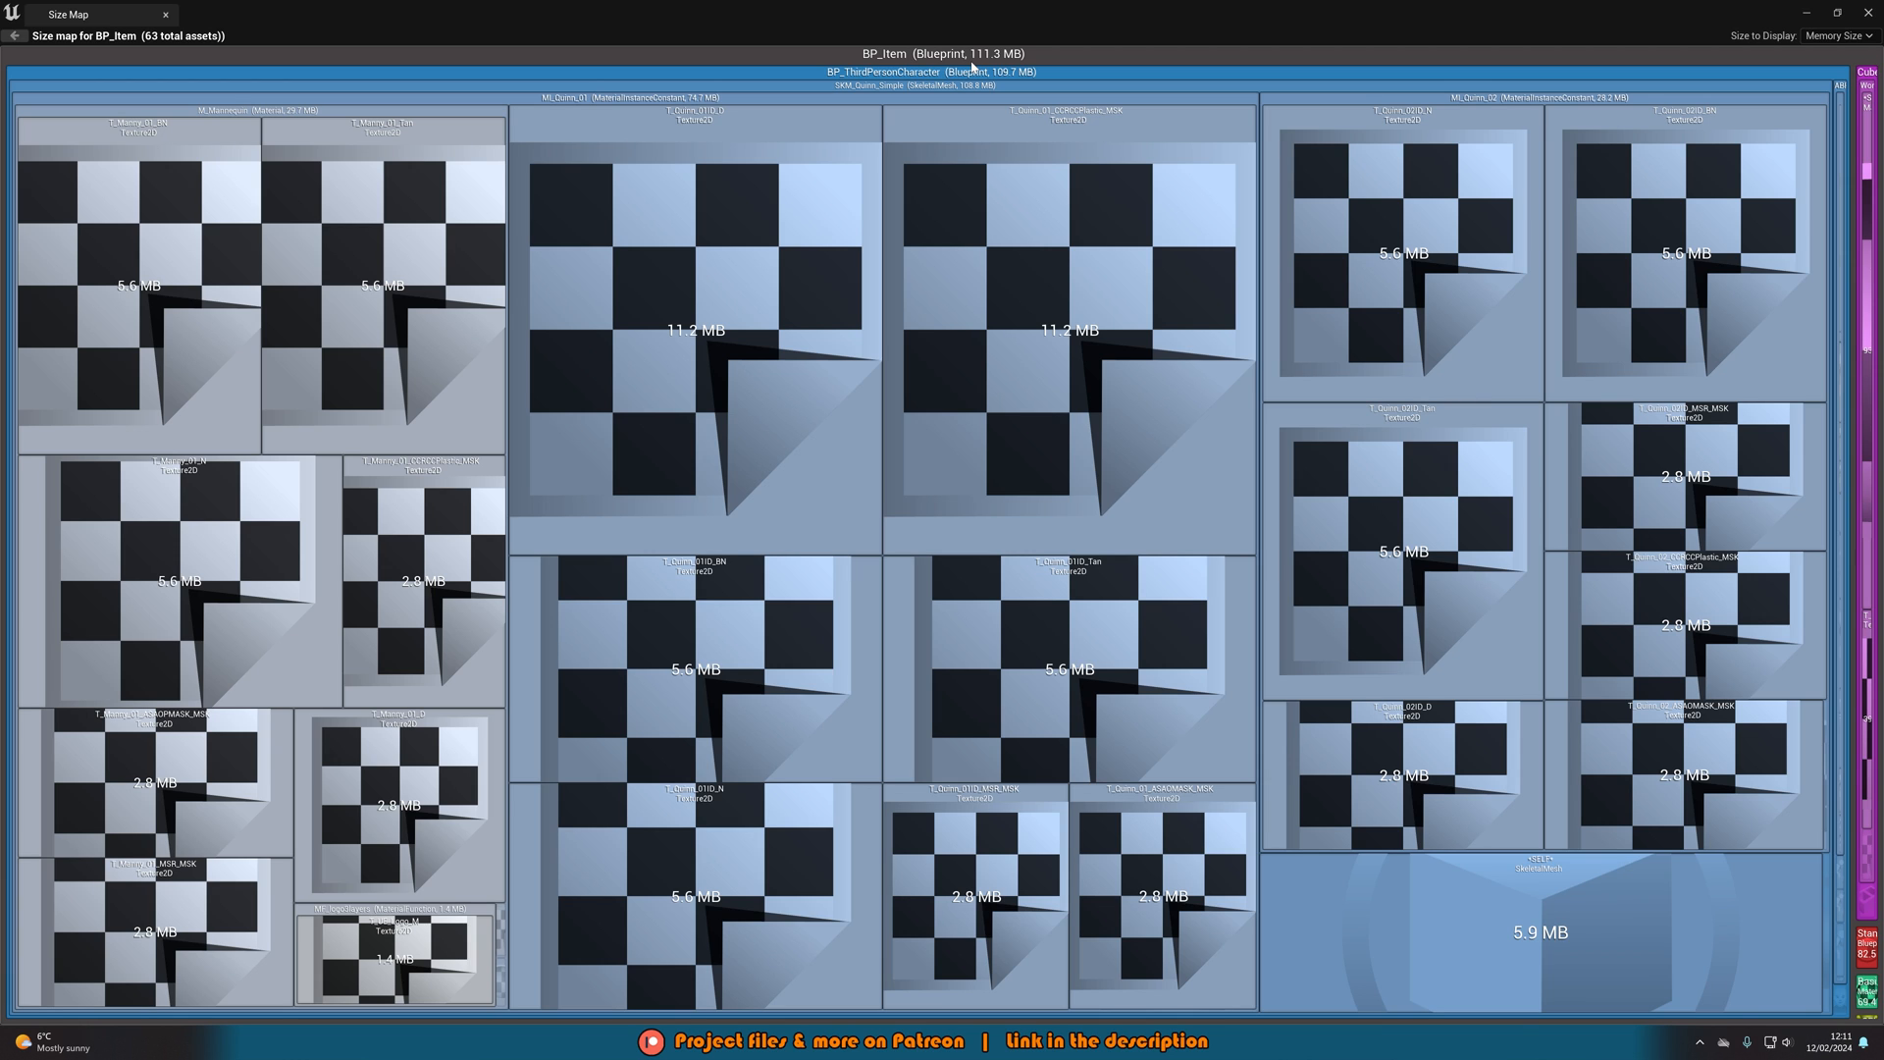
mouse_move(972, 68)
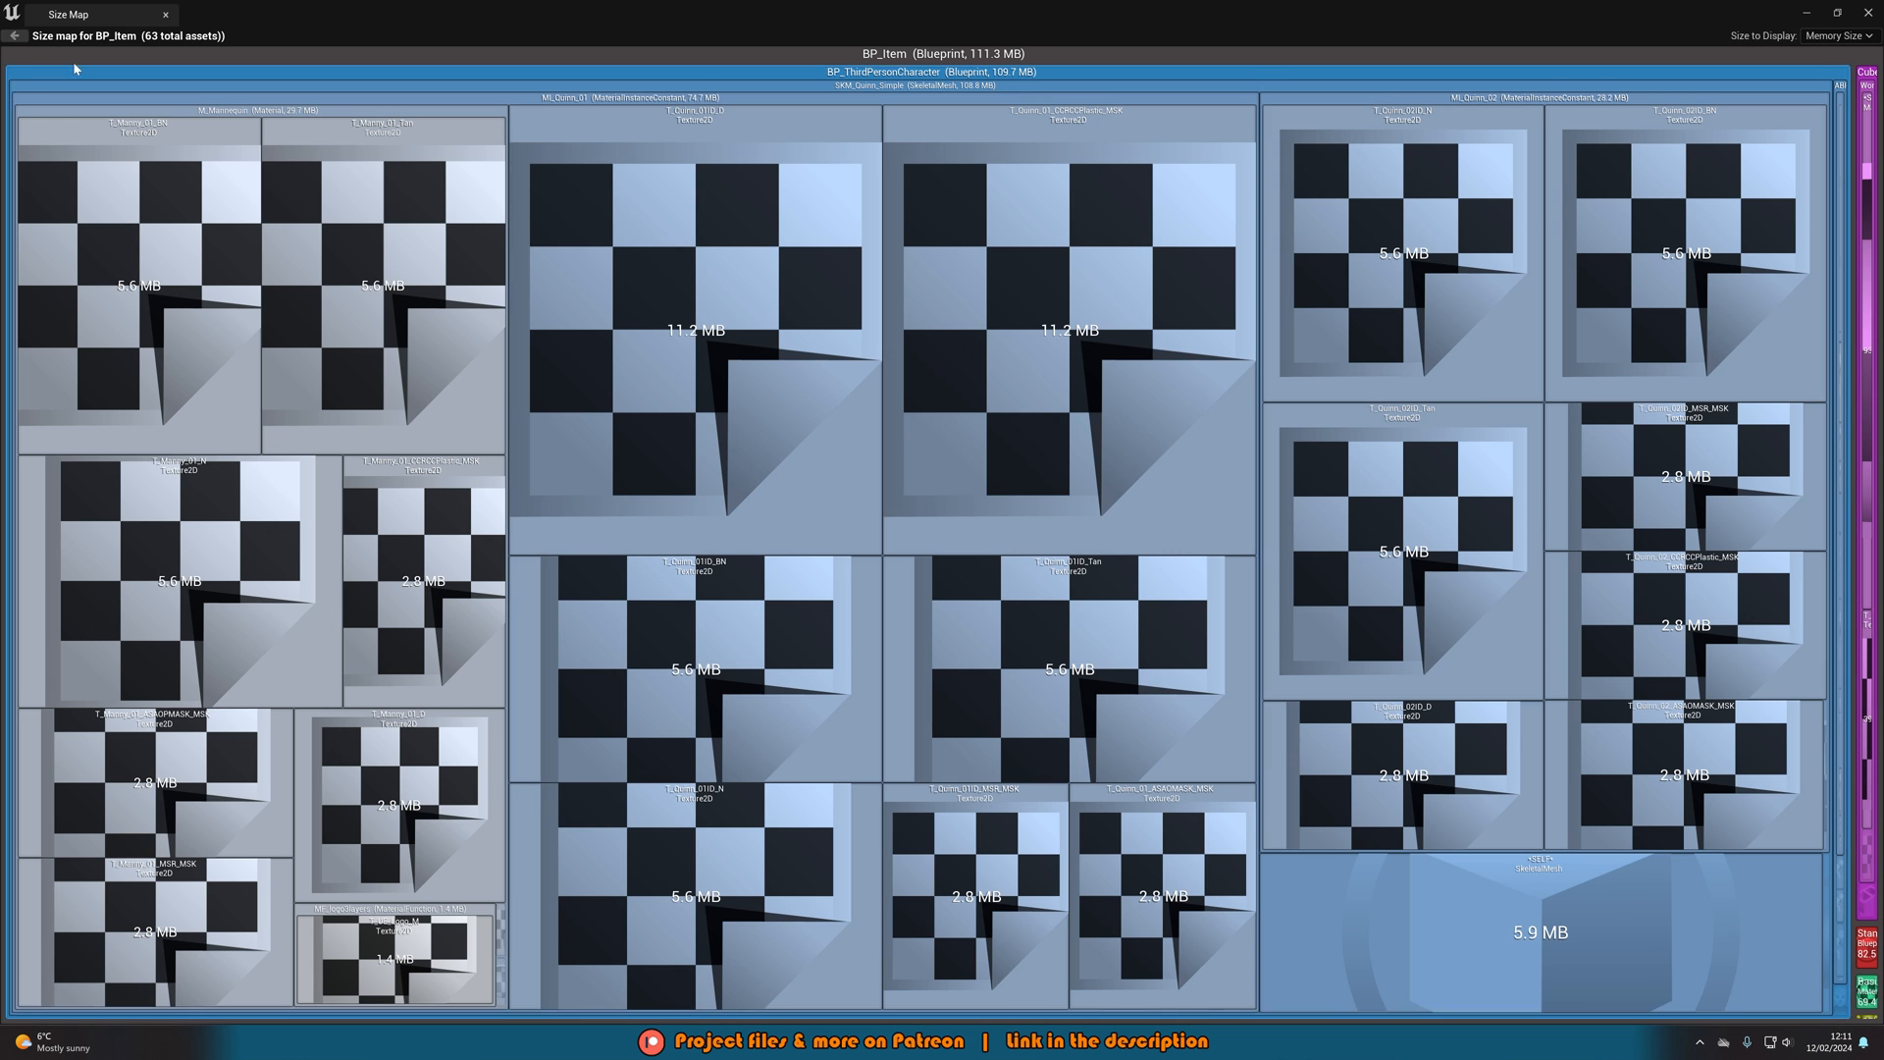
mouse_move(20, 82)
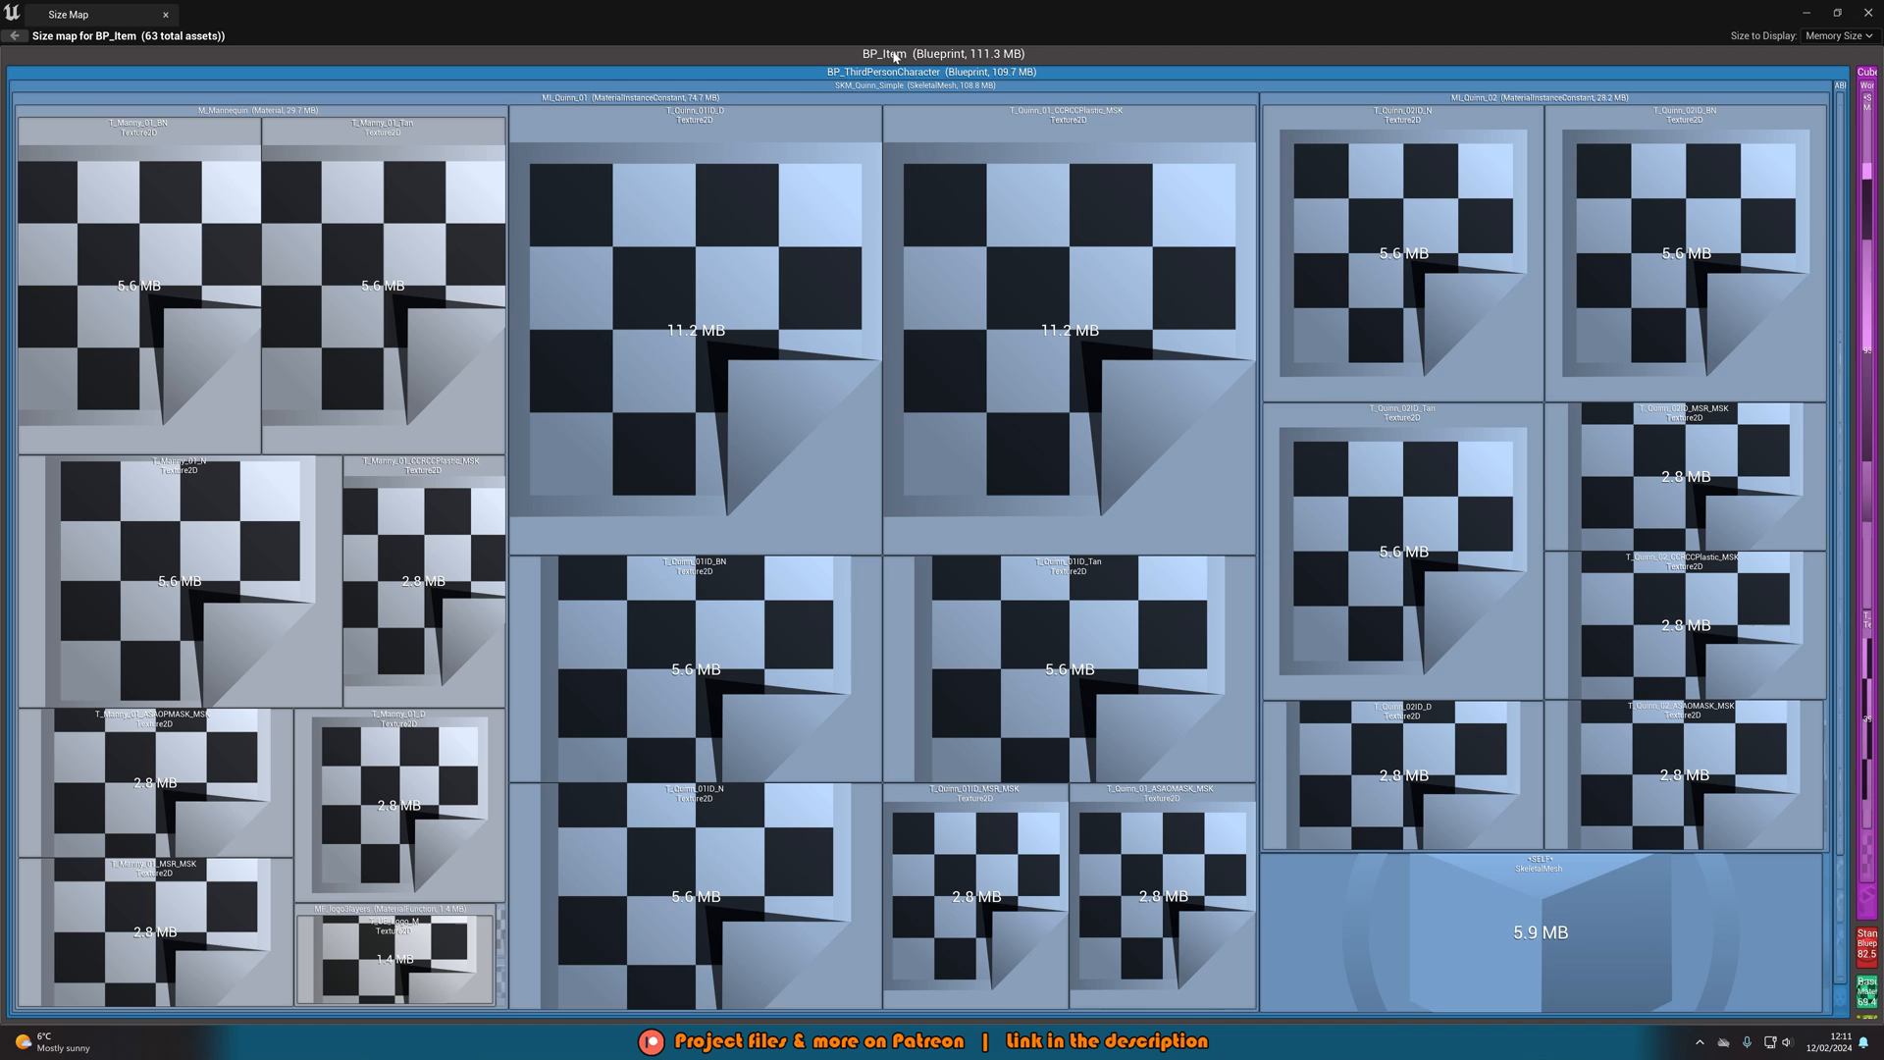
mouse_move(871, 76)
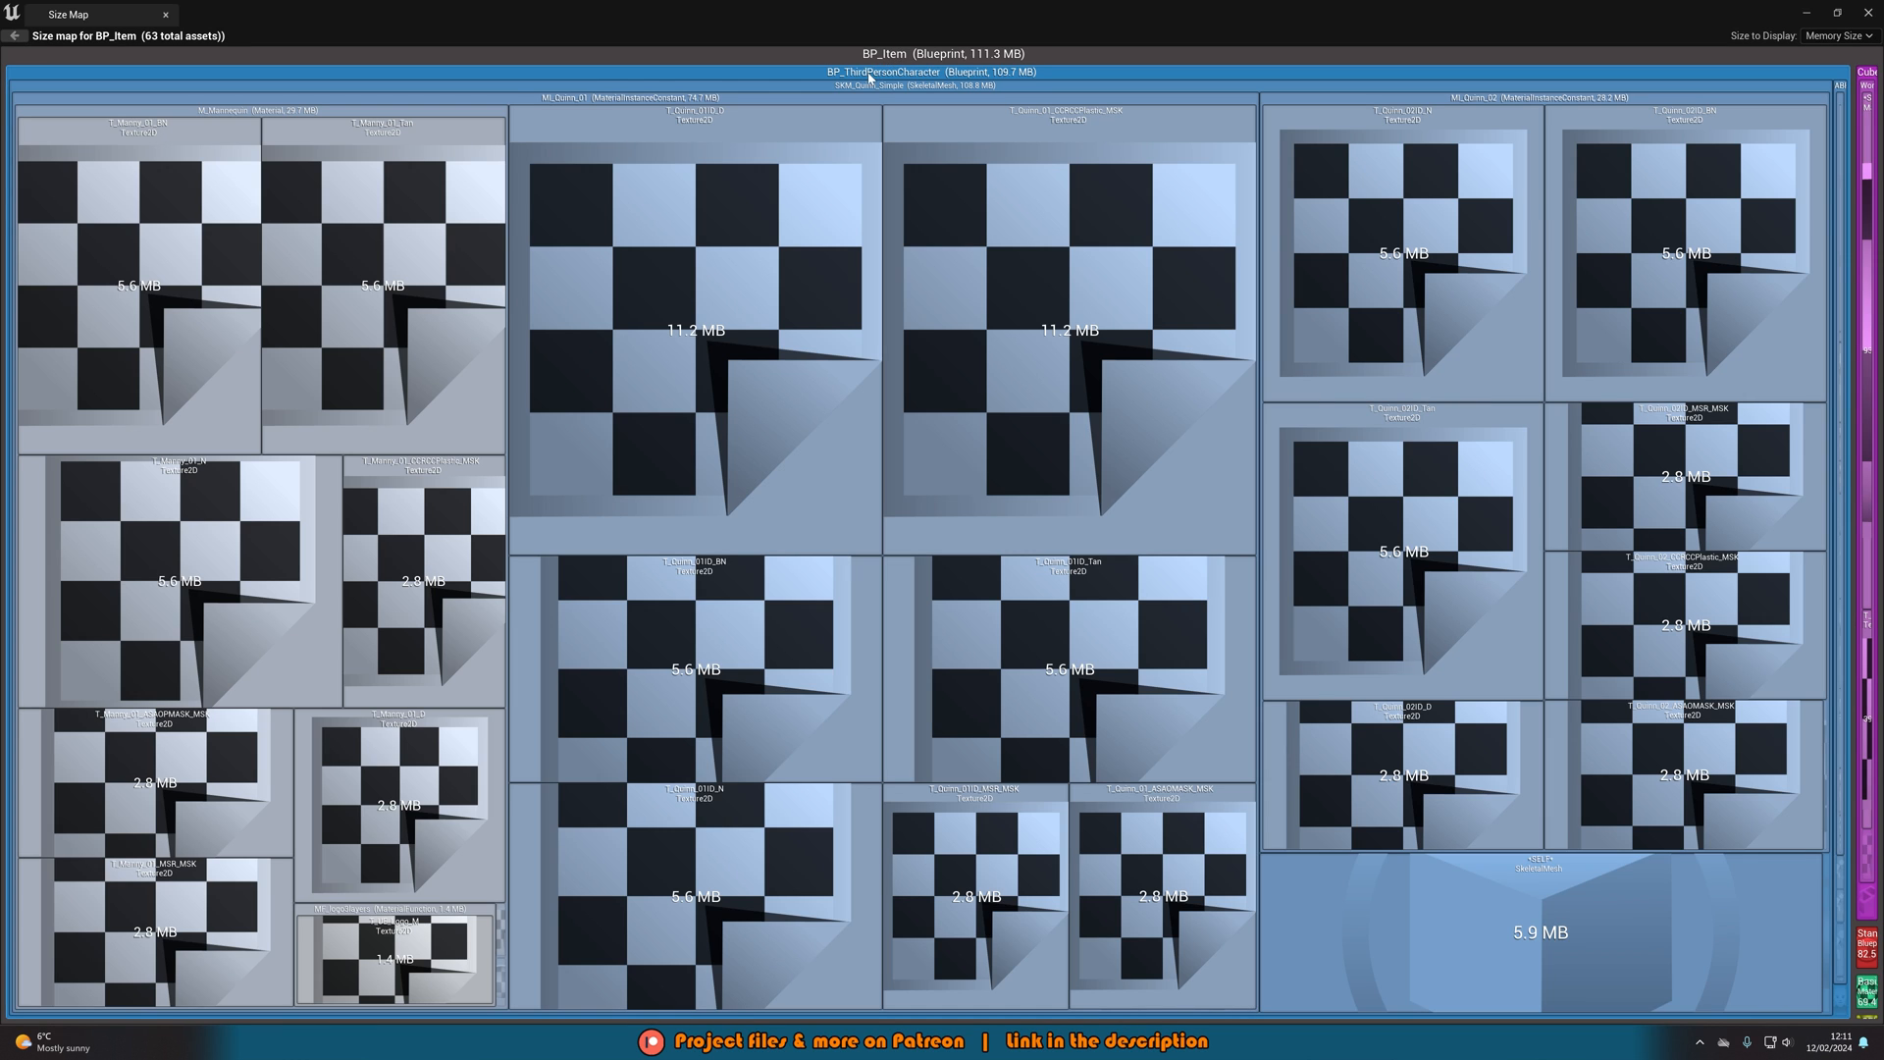
mouse_move(893, 78)
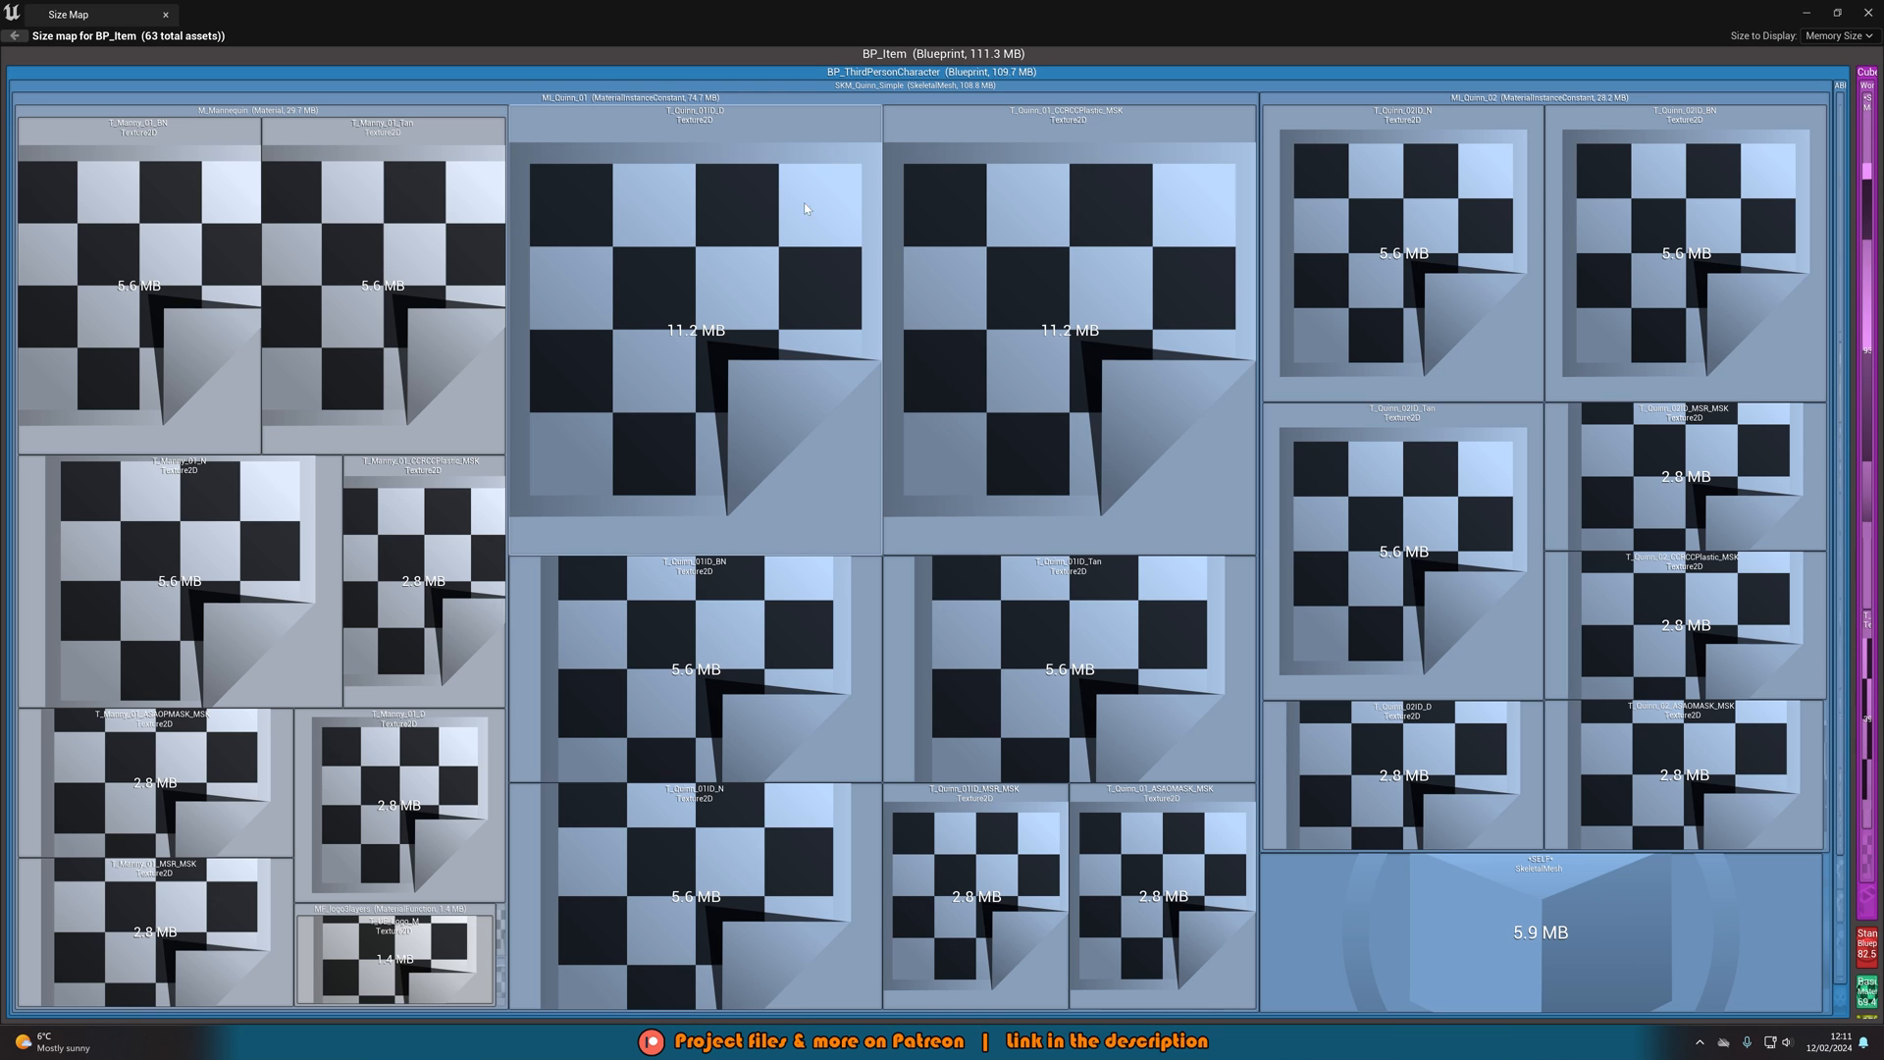
mouse_move(871, 237)
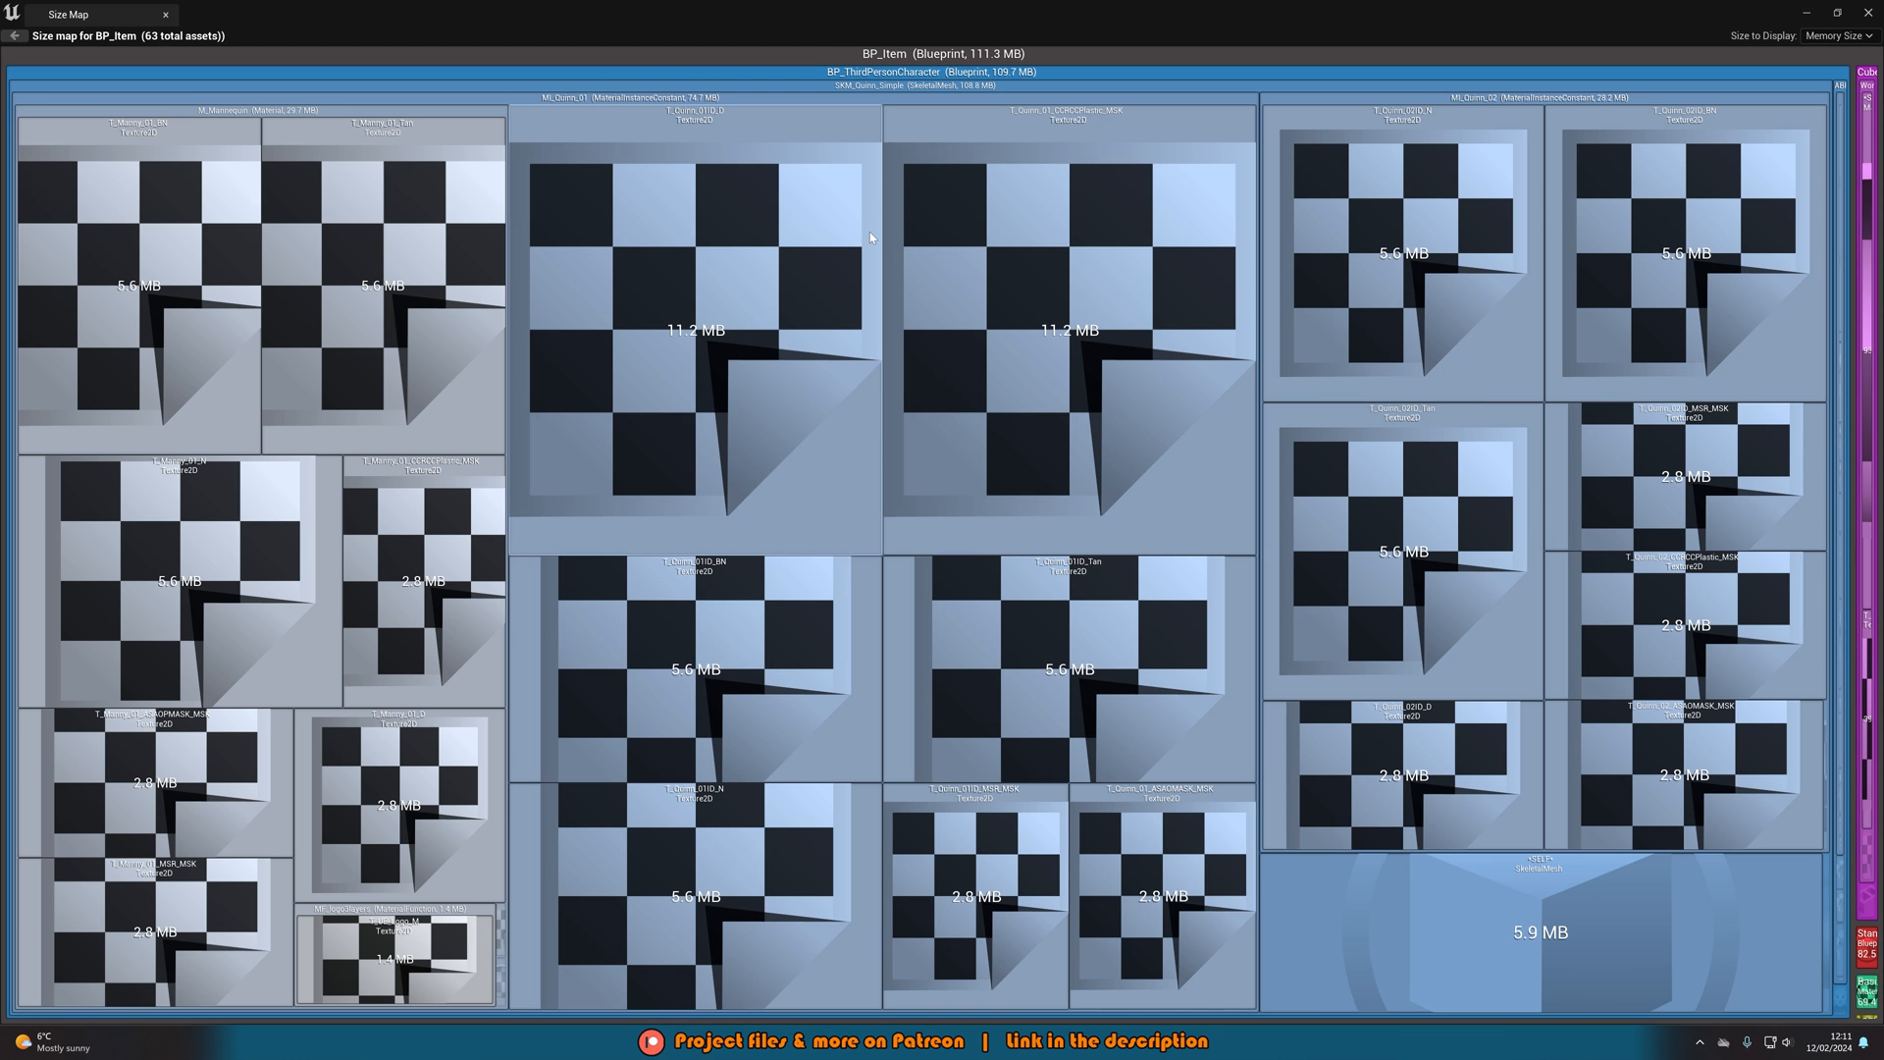
mouse_move(882, 76)
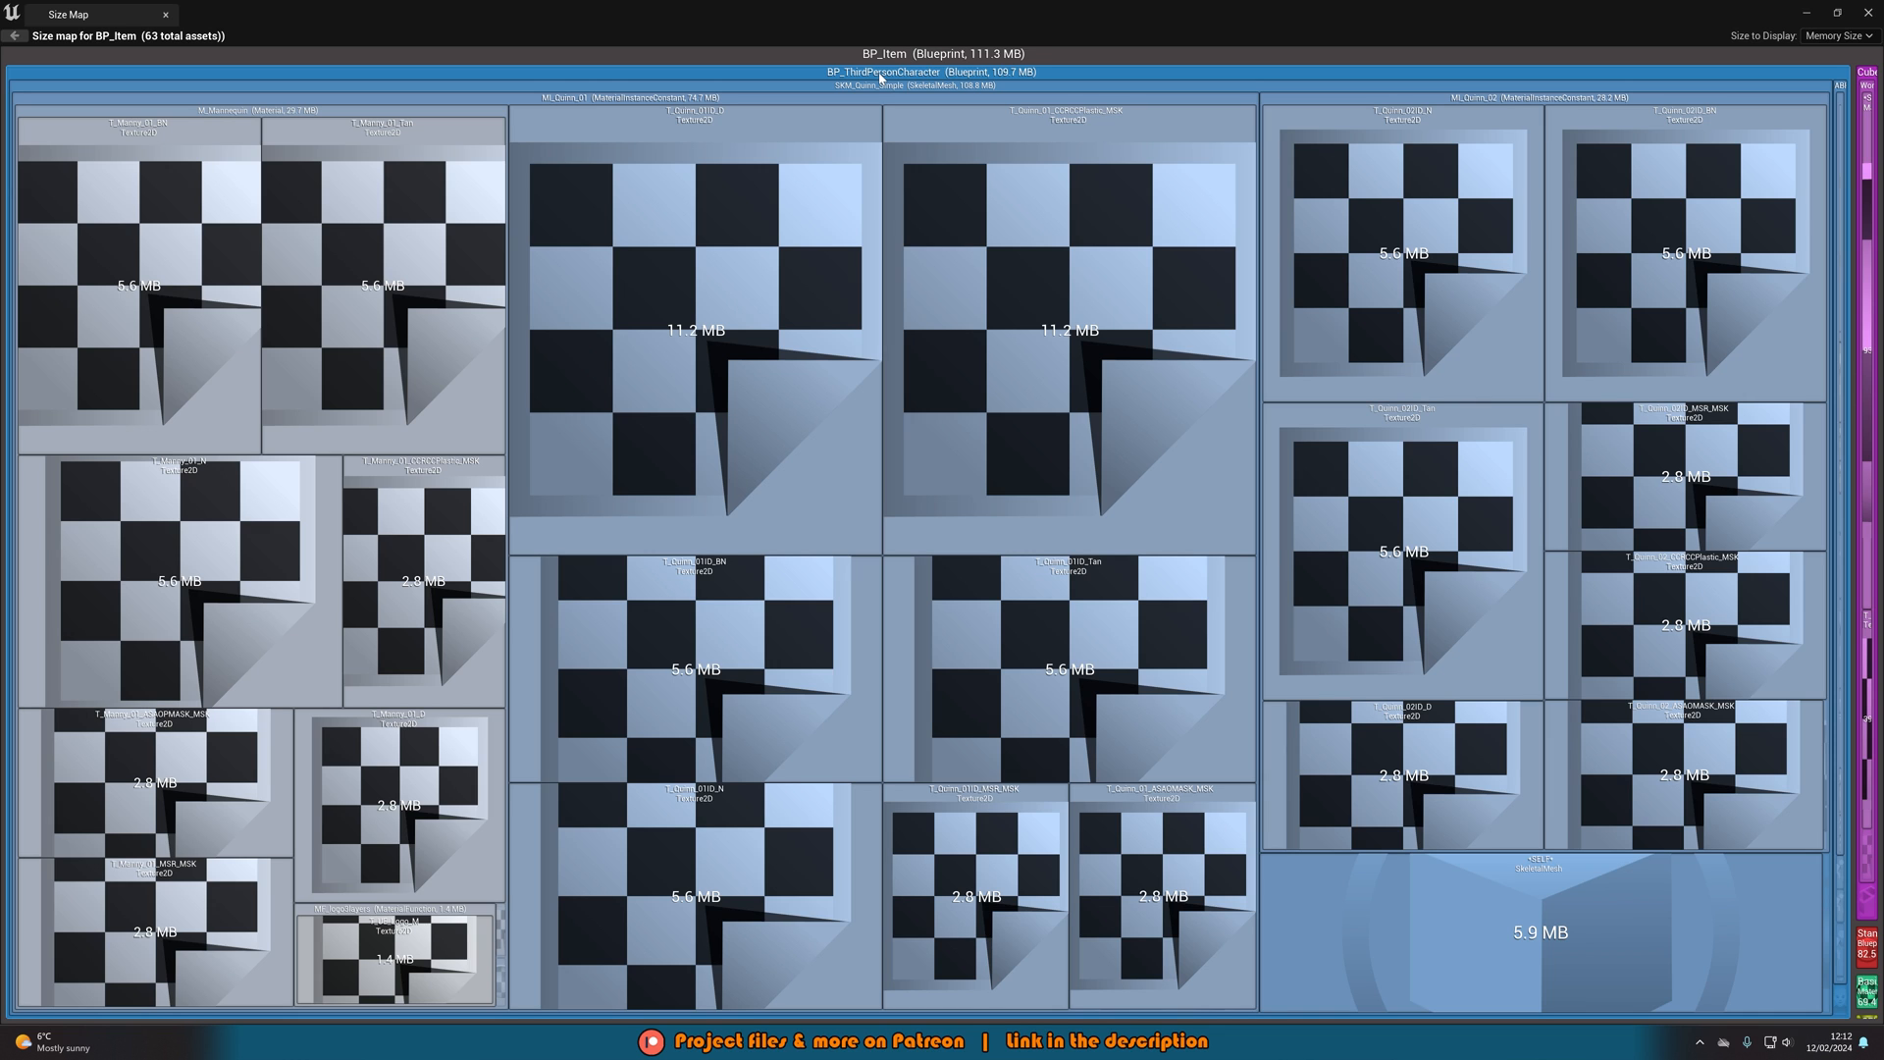
mouse_move(976, 80)
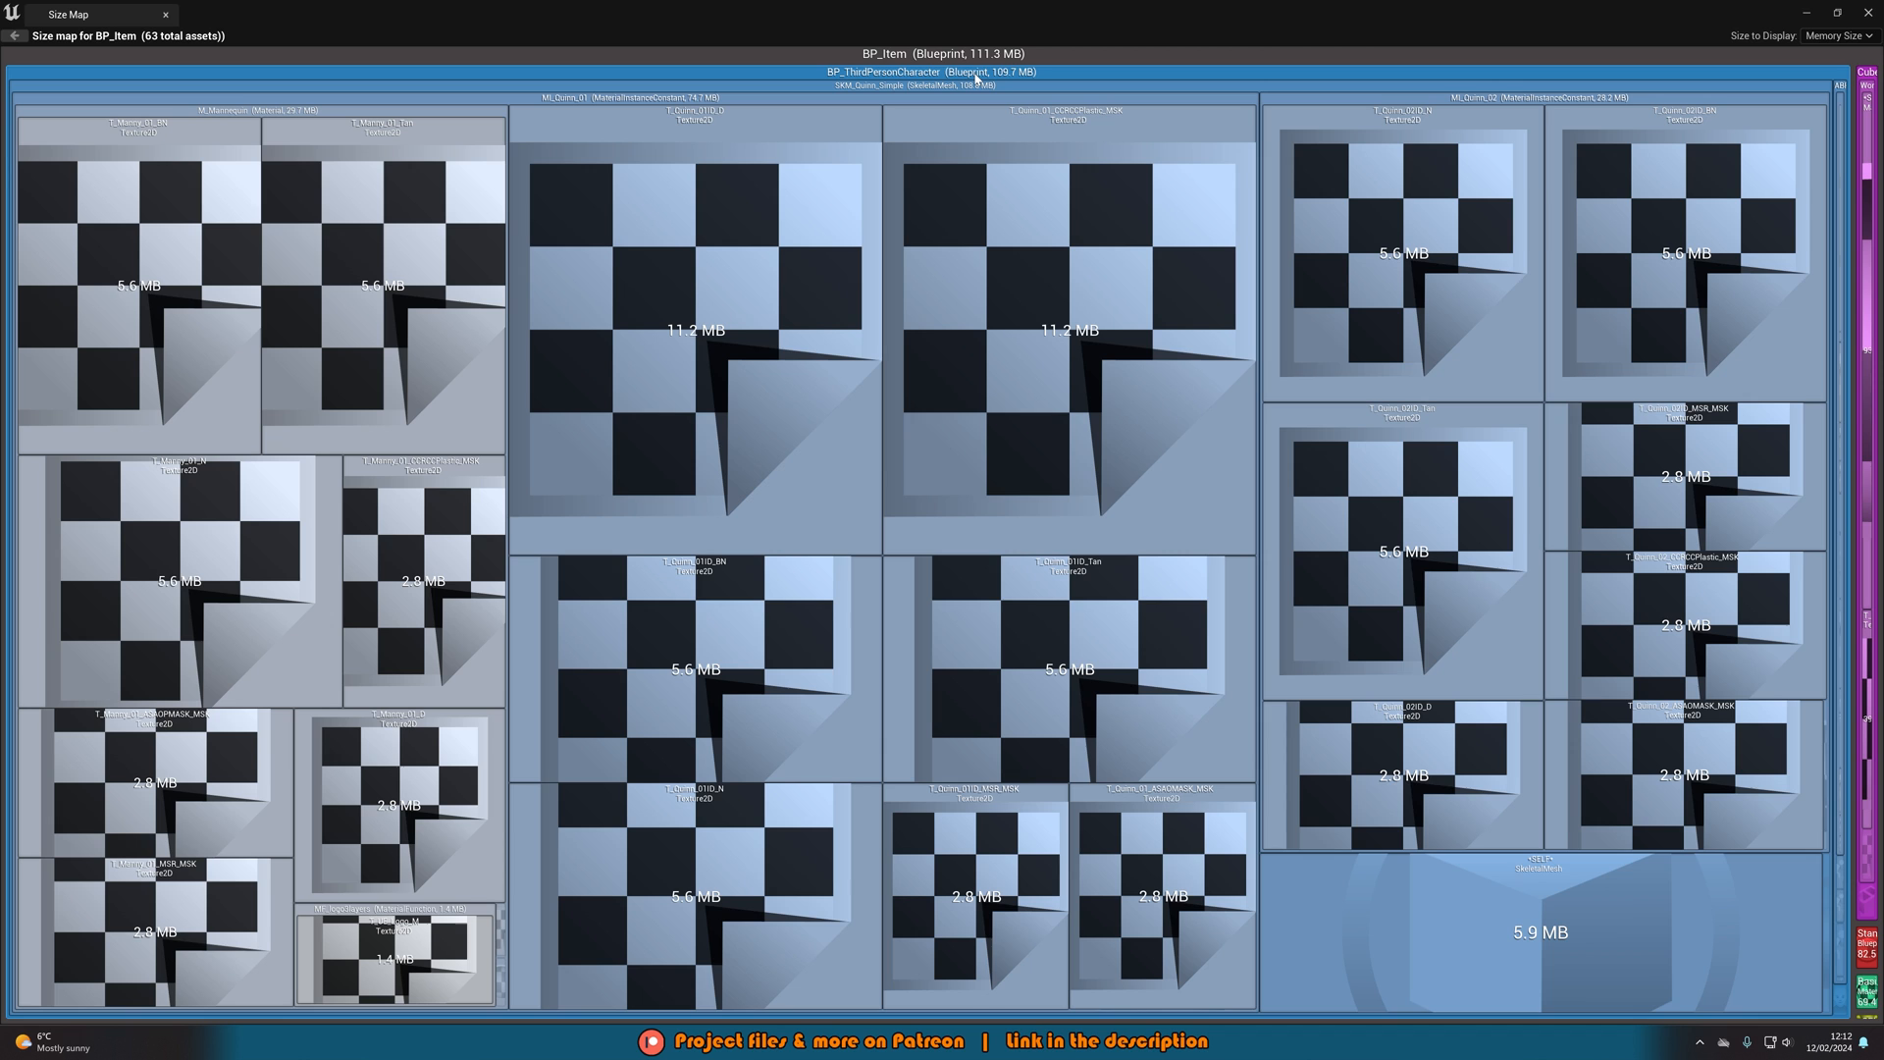
mouse_move(1546, 13)
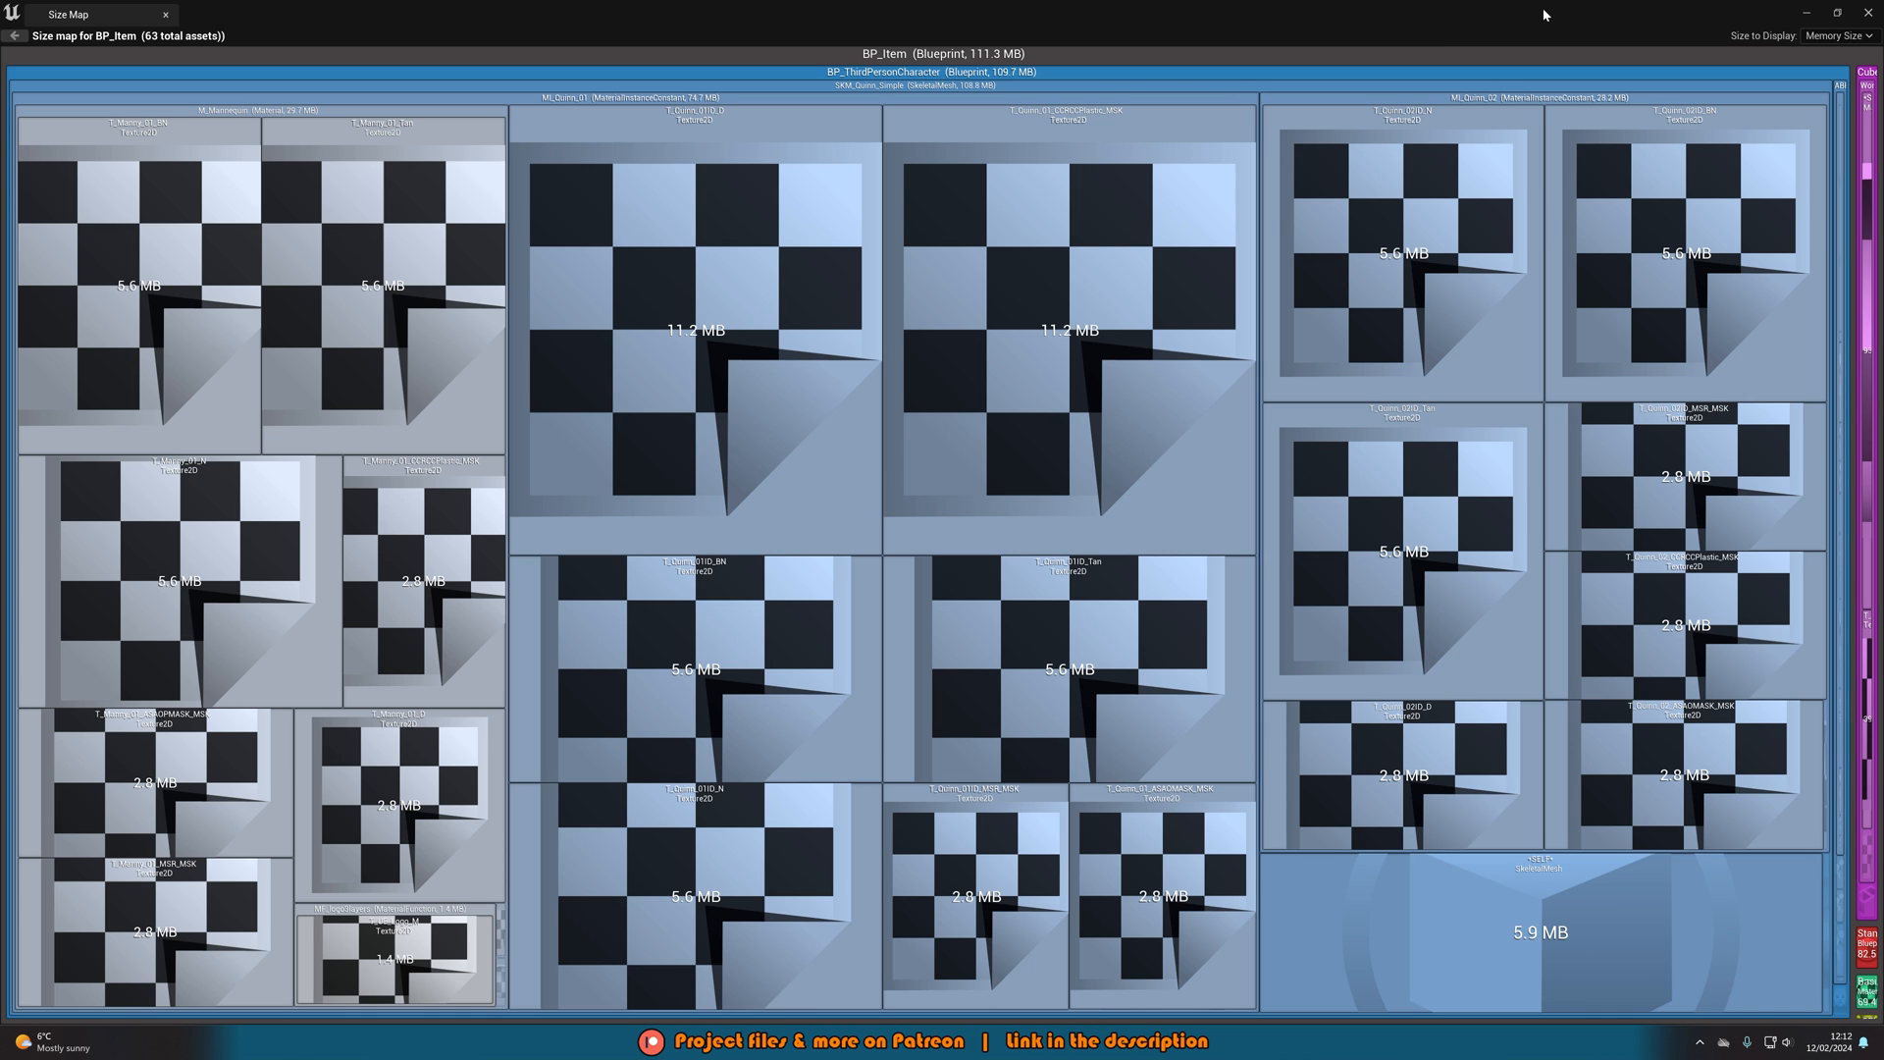
mouse_move(971, 75)
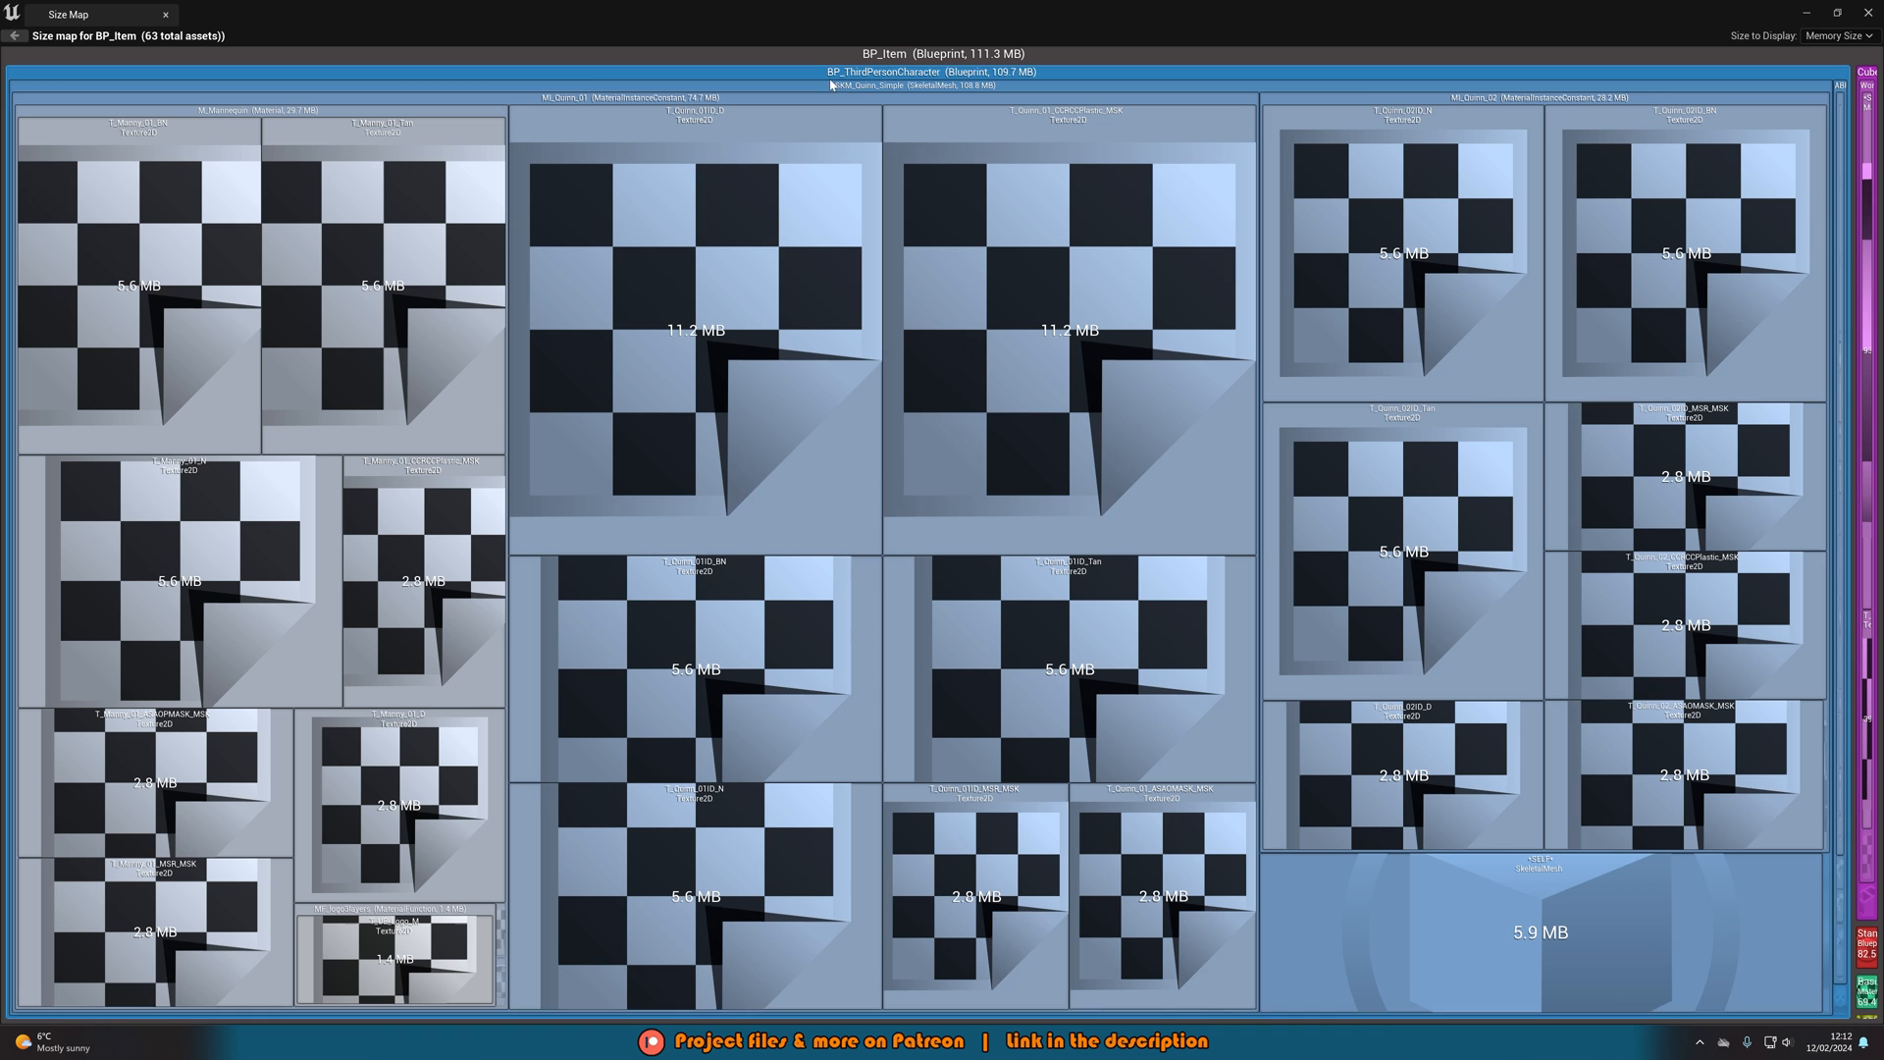
mouse_move(1032, 53)
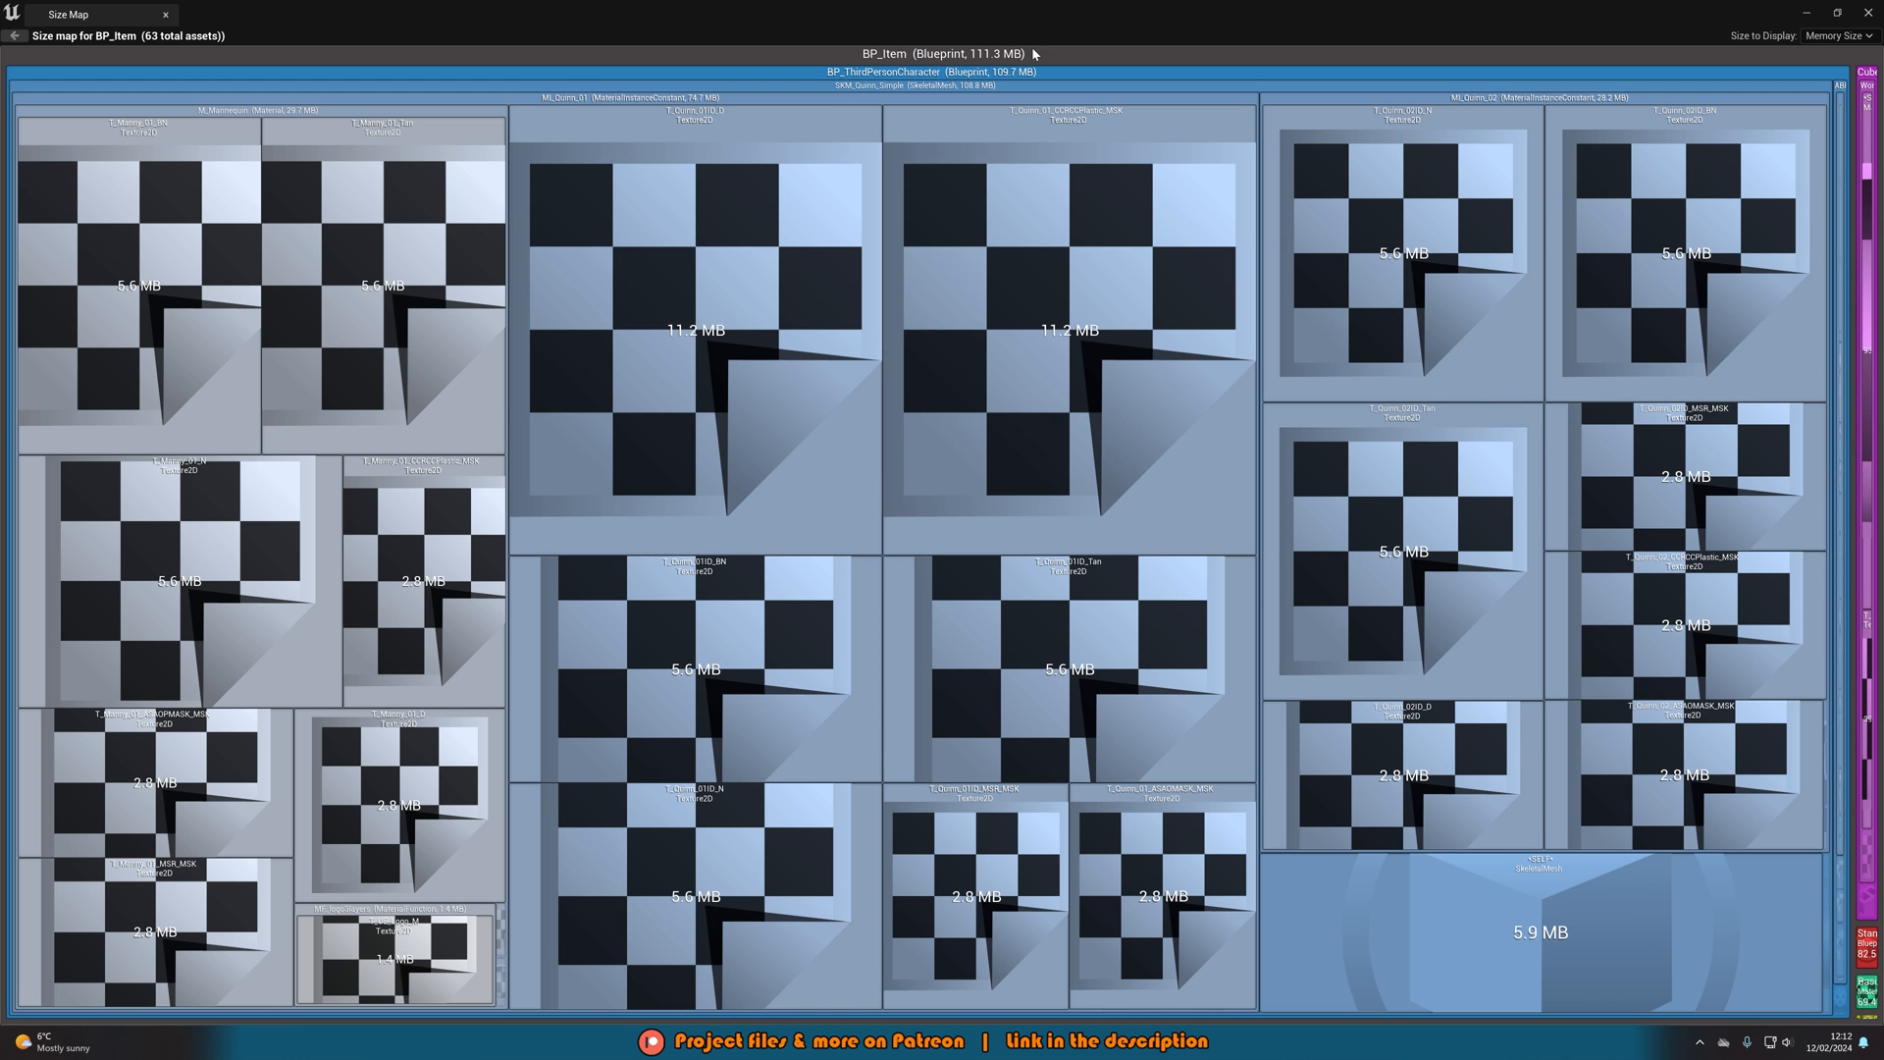
mouse_move(501, 311)
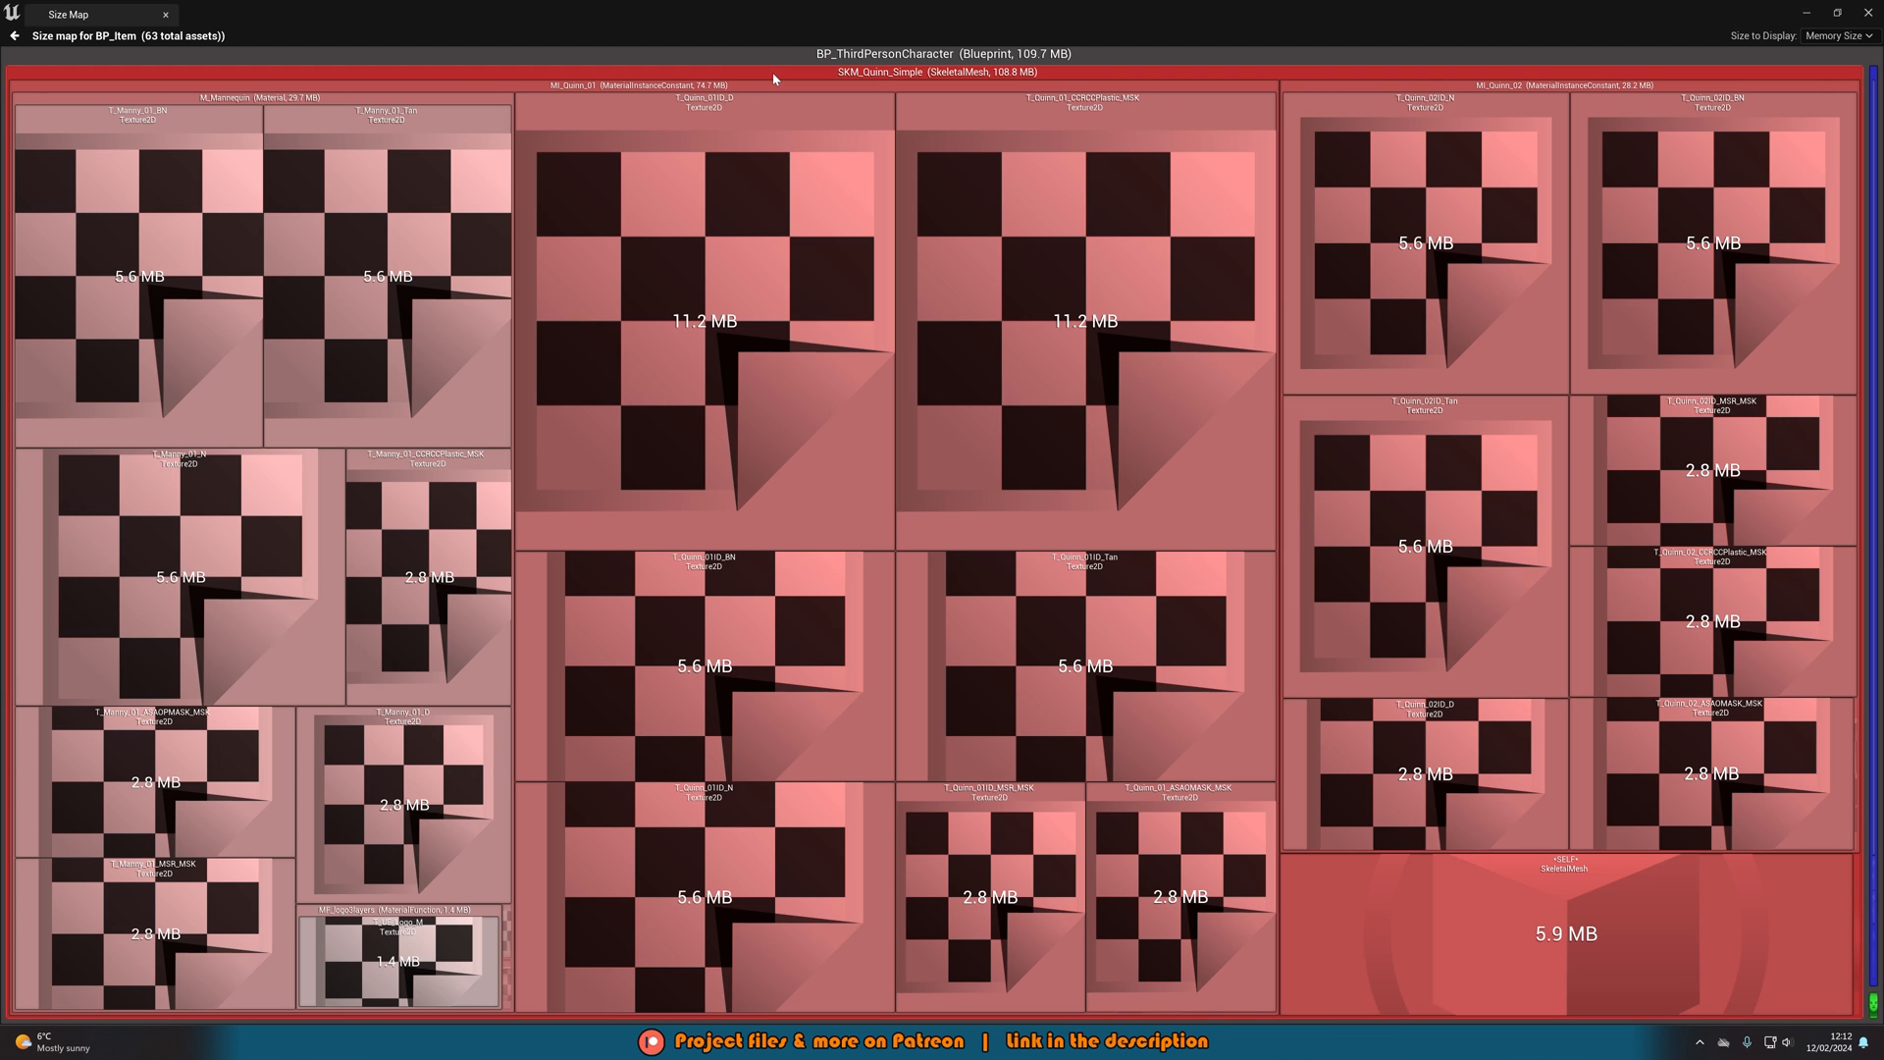
mouse_move(723, 142)
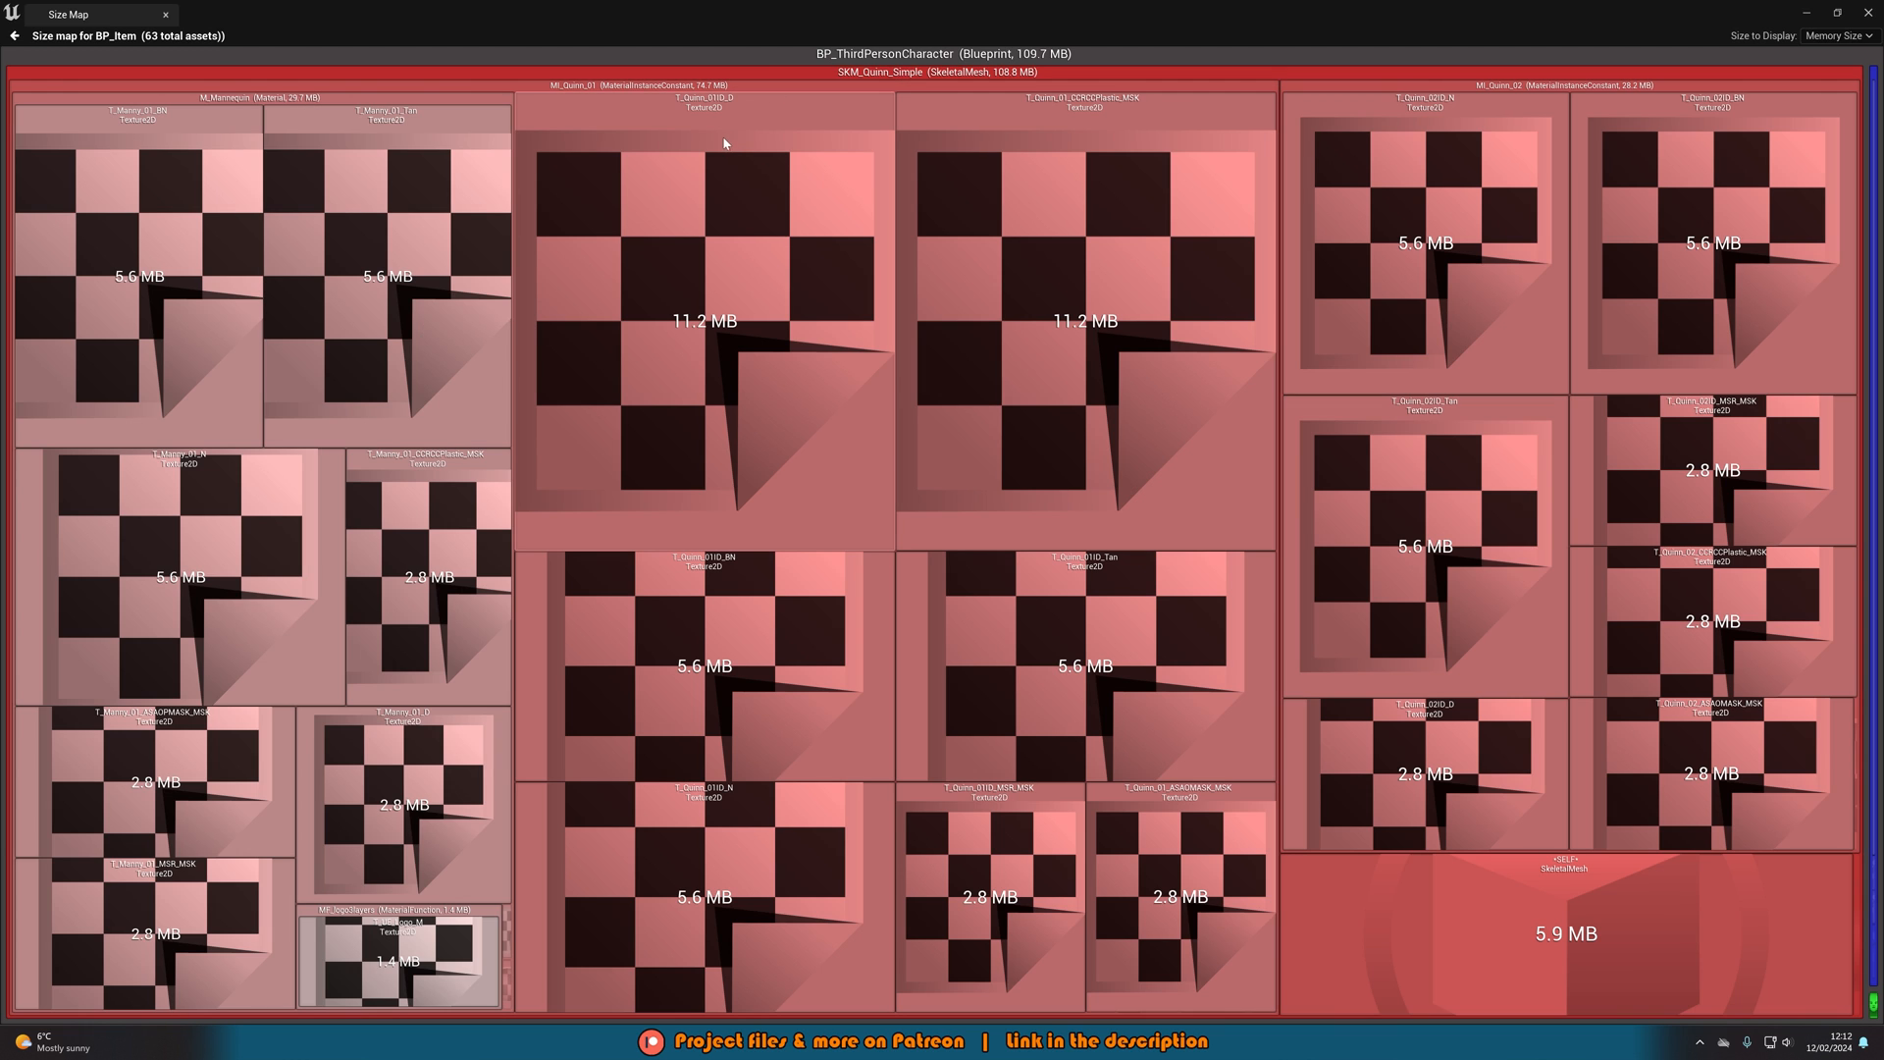
mouse_move(700, 181)
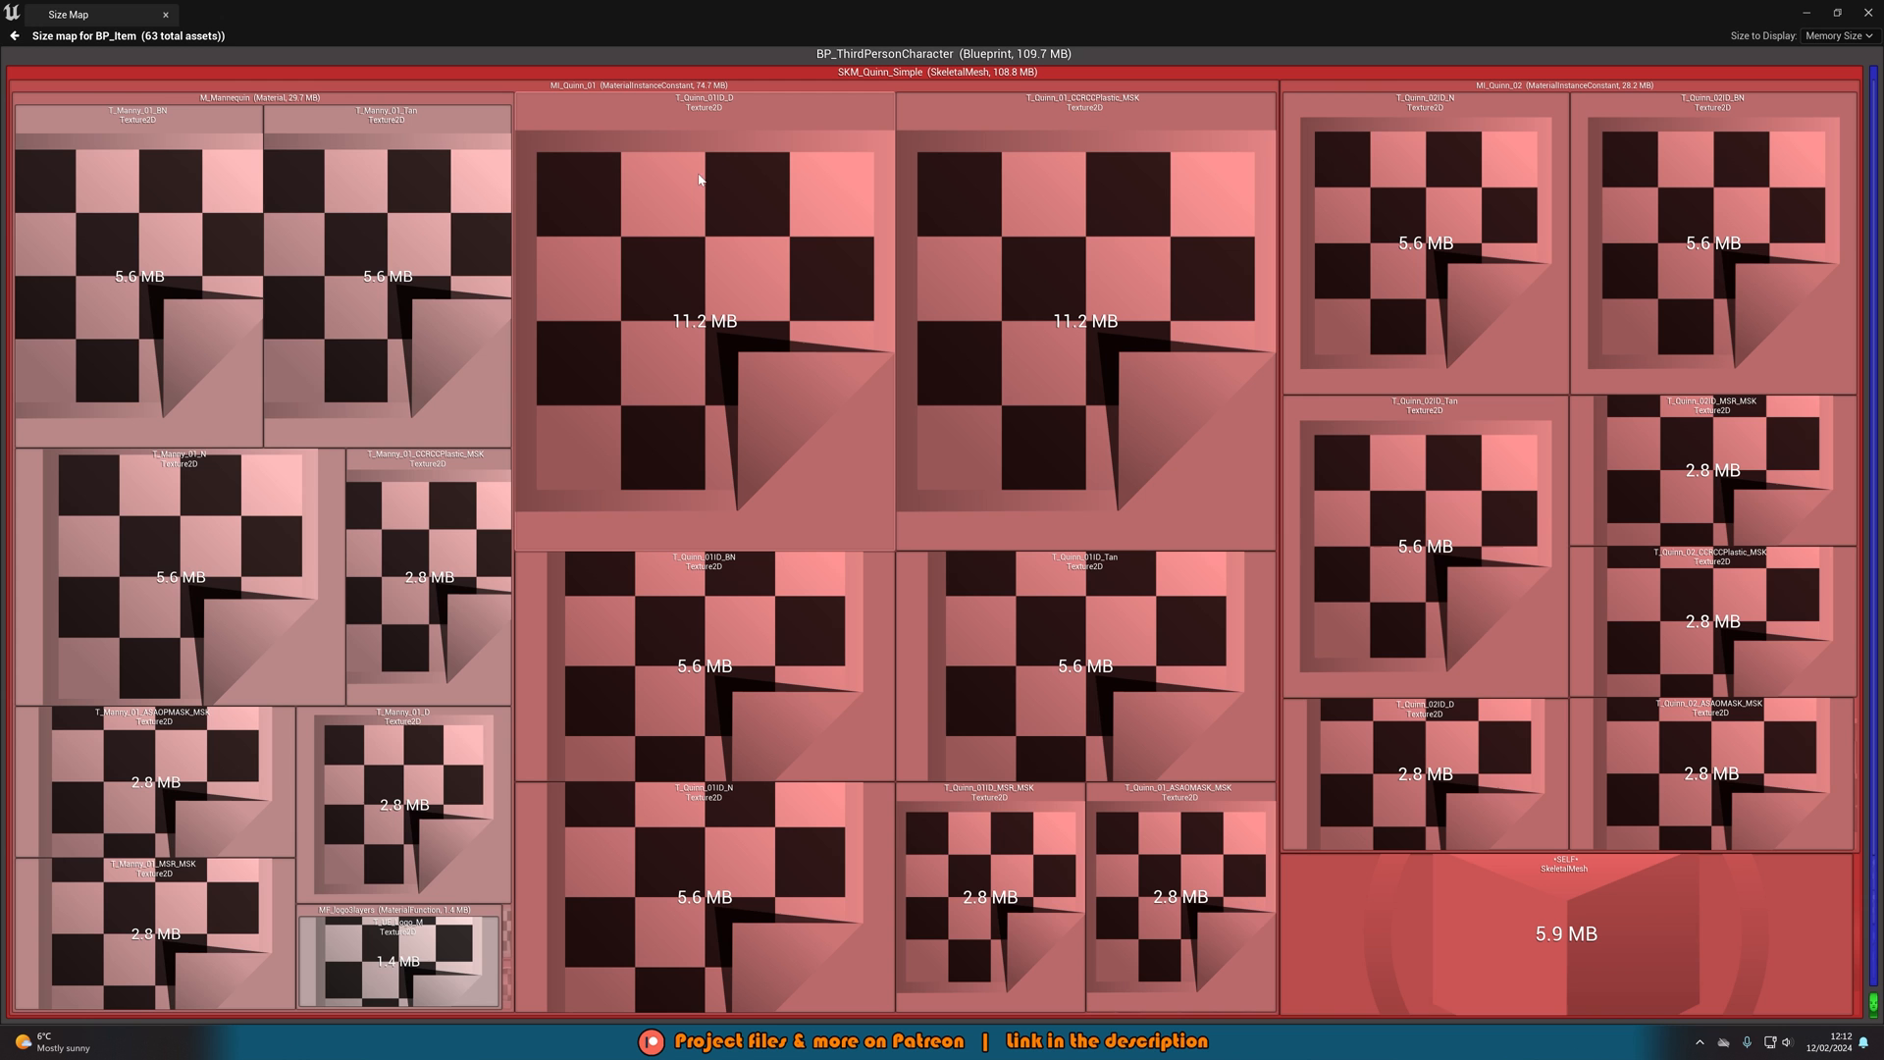
mouse_move(696, 252)
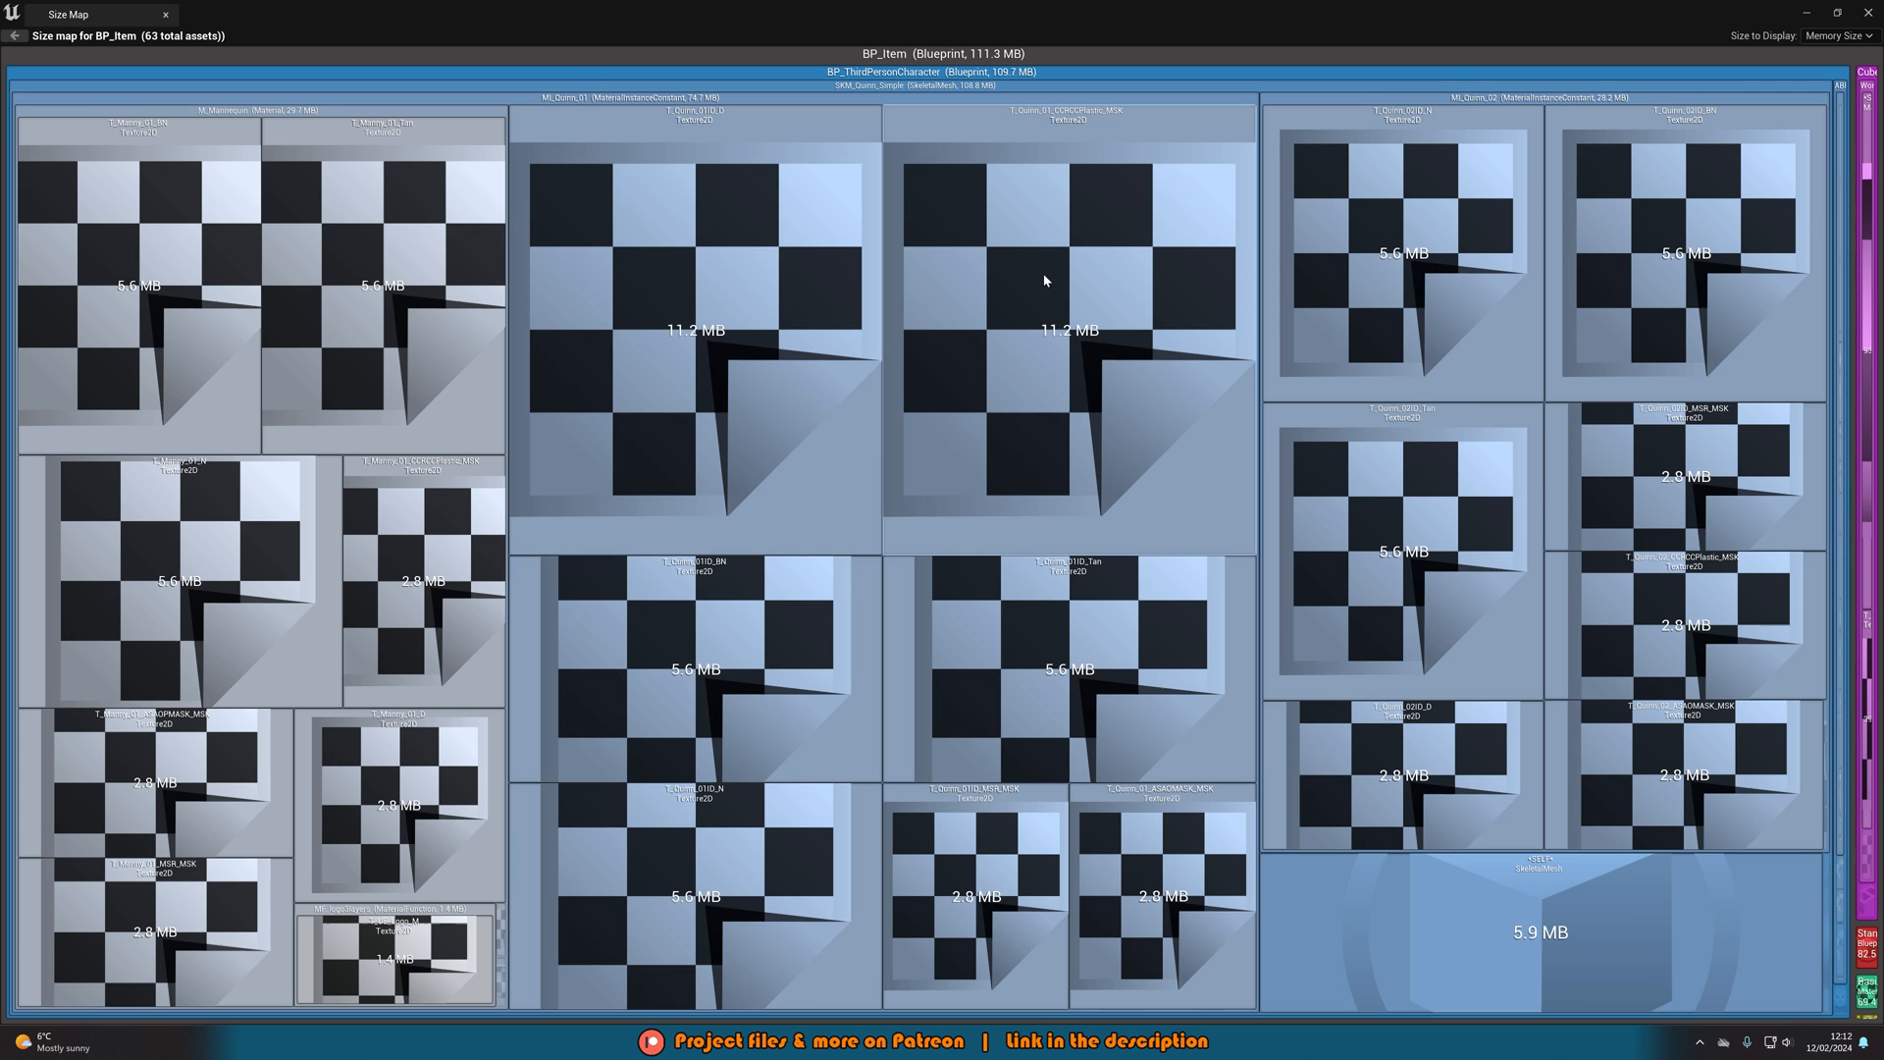
mouse_move(1230, 286)
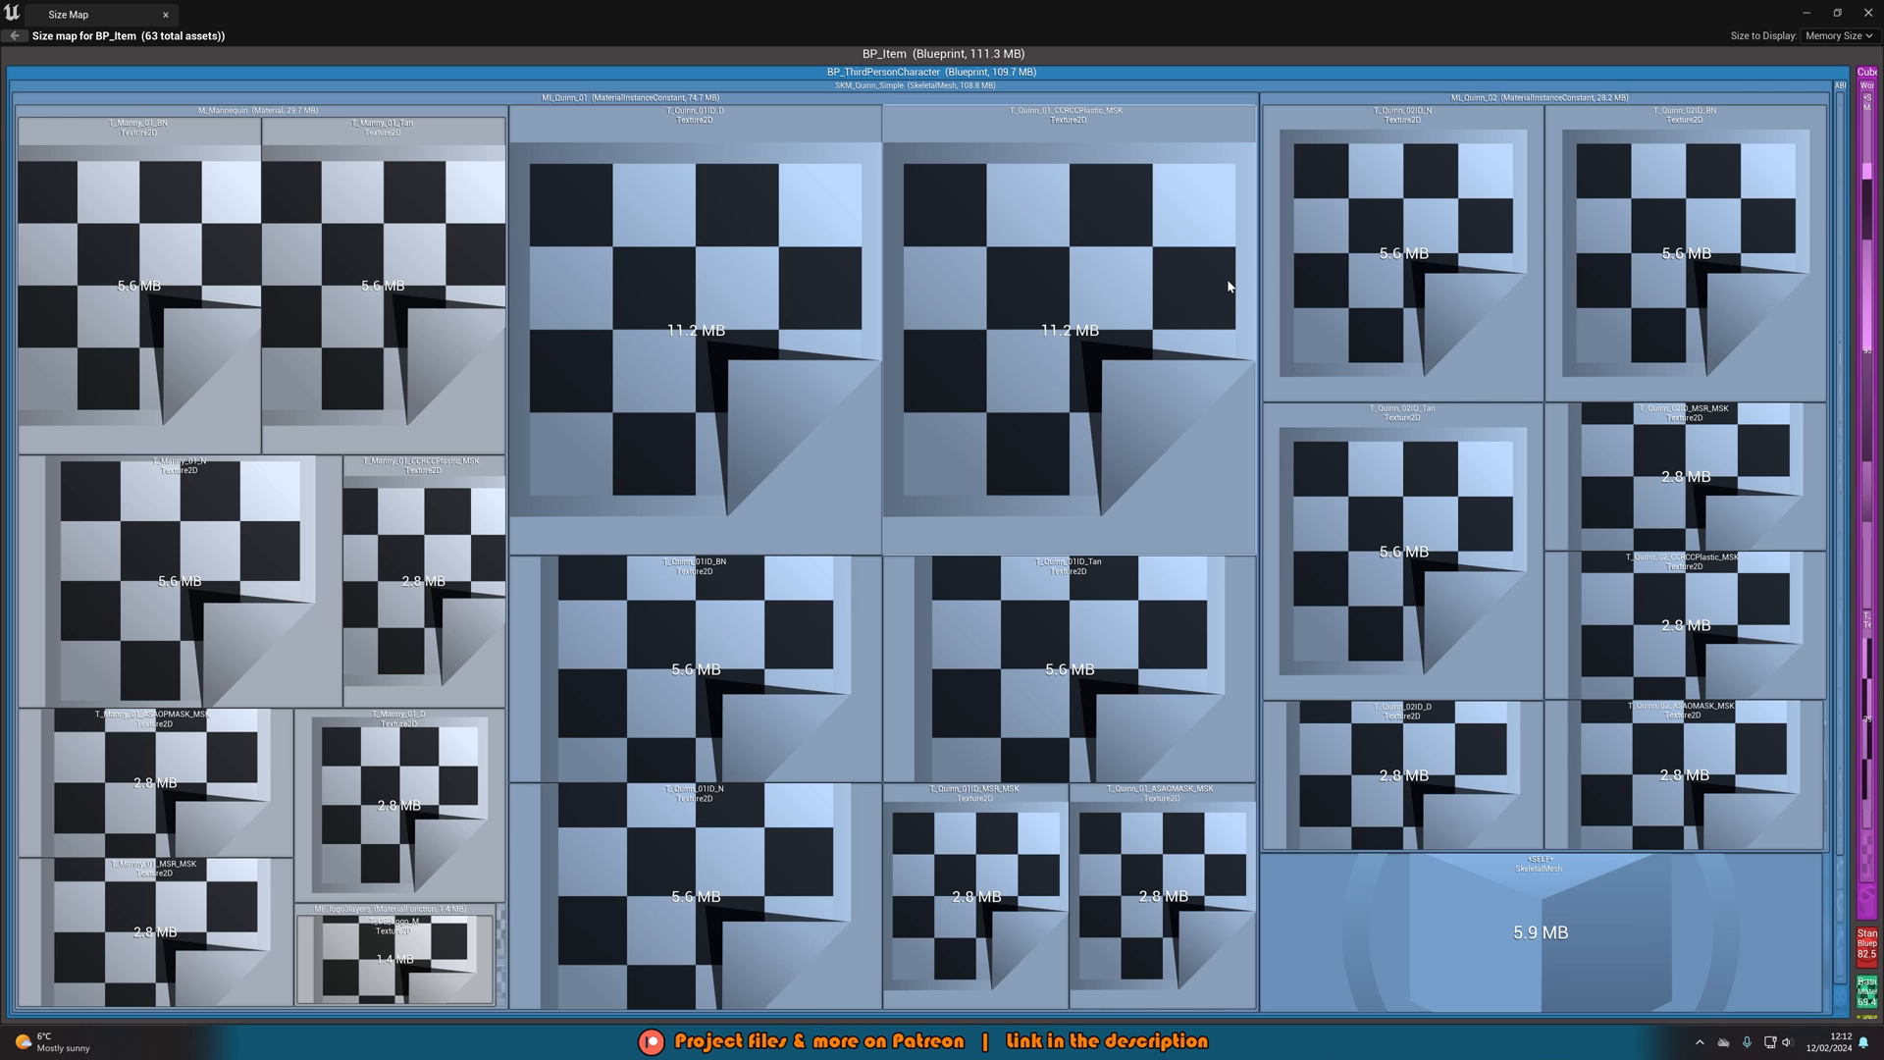
mouse_move(1194, 271)
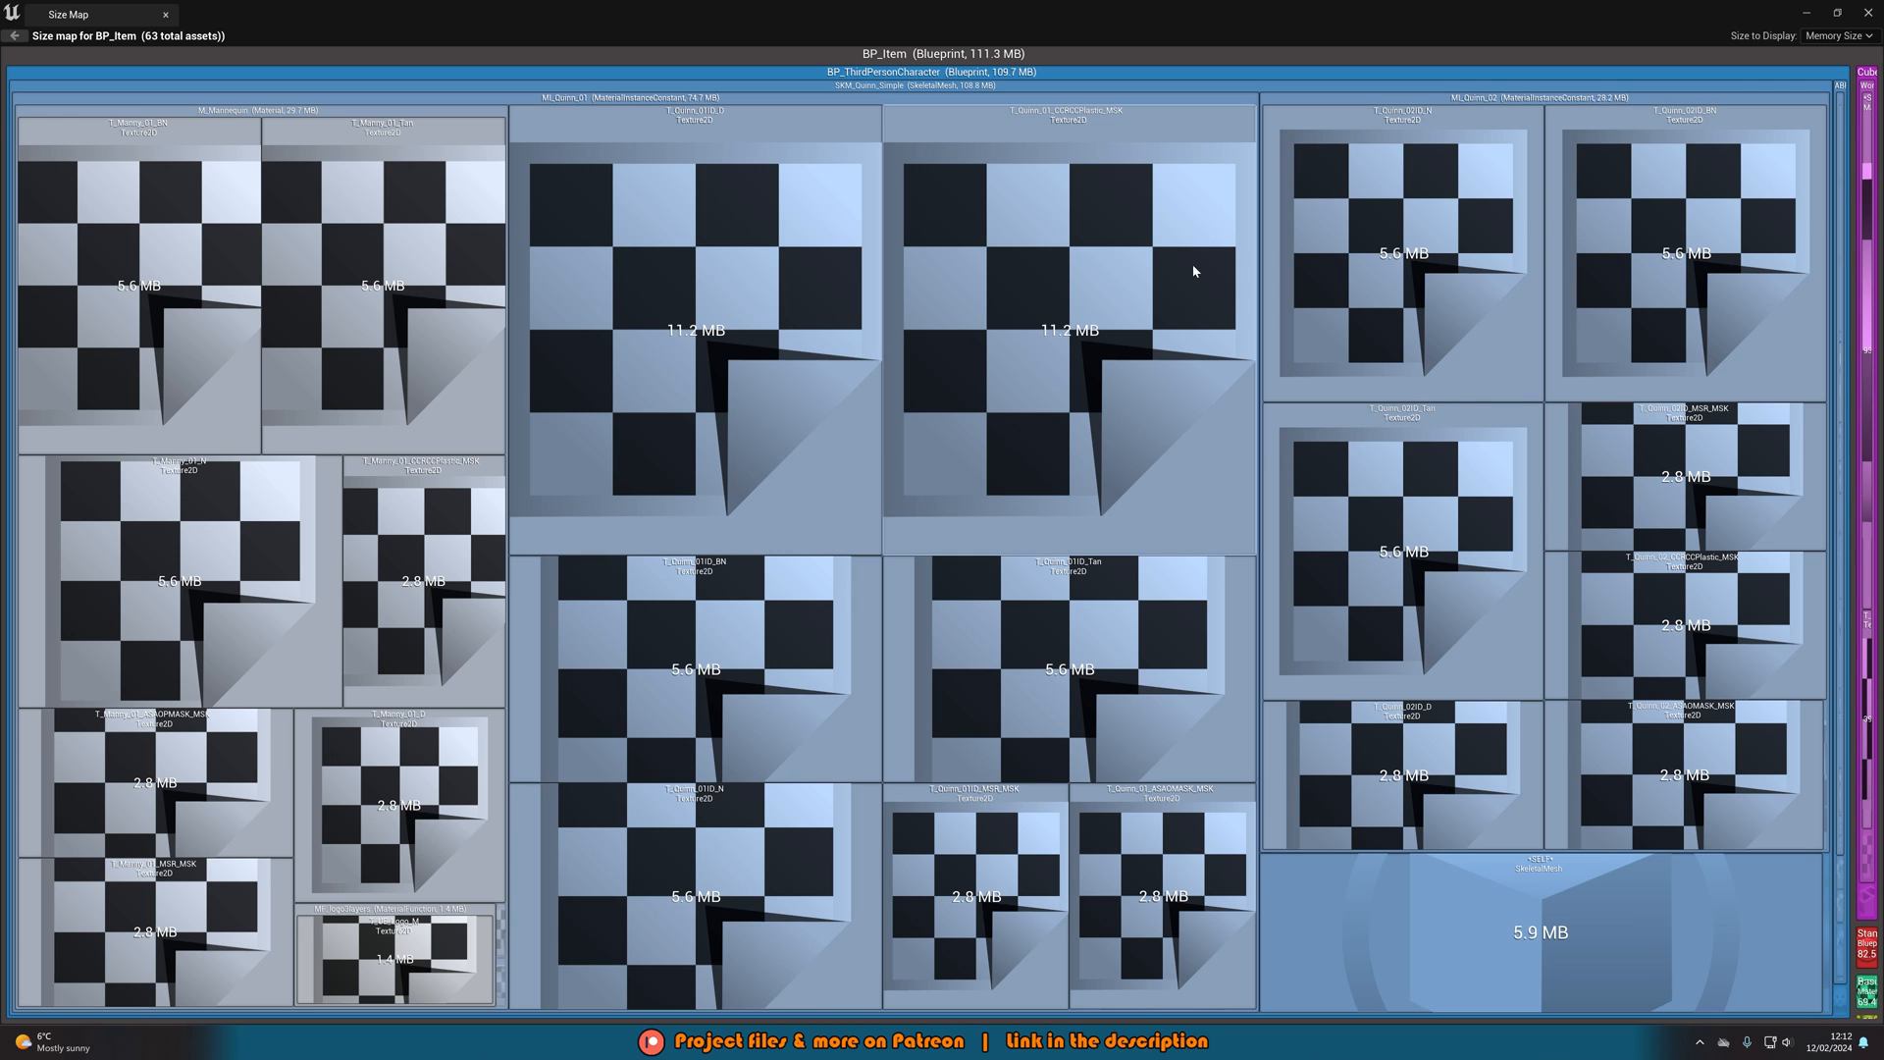
mouse_move(1067, 63)
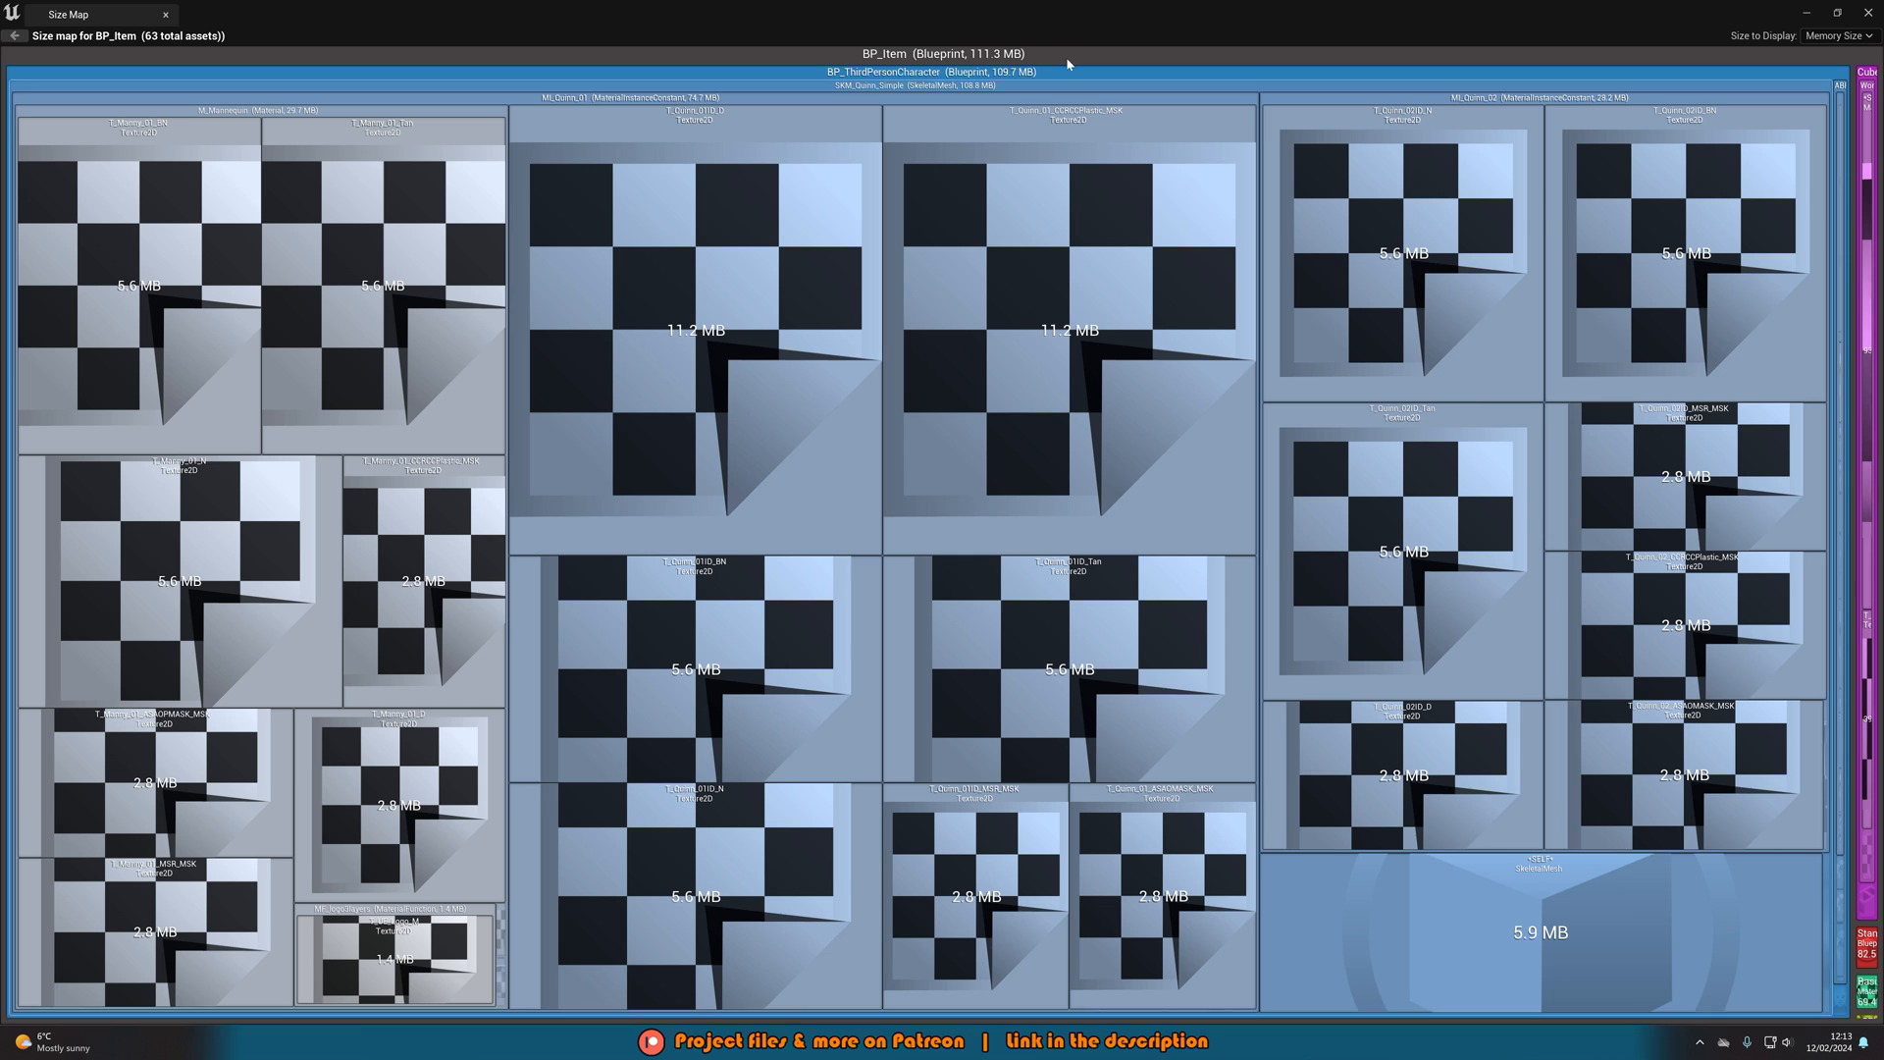
- Open BP_Item's blueprint to review its cast node, then return to its 111.3 MB size map
right_click(930, 71)
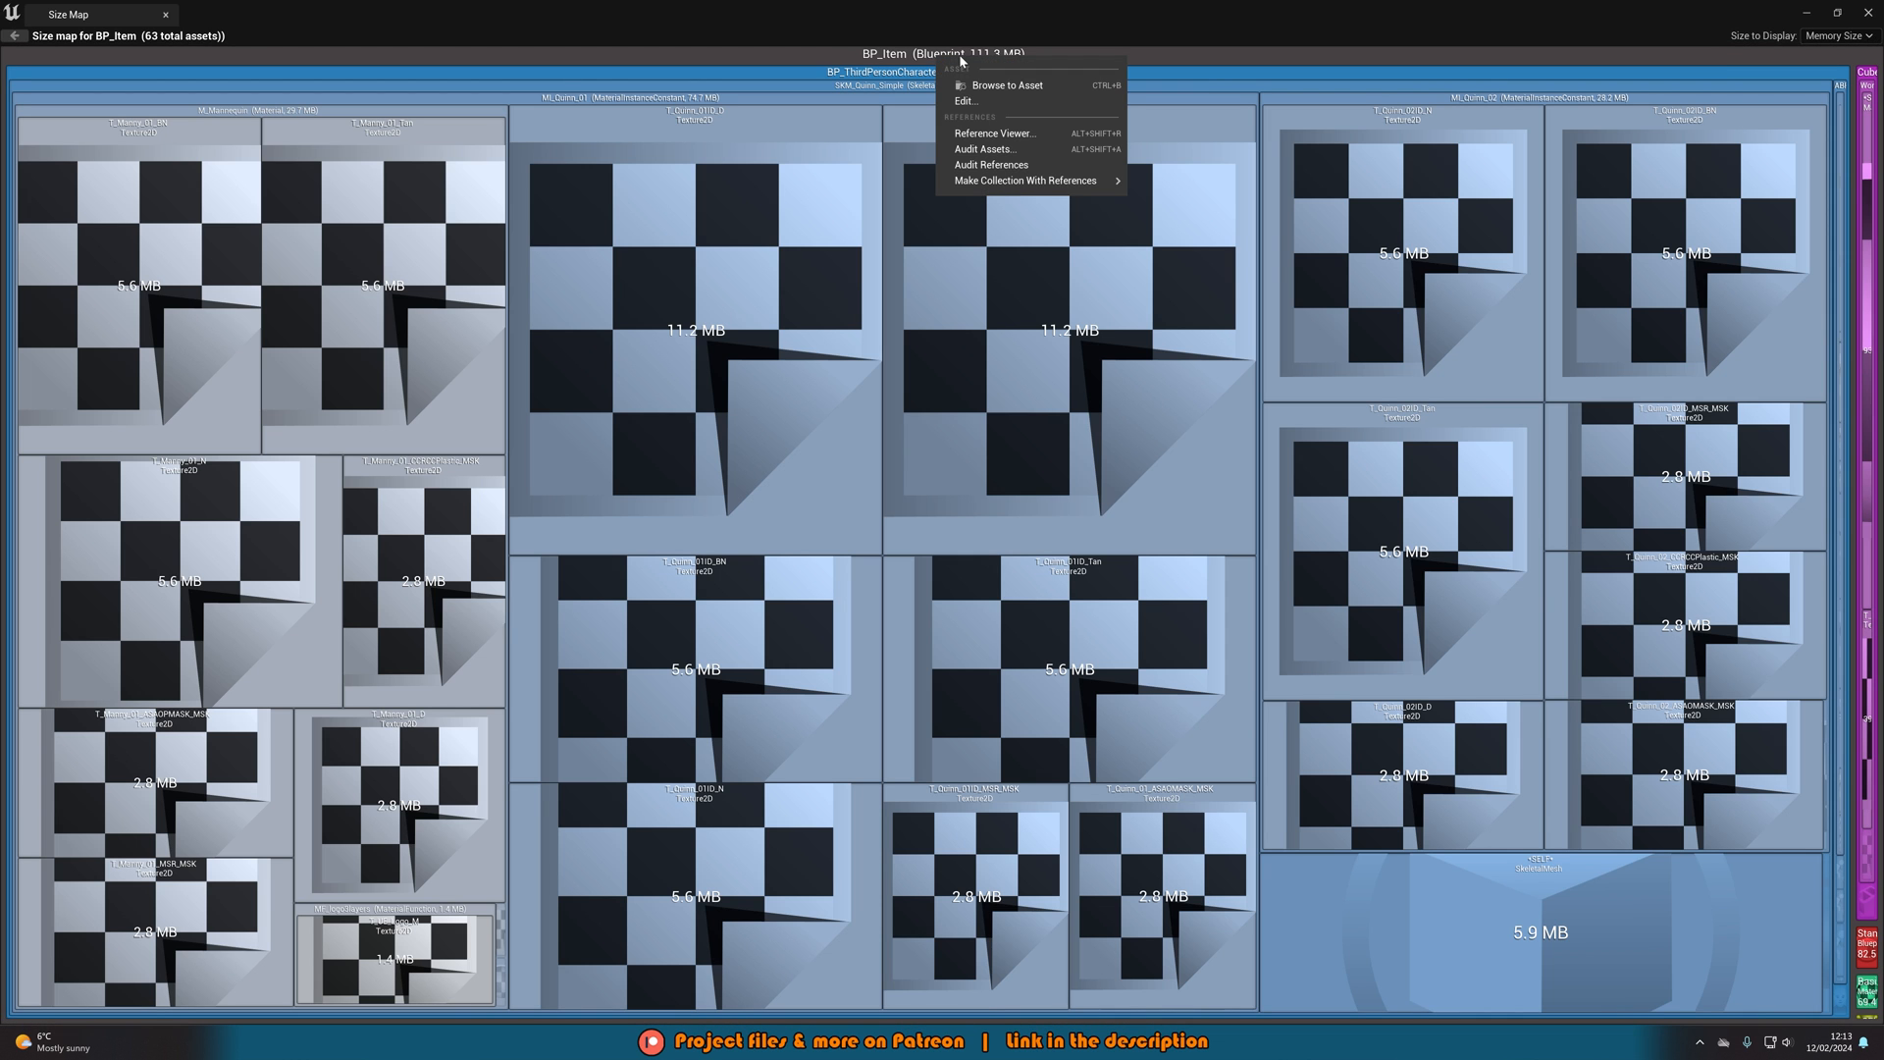
left_click(1007, 85)
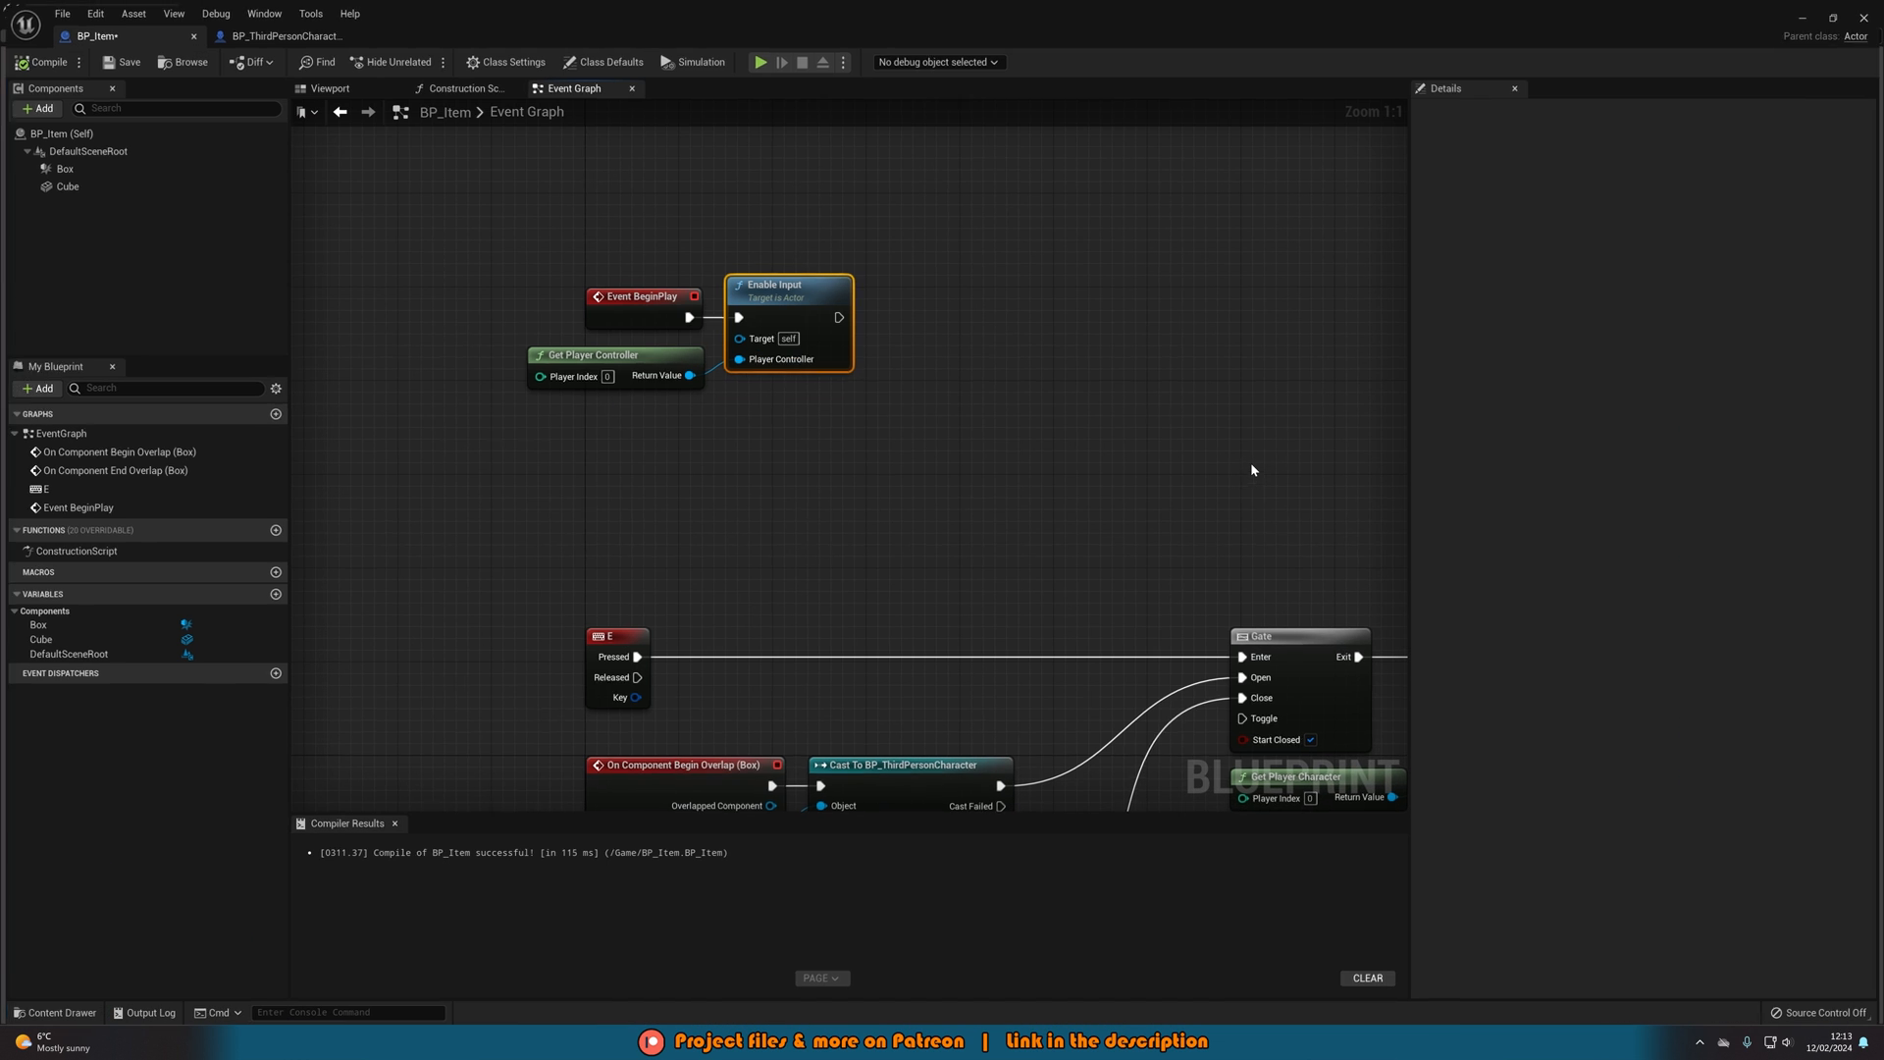
scroll("down", 3)
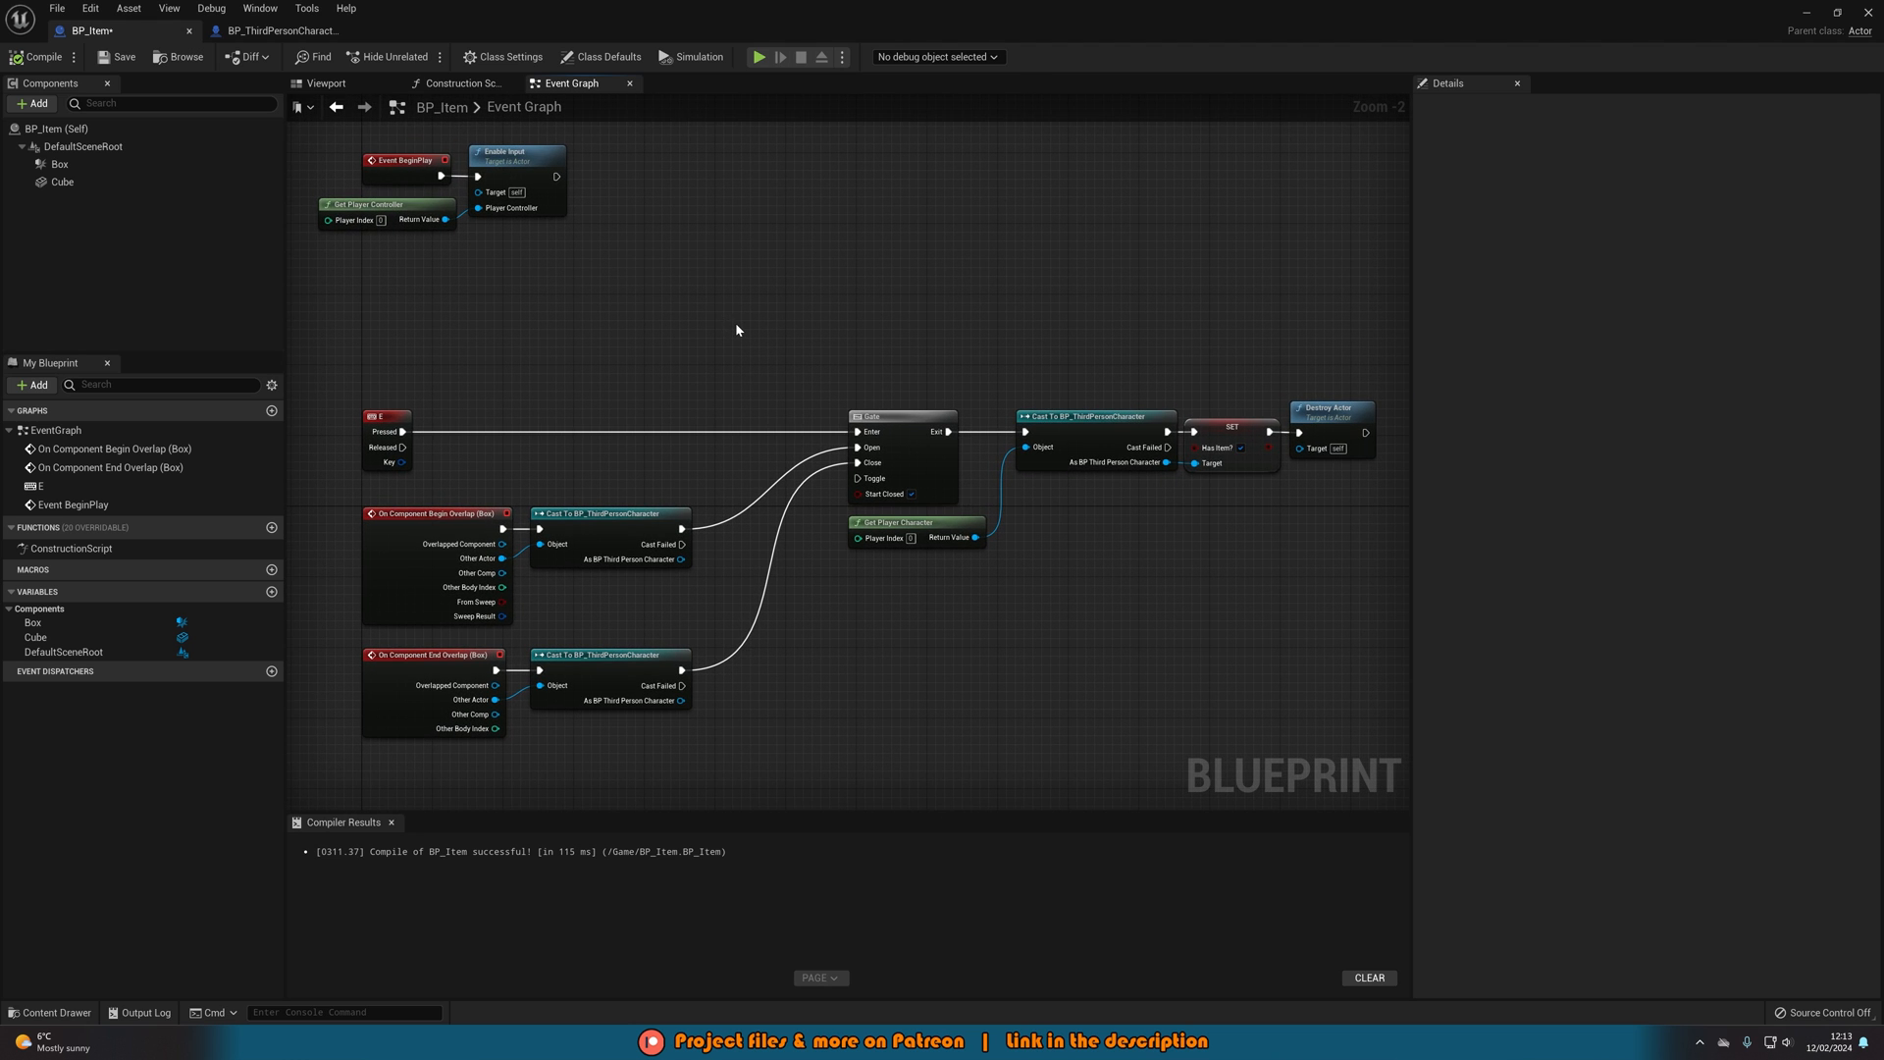
mouse_move(647, 358)
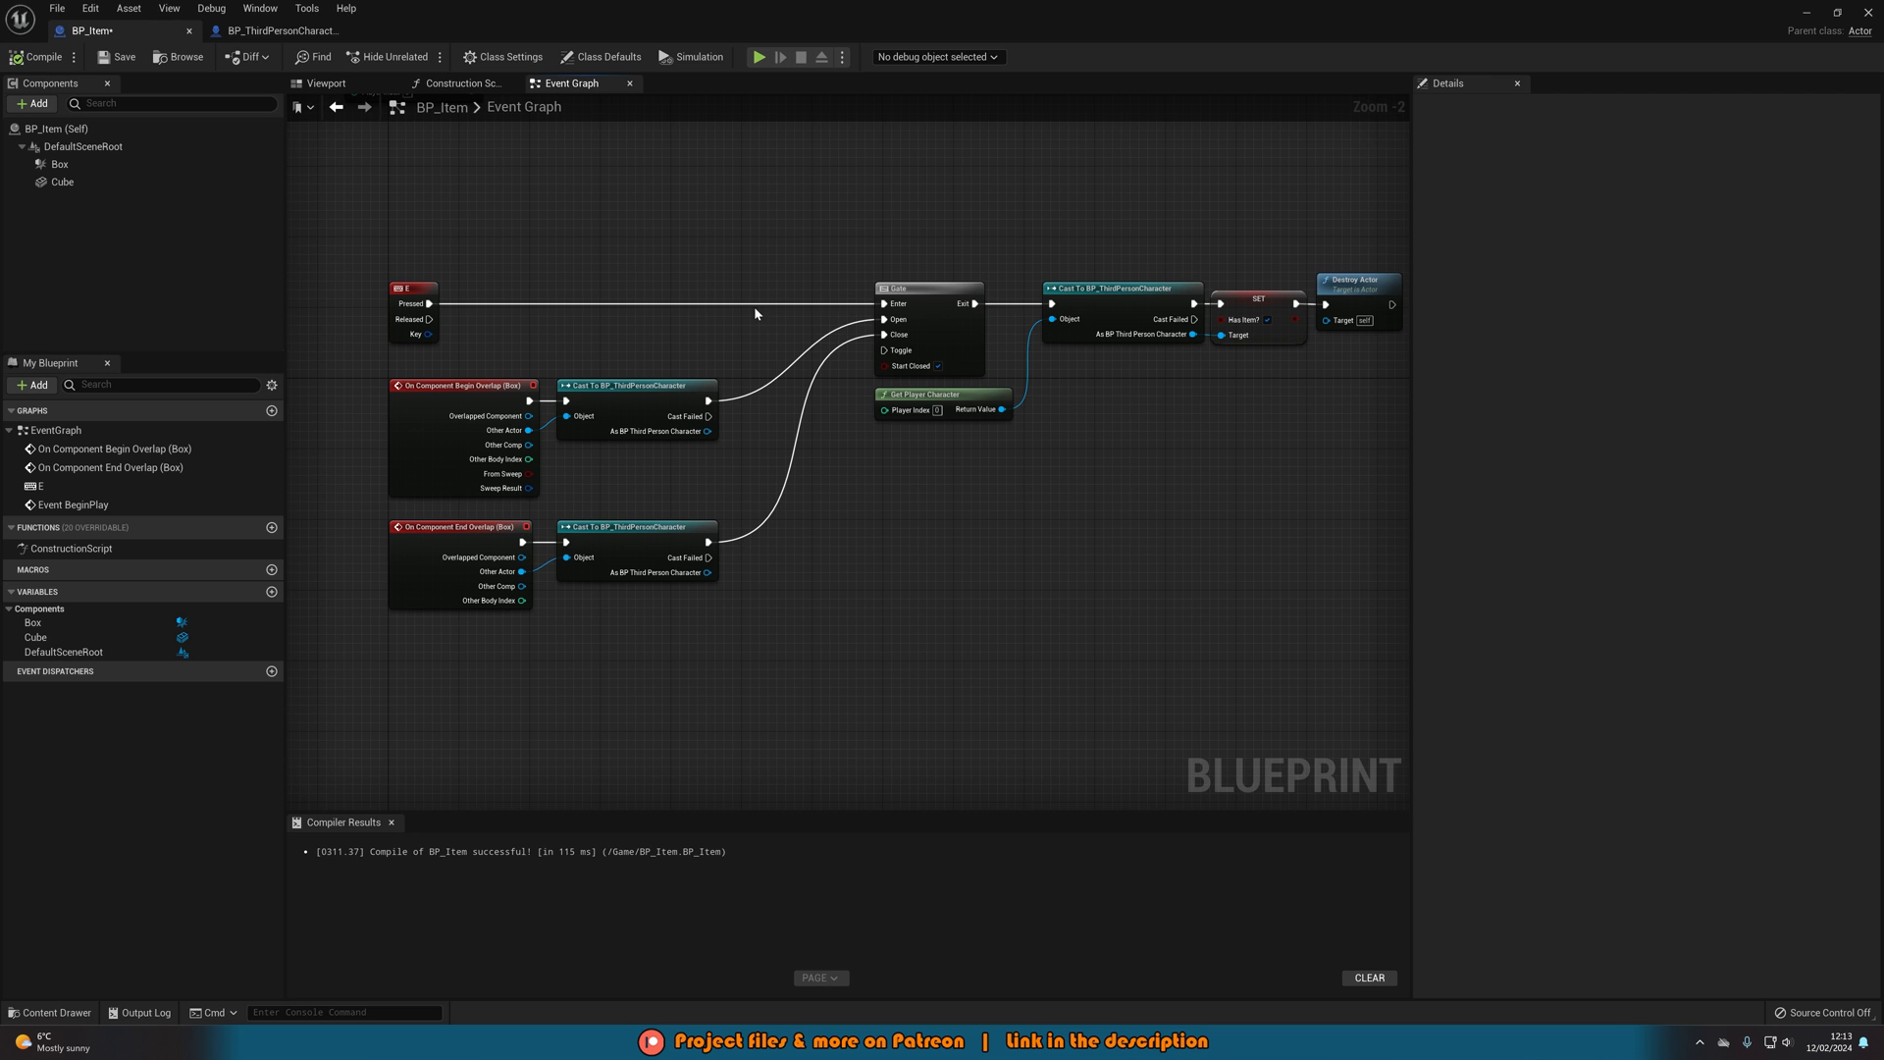
mouse_move(756, 314)
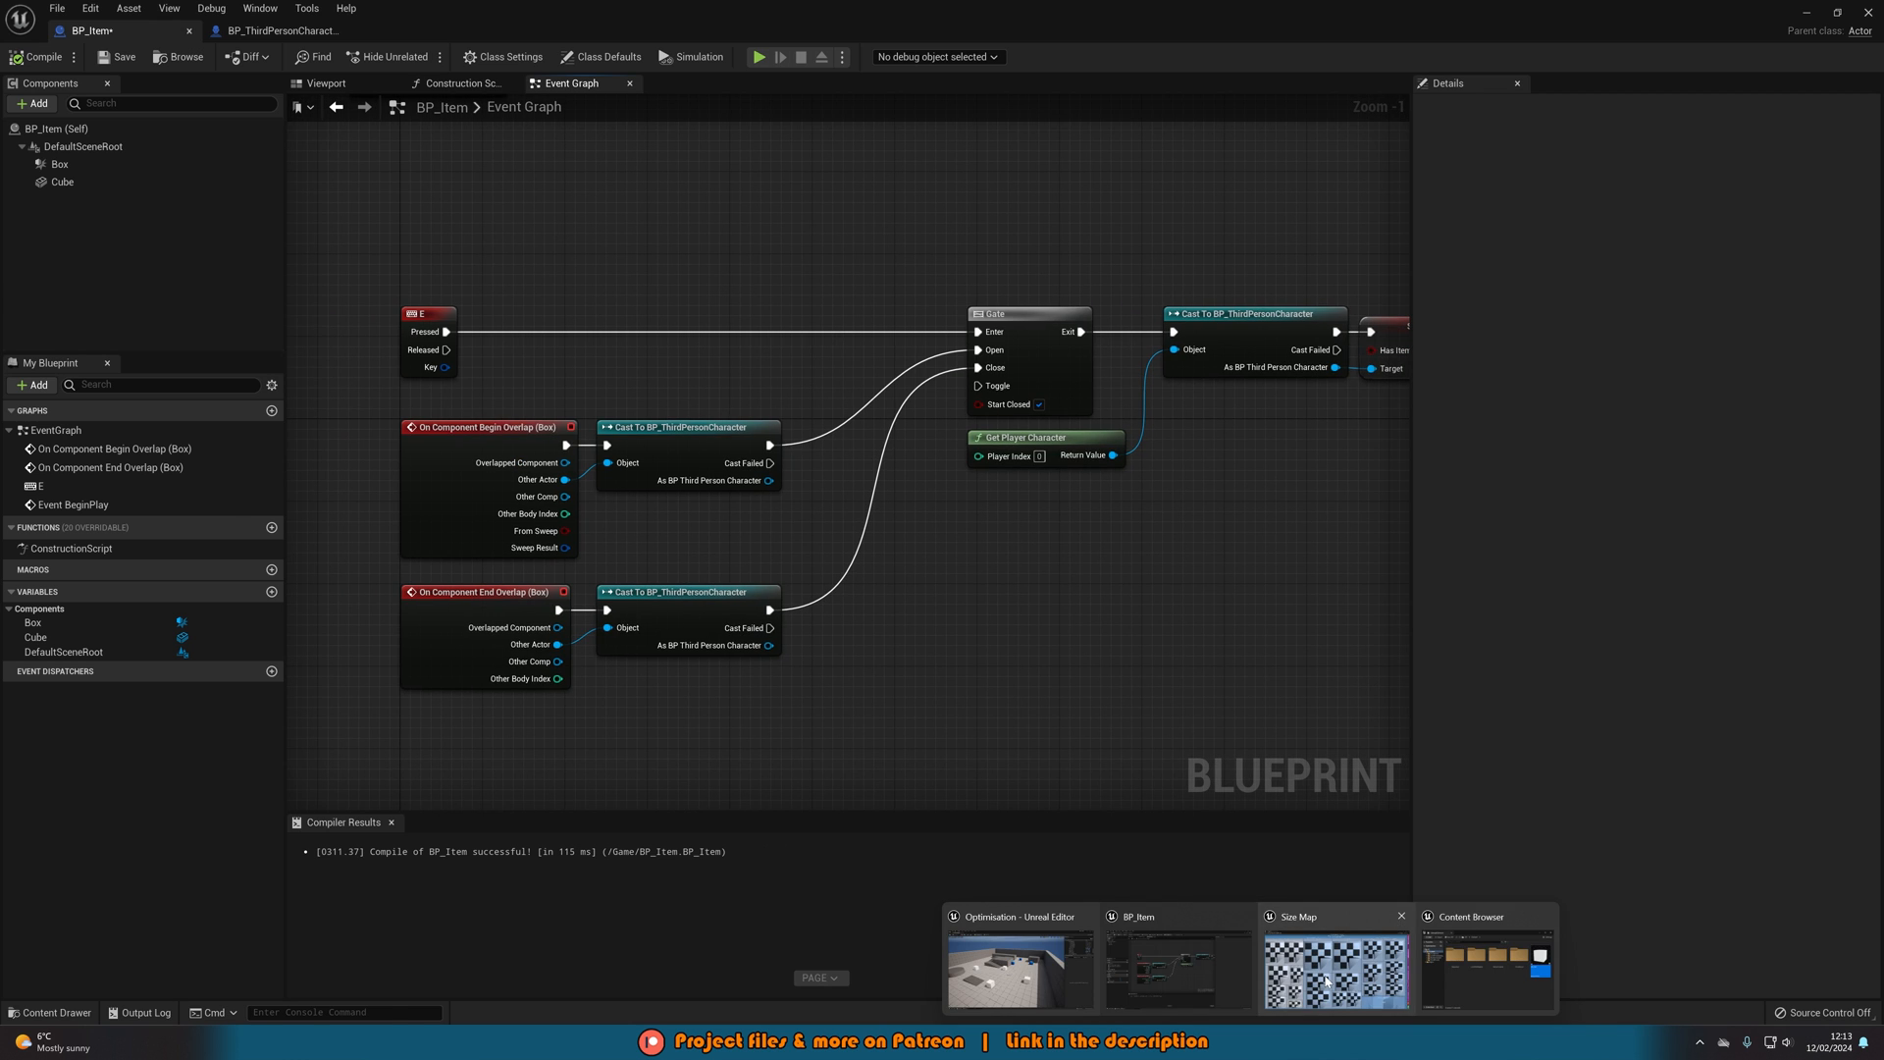
left_click(1337, 968)
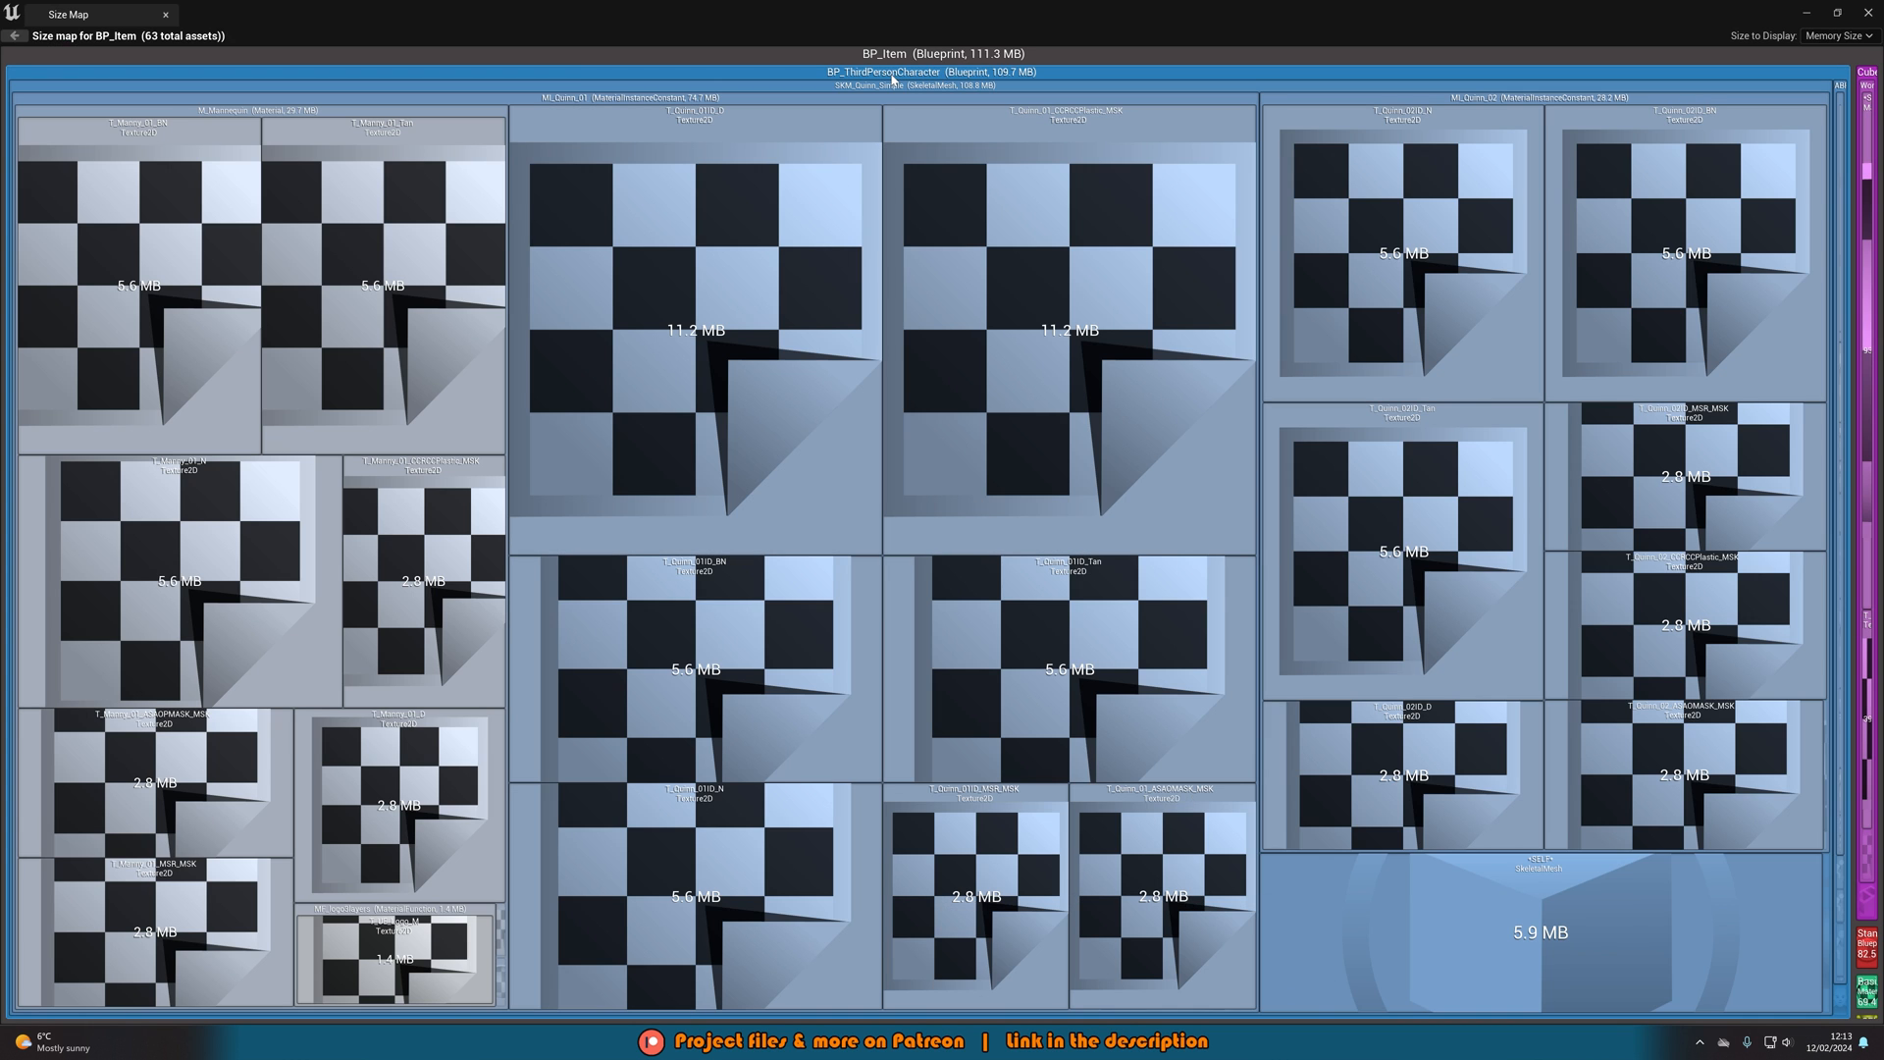
mouse_move(890, 80)
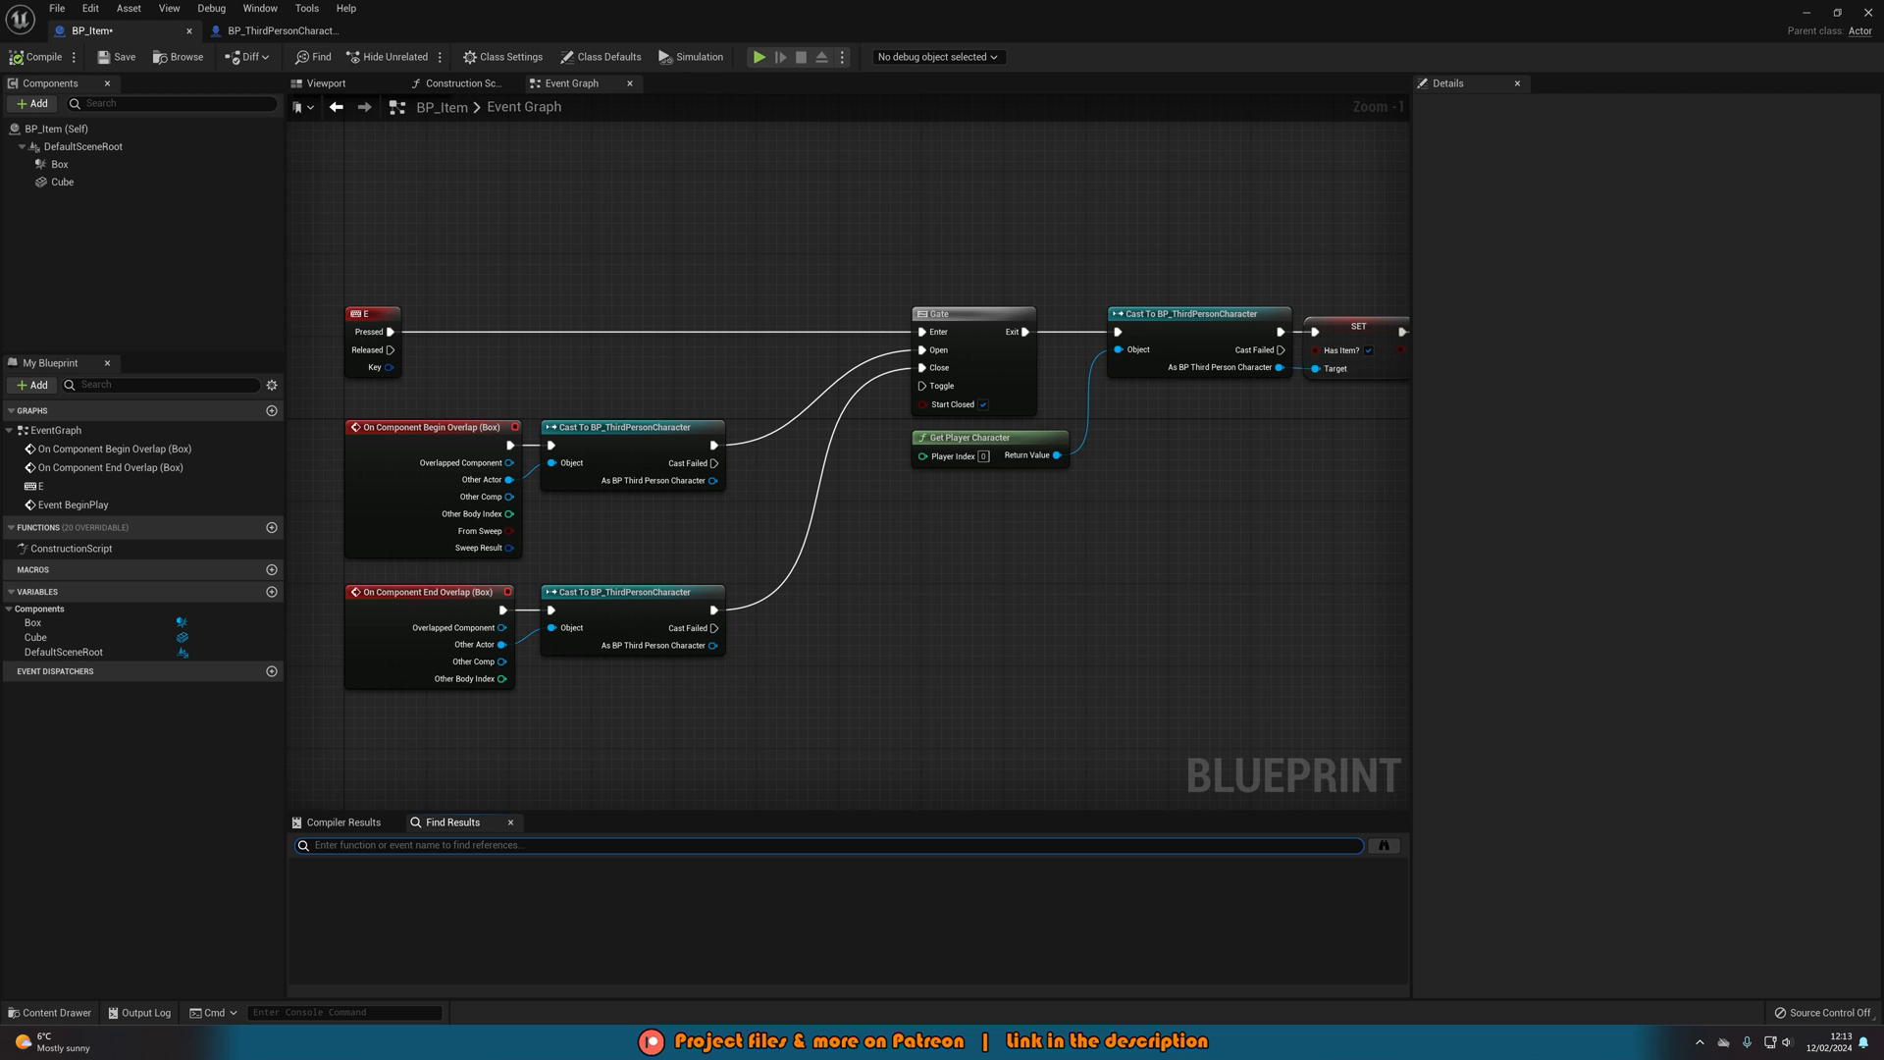
- Search BP_Item for 'thirdperson', visit each Cast To BP_ThirdPersonCharacter result, and close the results
type("thirdperson")
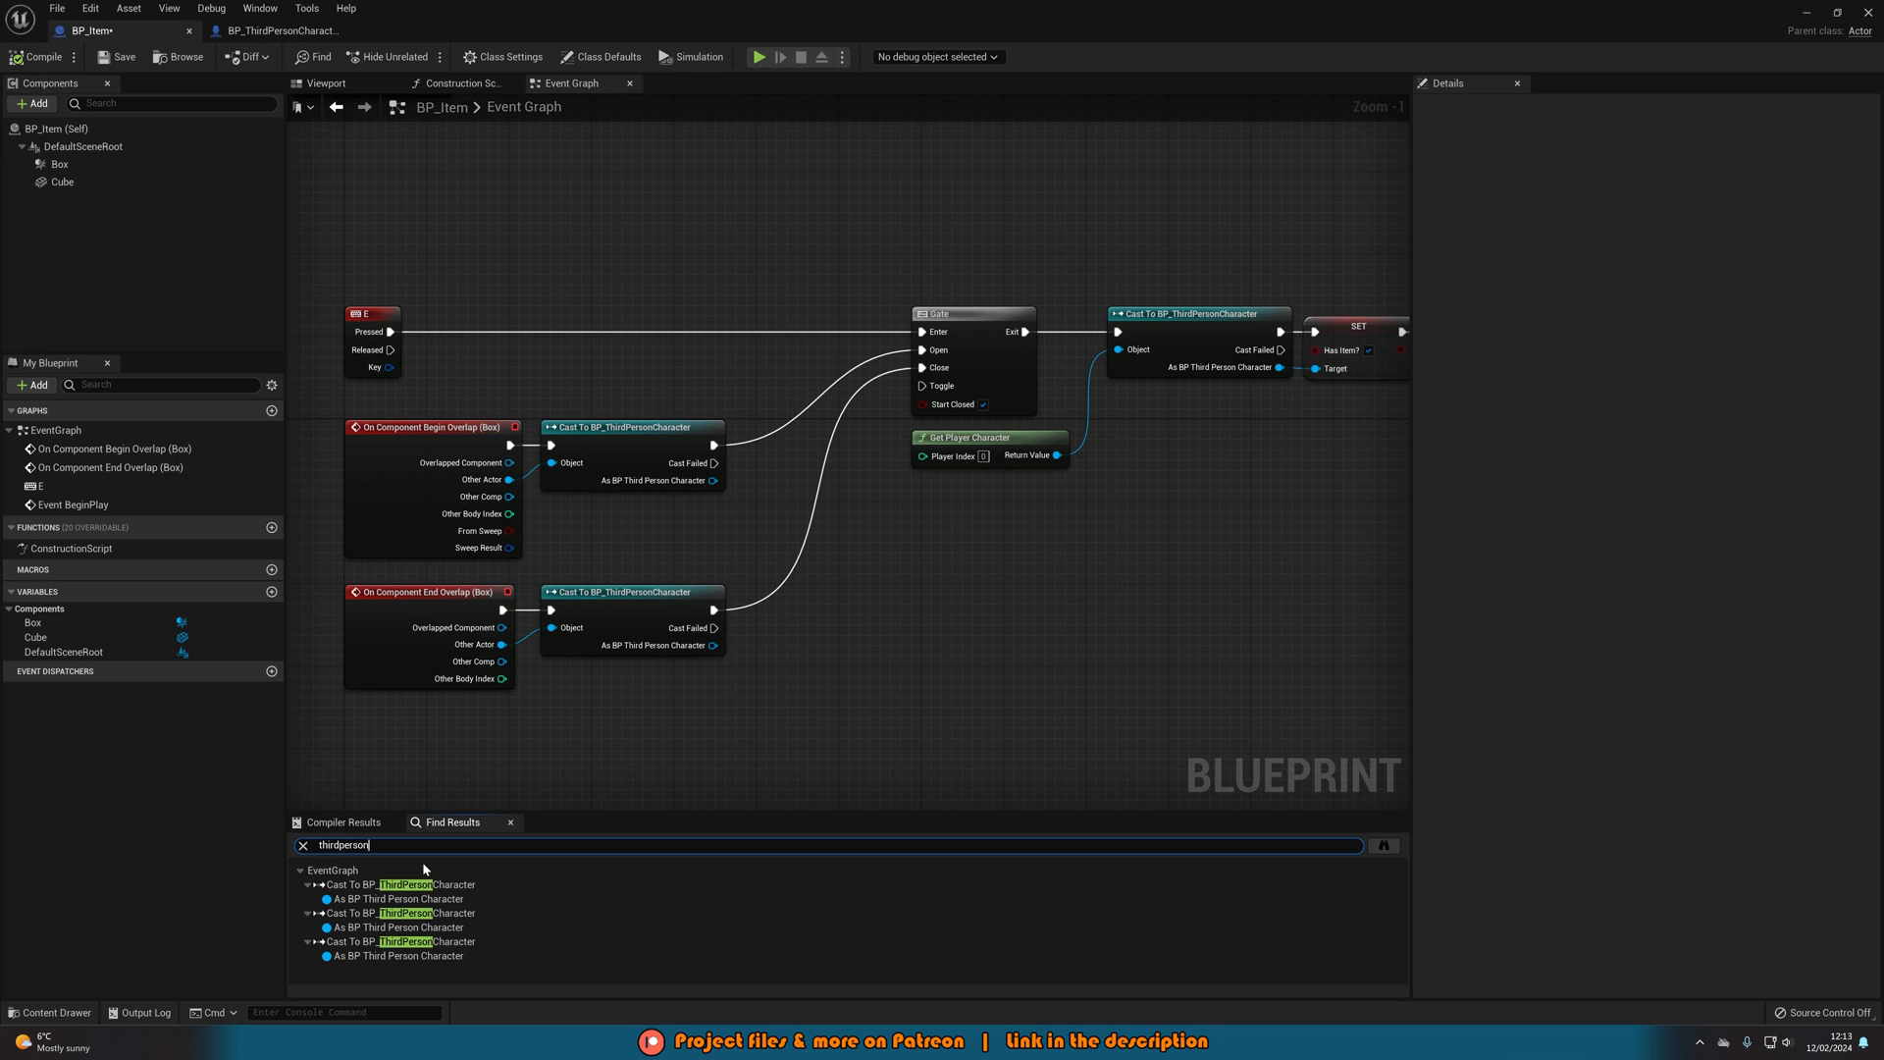
mouse_move(423, 884)
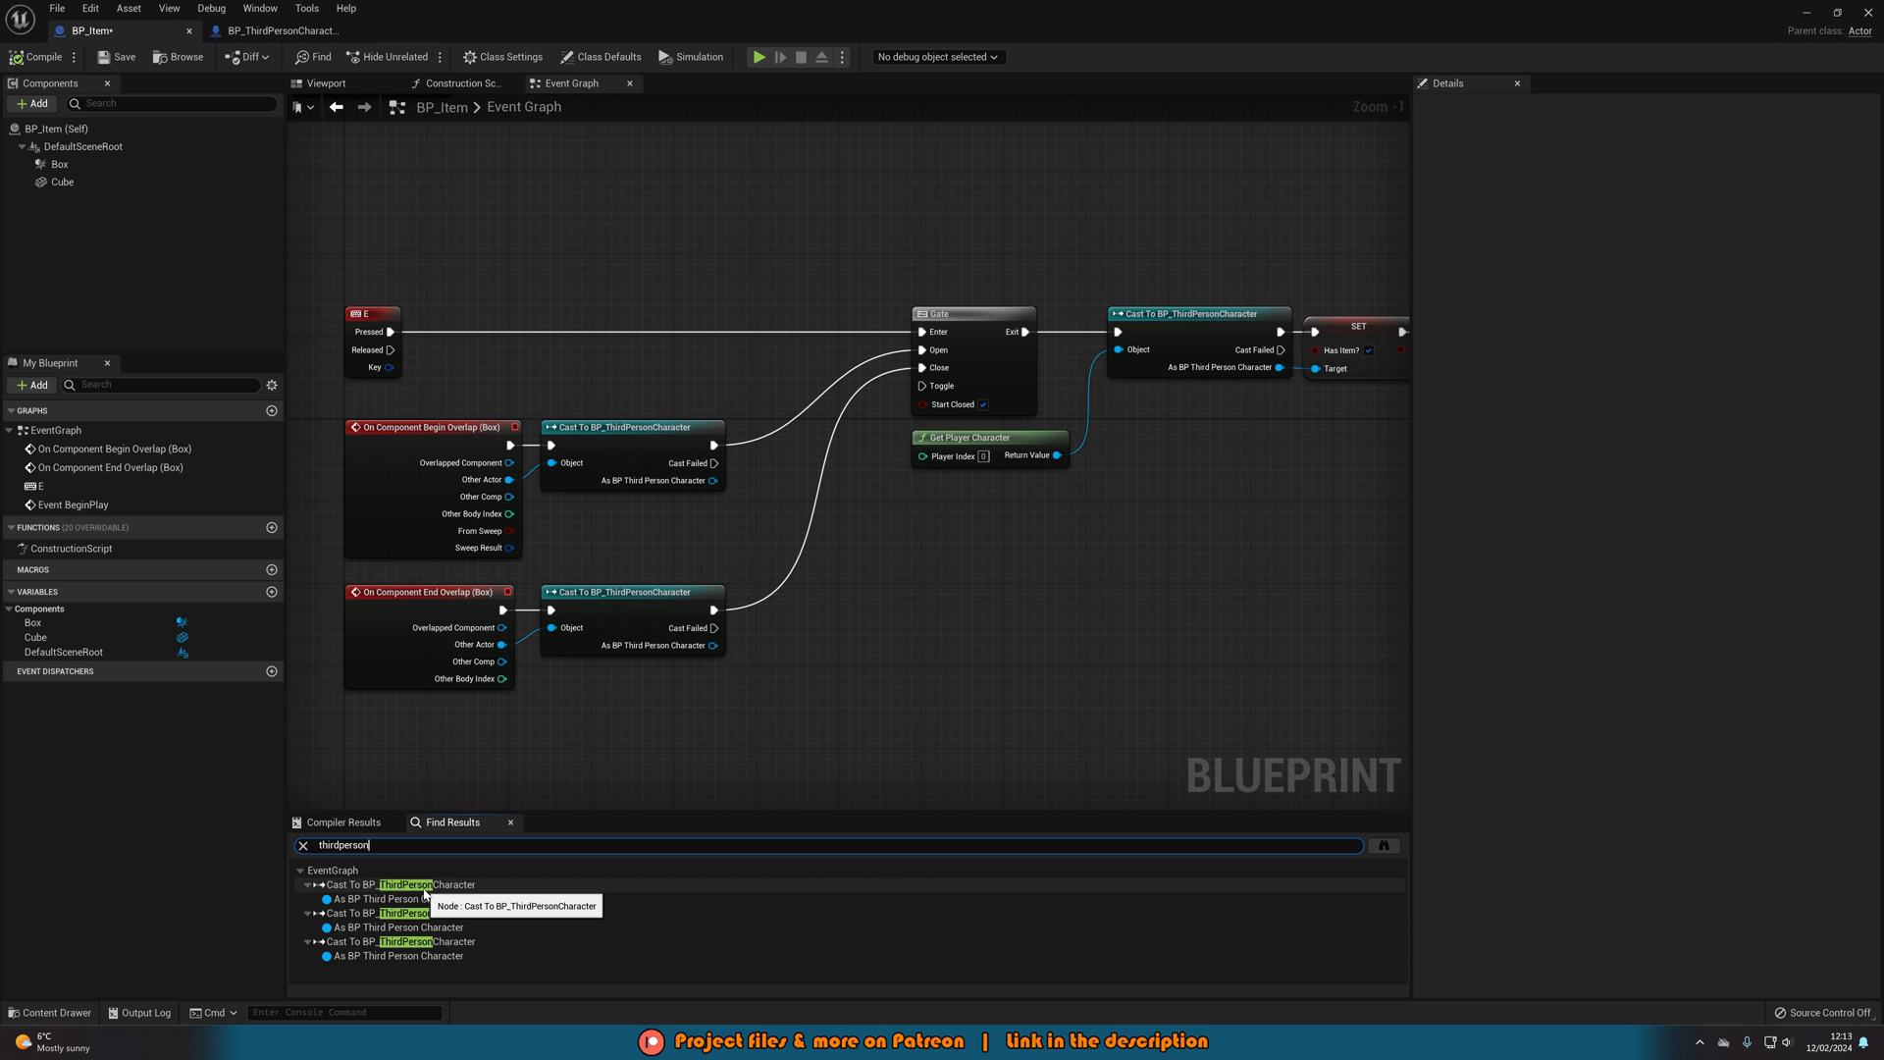
left_click(396, 899)
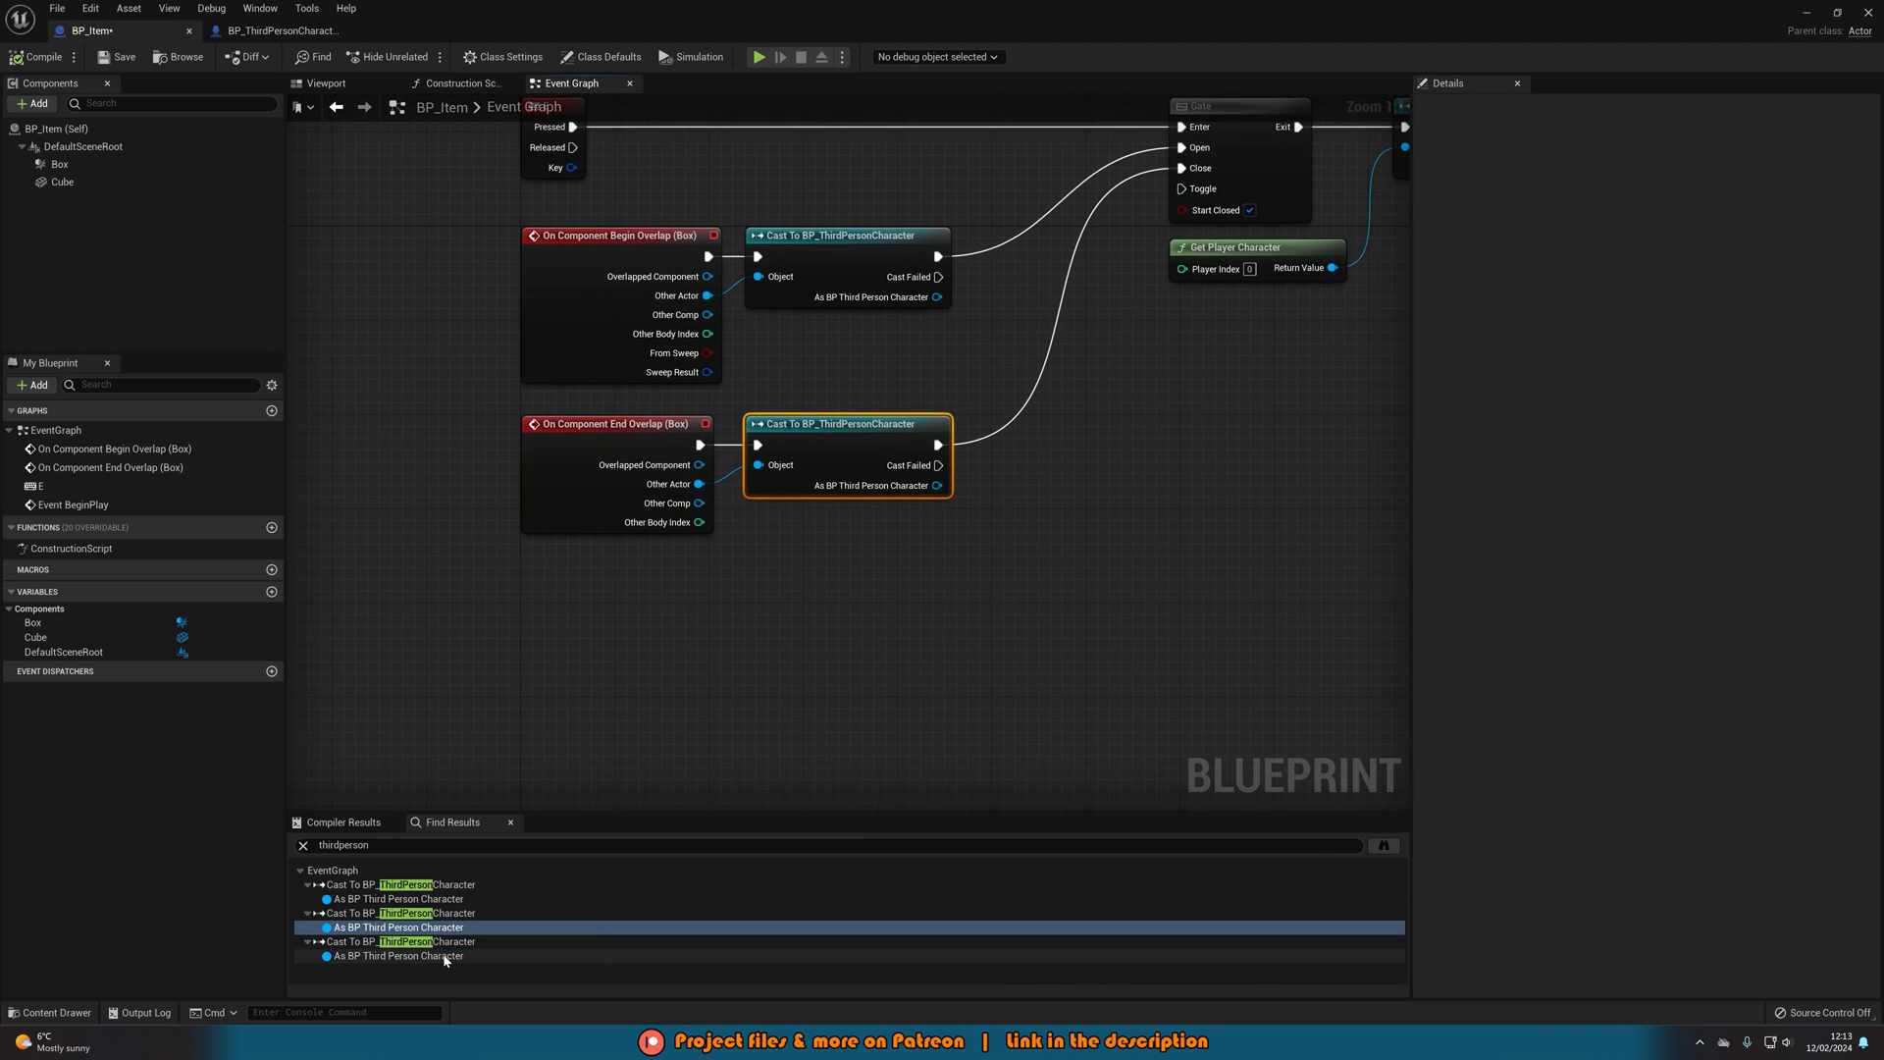
left_click(395, 955)
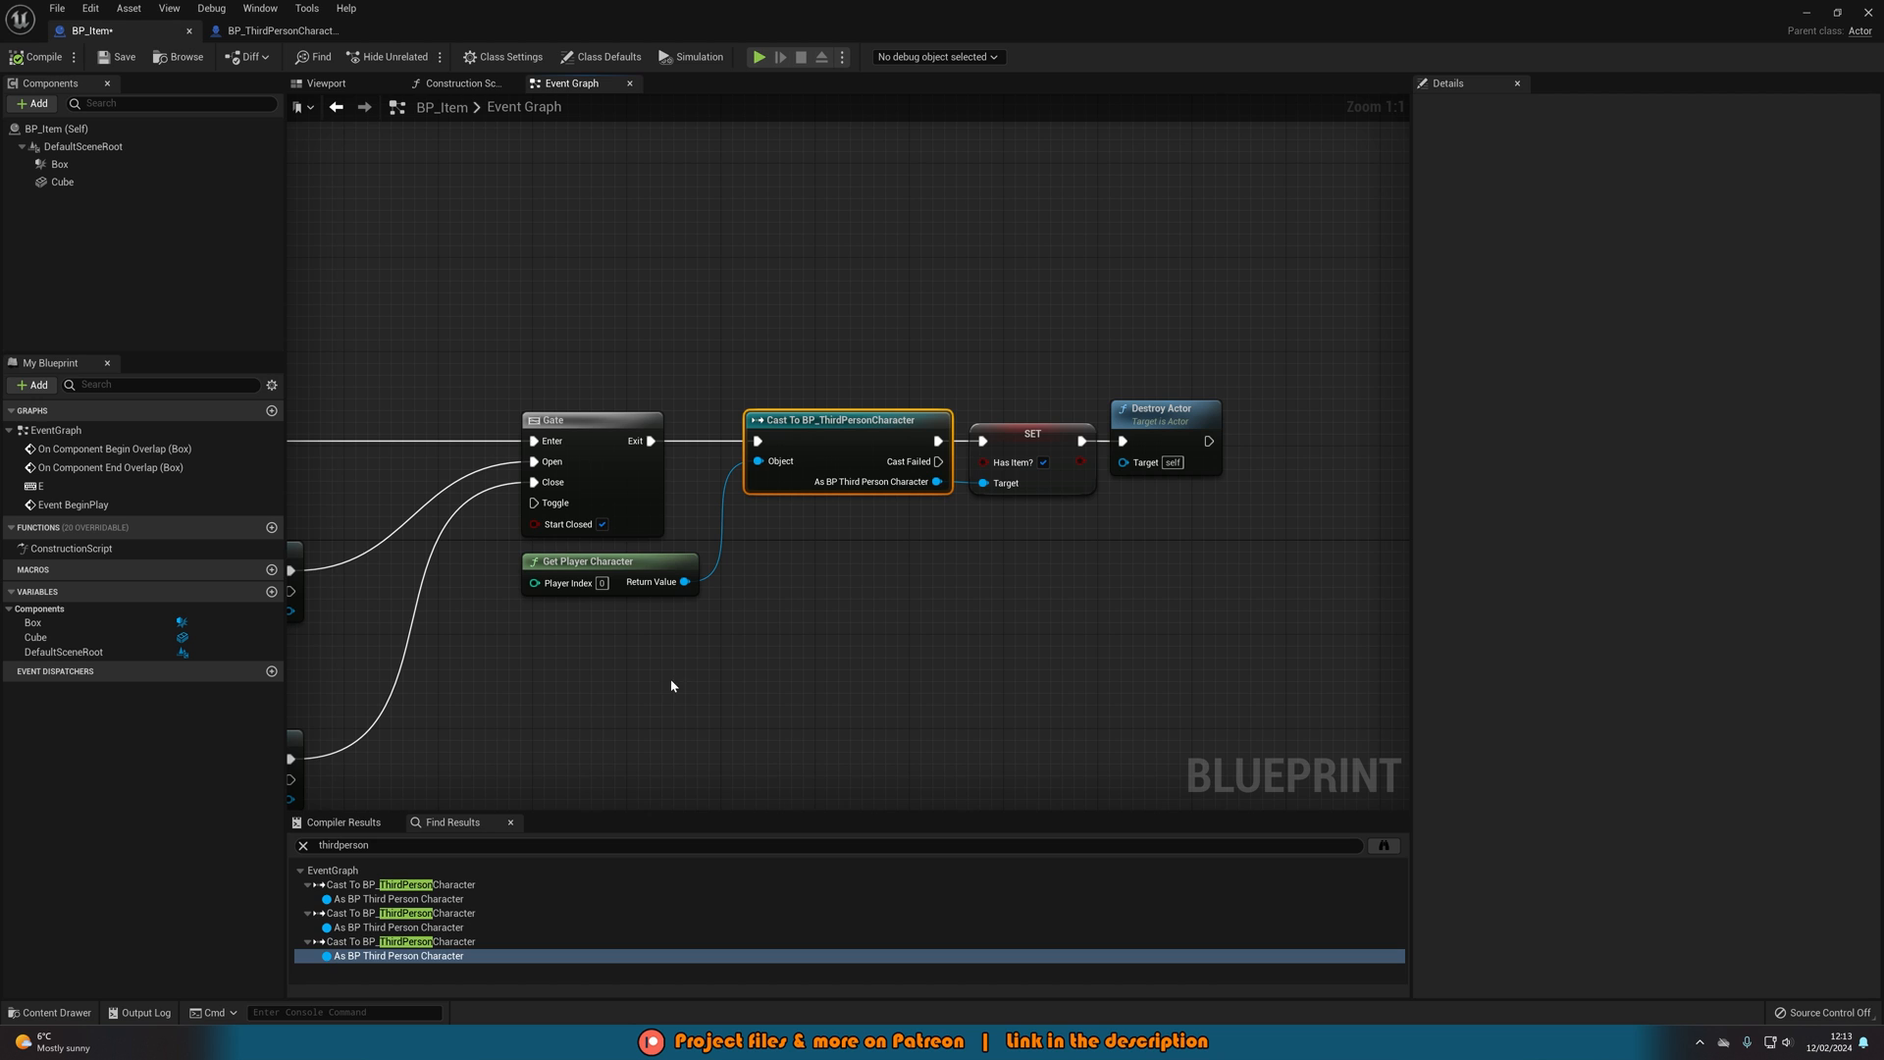
left_click(39, 57)
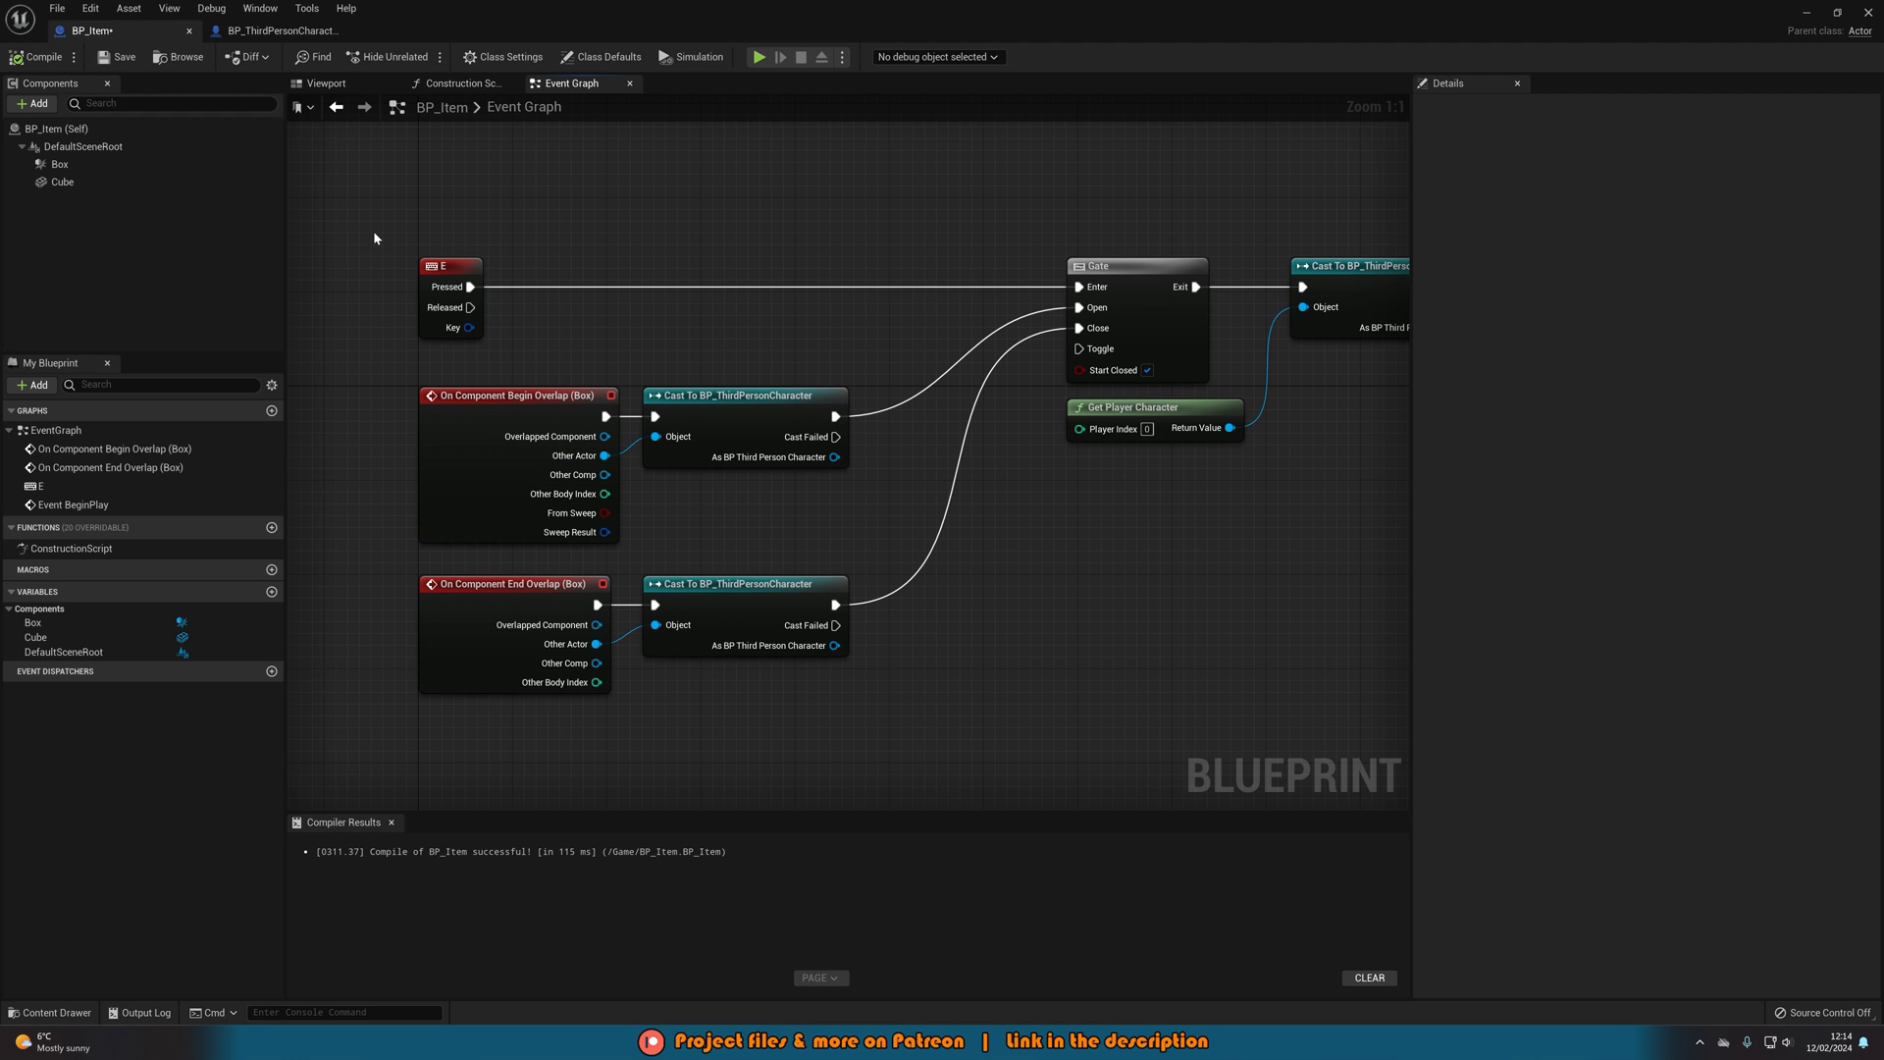
mouse_move(648, 436)
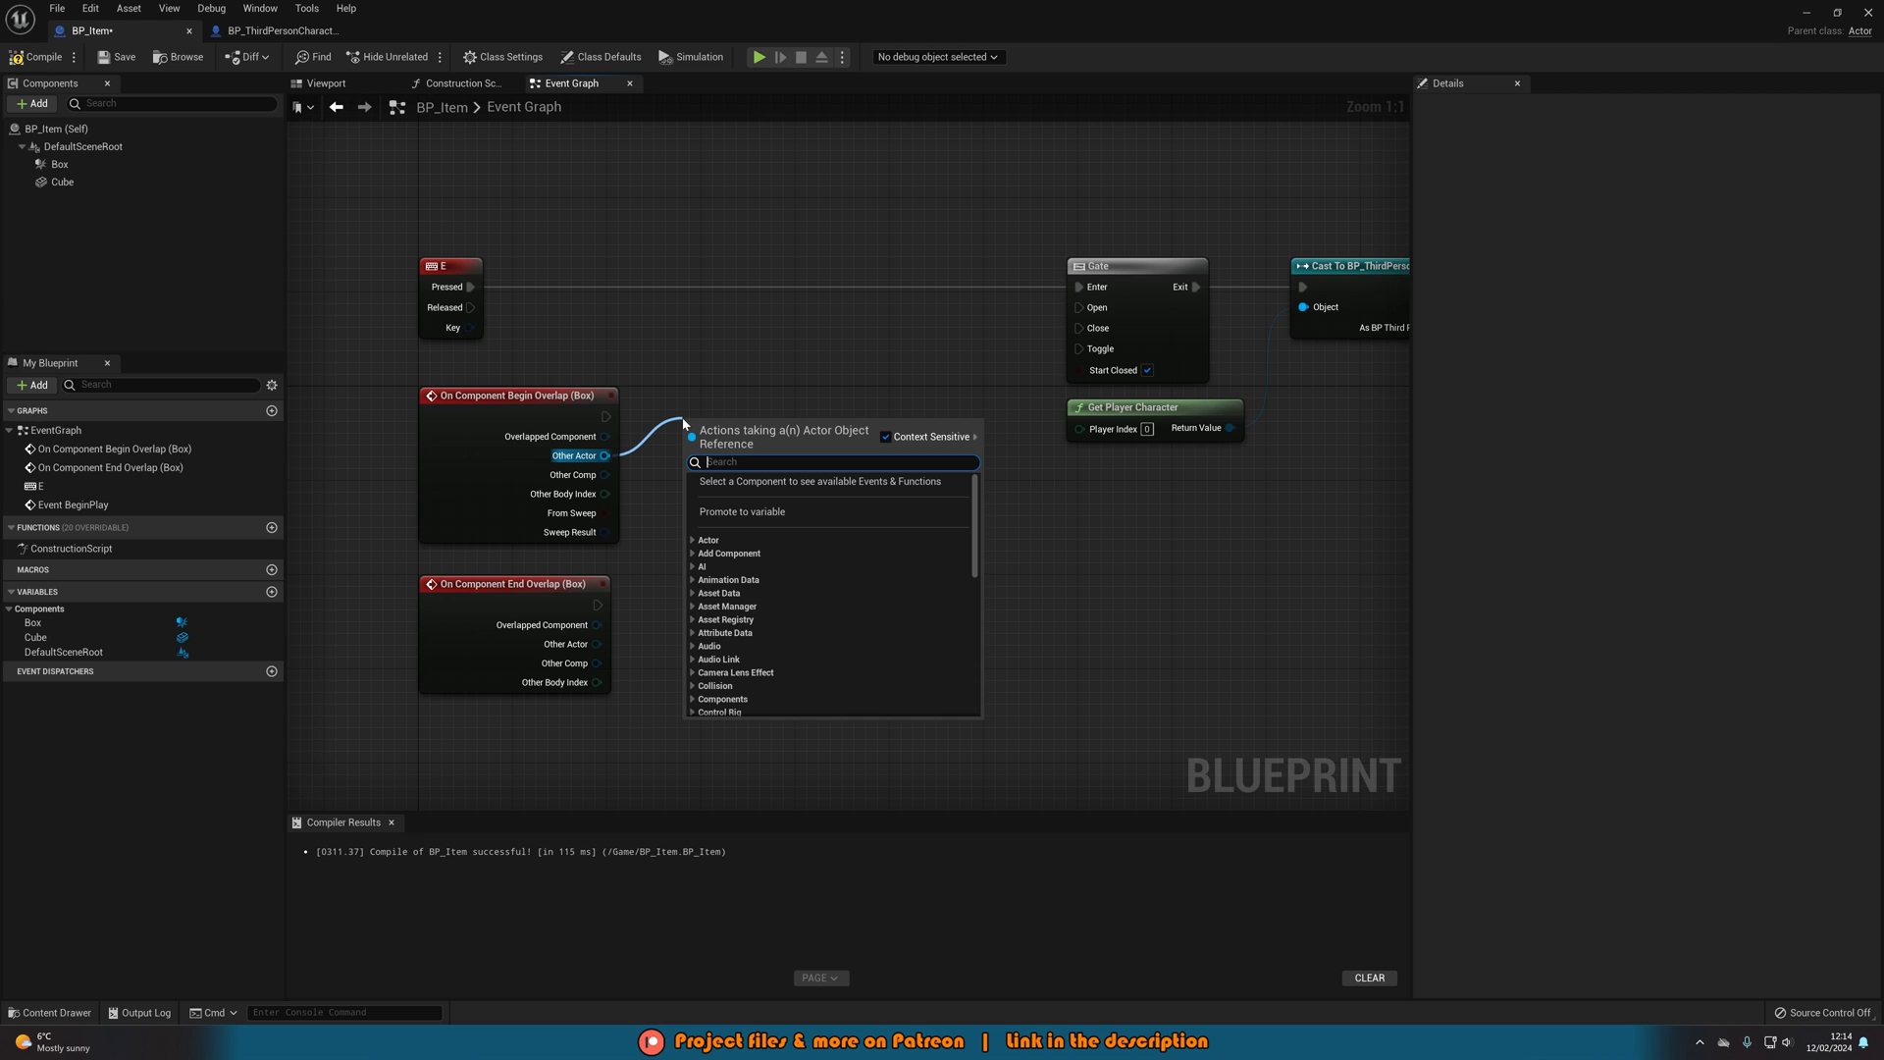
- Add an == node comparing Other Actor to Get Player Character, placed below the begin overlap event
type("==")
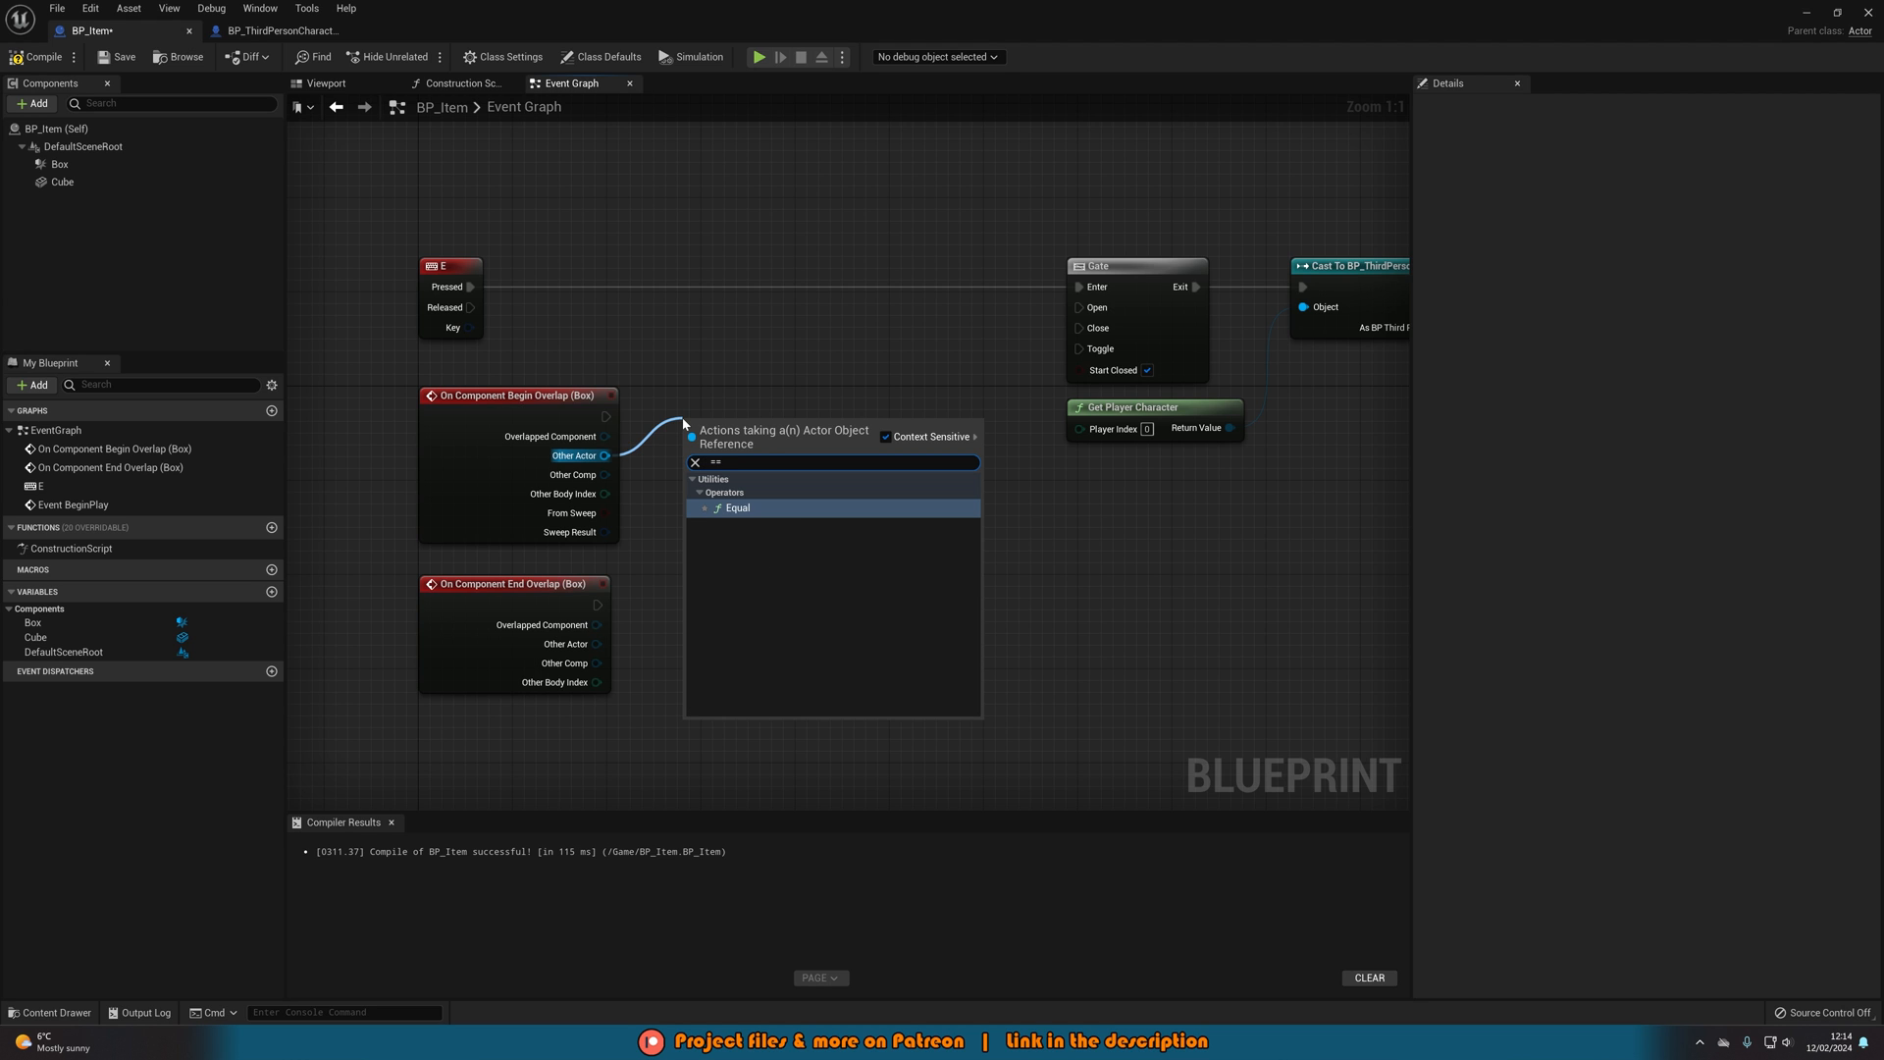
left_click(737, 507)
type("get player ch")
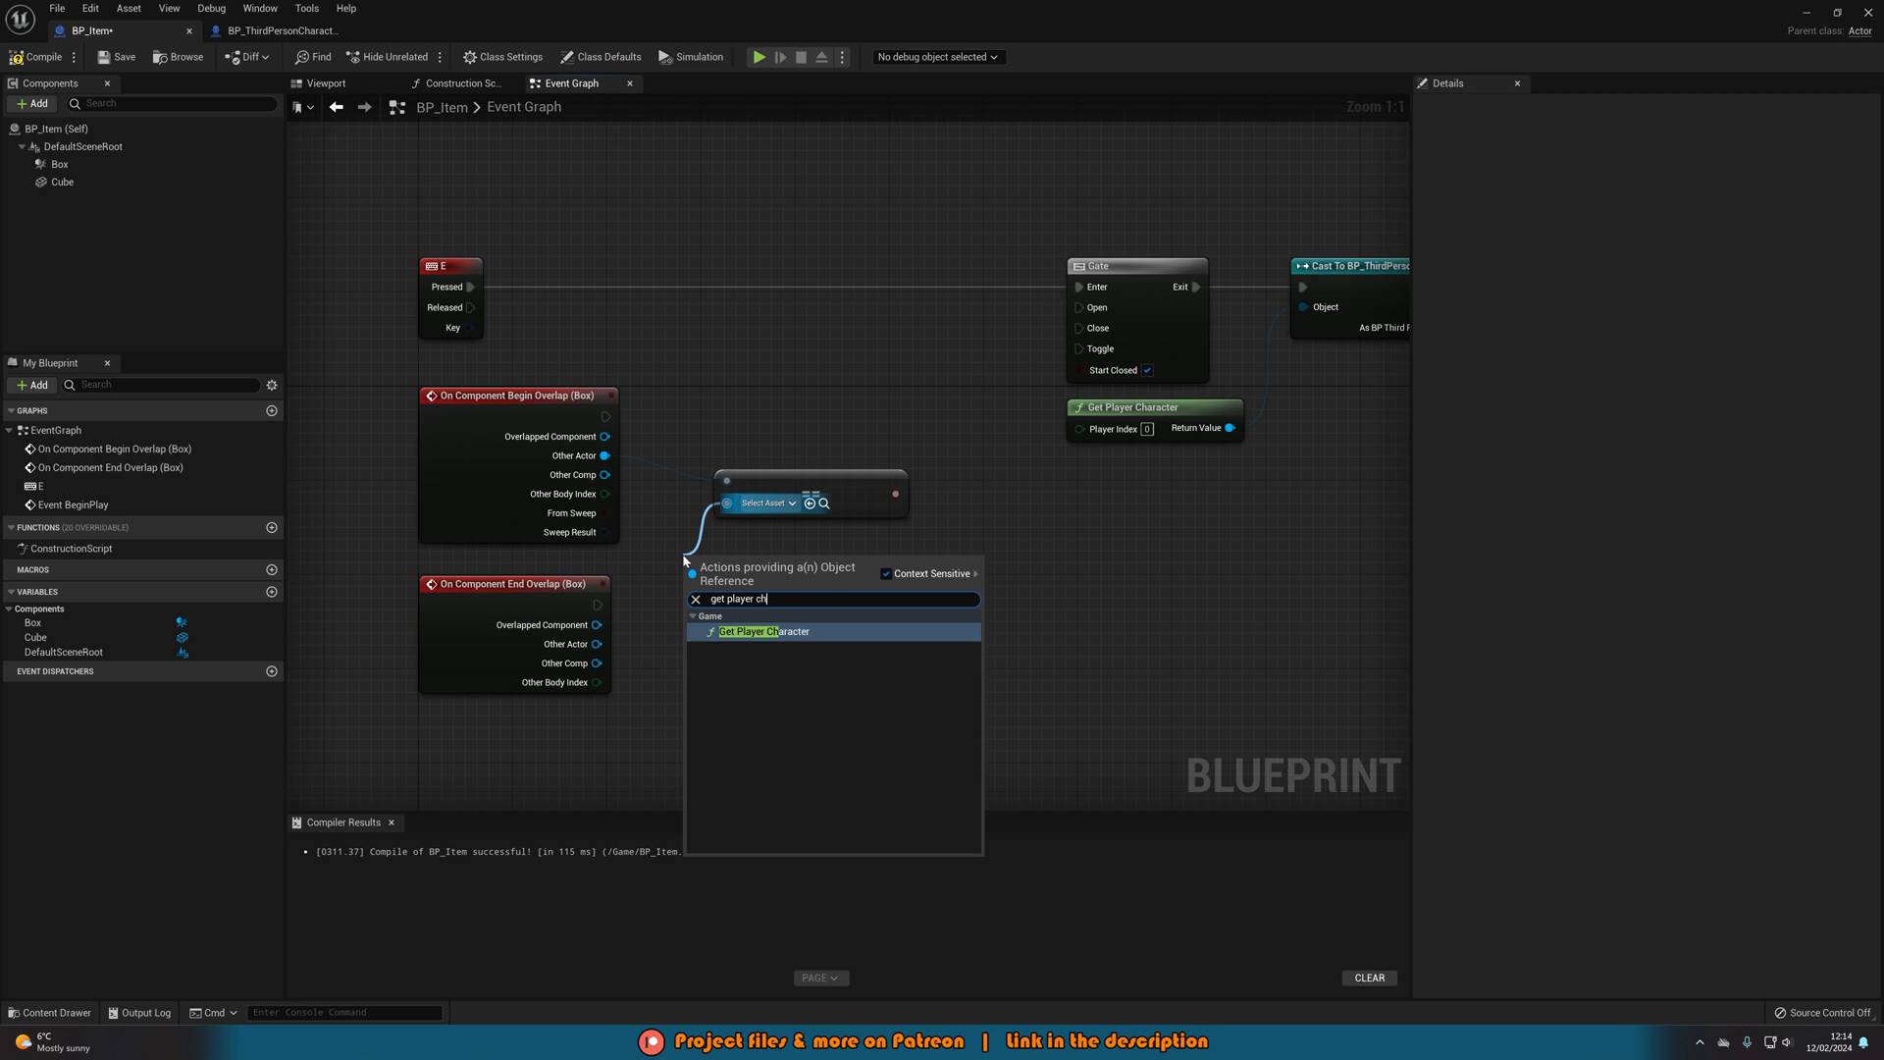
left_click(764, 631)
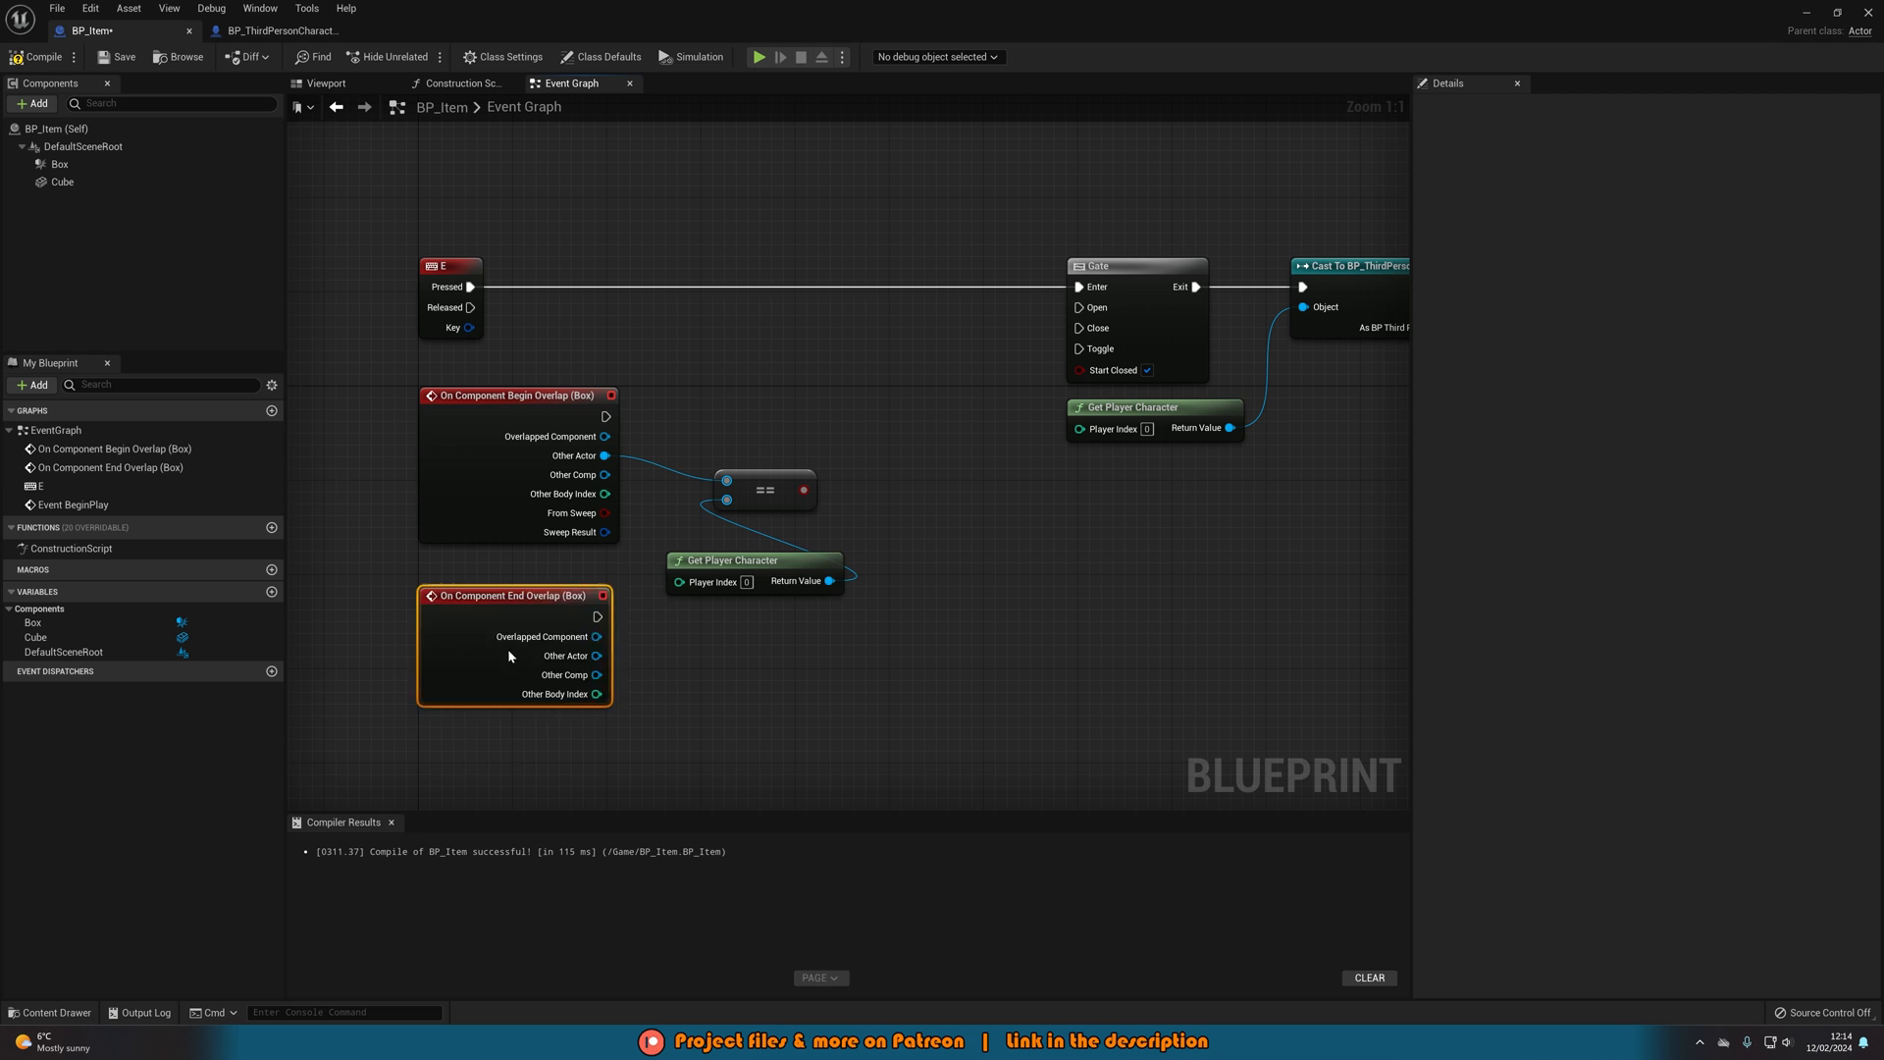
left_click_drag(755, 560, 530, 572)
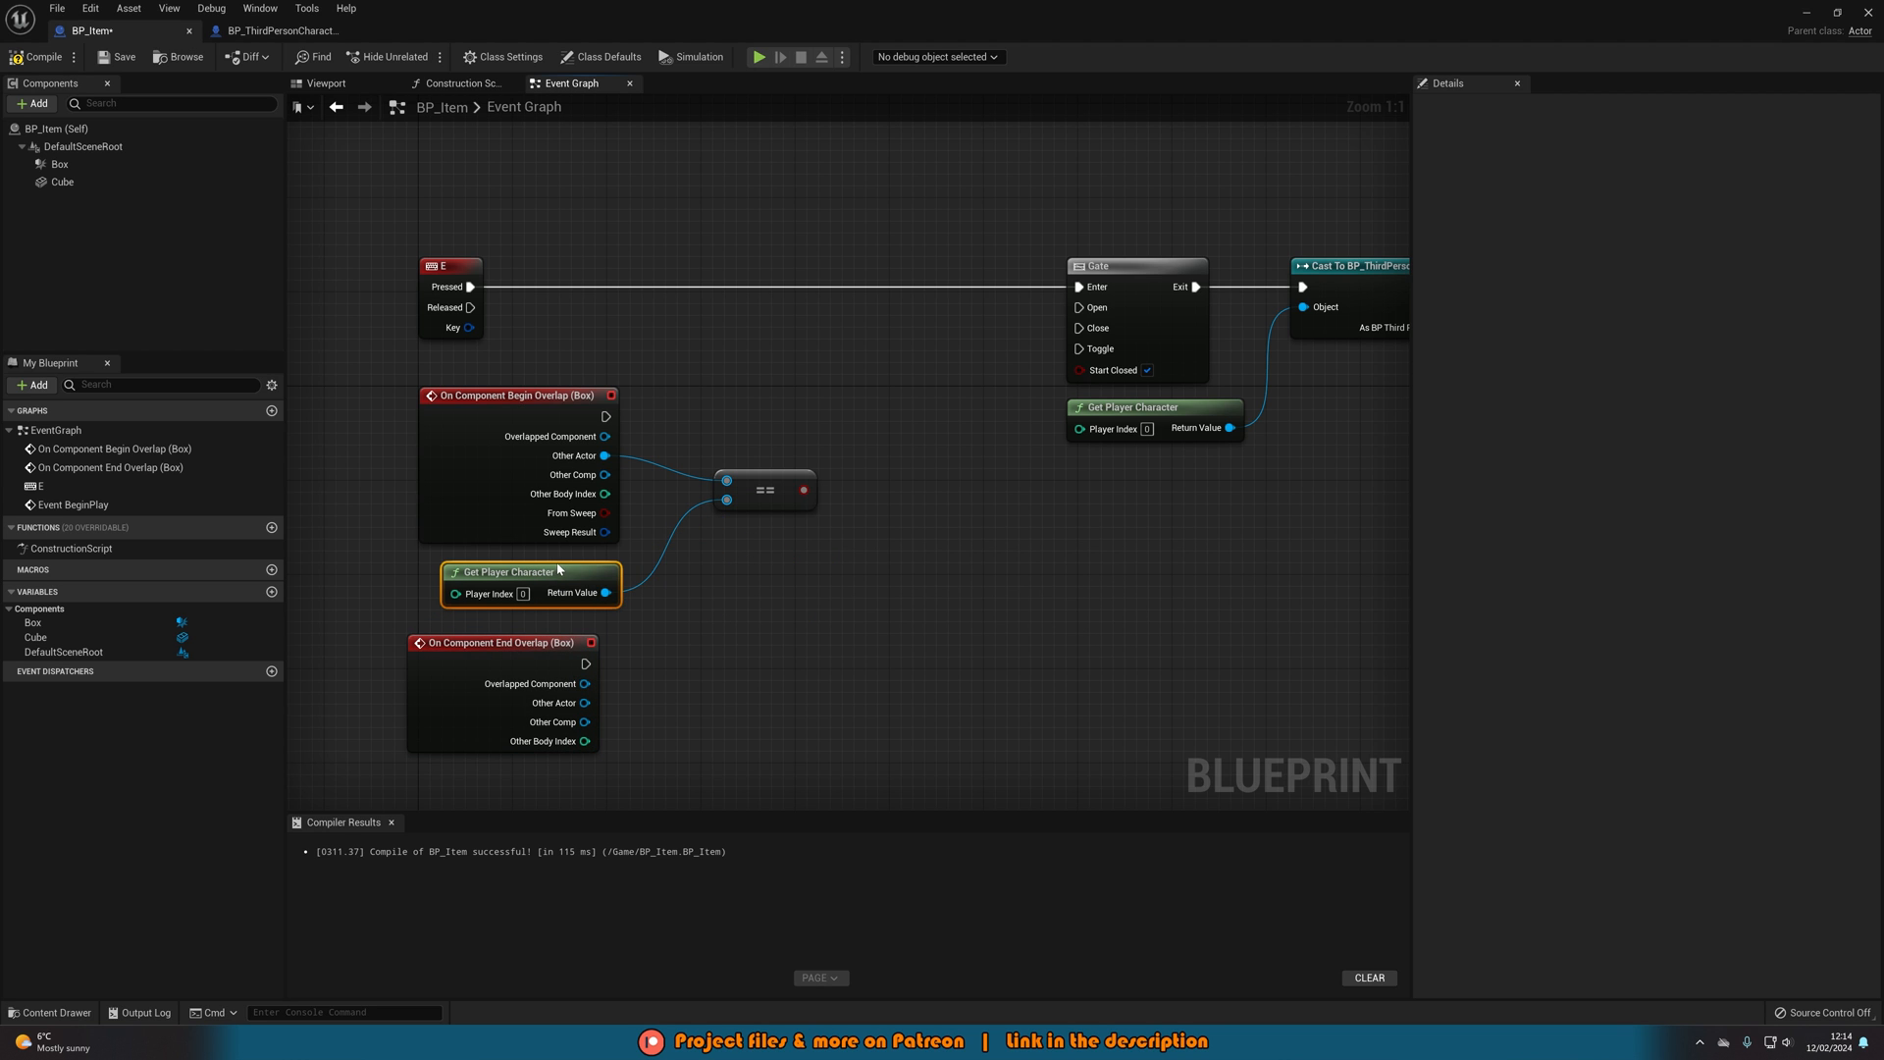
mouse_move(510, 558)
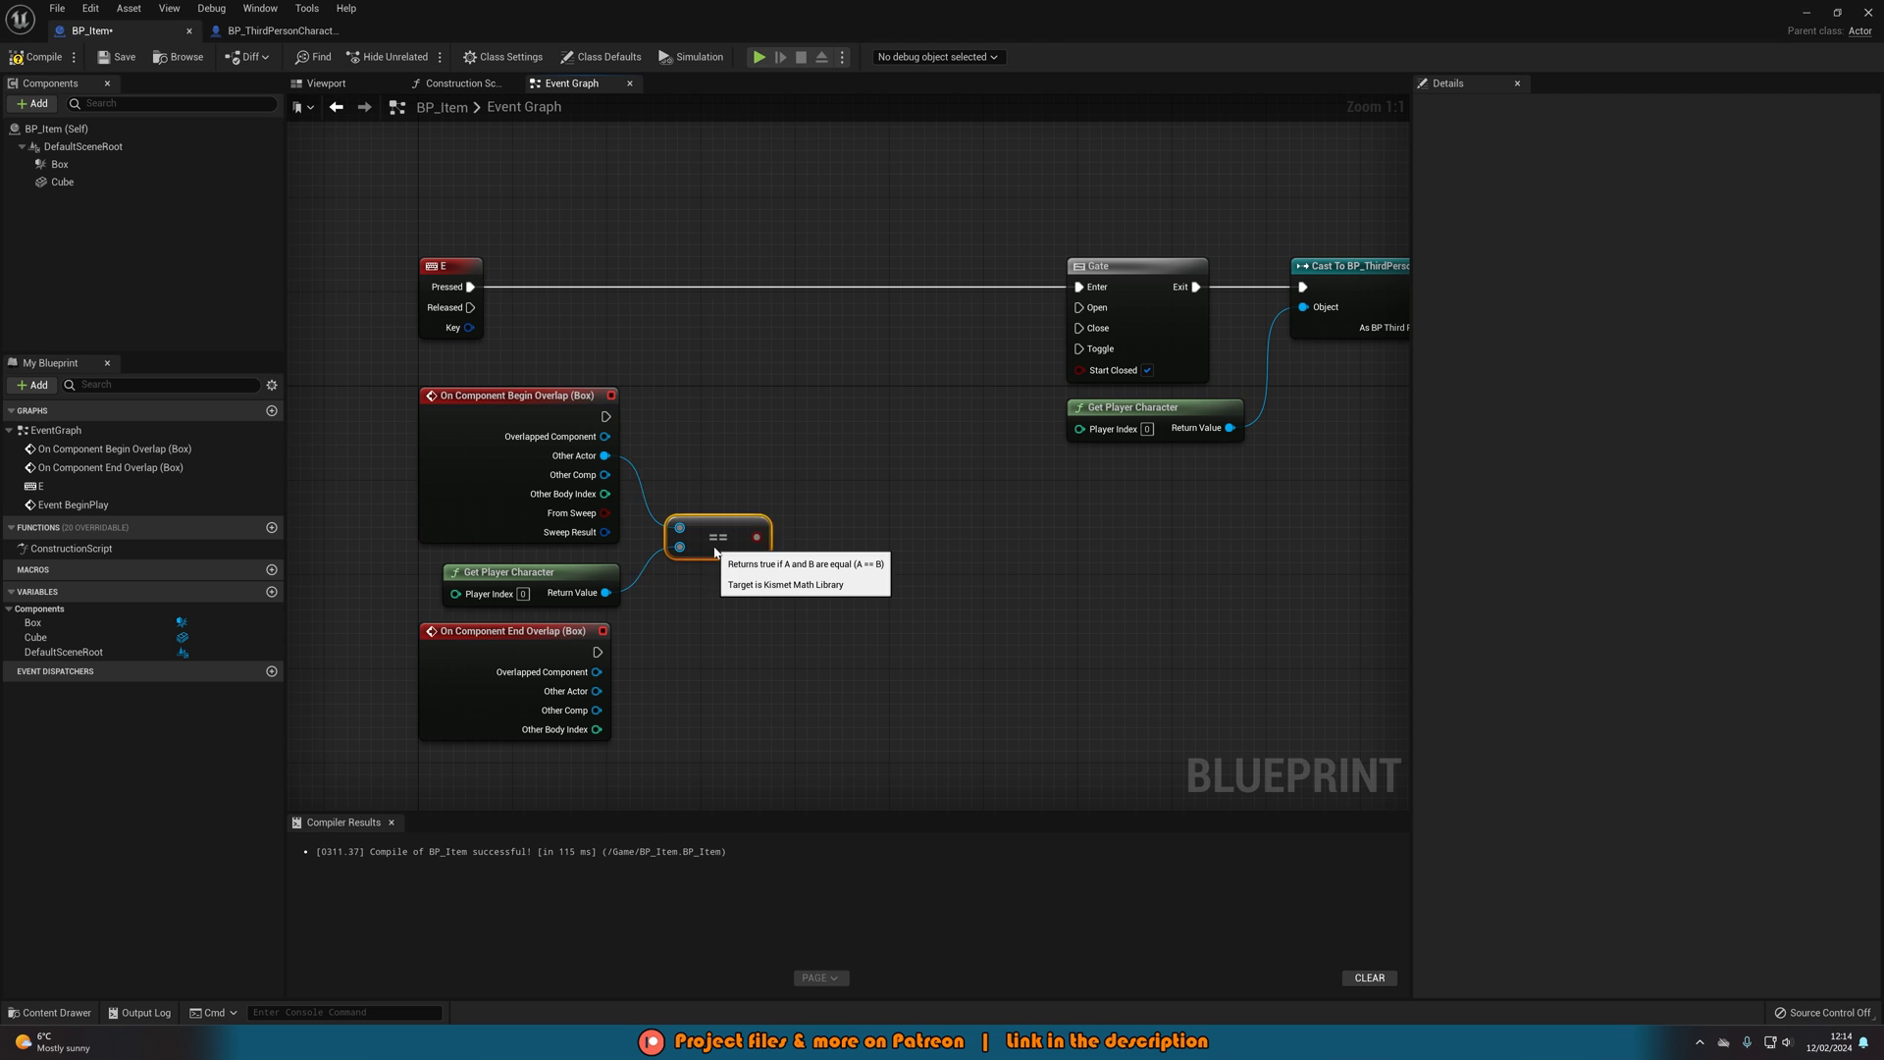
mouse_move(801, 433)
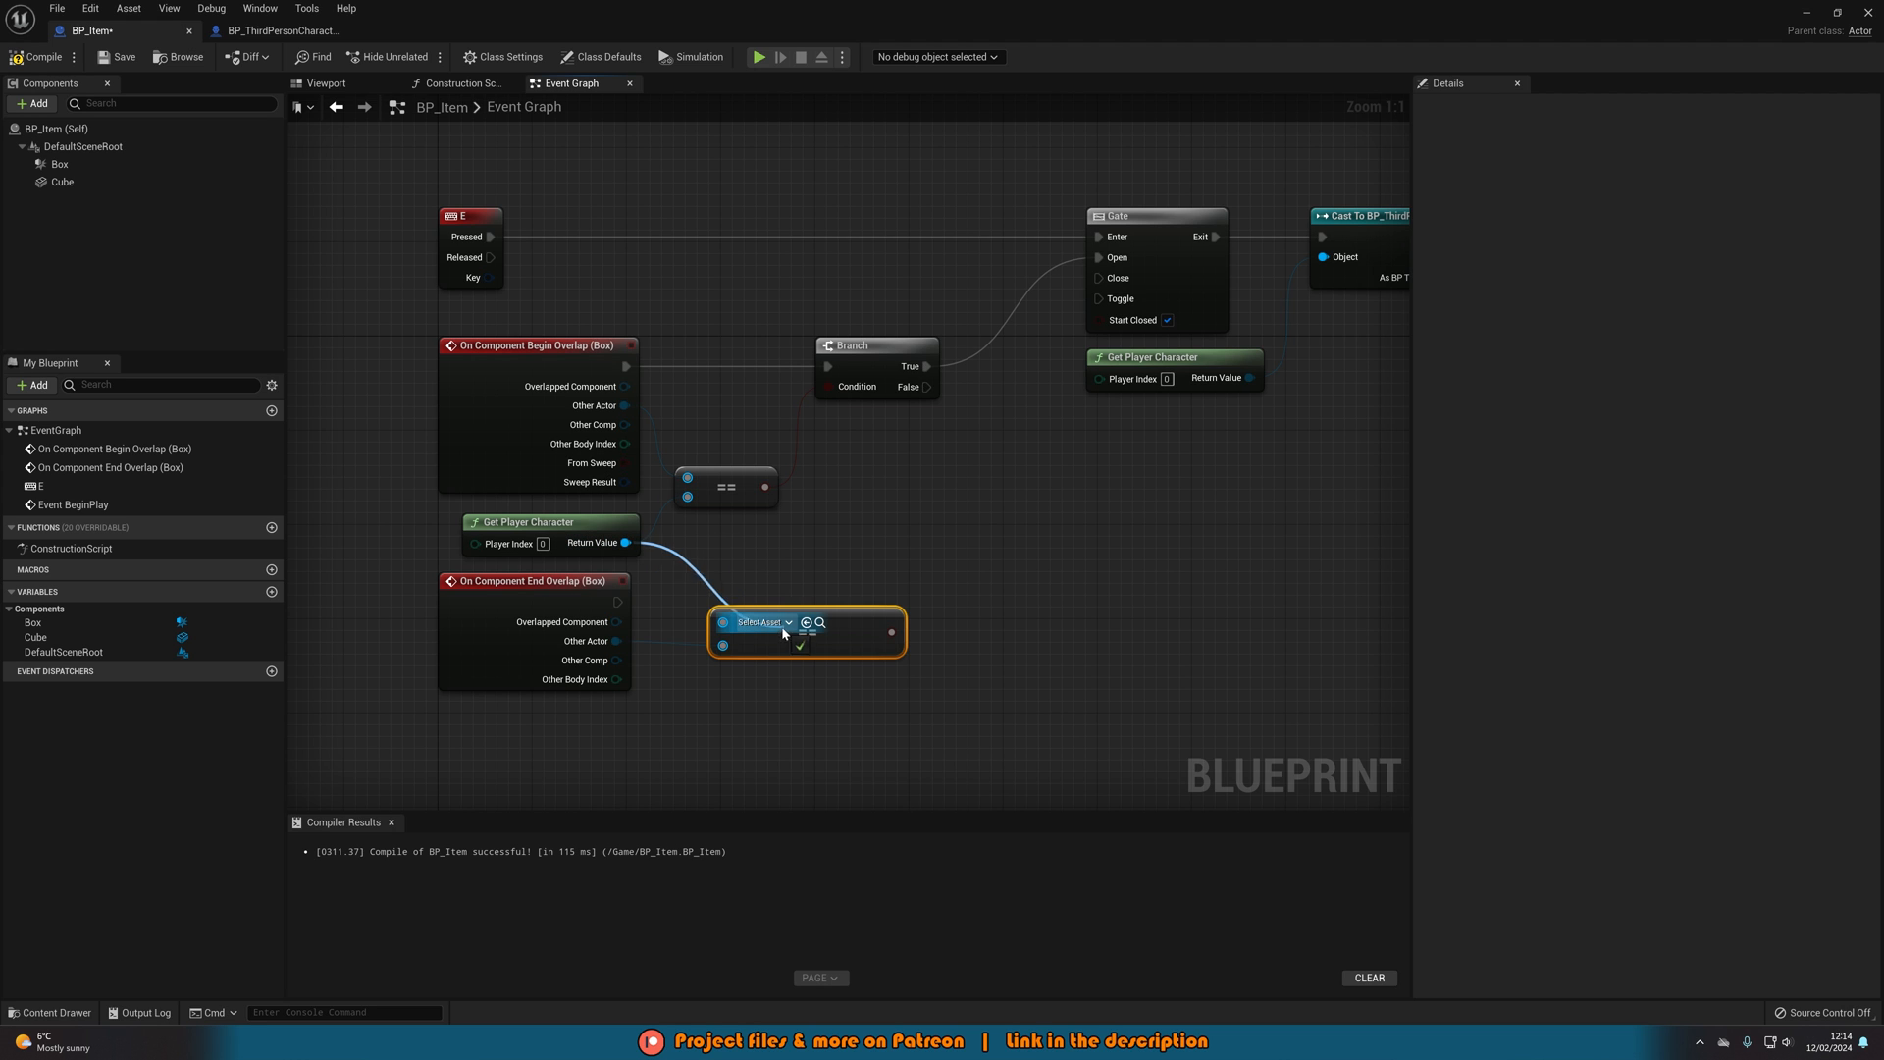
mouse_move(738, 593)
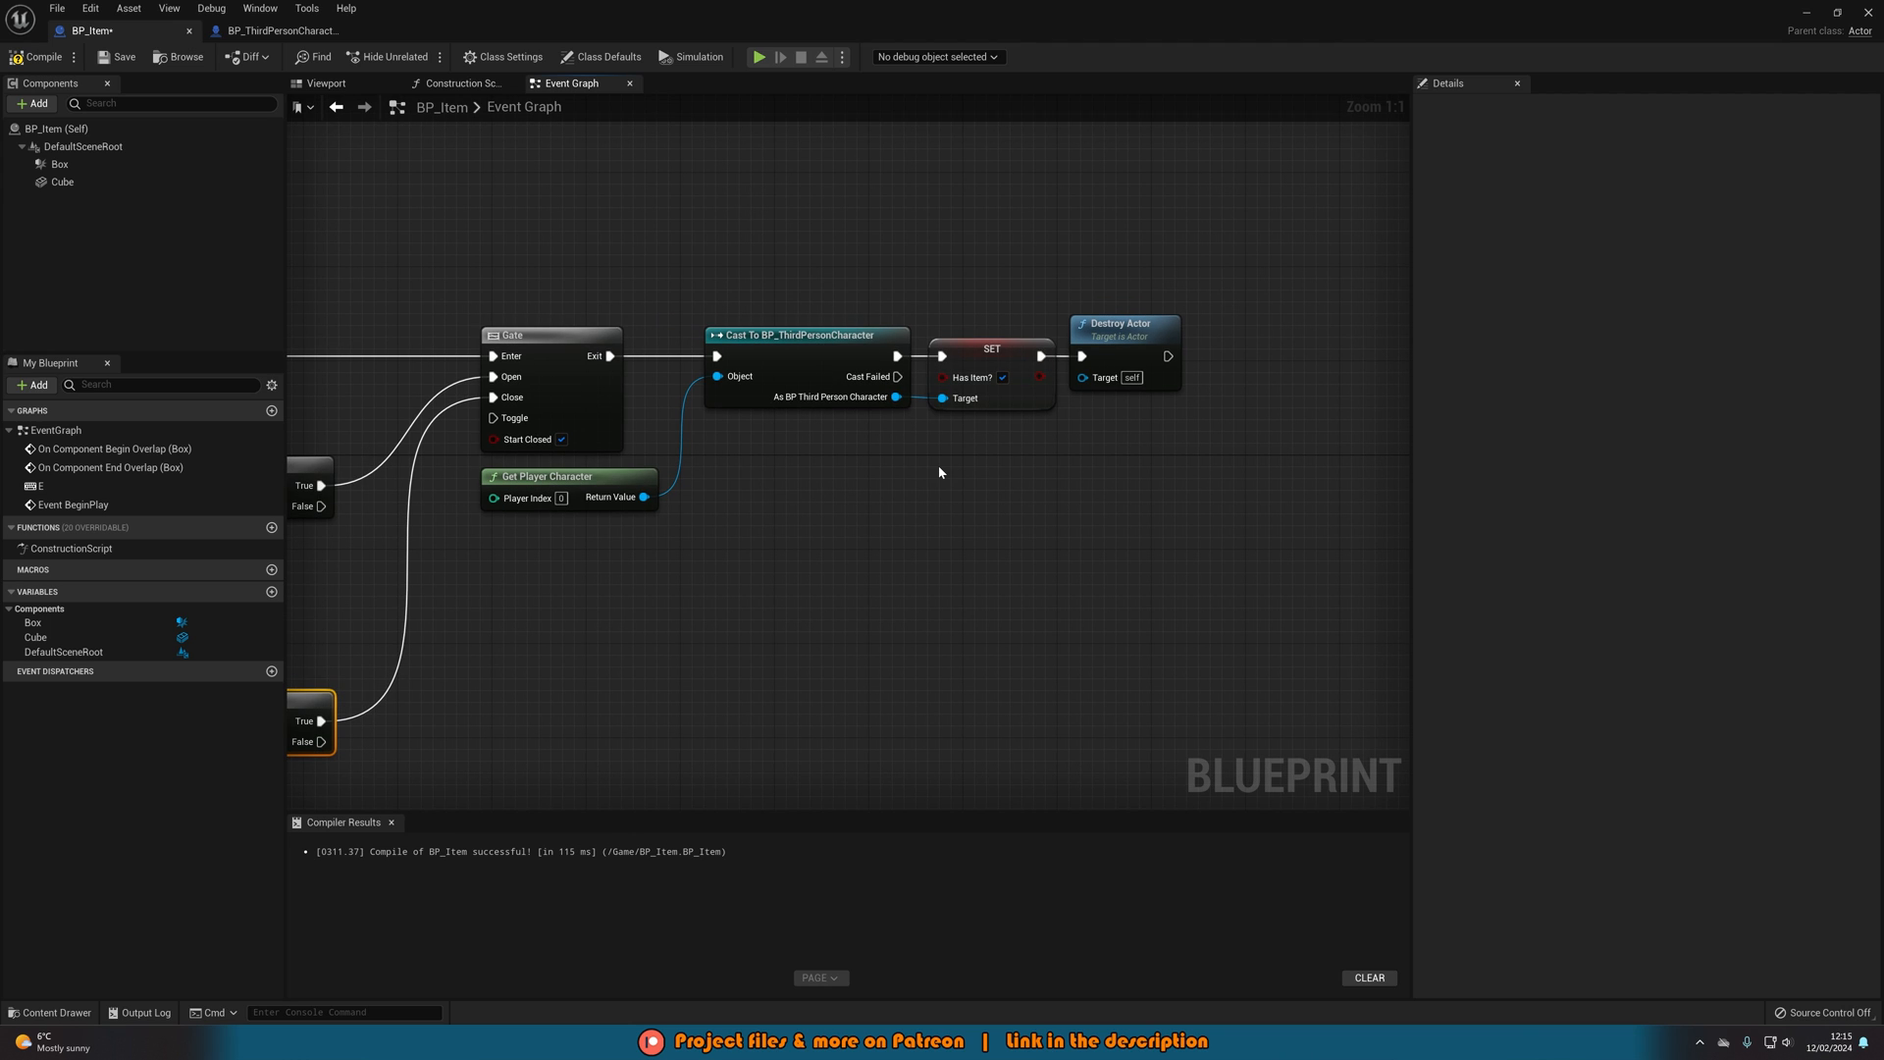
mouse_move(919, 487)
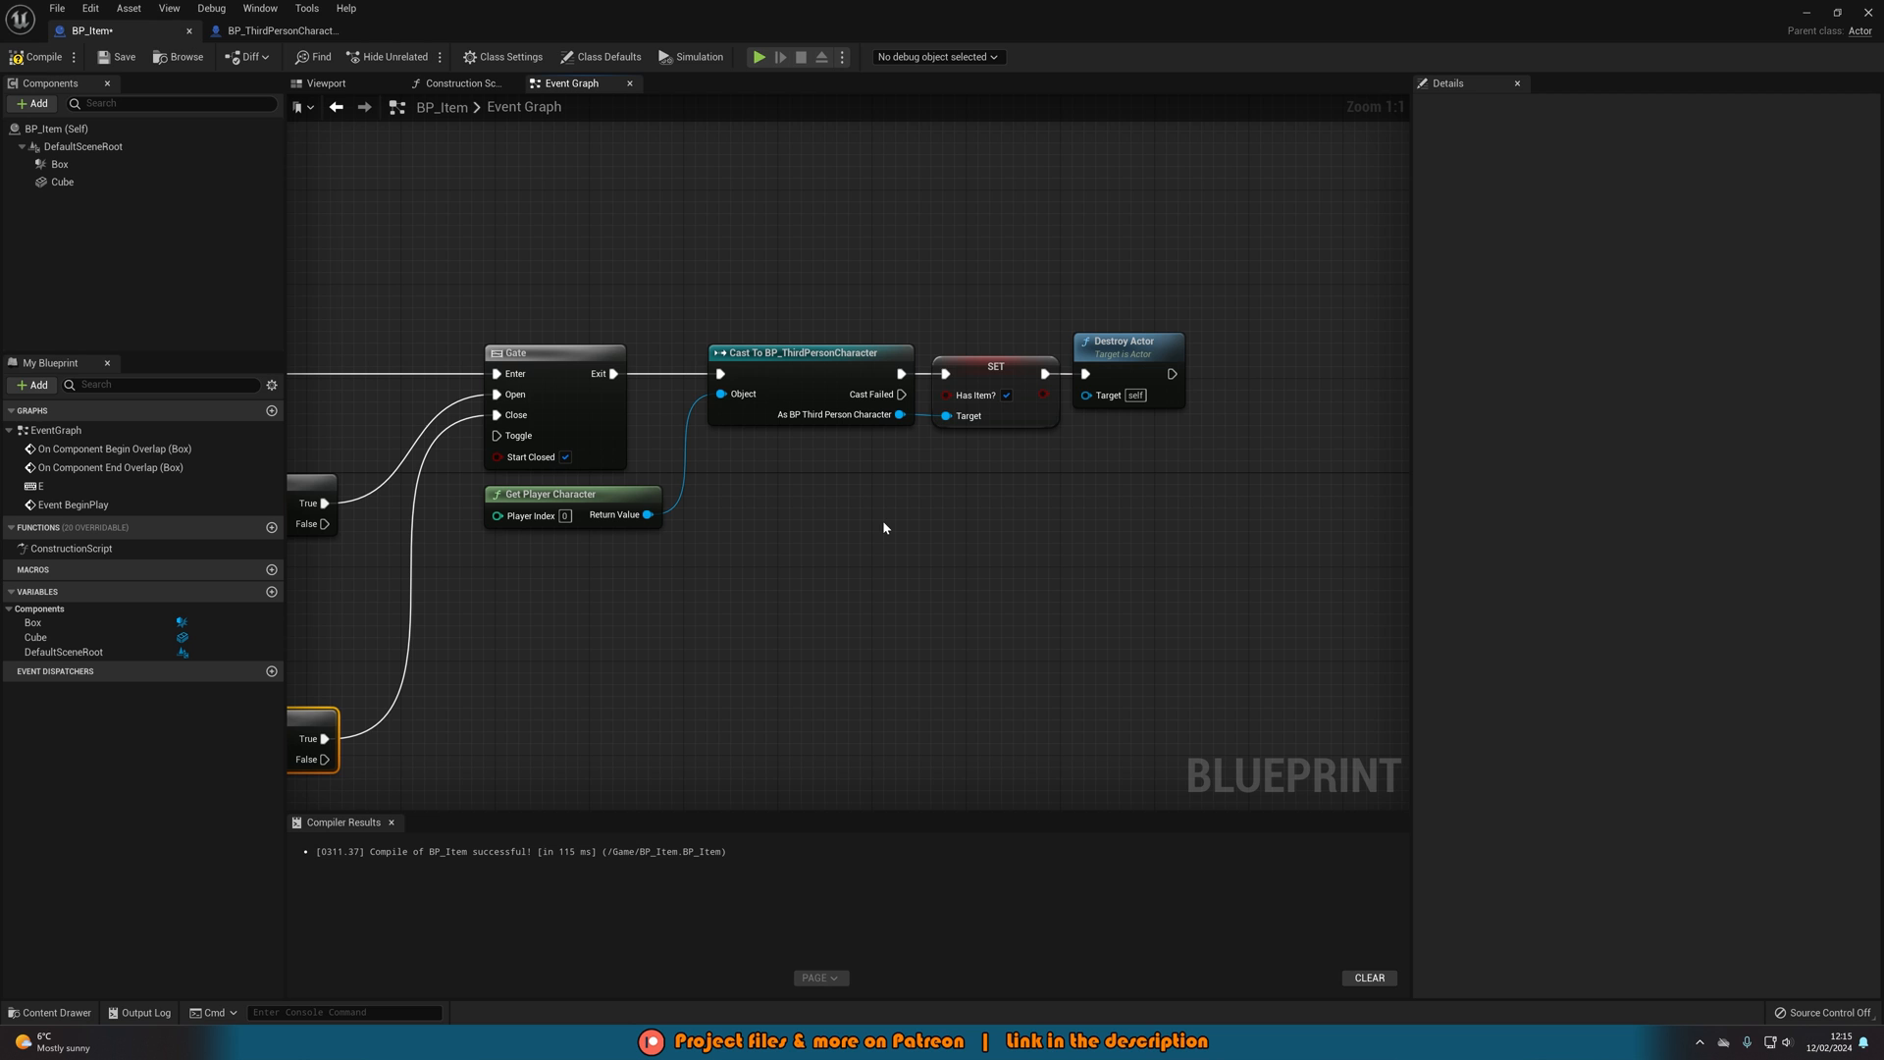
- Create the BPI_PlayerCharacter Blueprint Interface asset in the Content folder
left_click(50, 1012)
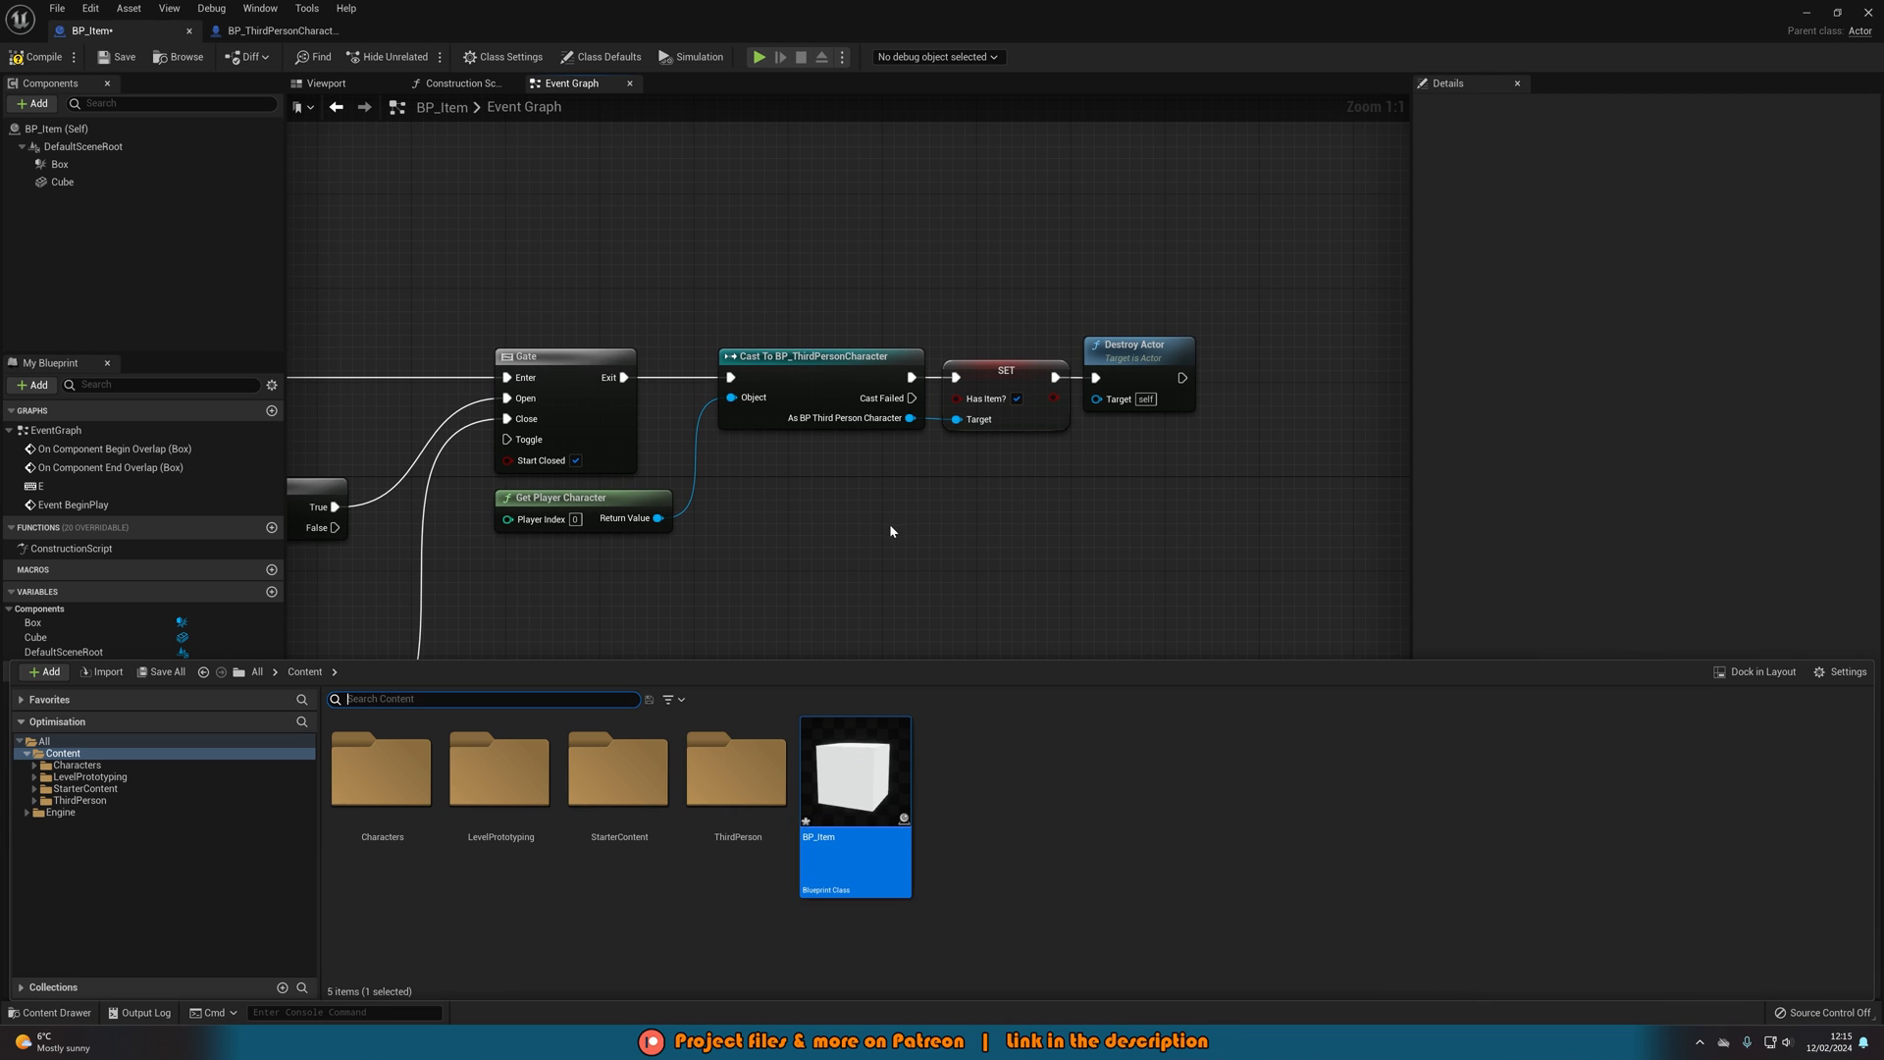
mouse_move(999, 801)
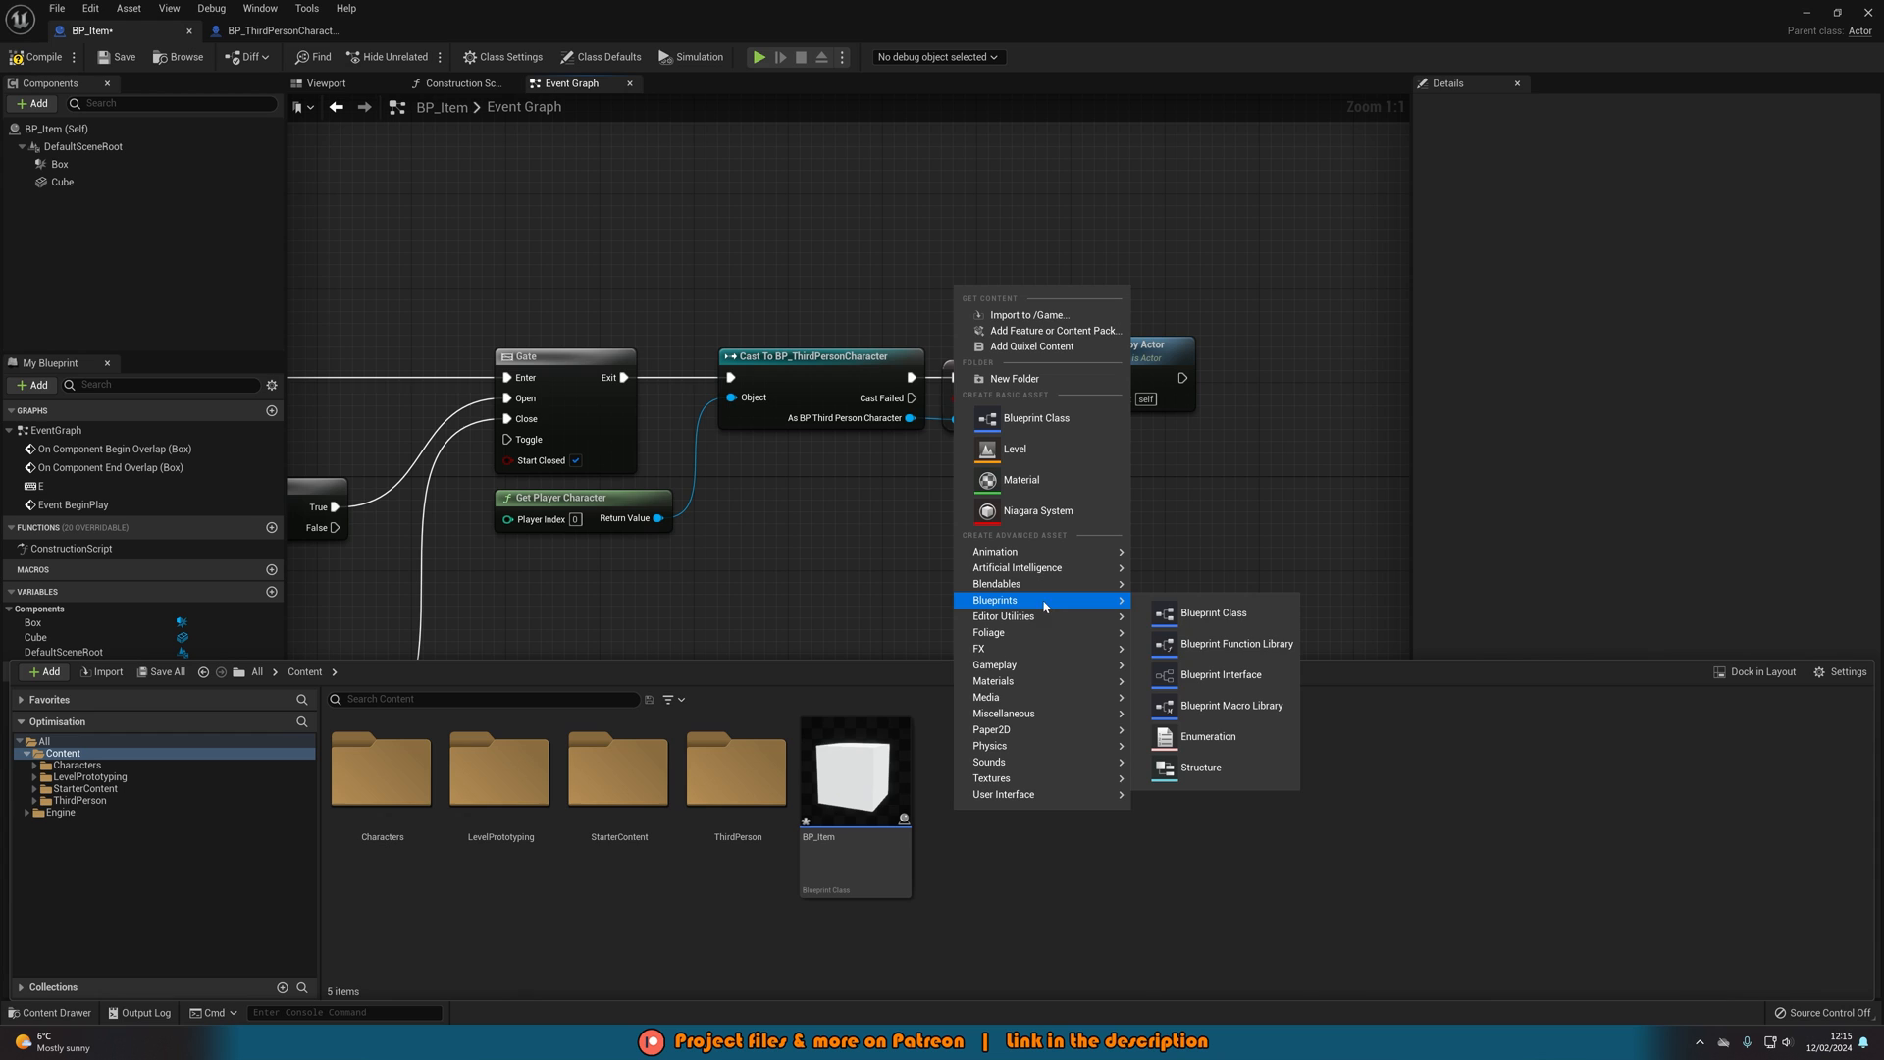
left_click(1221, 675)
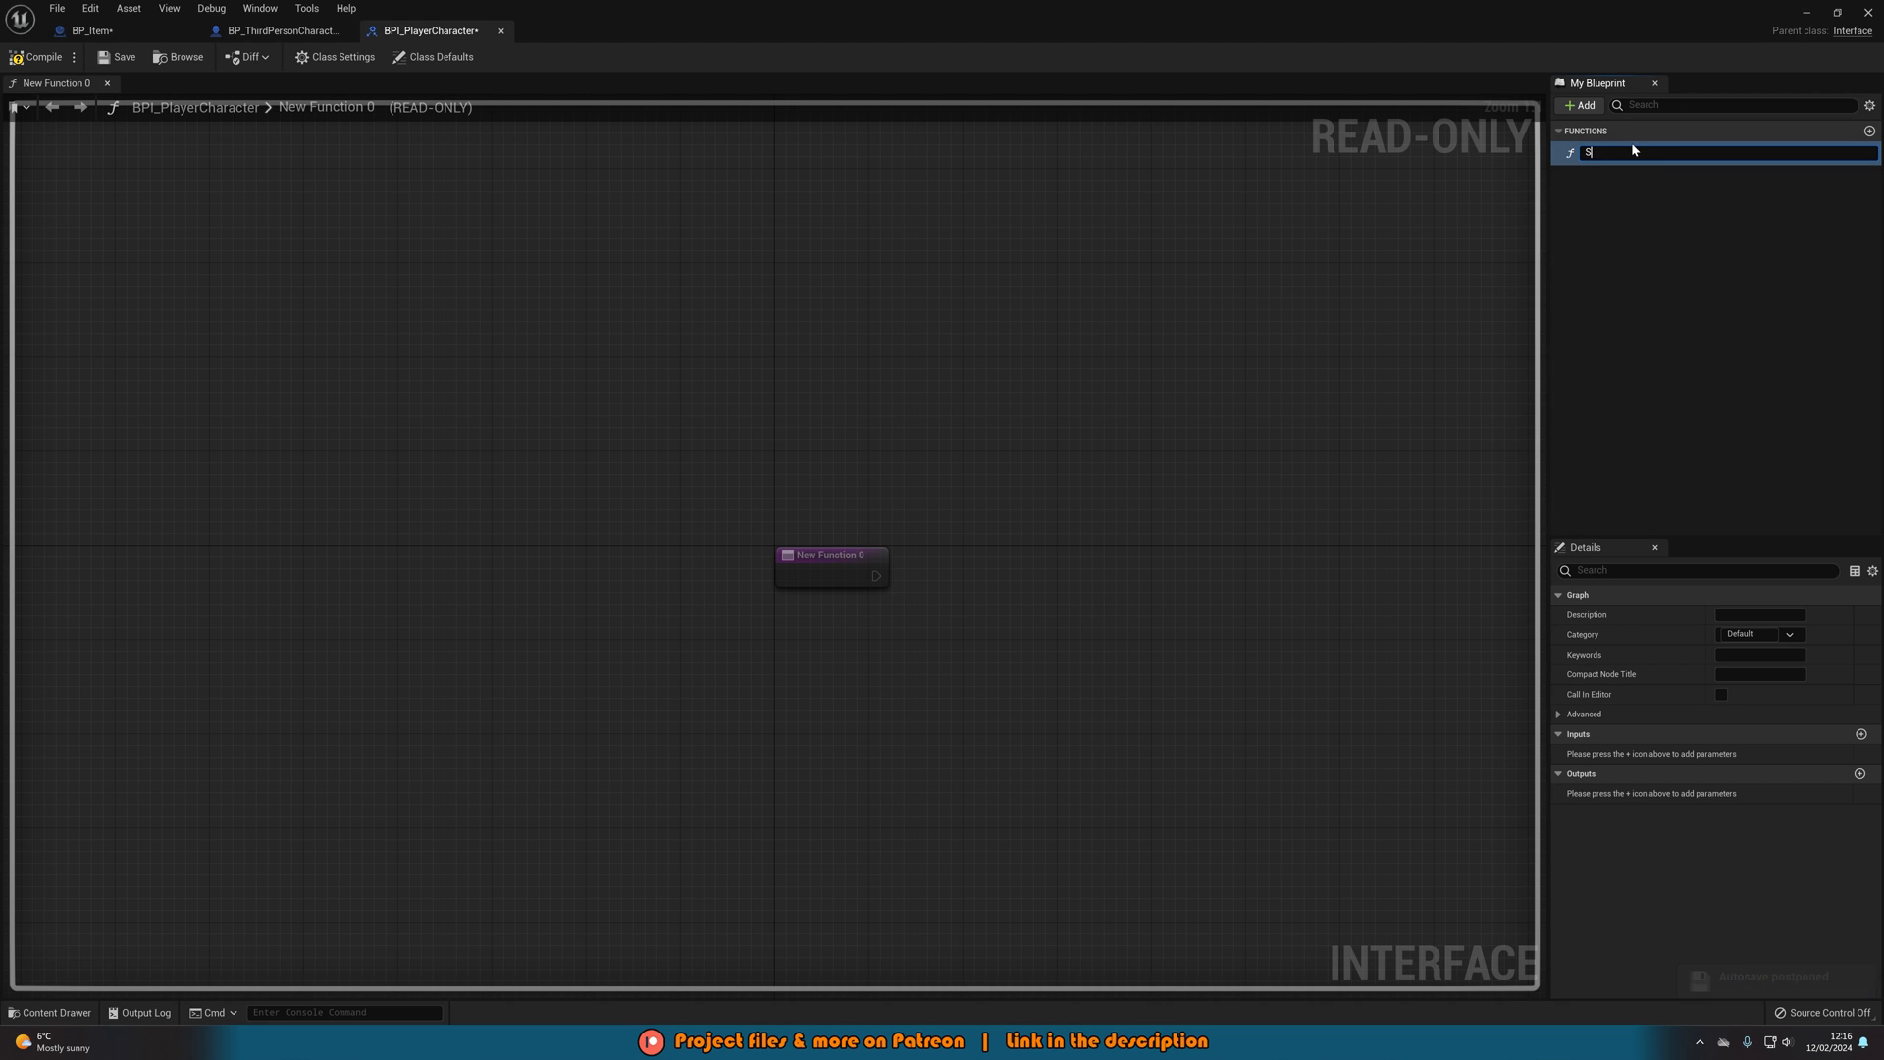
- Name the interface function SetHasItem and add an input parameter to it
type("etHasItem")
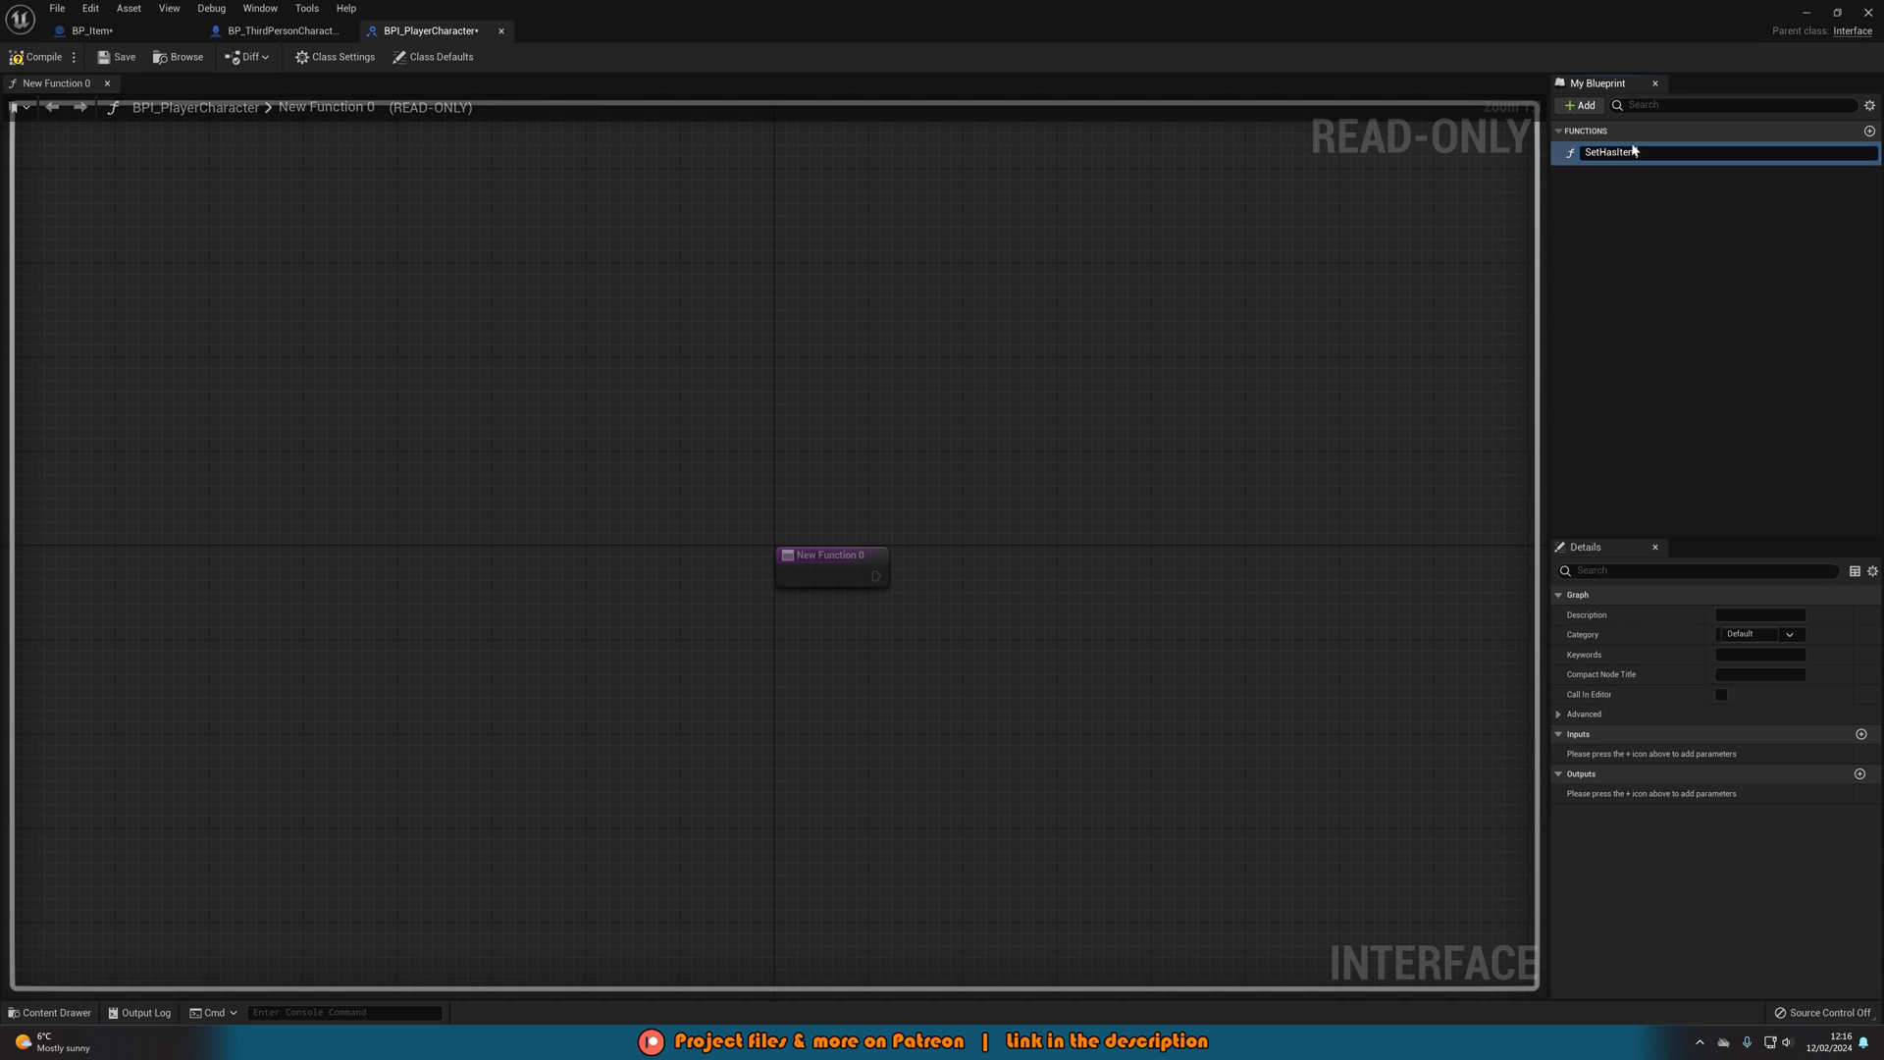
left_click(88, 30)
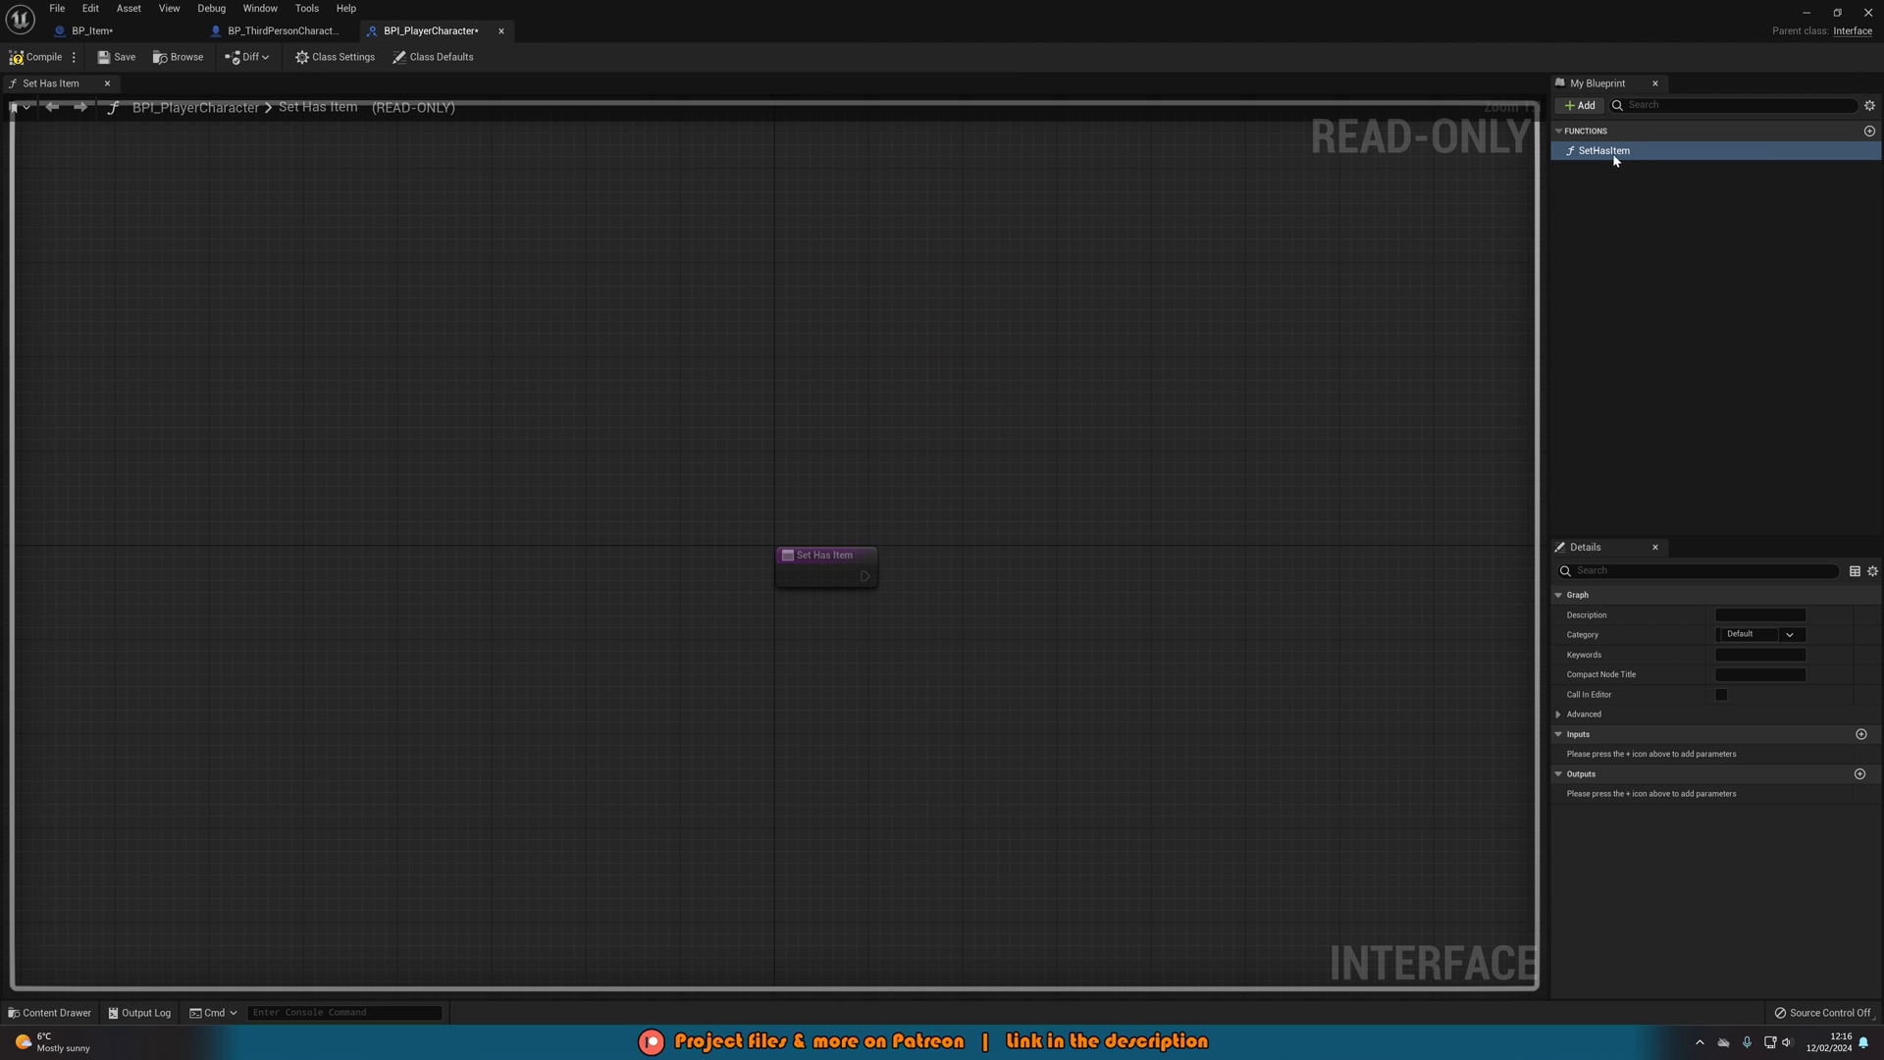
mouse_move(1862, 734)
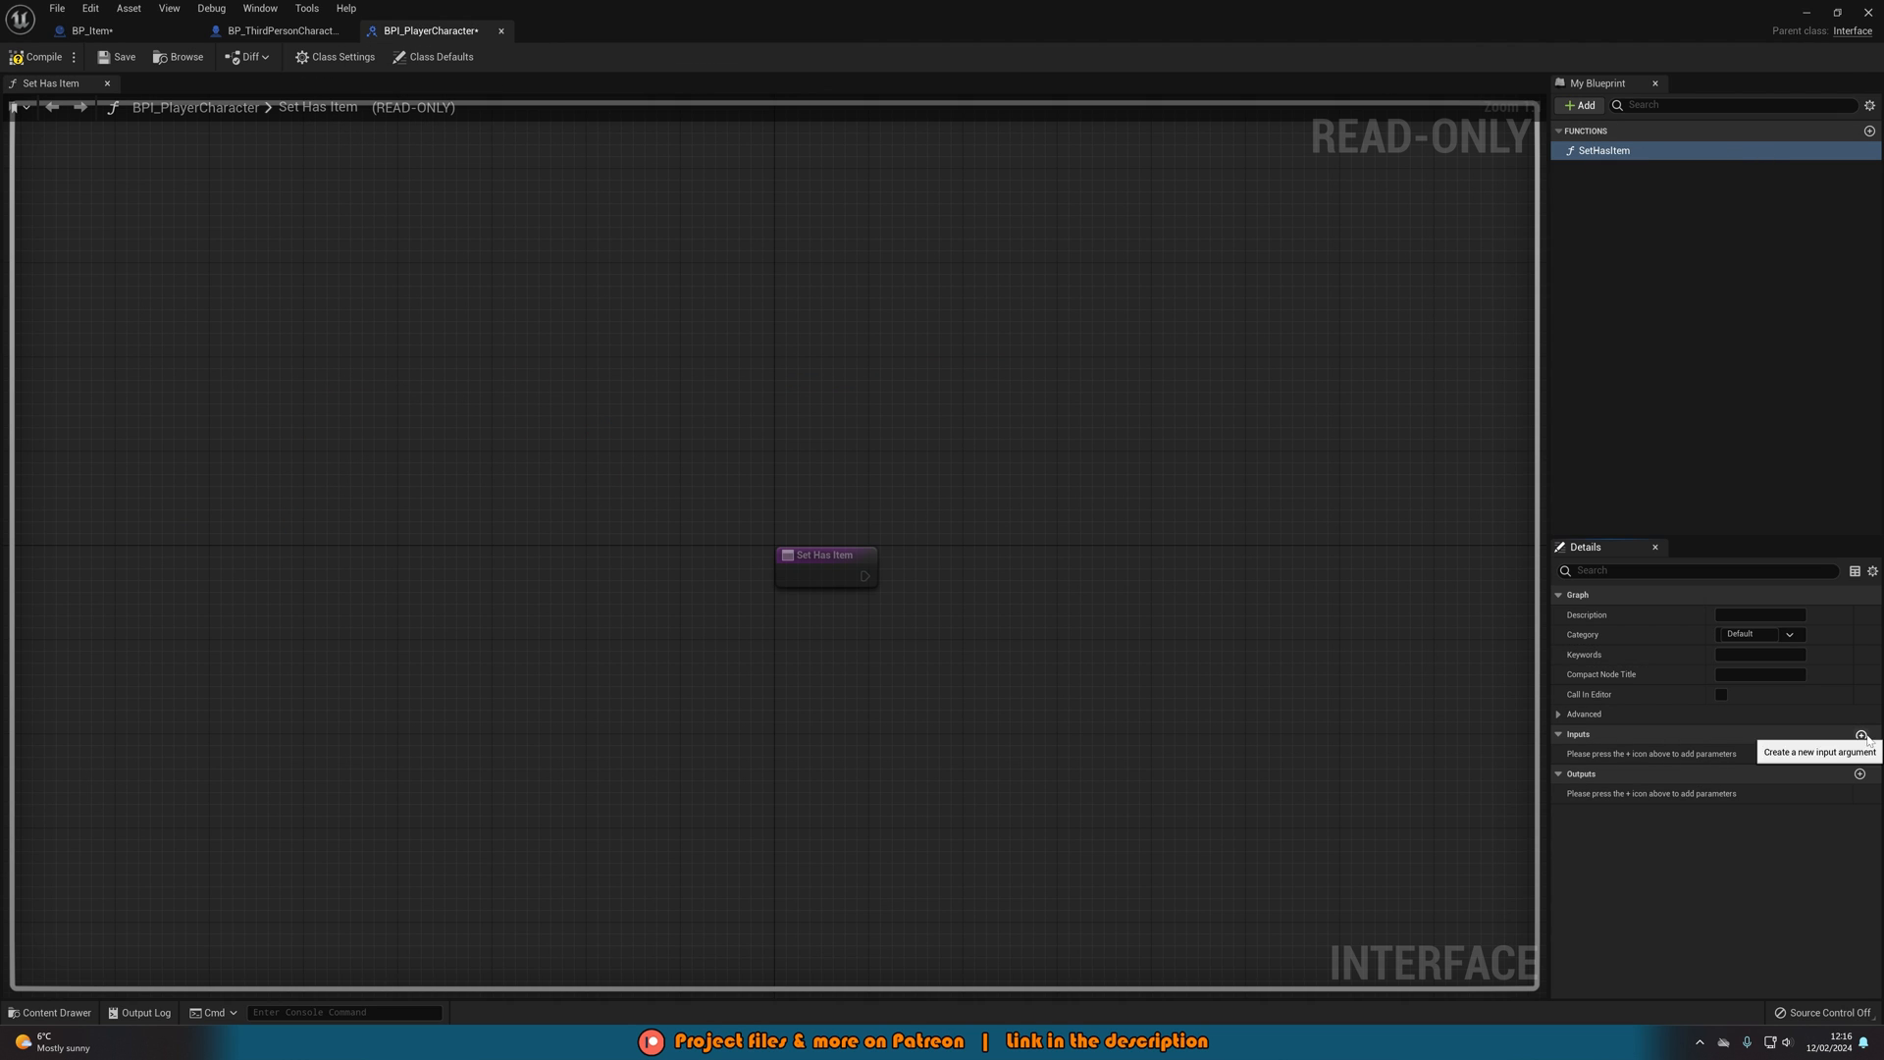
left_click(1862, 734)
type("HasItem?")
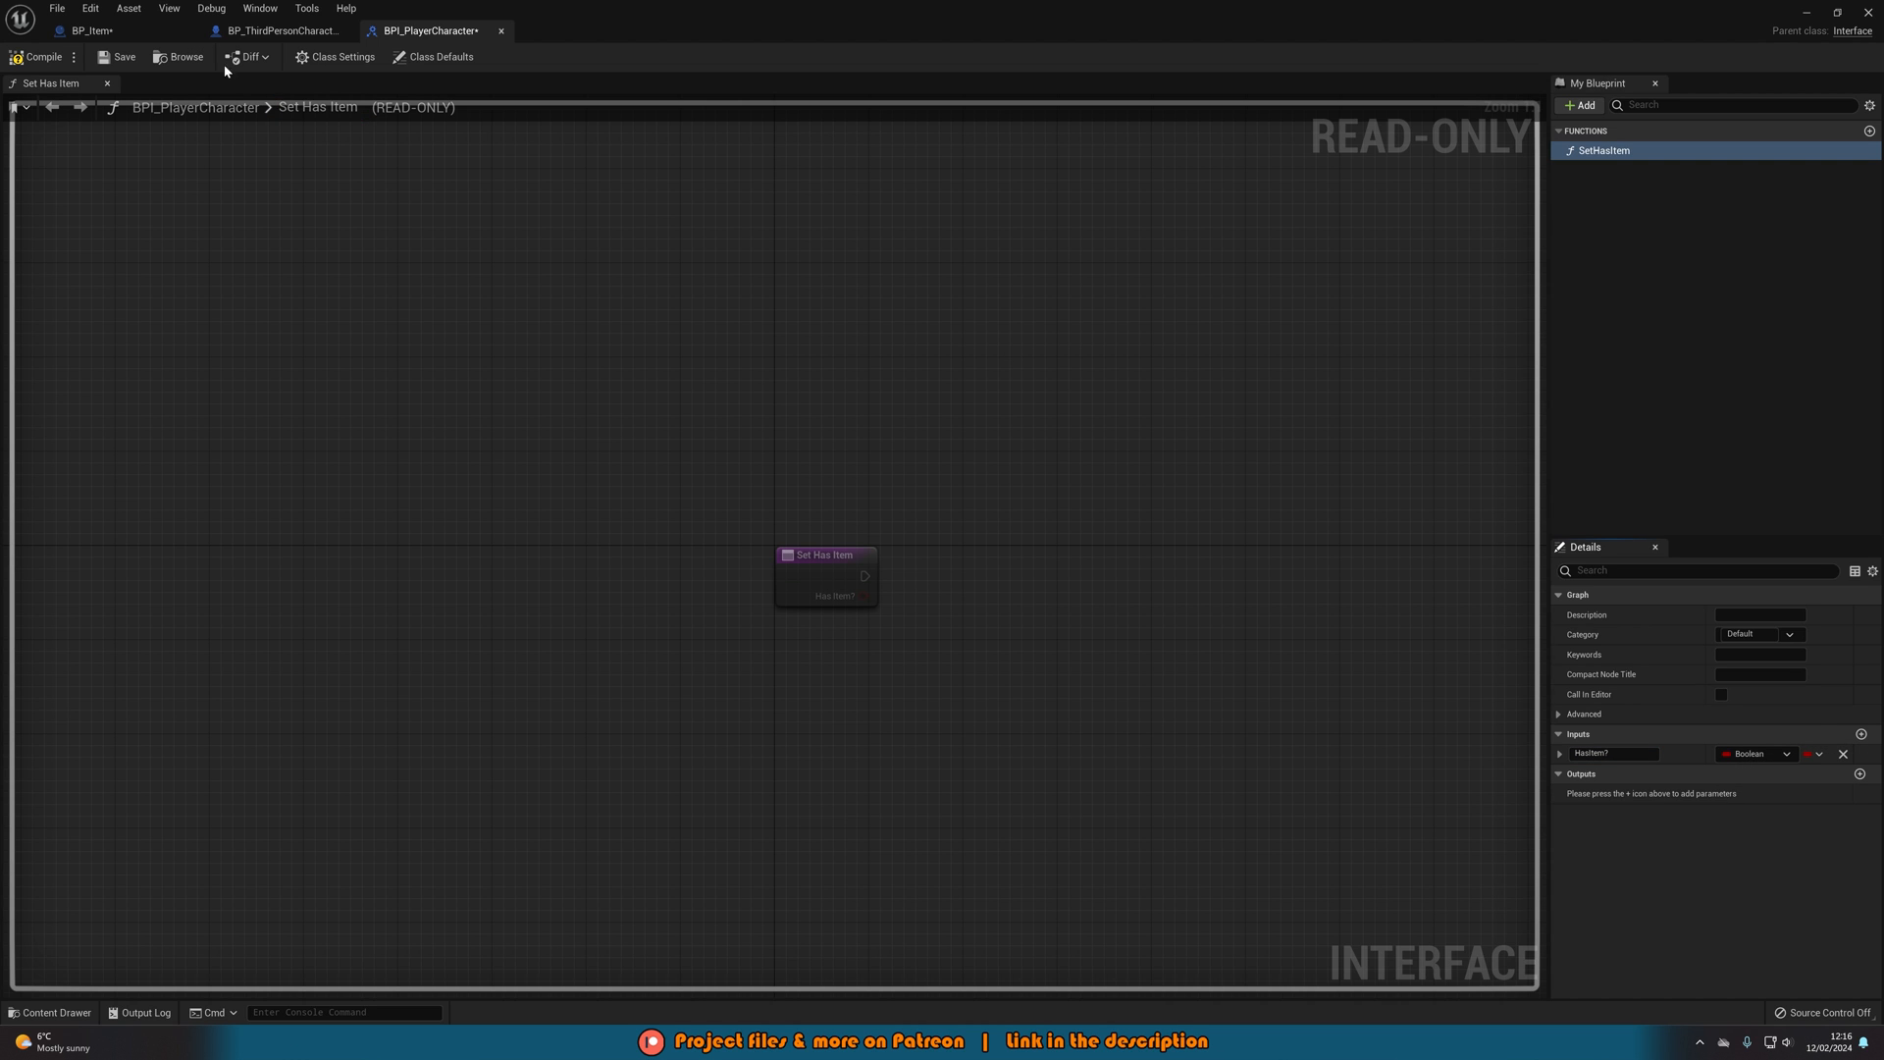
- Compile and save the interface, check the character's HasItem? variable, and return to BP_Item
left_click(280, 30)
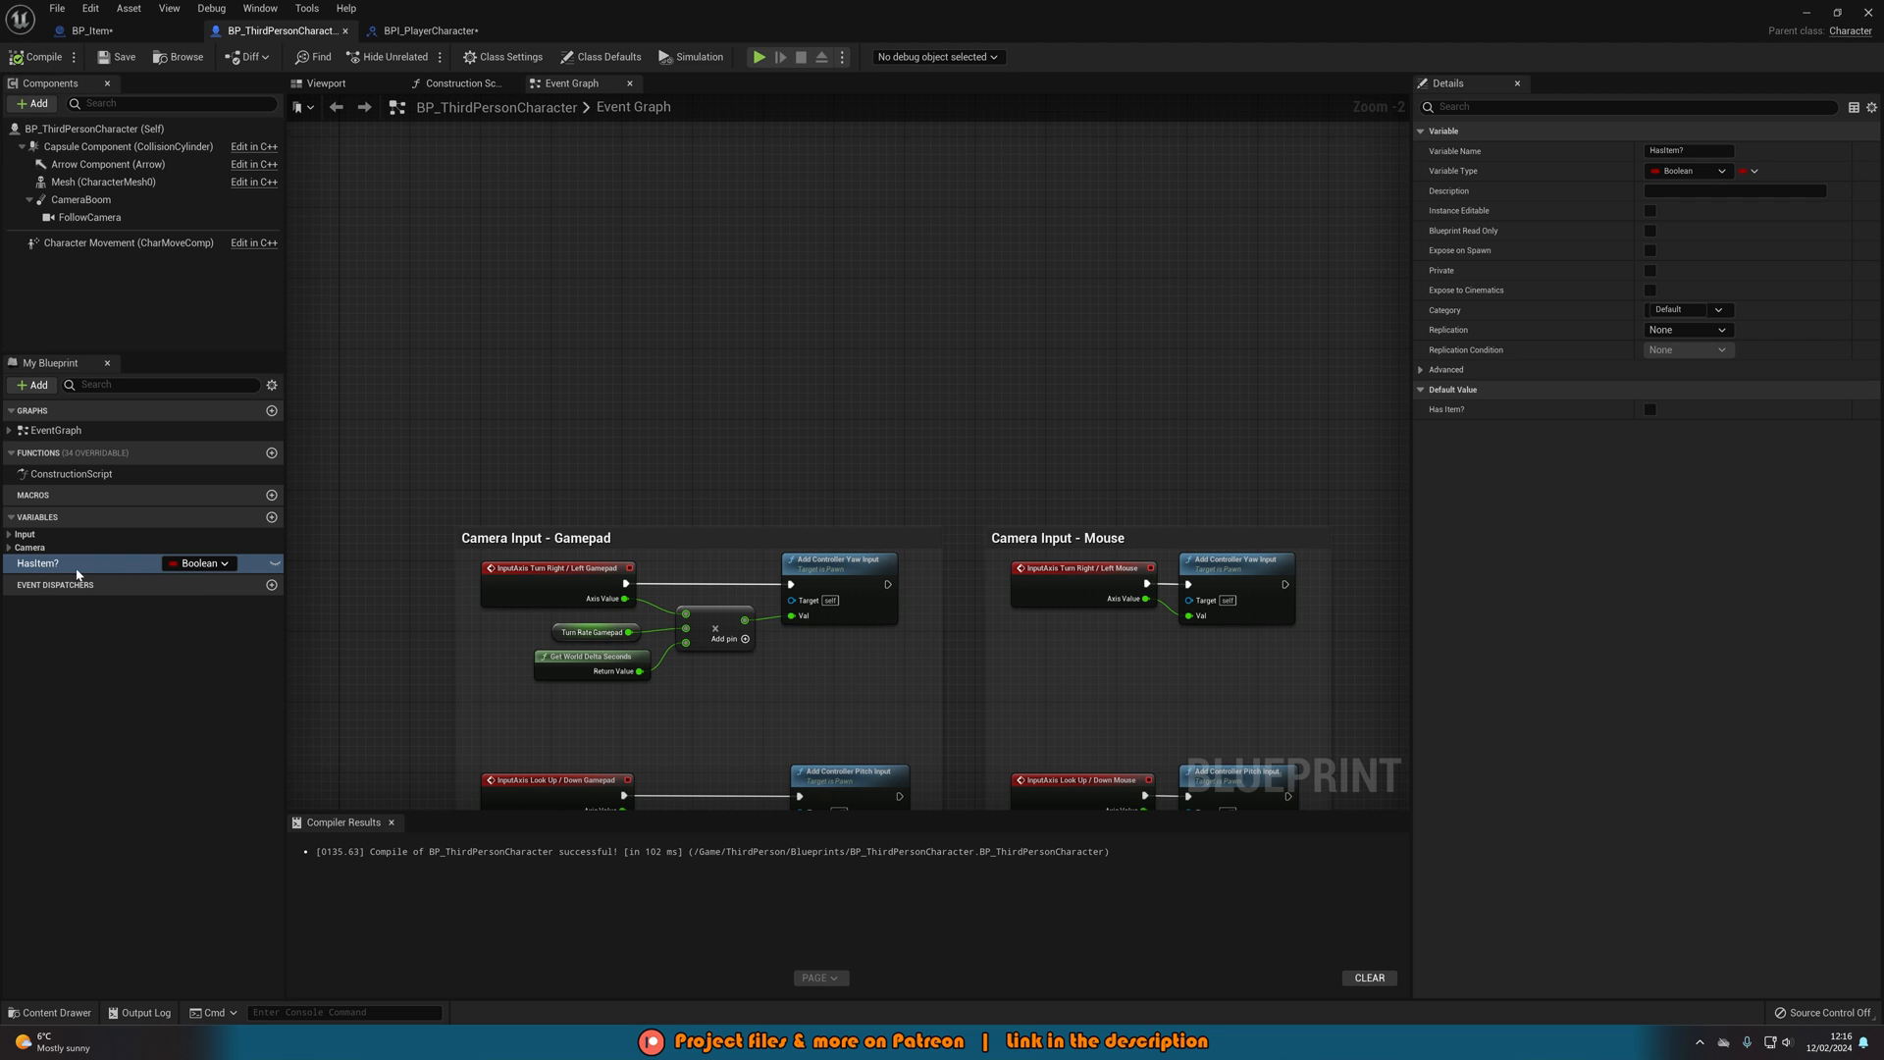
left_click(427, 31)
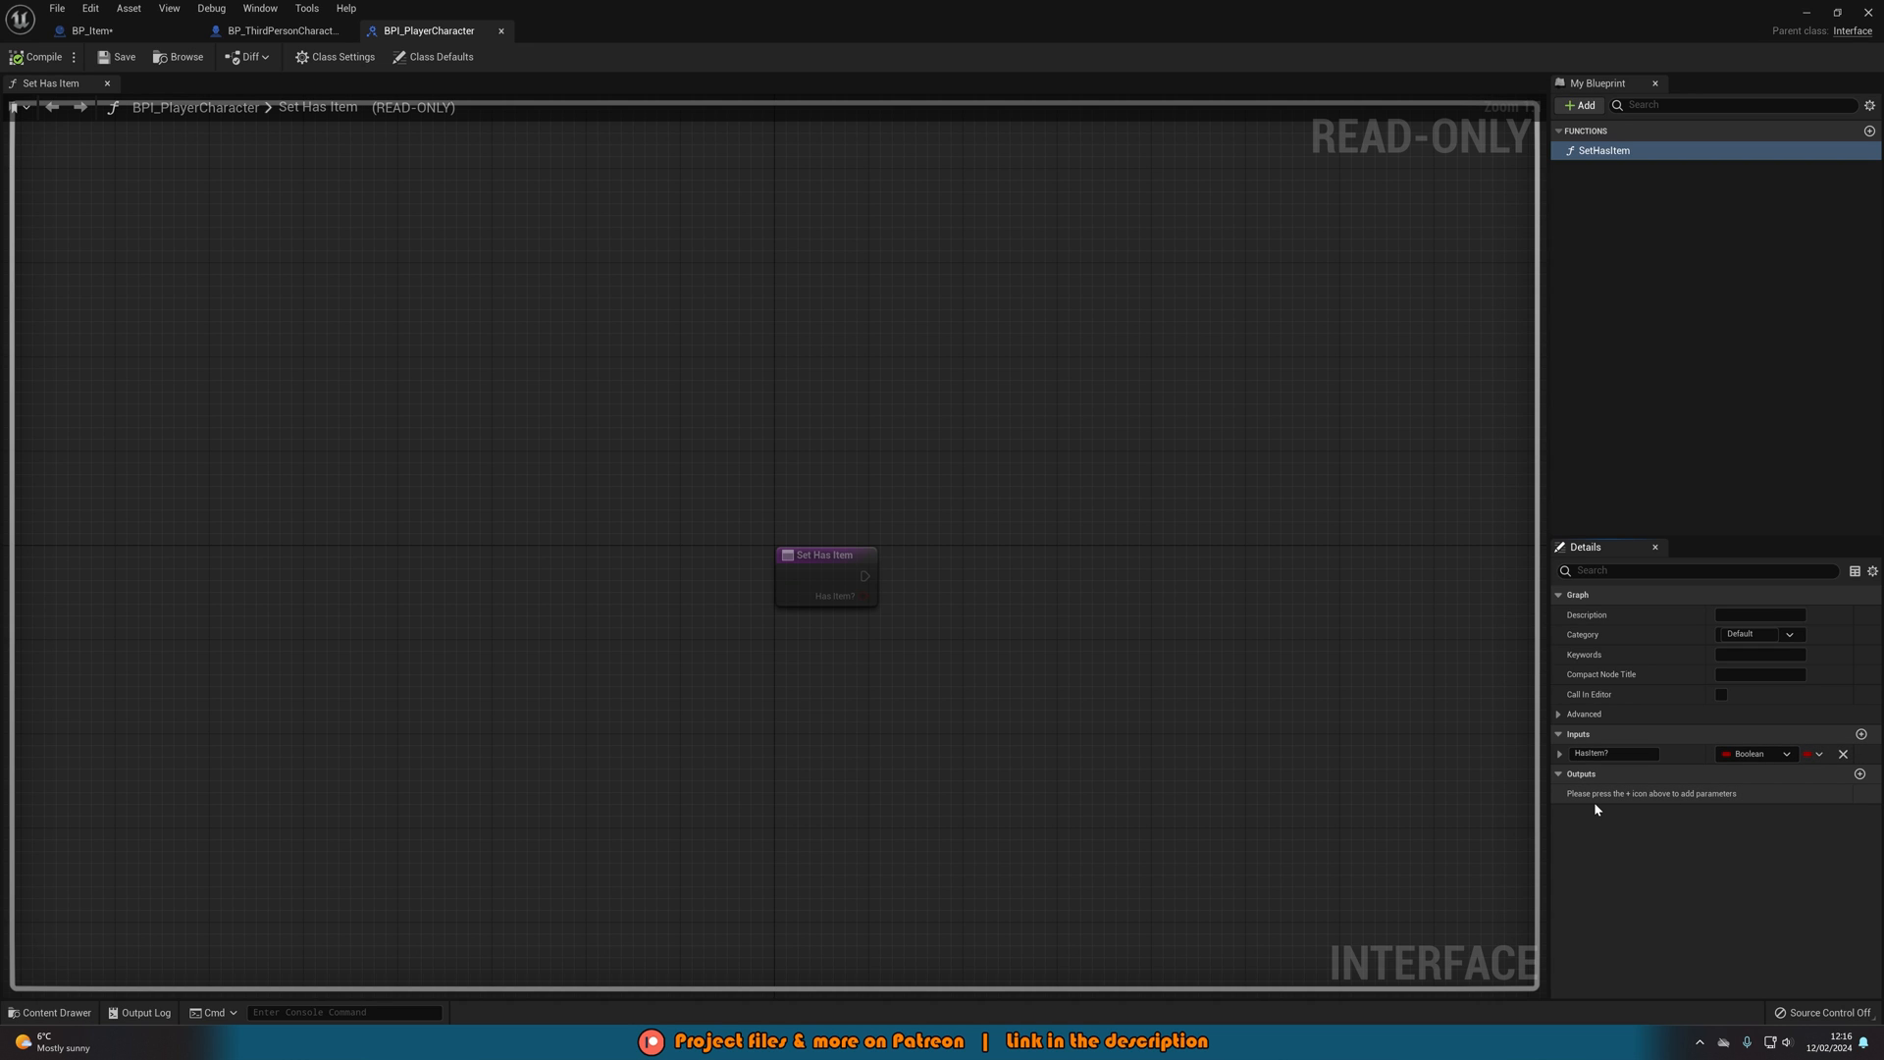
left_click(87, 31)
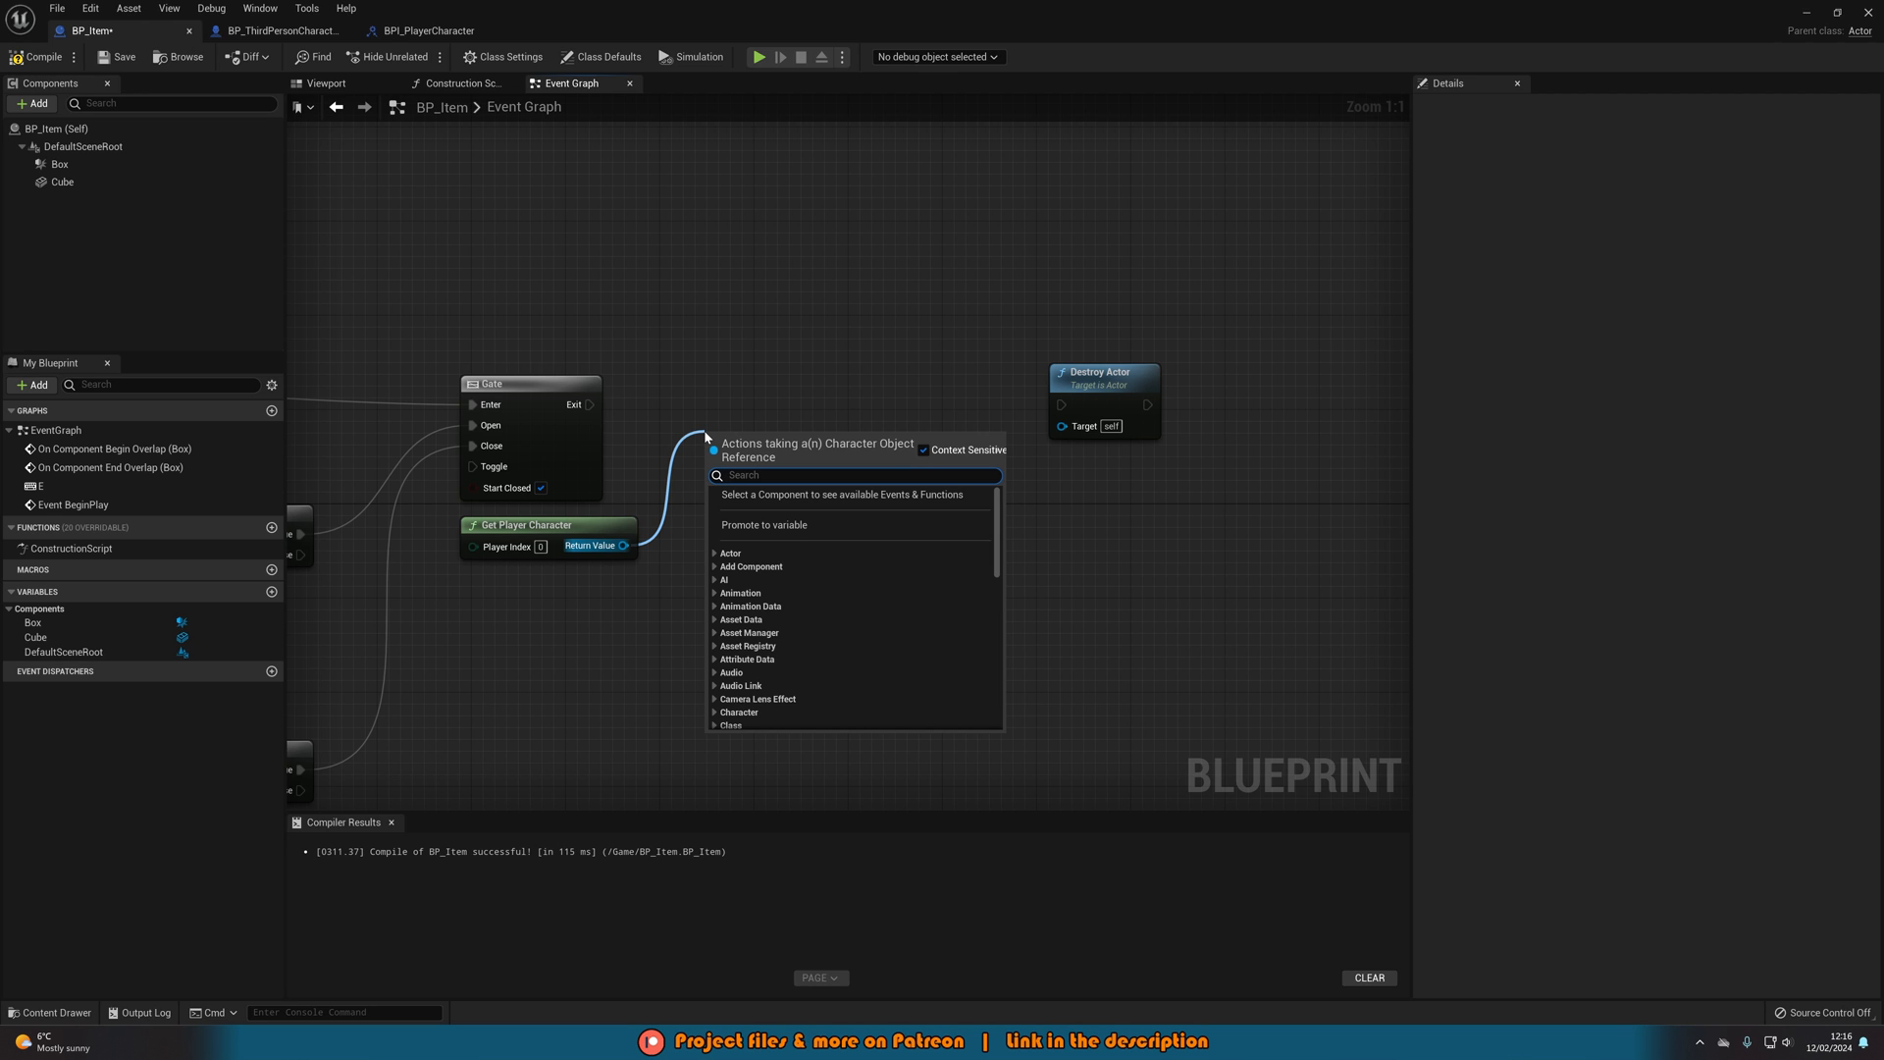
- Add a Set Has Item (Message) node on Get Player Character and compile BP_Item
type("set has ite")
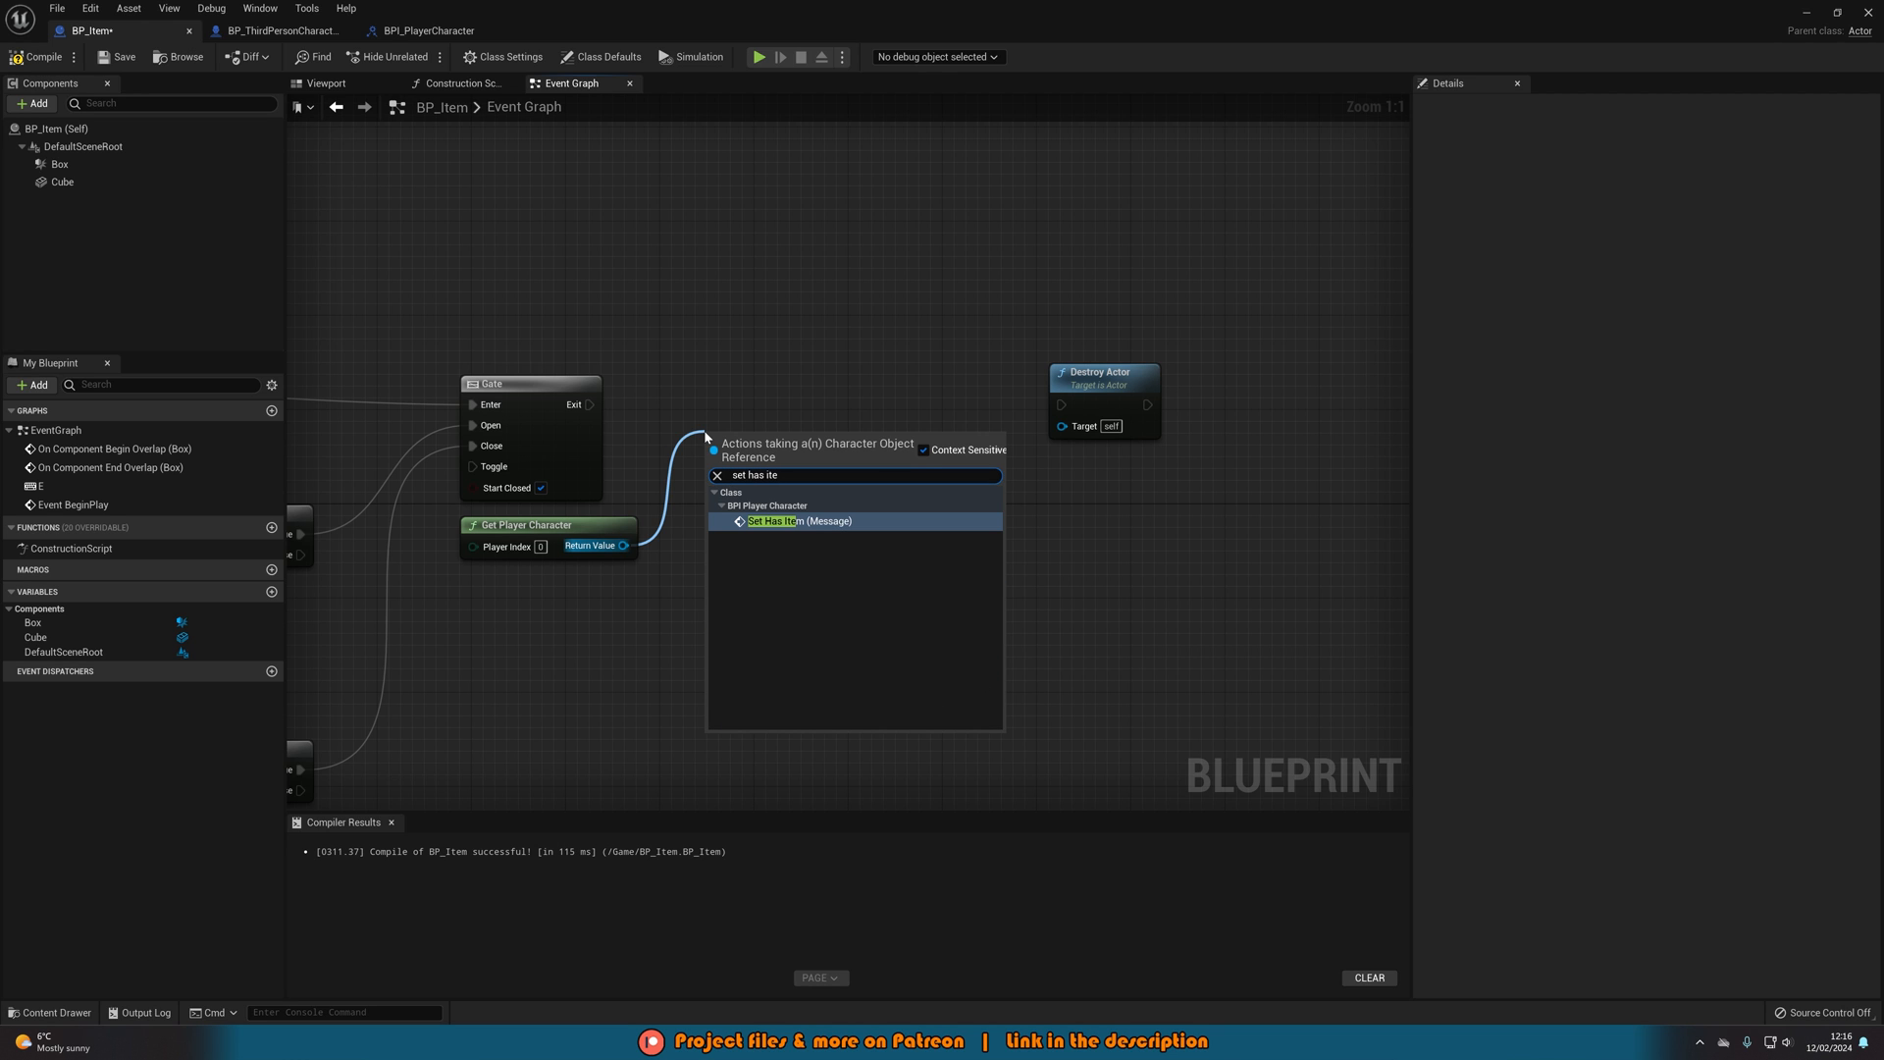
left_click(801, 521)
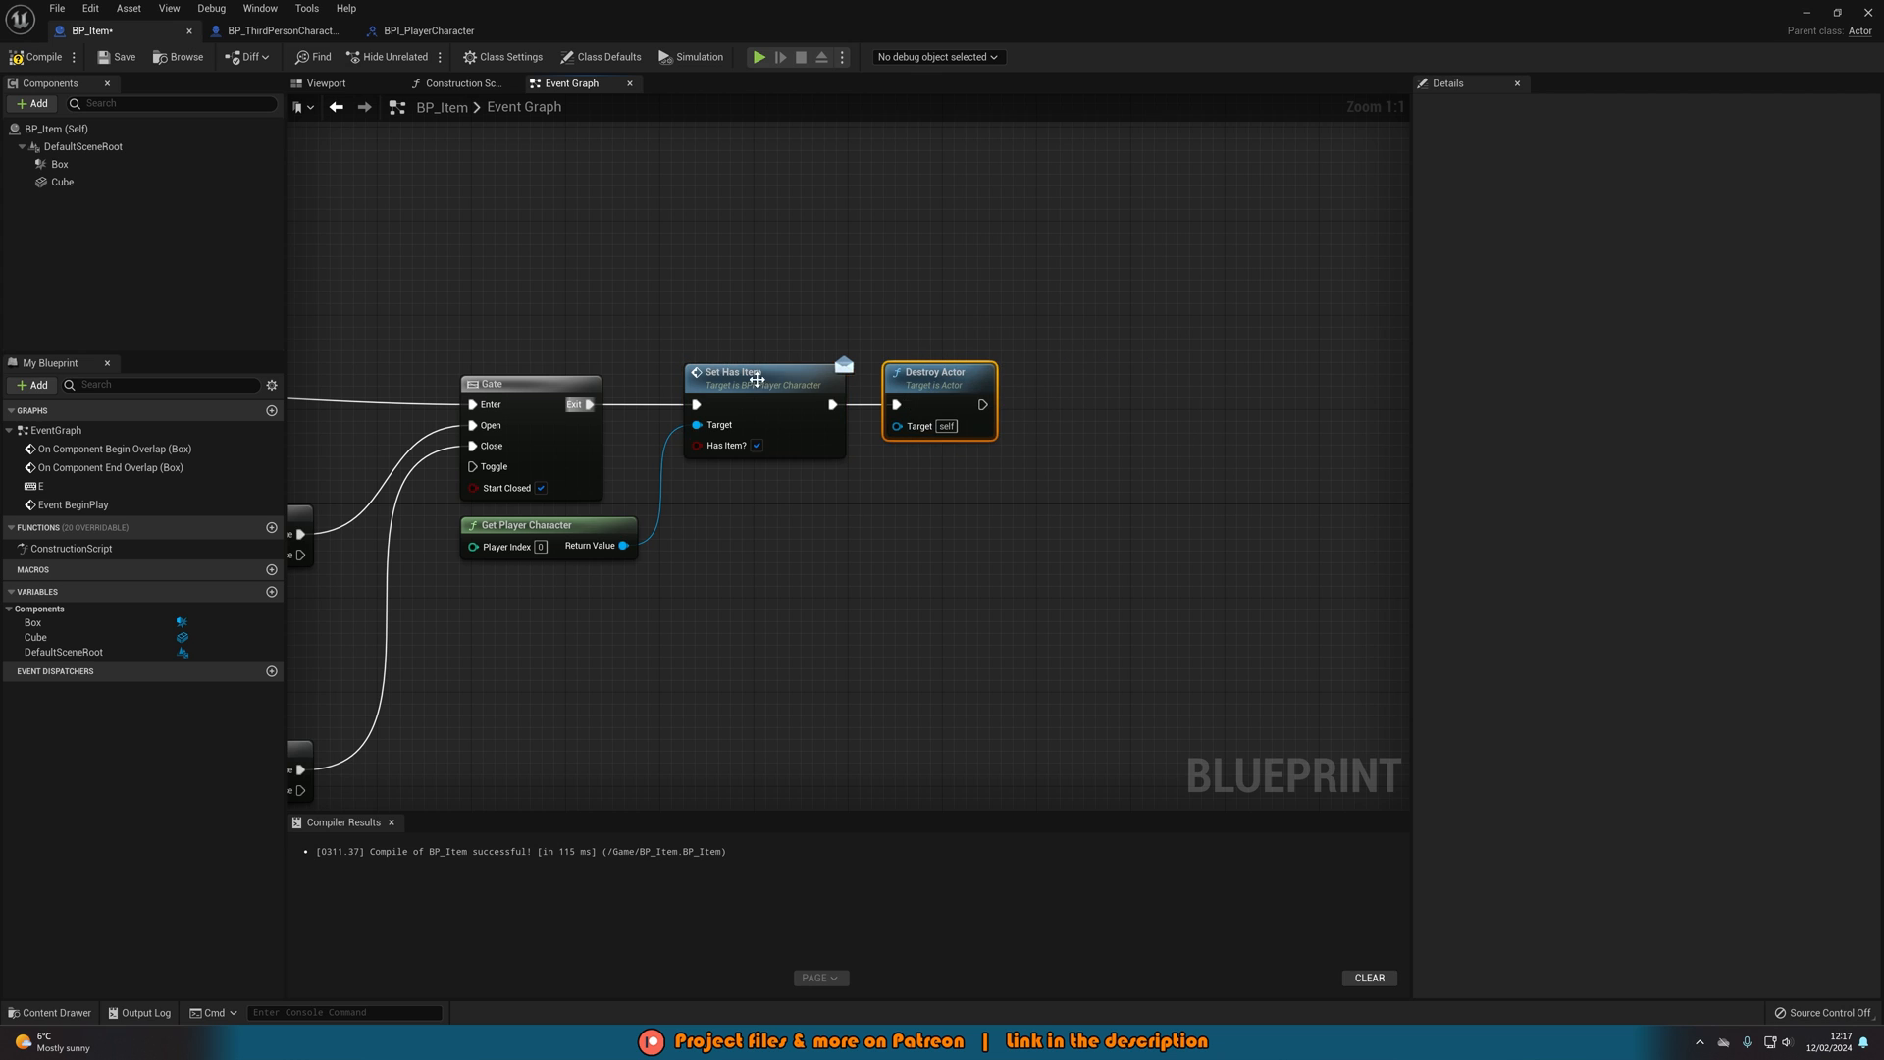
left_click(117, 56)
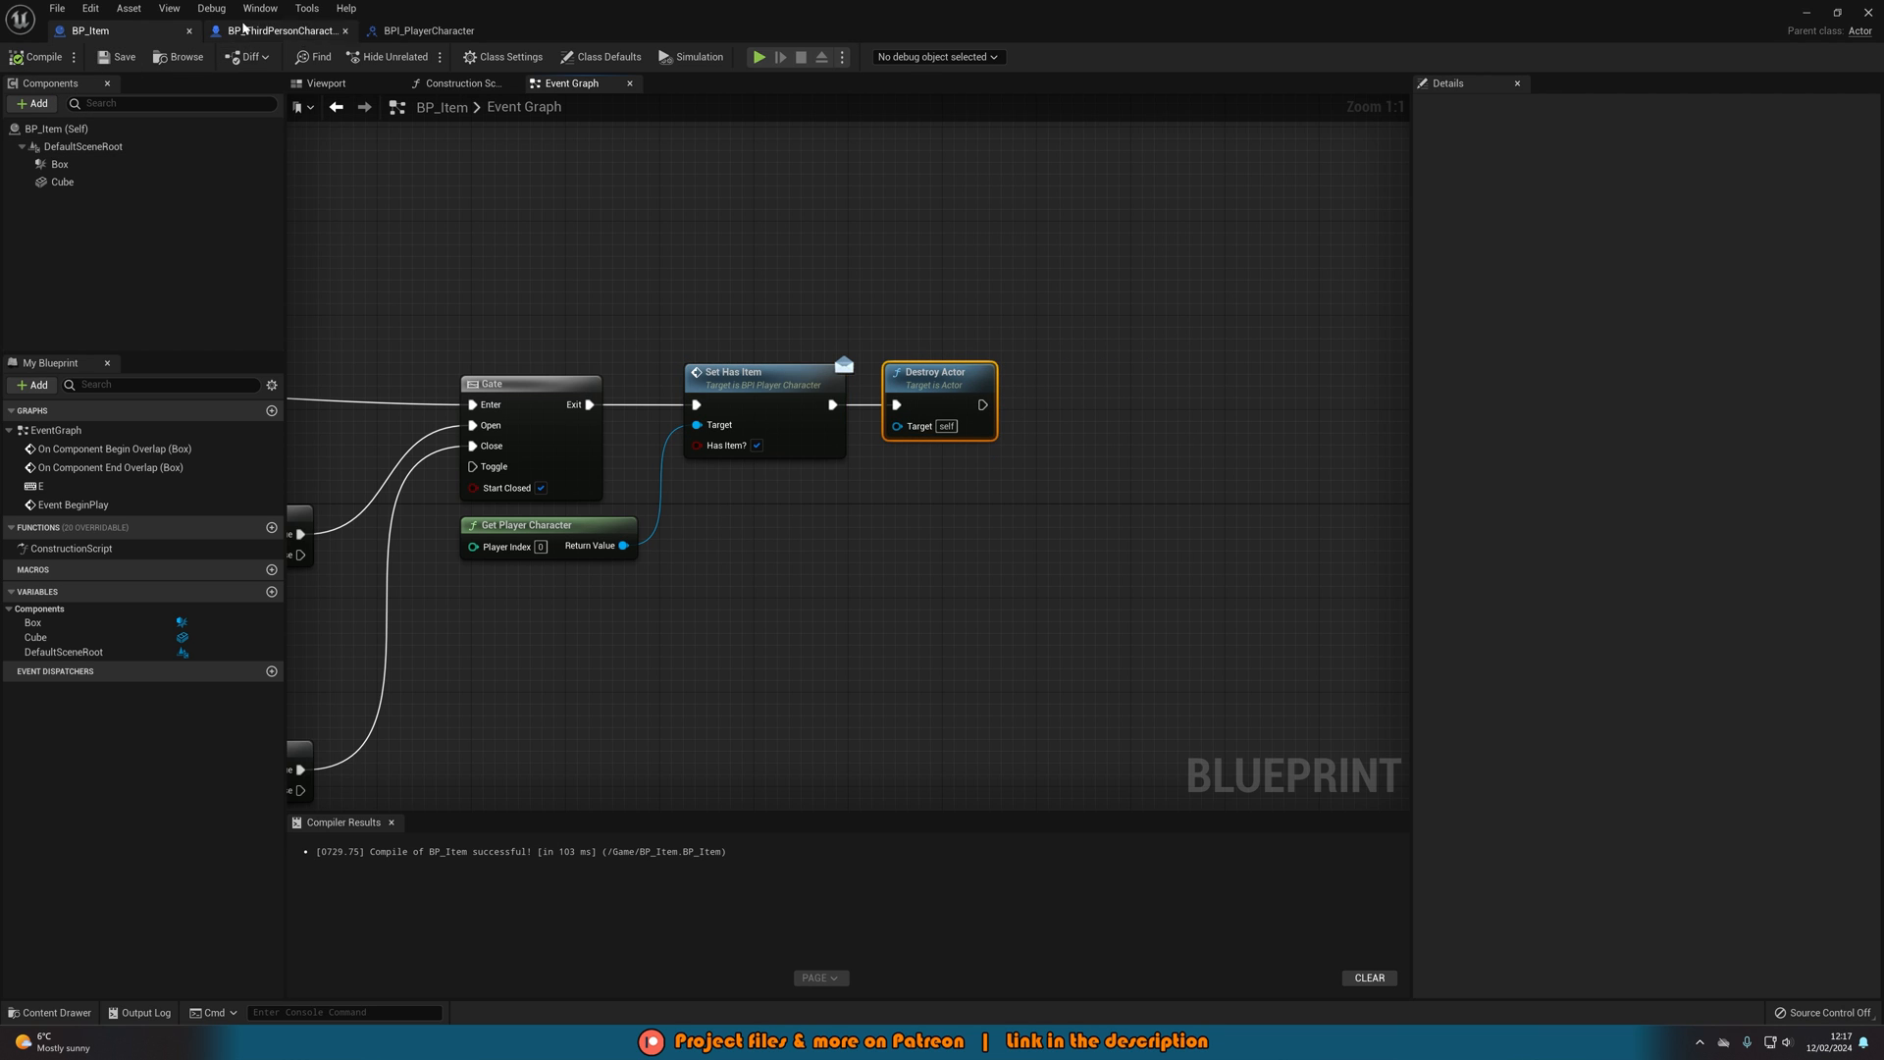
- Add BPI_PlayerCharacter to BP_ThirdPersonCharacter's implemented interfaces in Class Settings and expand its functions
left_click(285, 30)
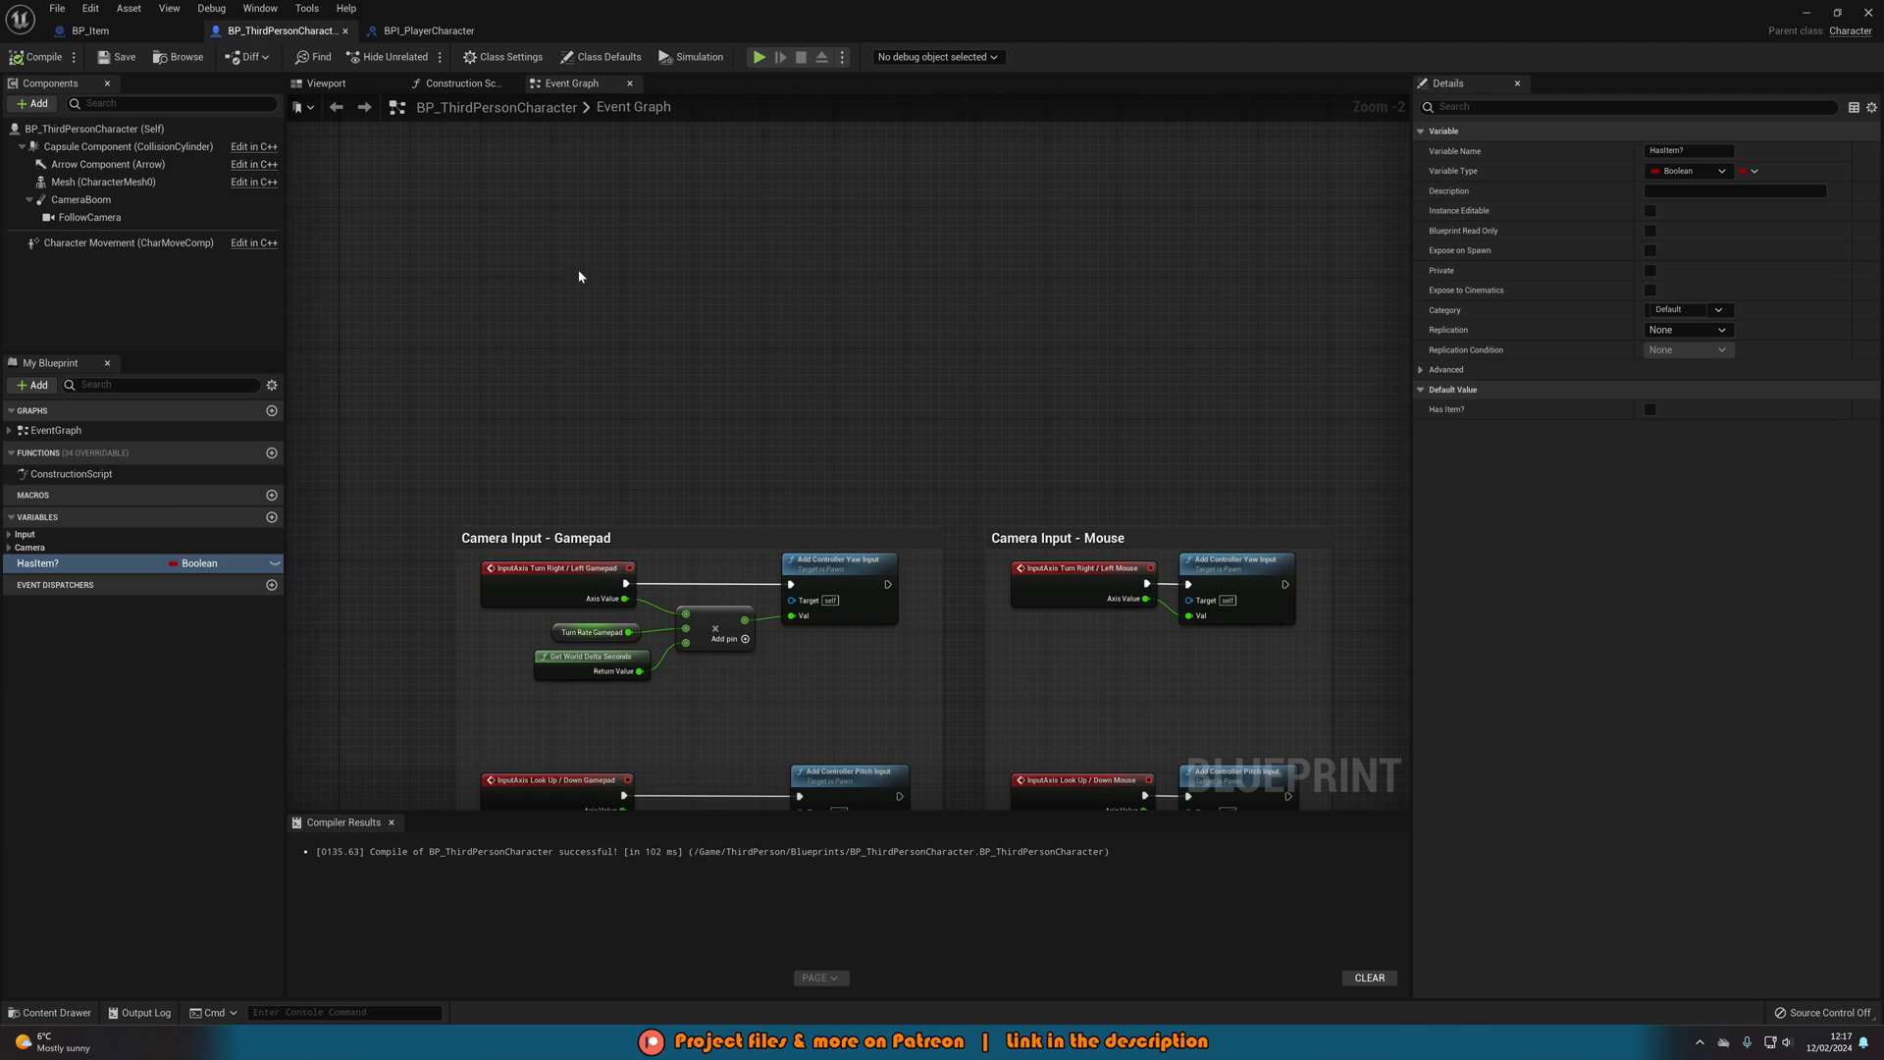
left_click(507, 57)
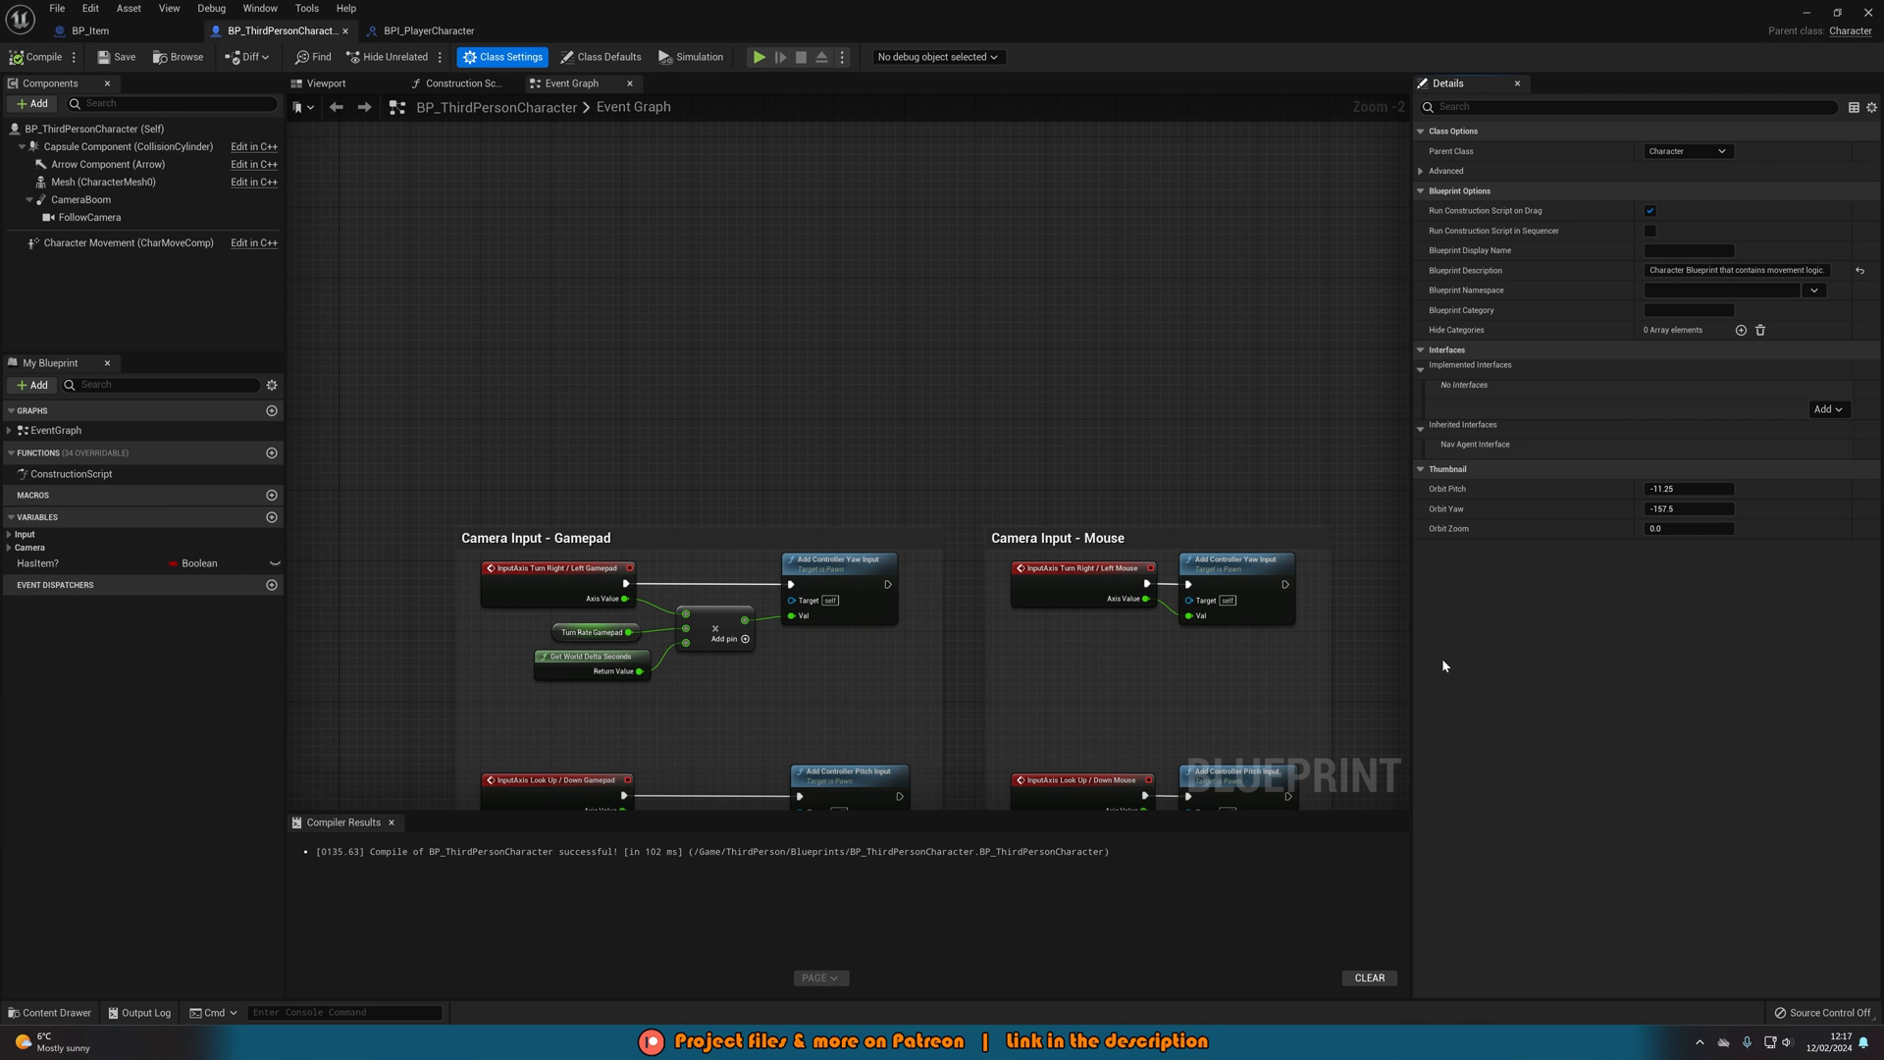
mouse_move(1509, 362)
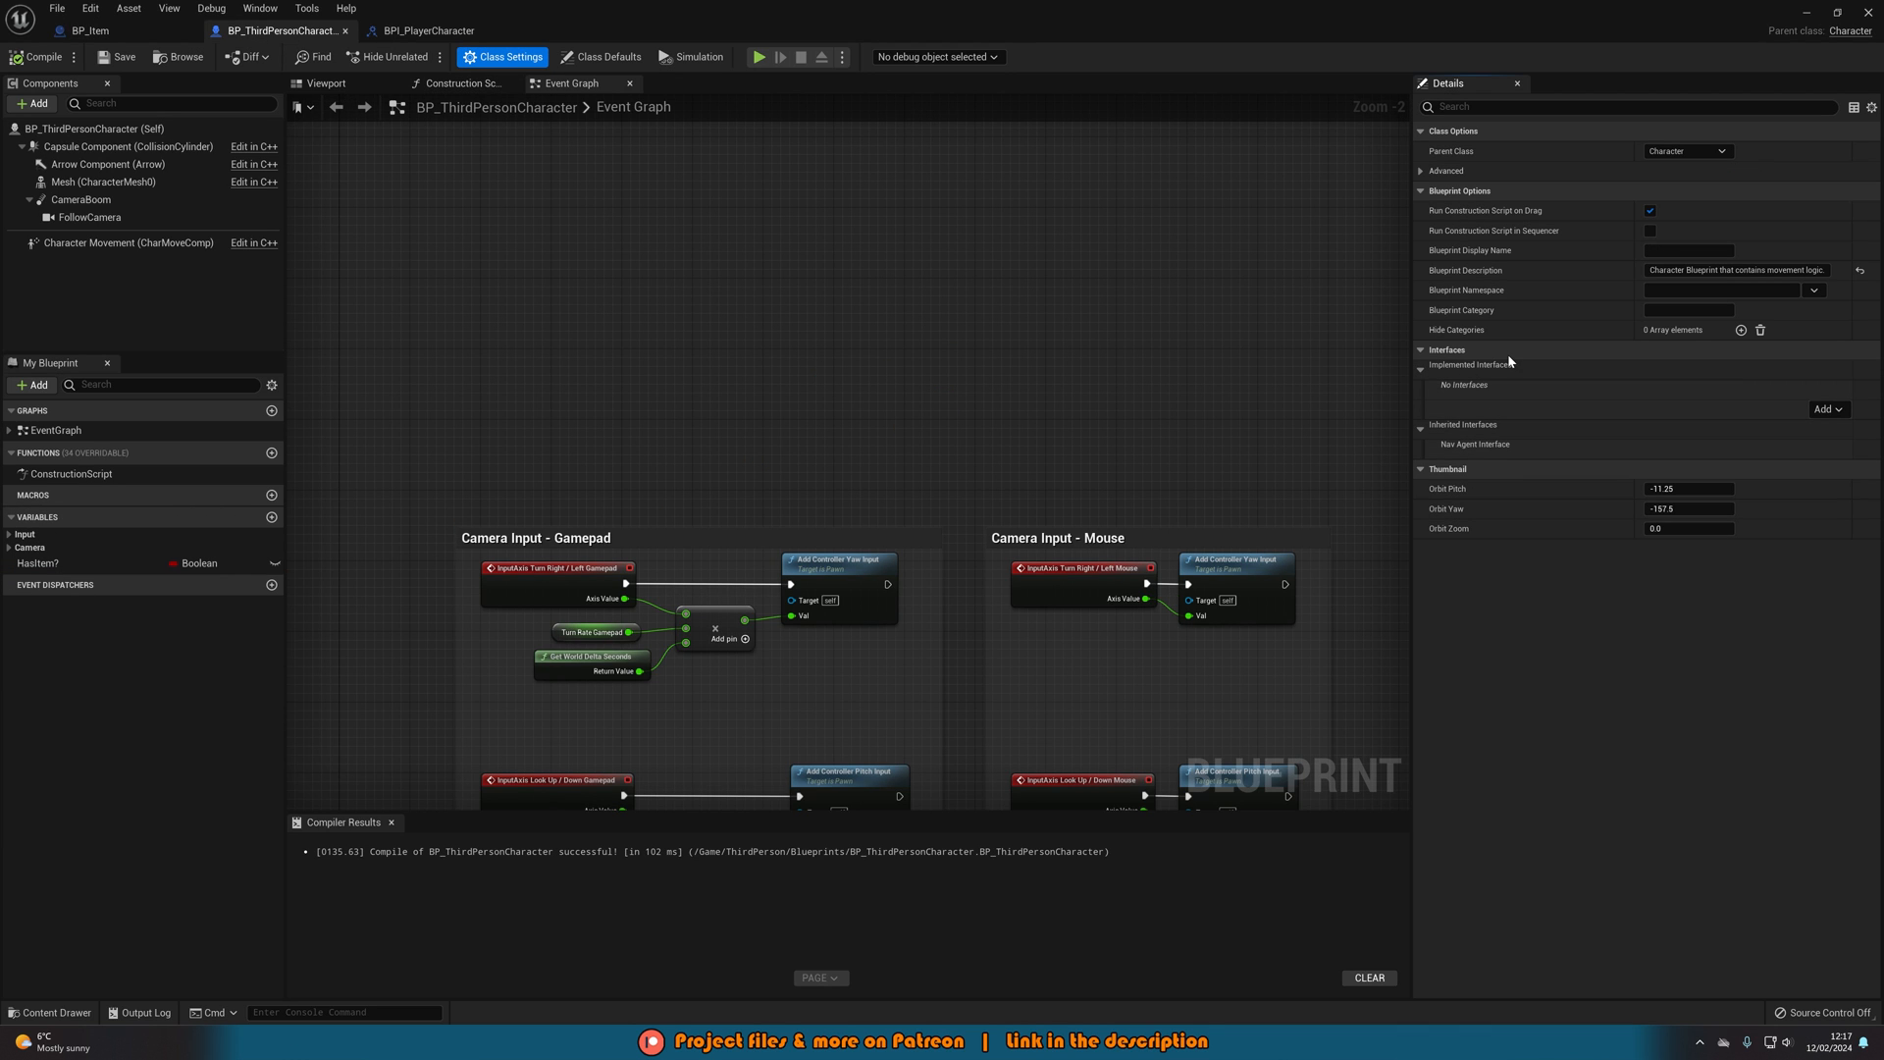
left_click(1828, 408)
type("bpi_")
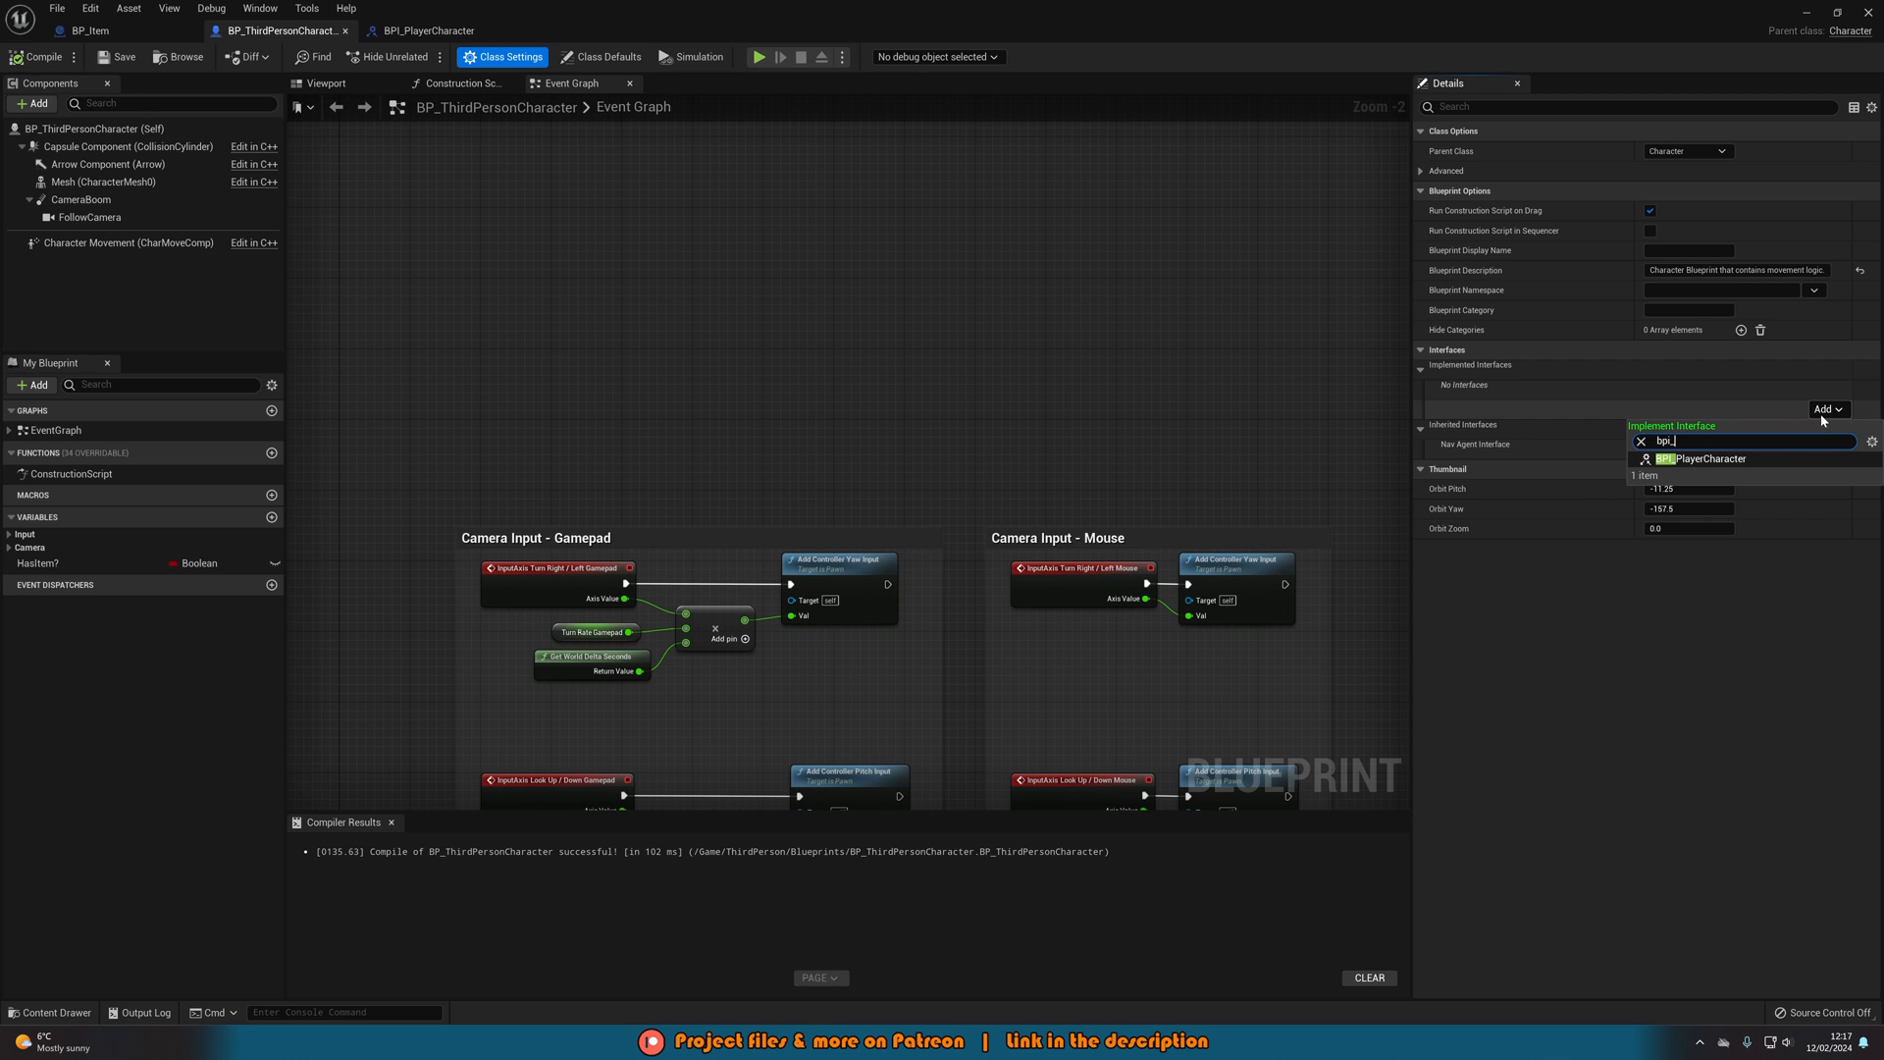
left_click(1702, 458)
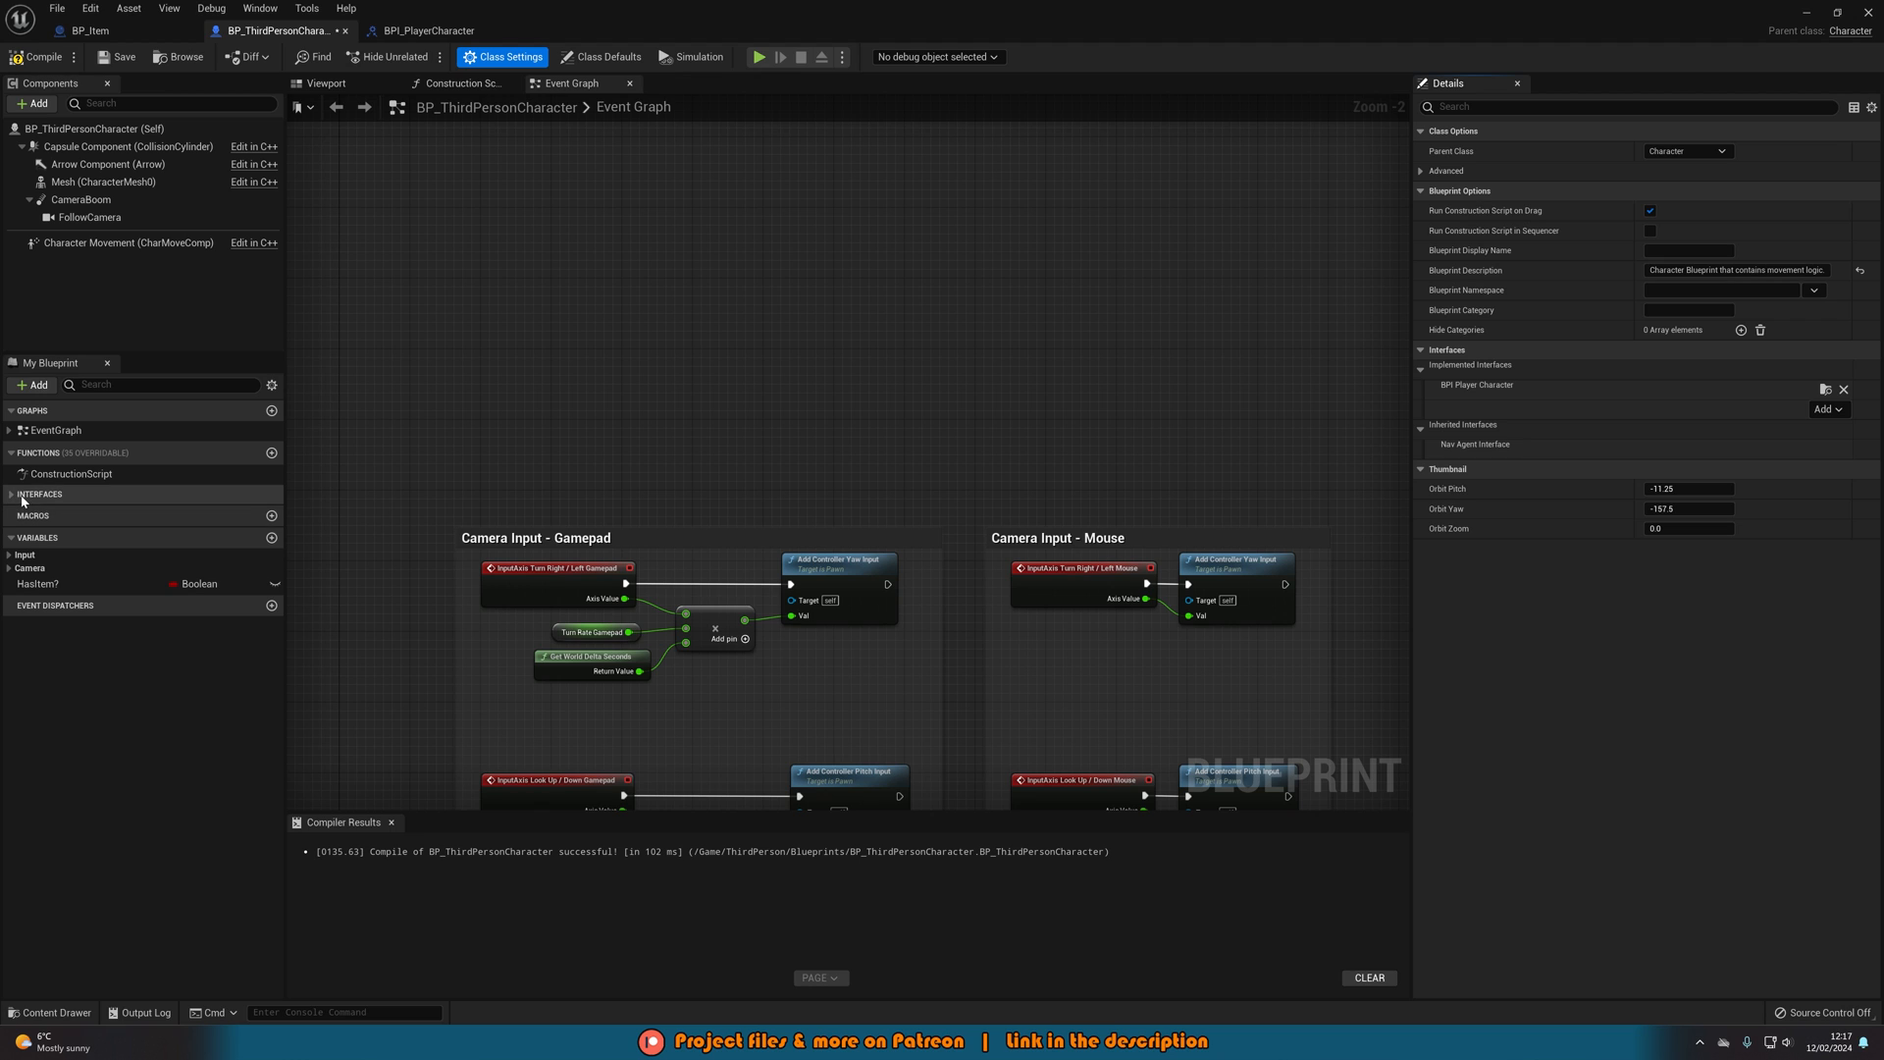
left_click(10, 497)
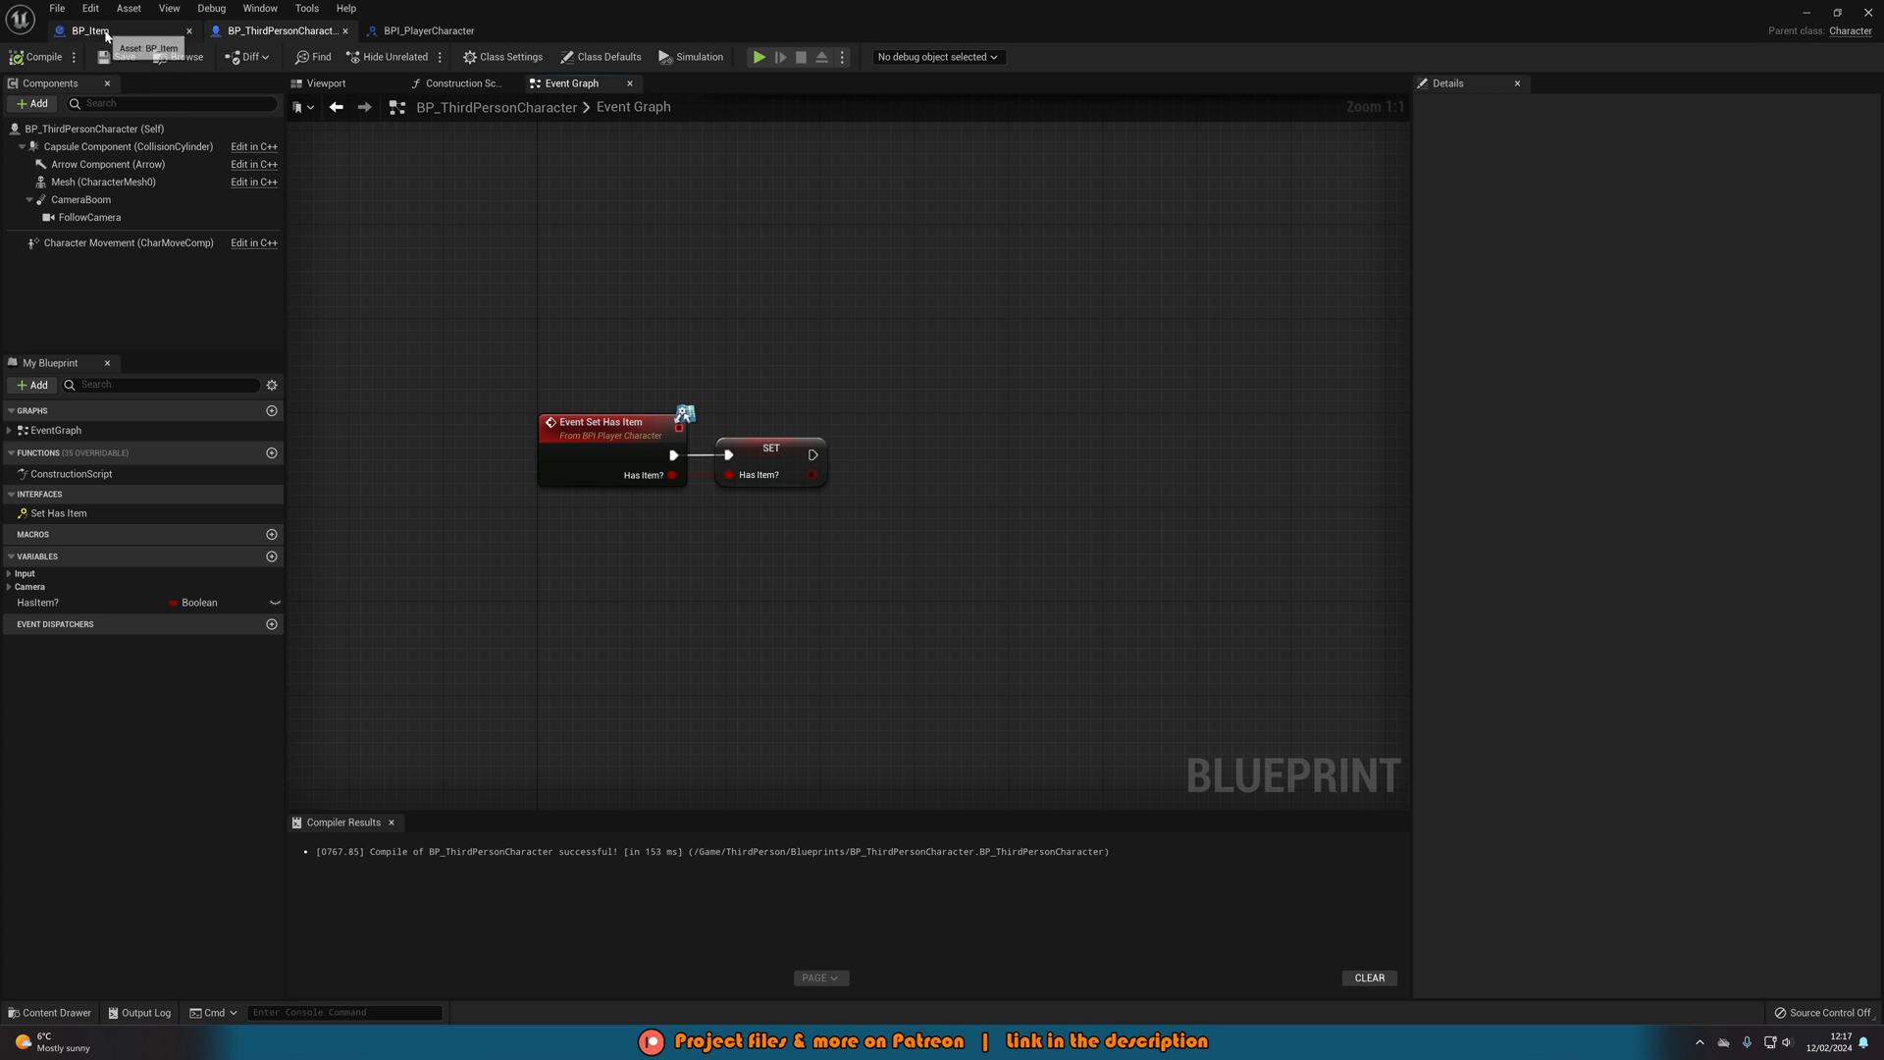
- In BP_Item, open Window > Find Results and search for third-person character references
left_click(88, 30)
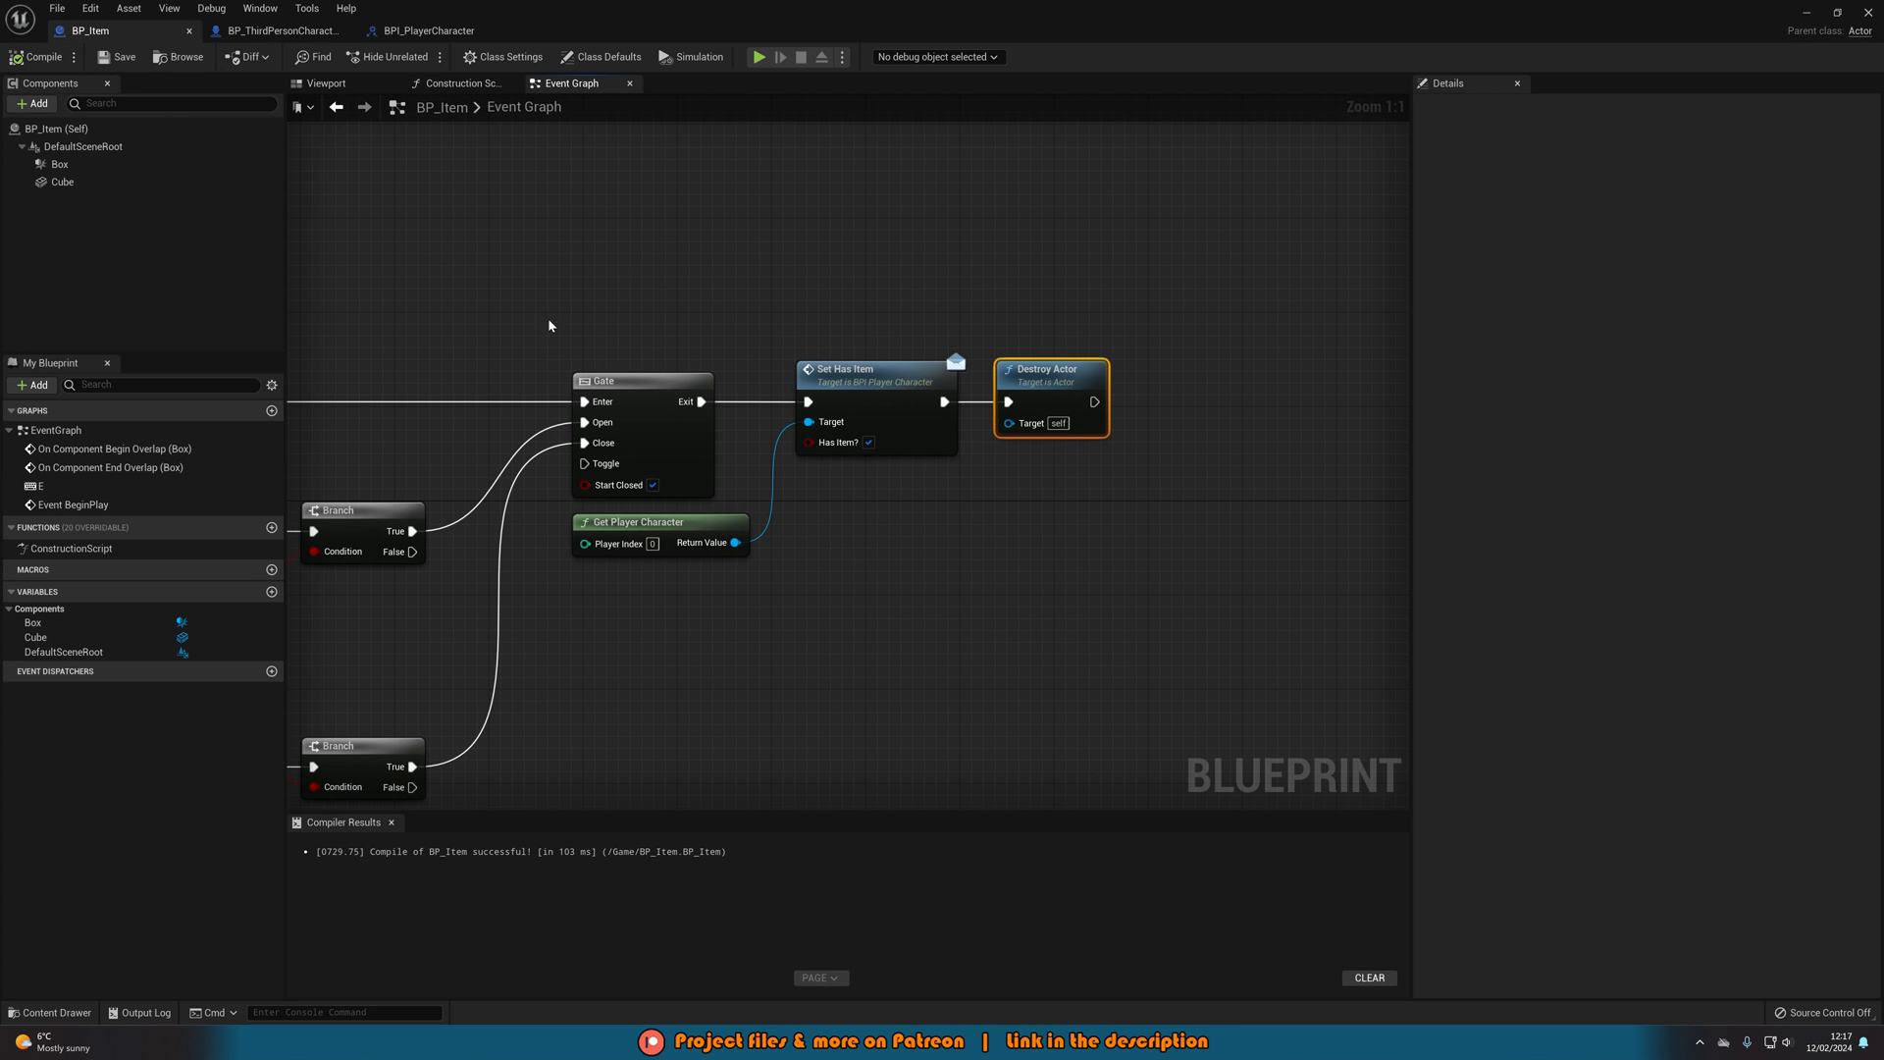
left_click(689, 780)
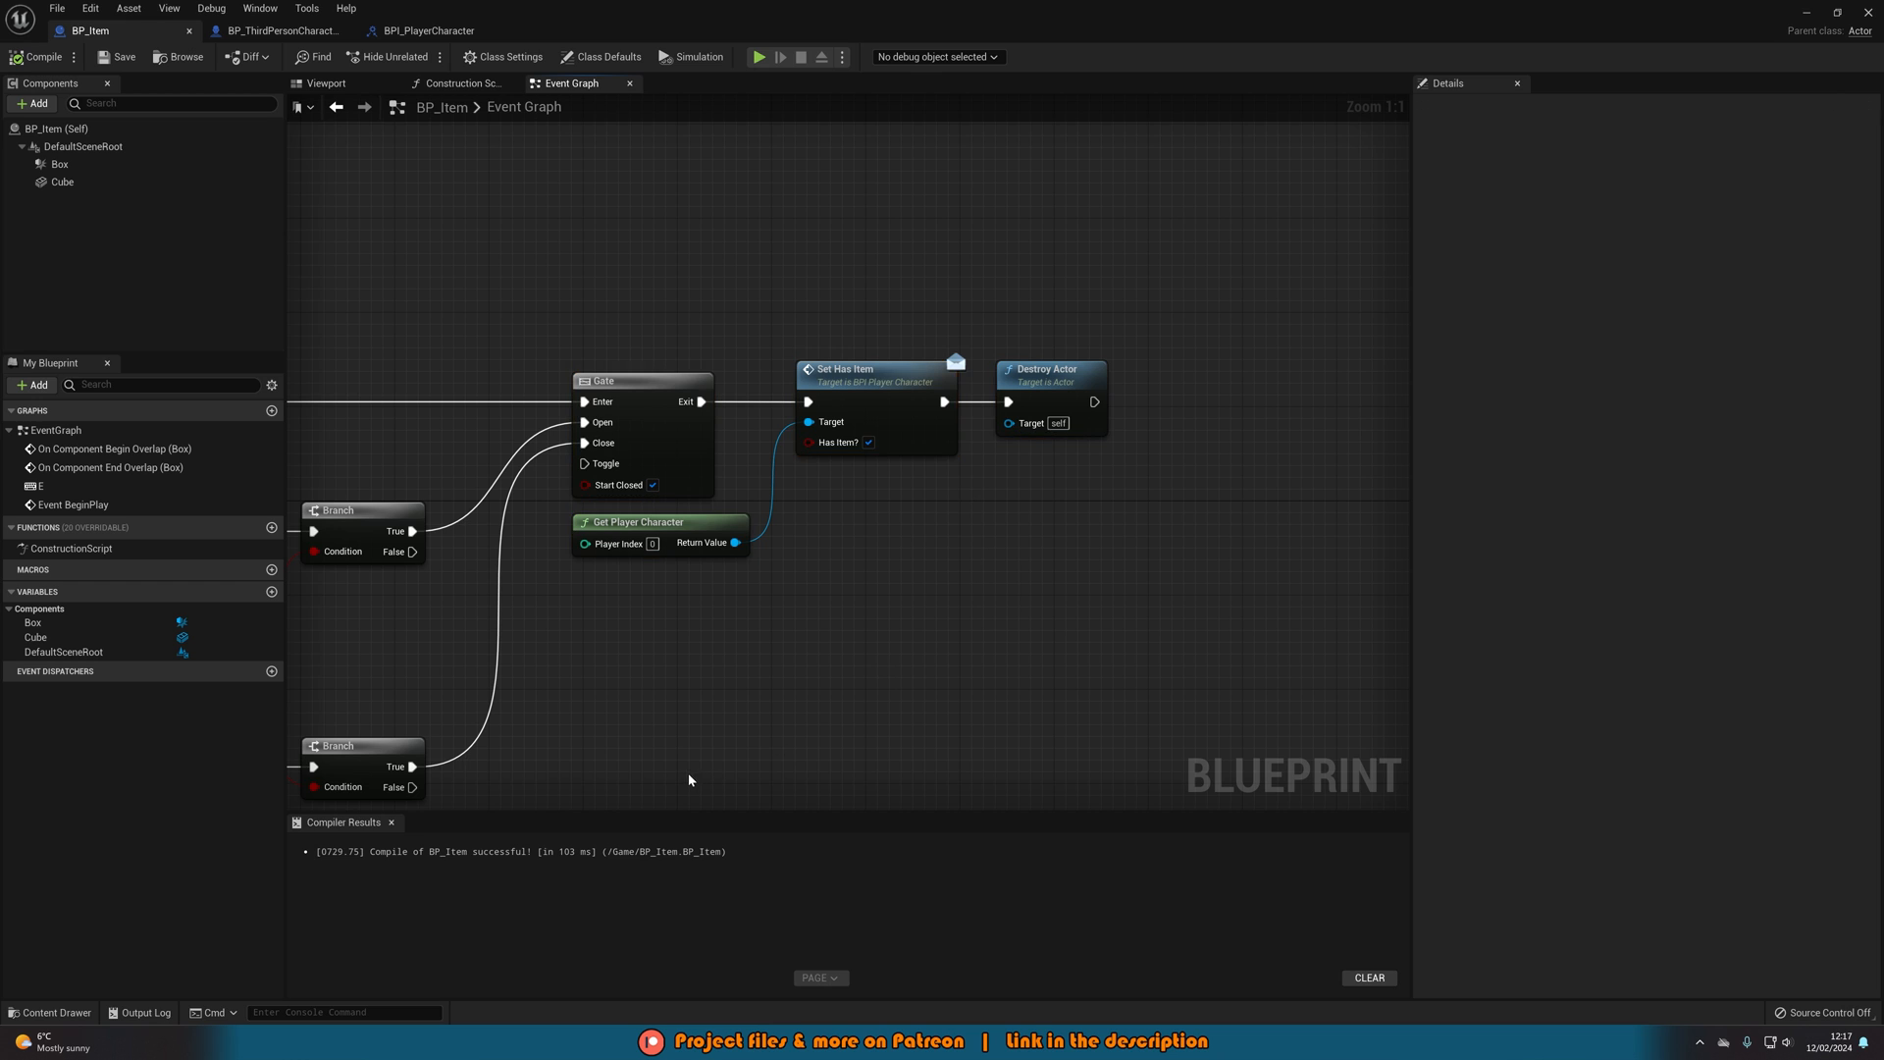
mouse_move(318, 320)
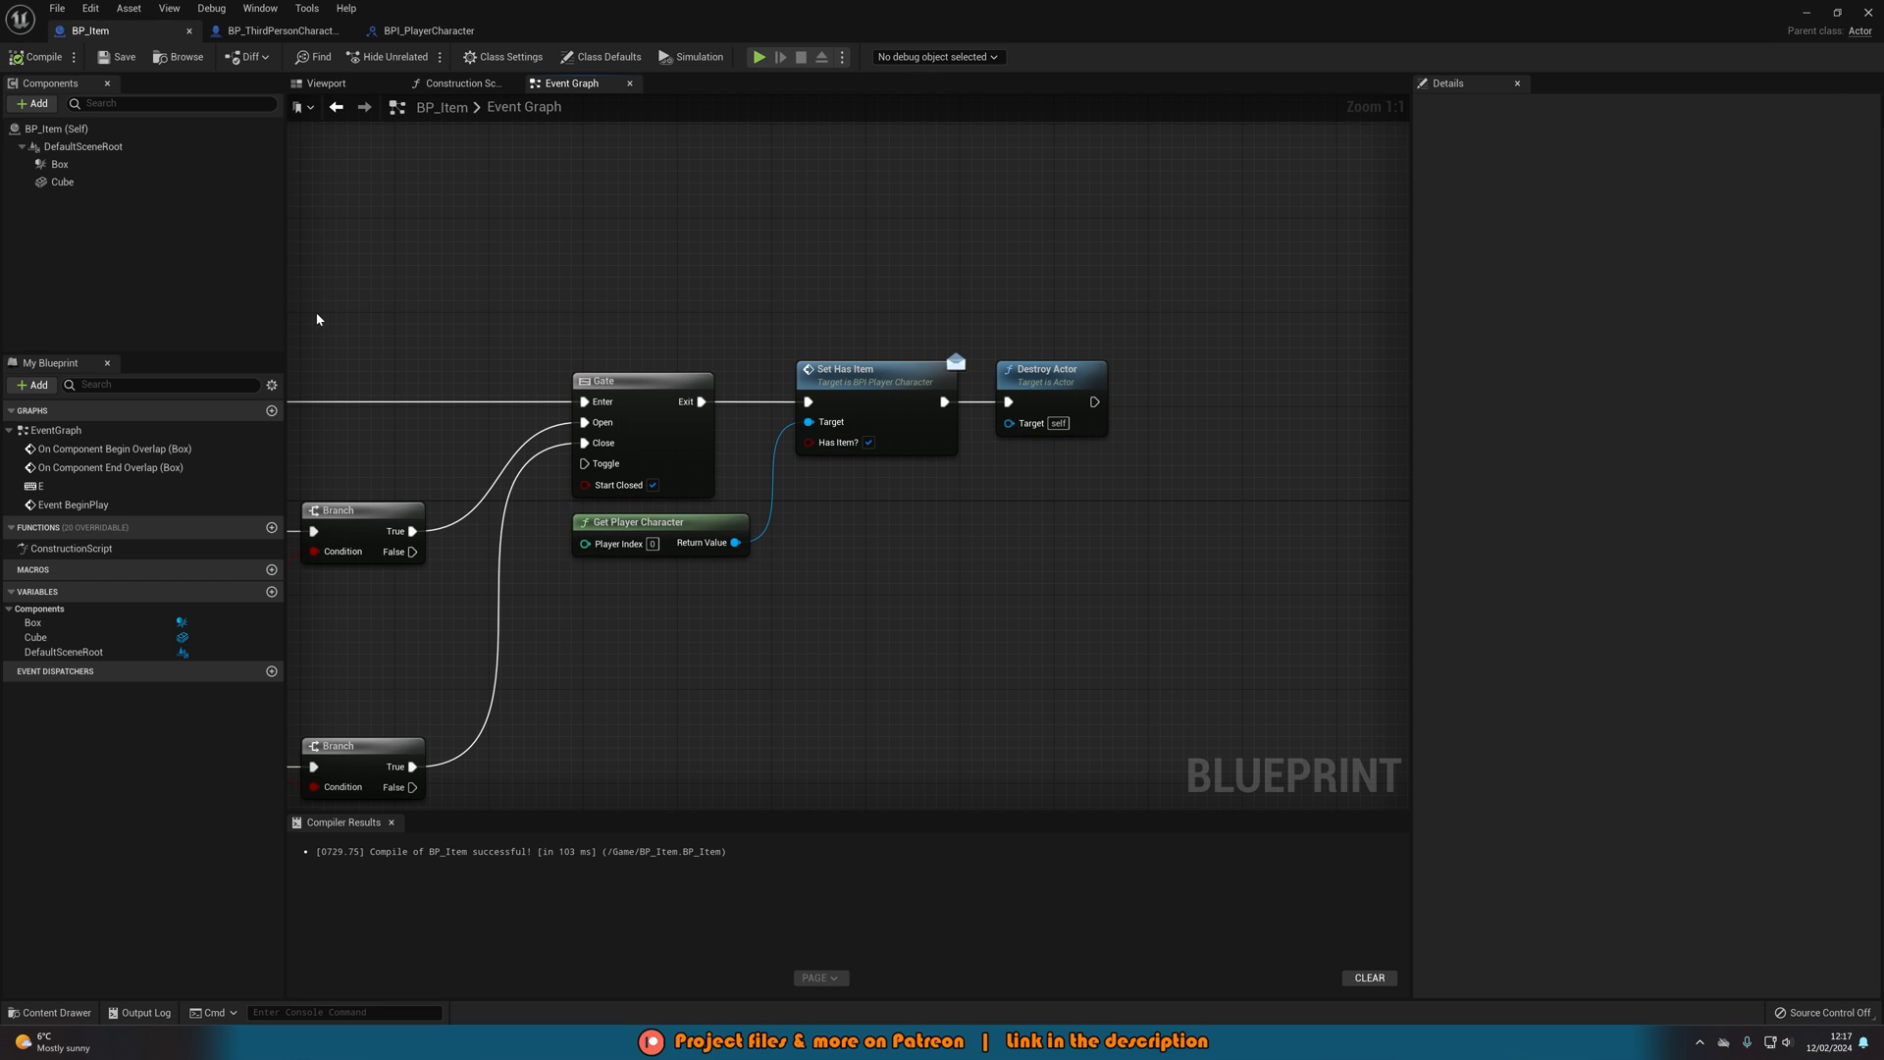
left_click(259, 8)
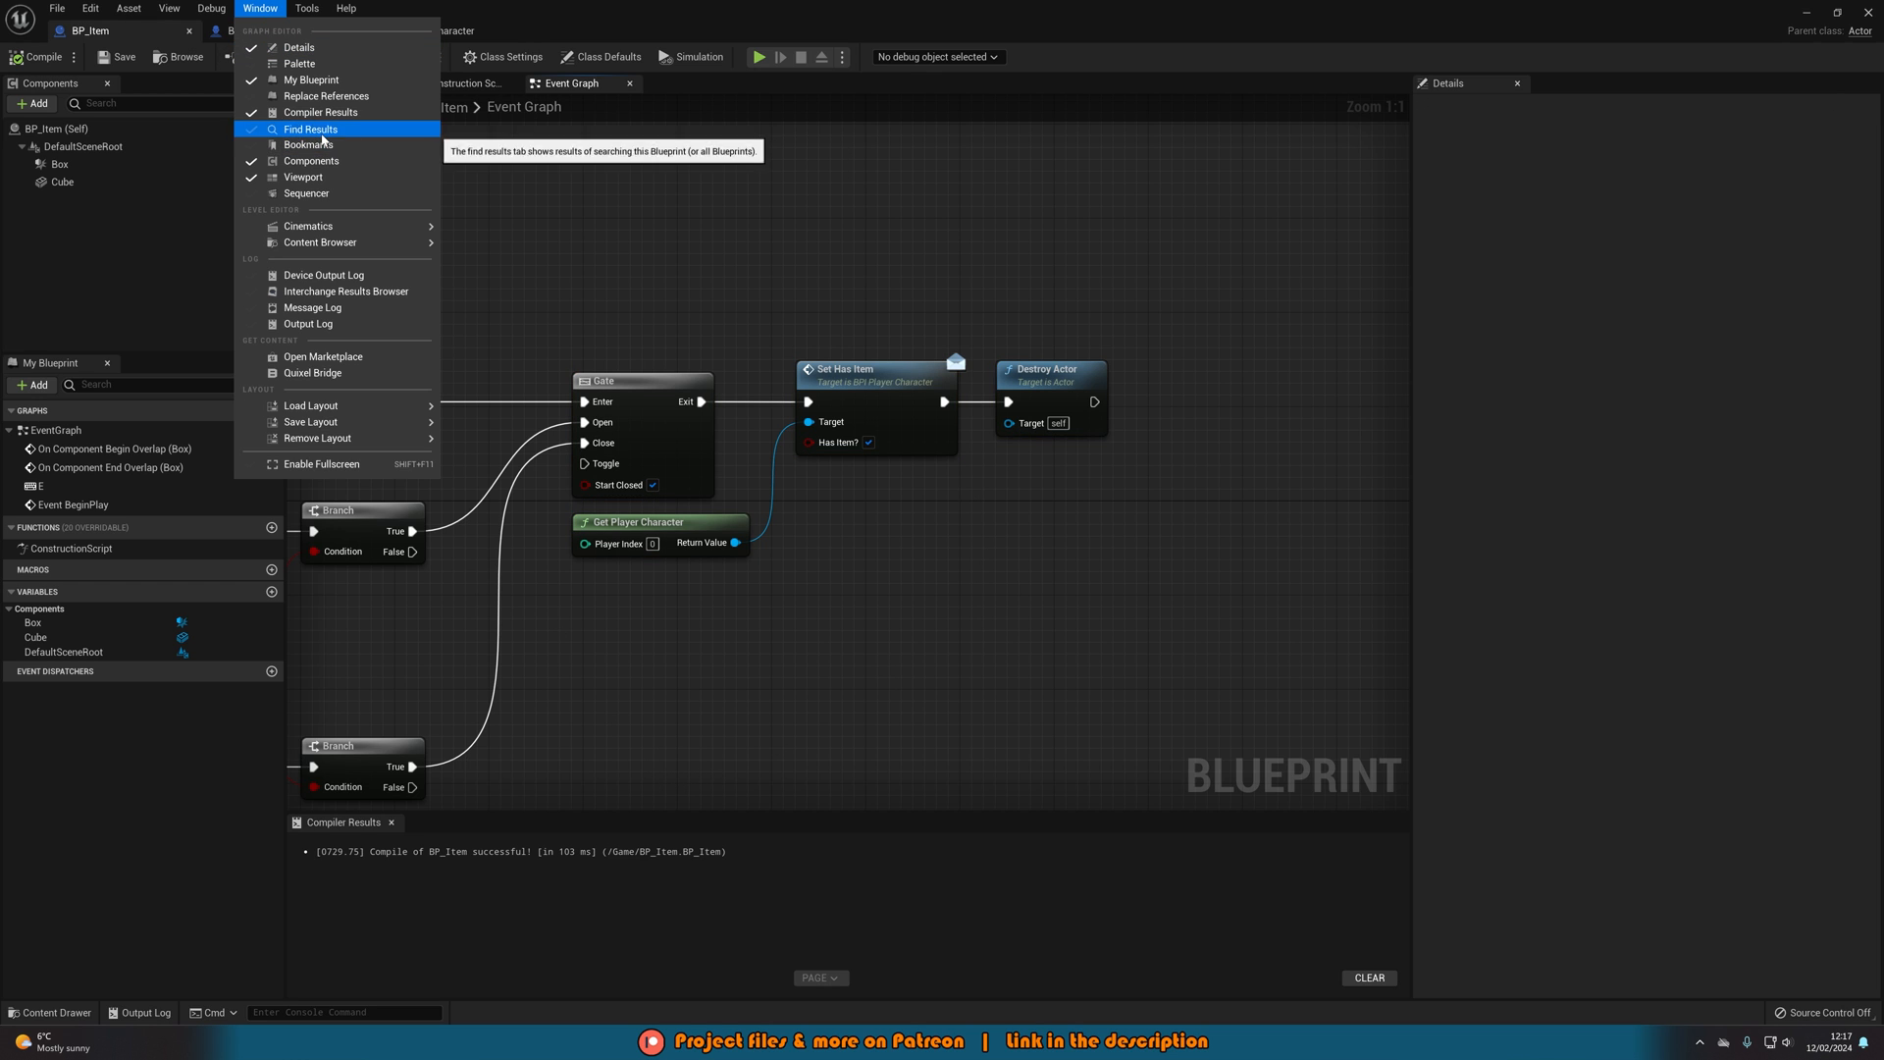
left_click(311, 128)
type("thirdperson")
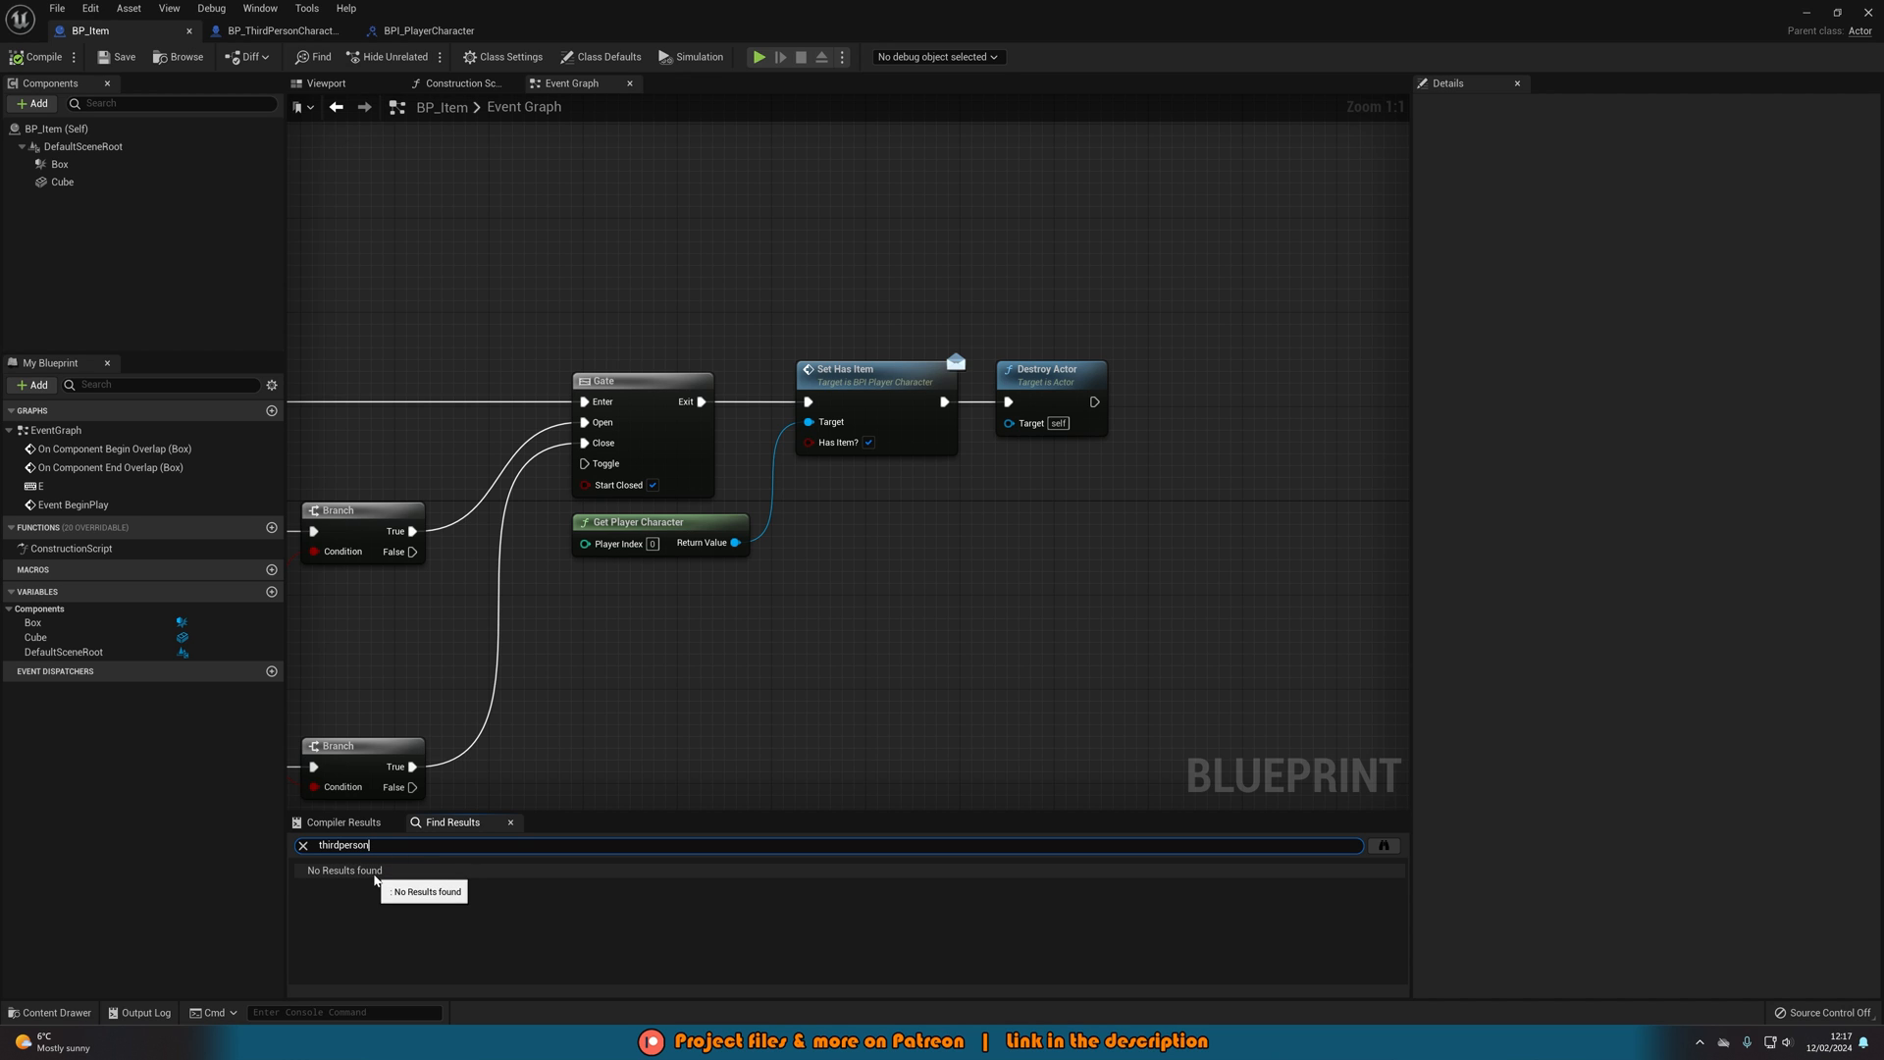
left_click(303, 845)
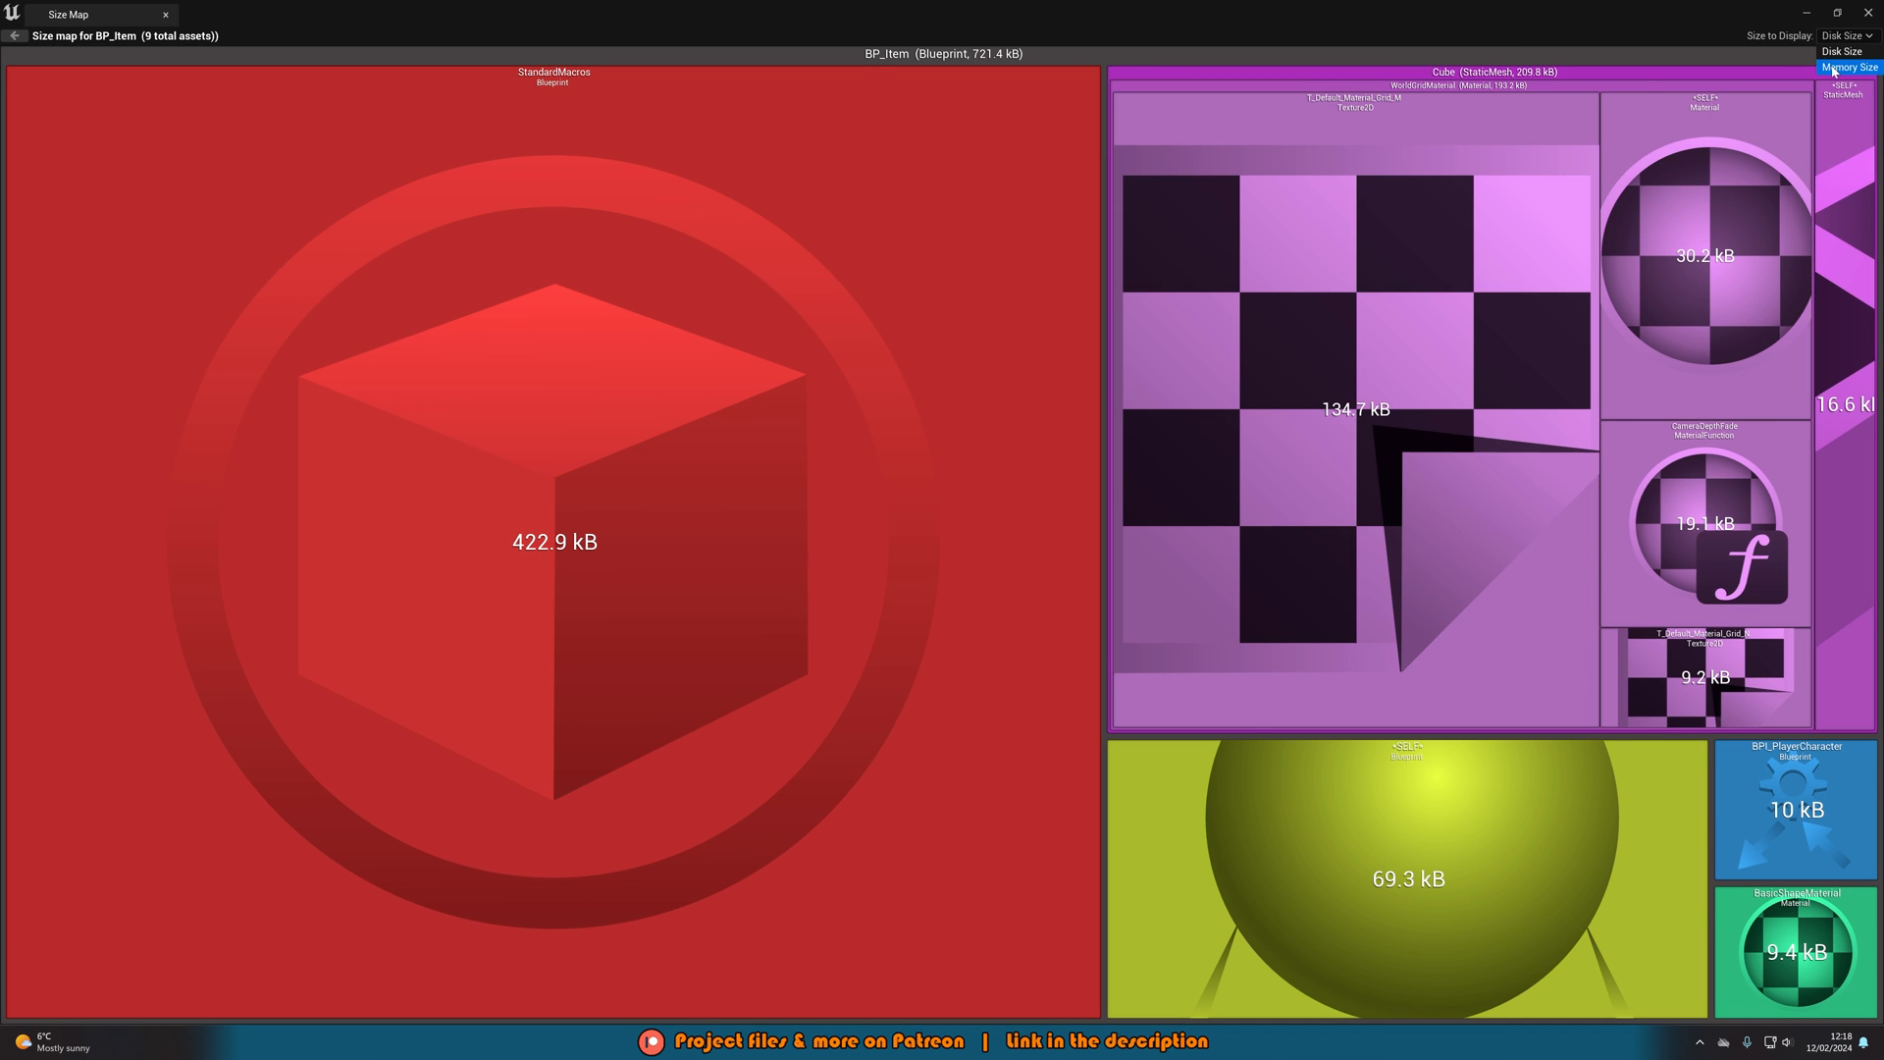
- Switch BP_Item's Size Map display to Memory Size, showing about 1.7 MB across 9 assets
left_click(1850, 68)
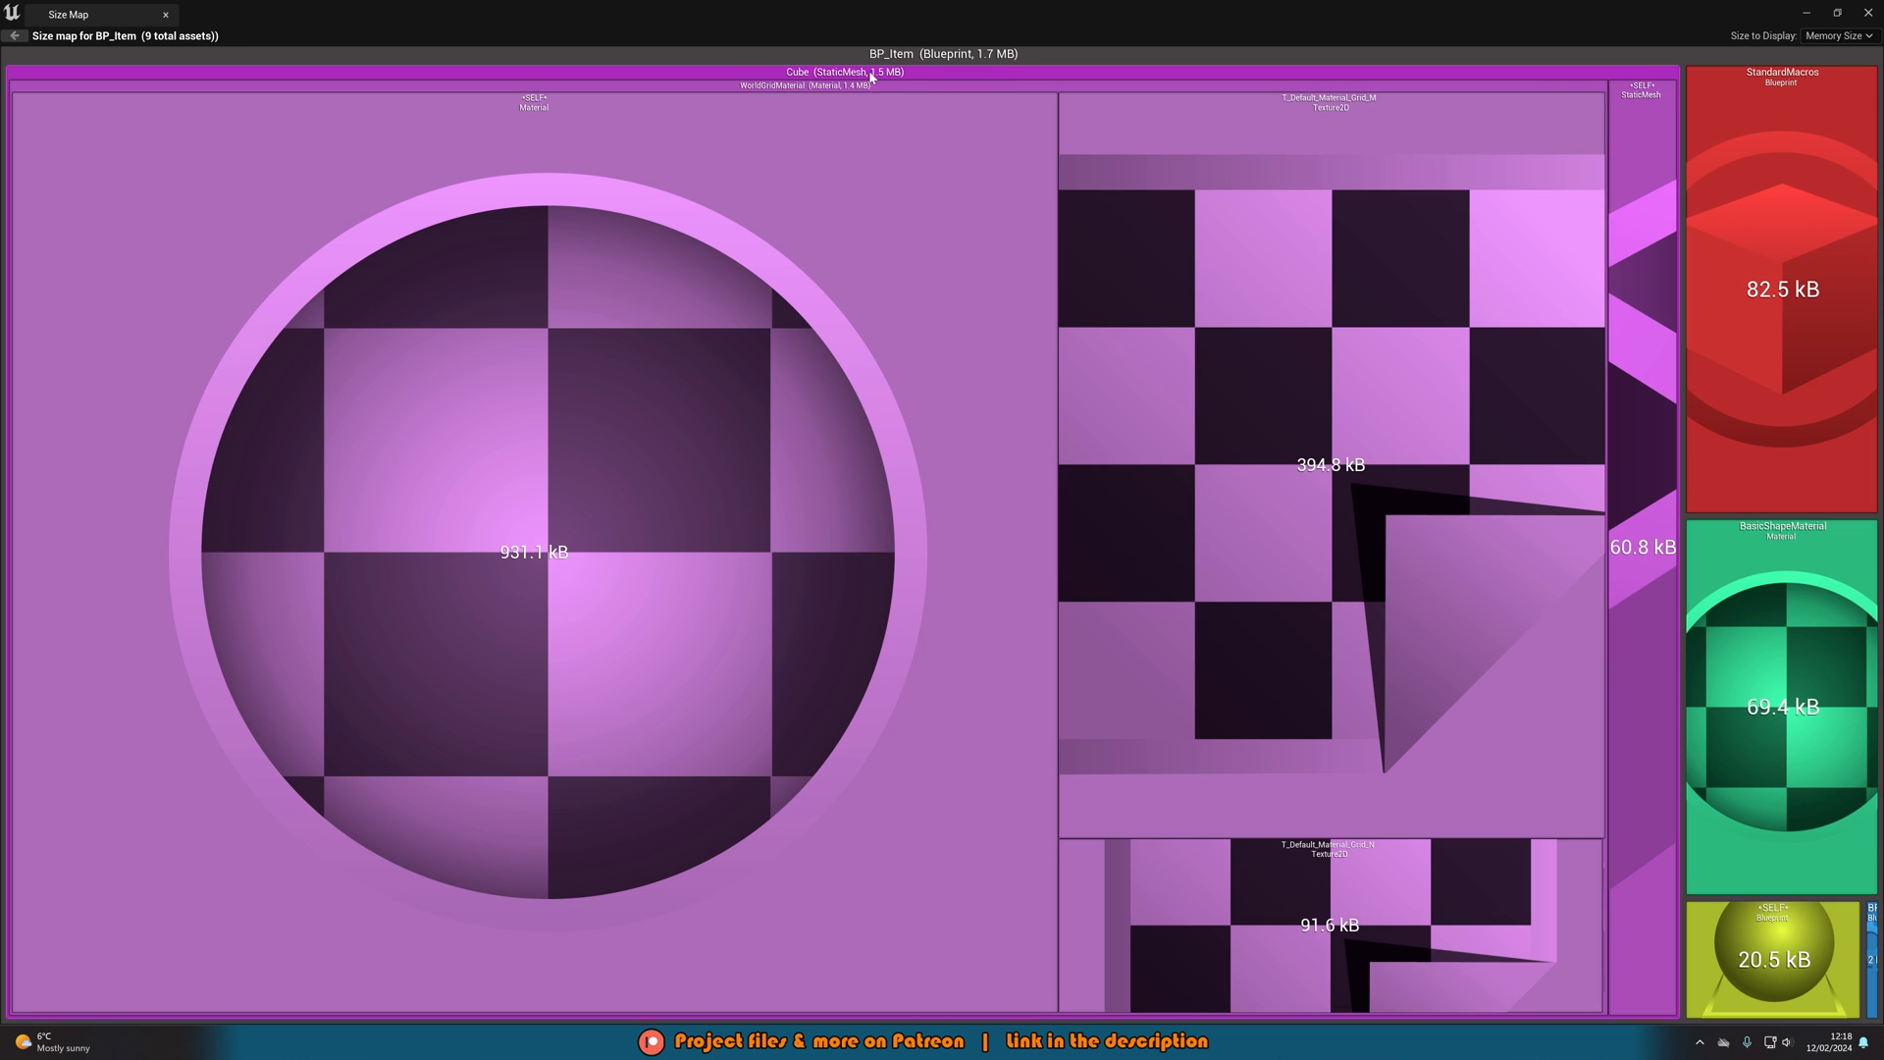
mouse_move(1352, 96)
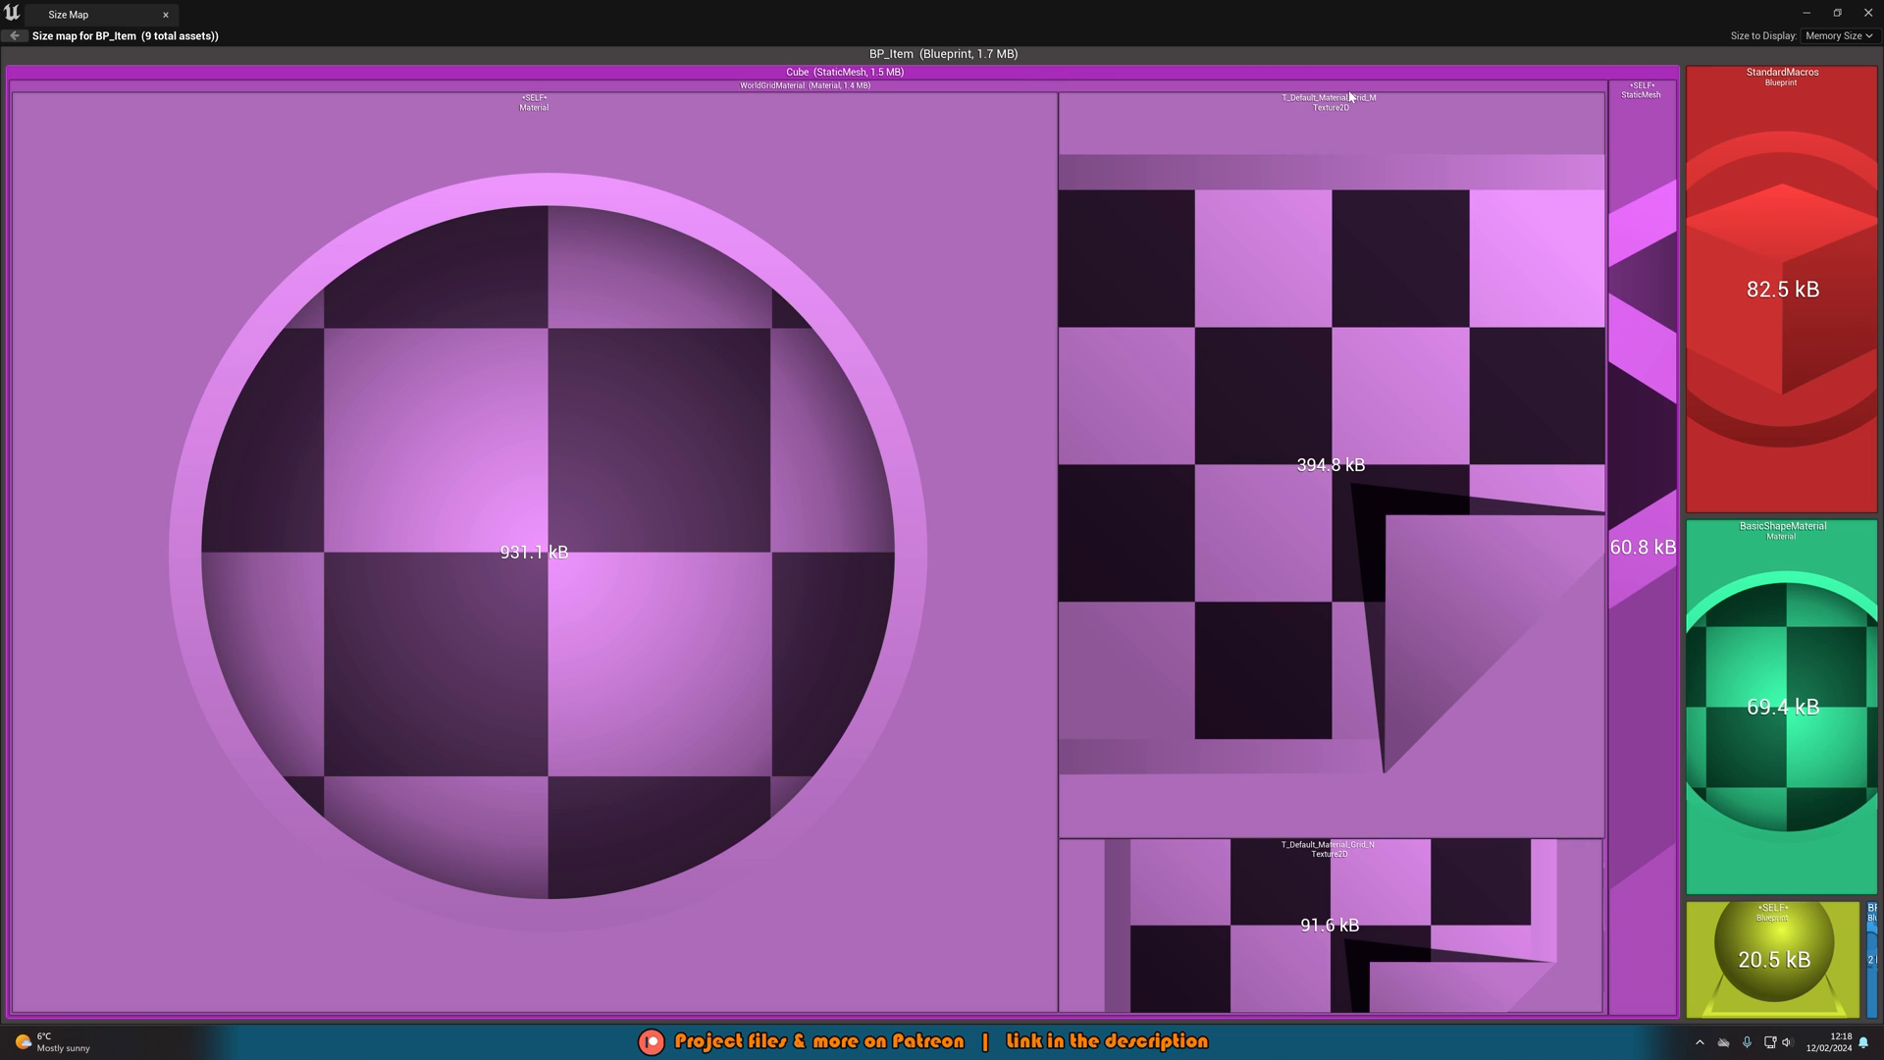
mouse_move(1805, 860)
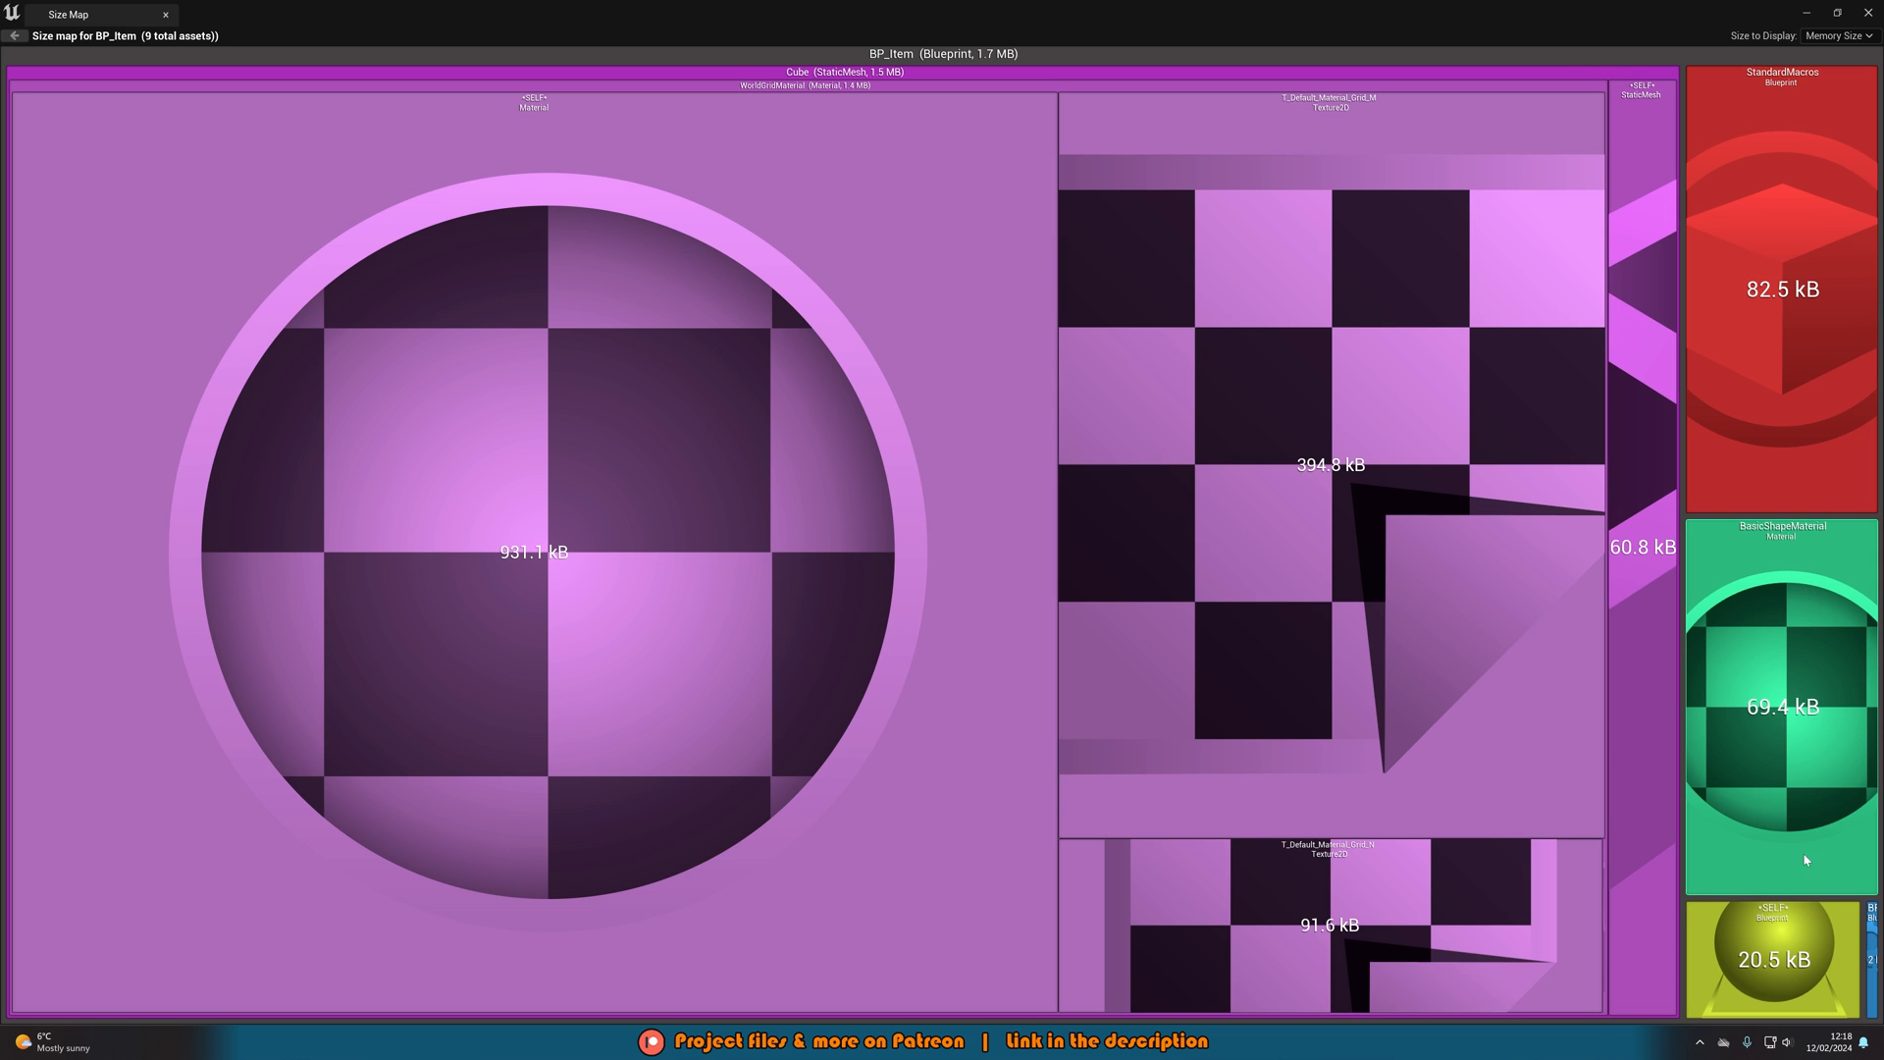
mouse_move(593, 125)
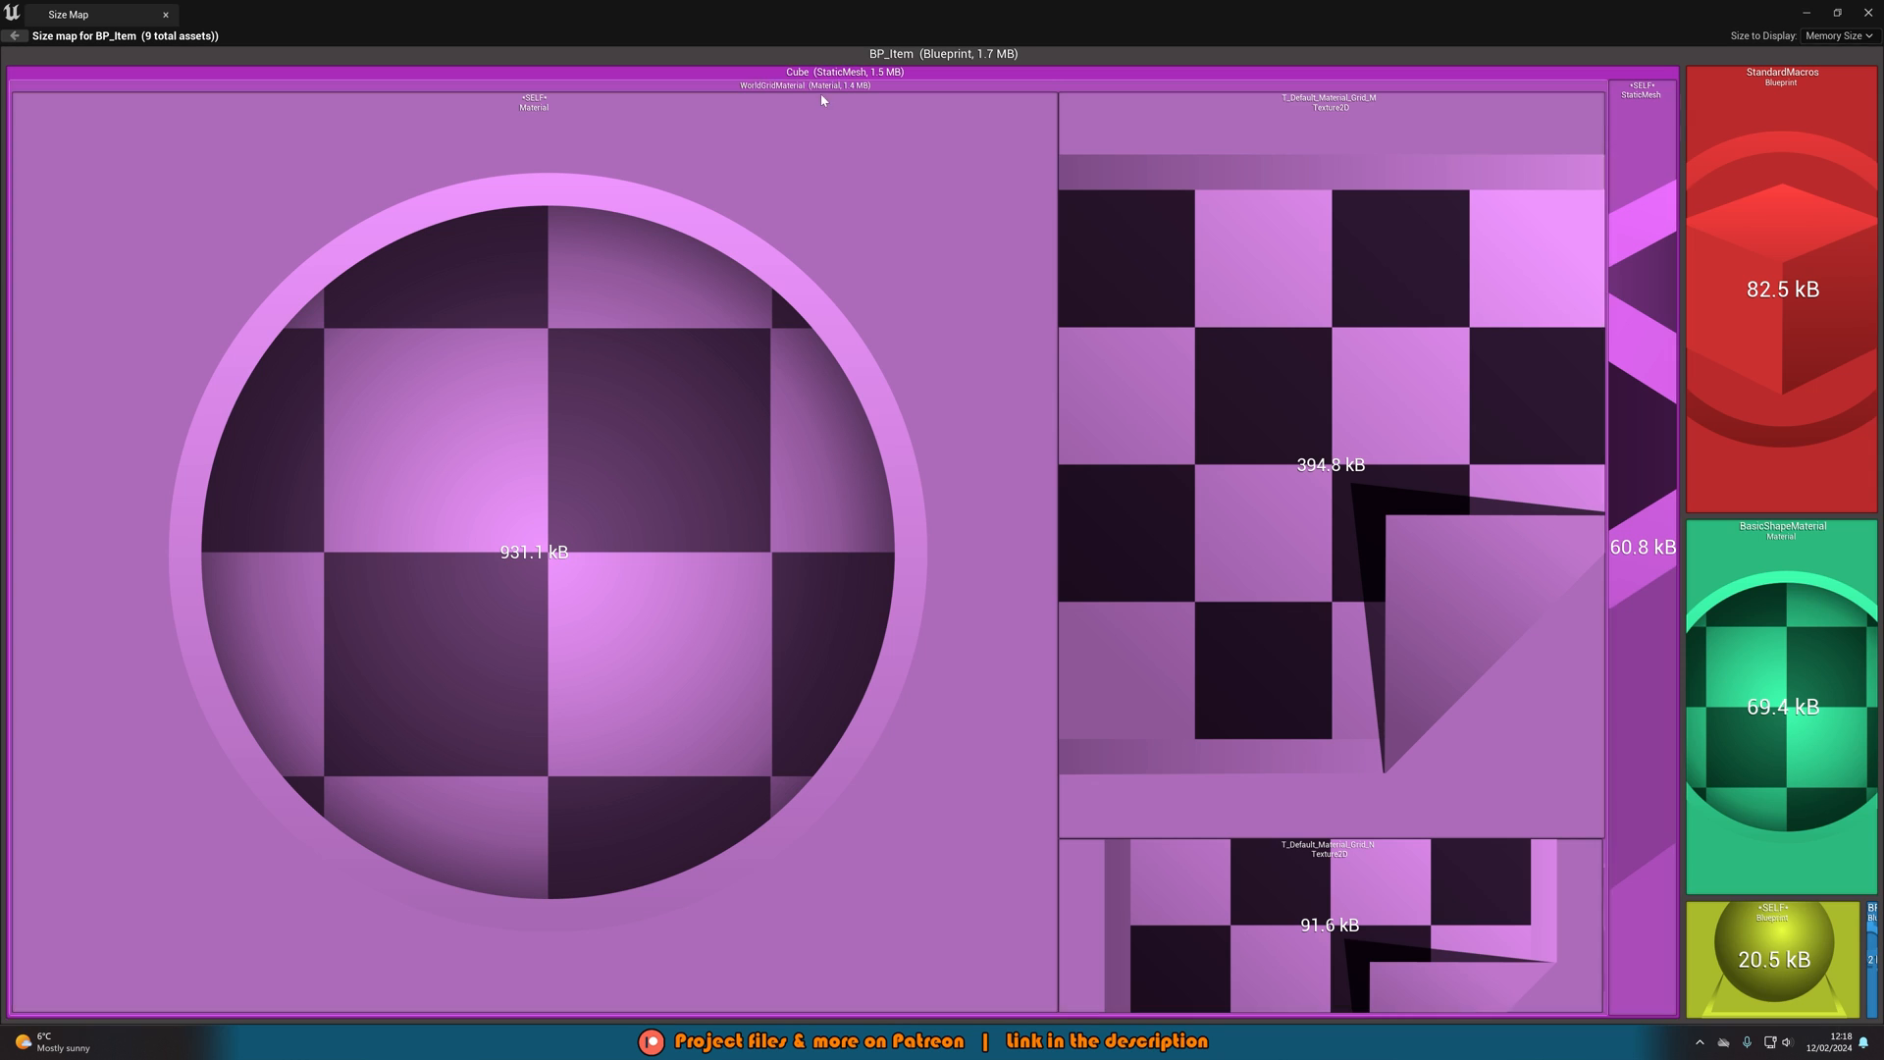
mouse_move(829, 218)
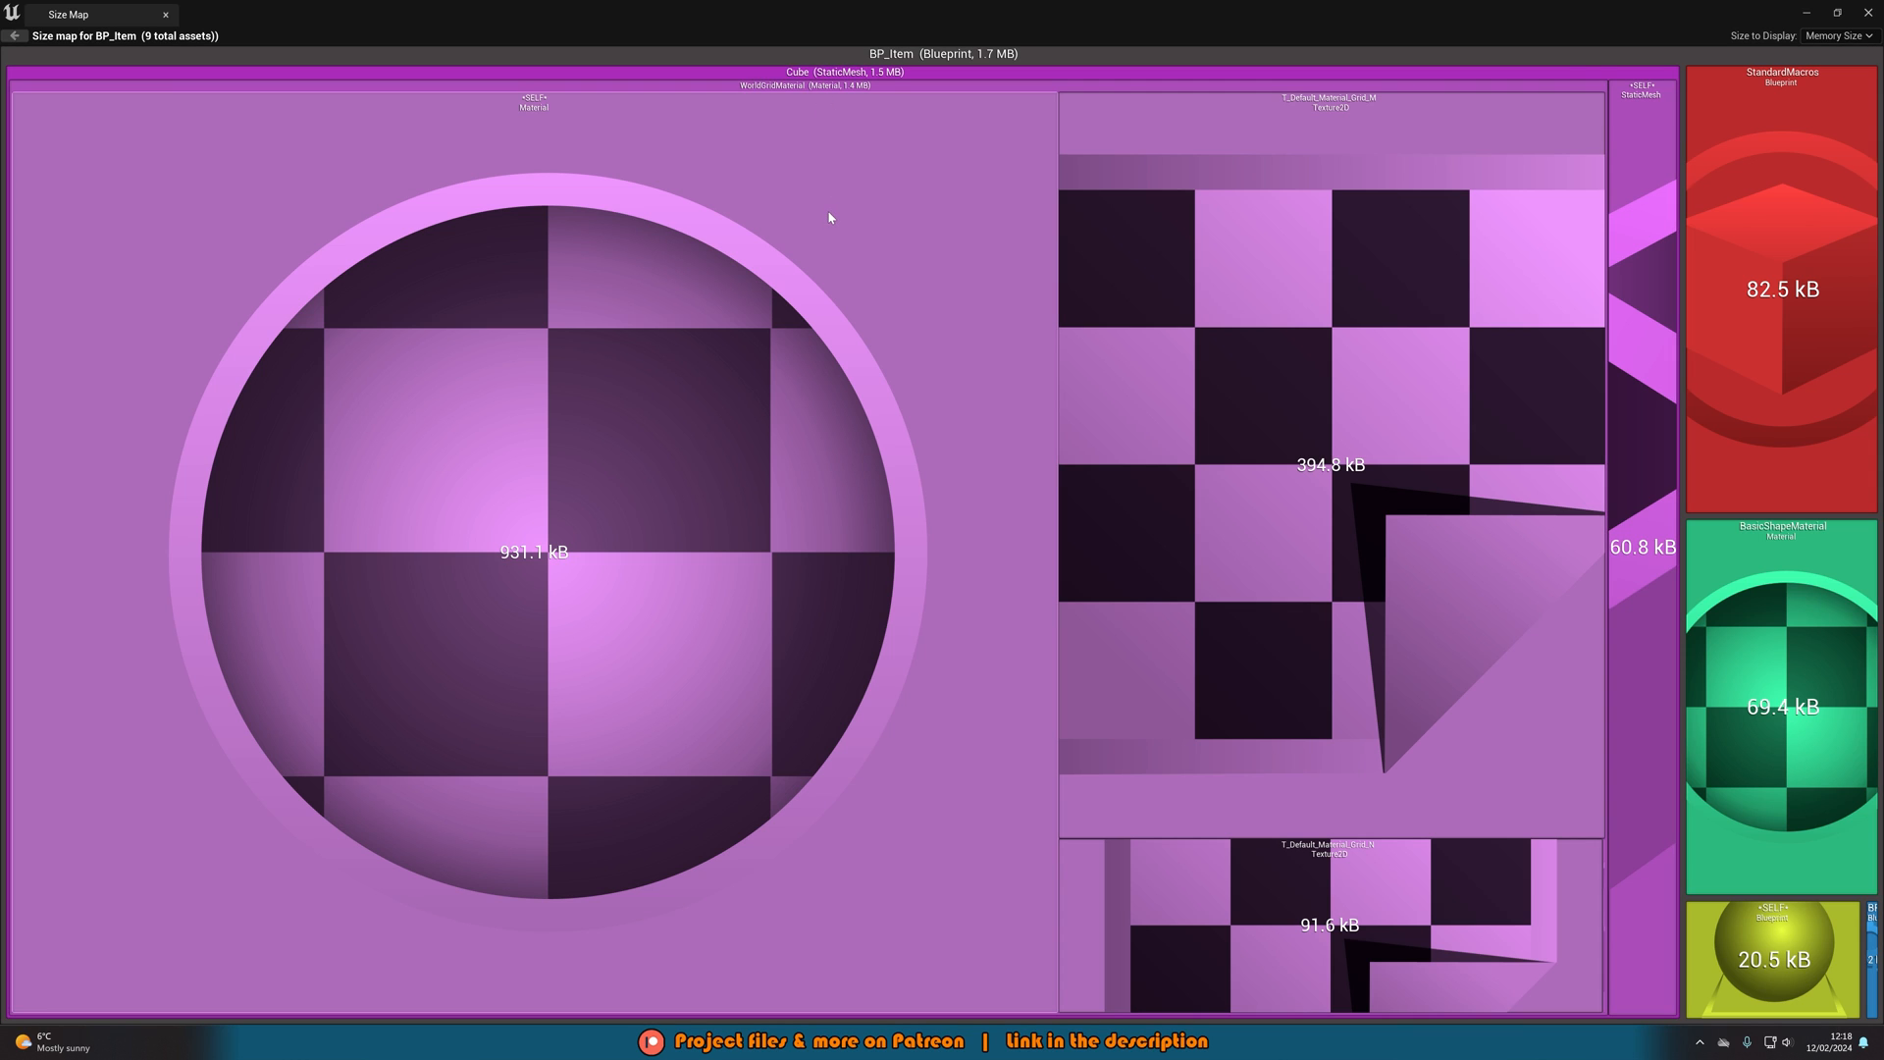
mouse_move(820, 220)
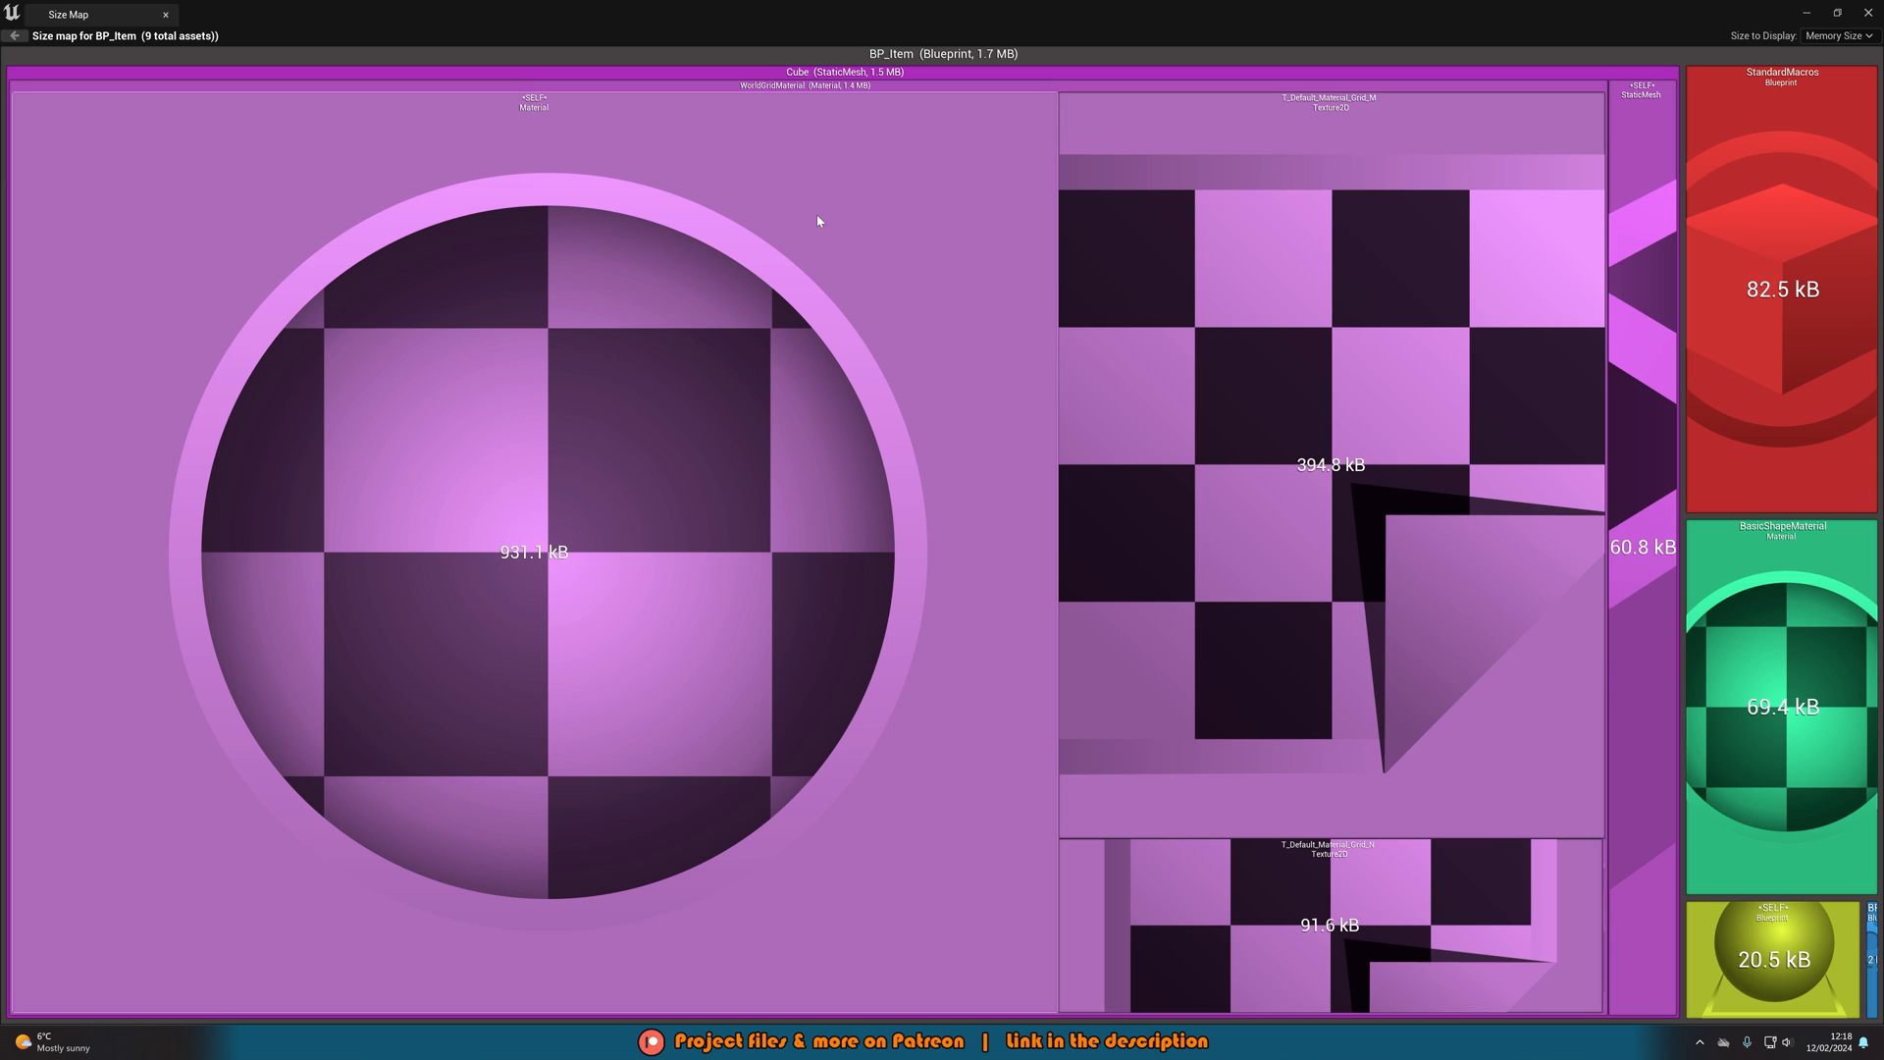
mouse_move(825, 257)
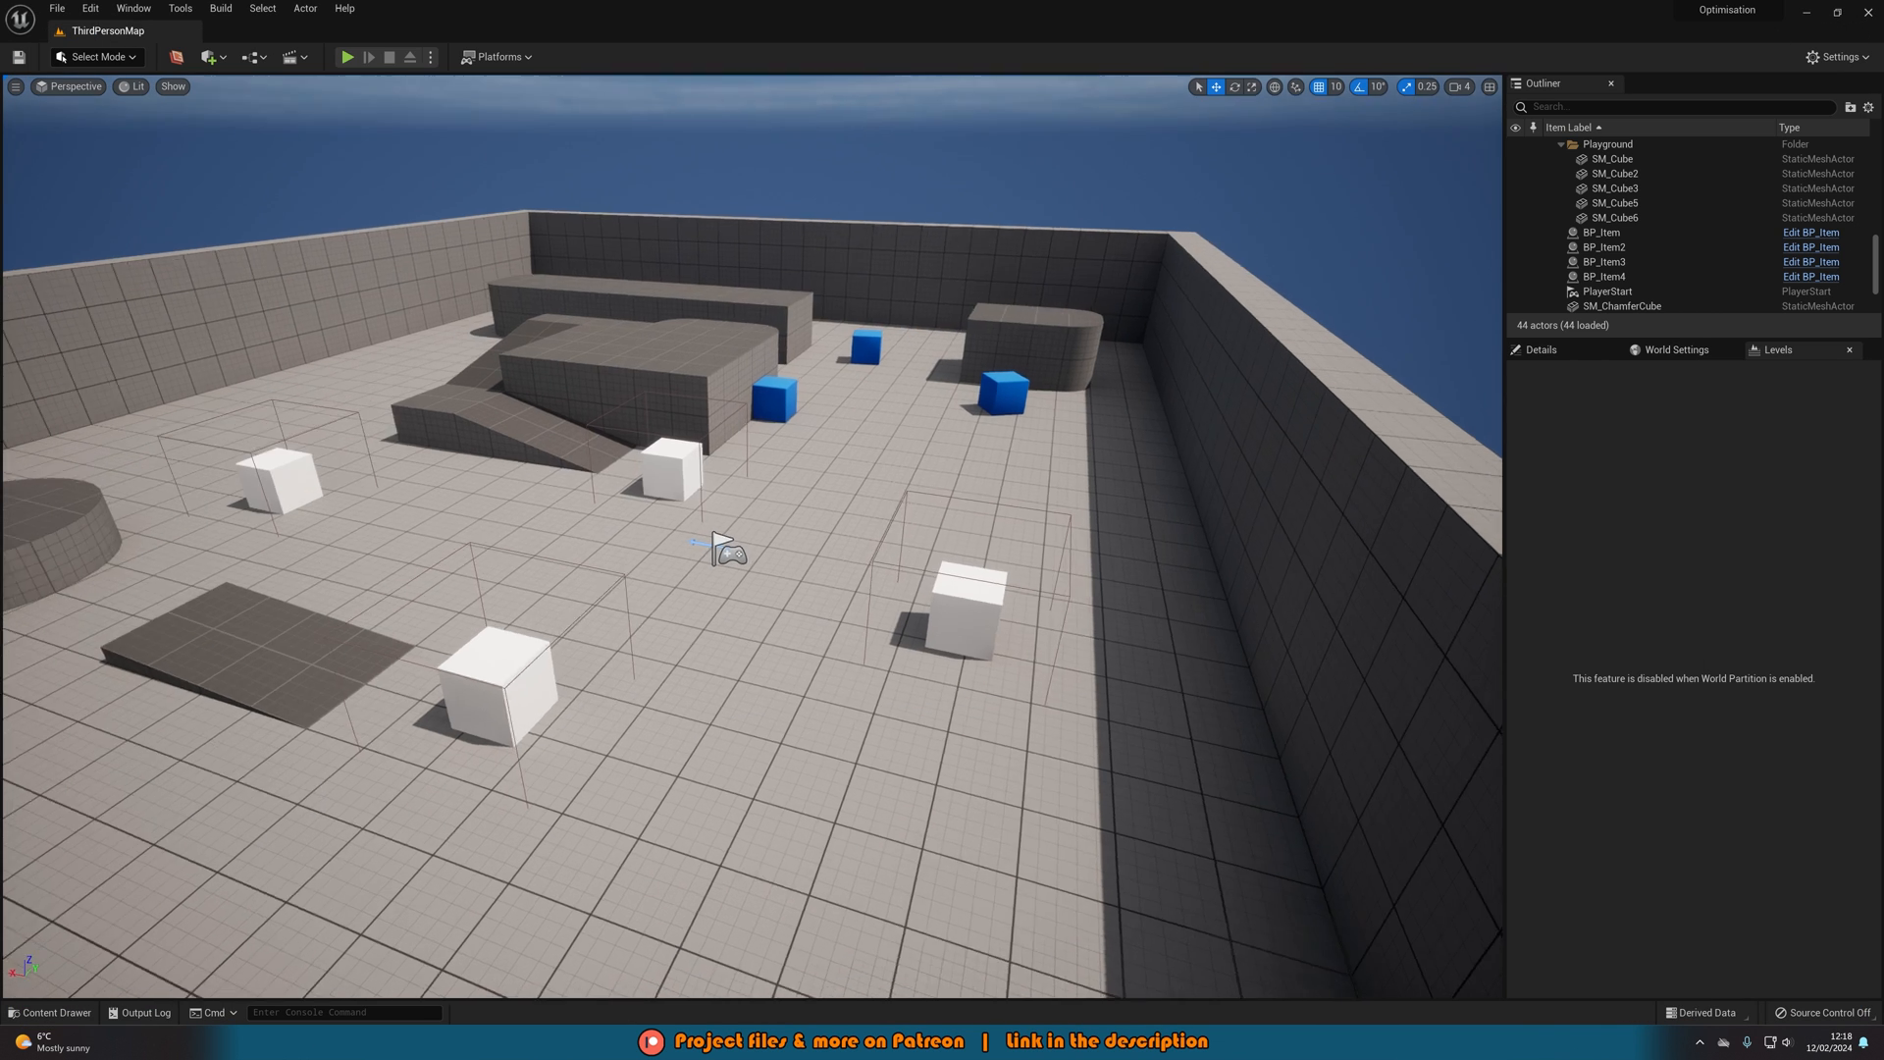
left_click(49, 1012)
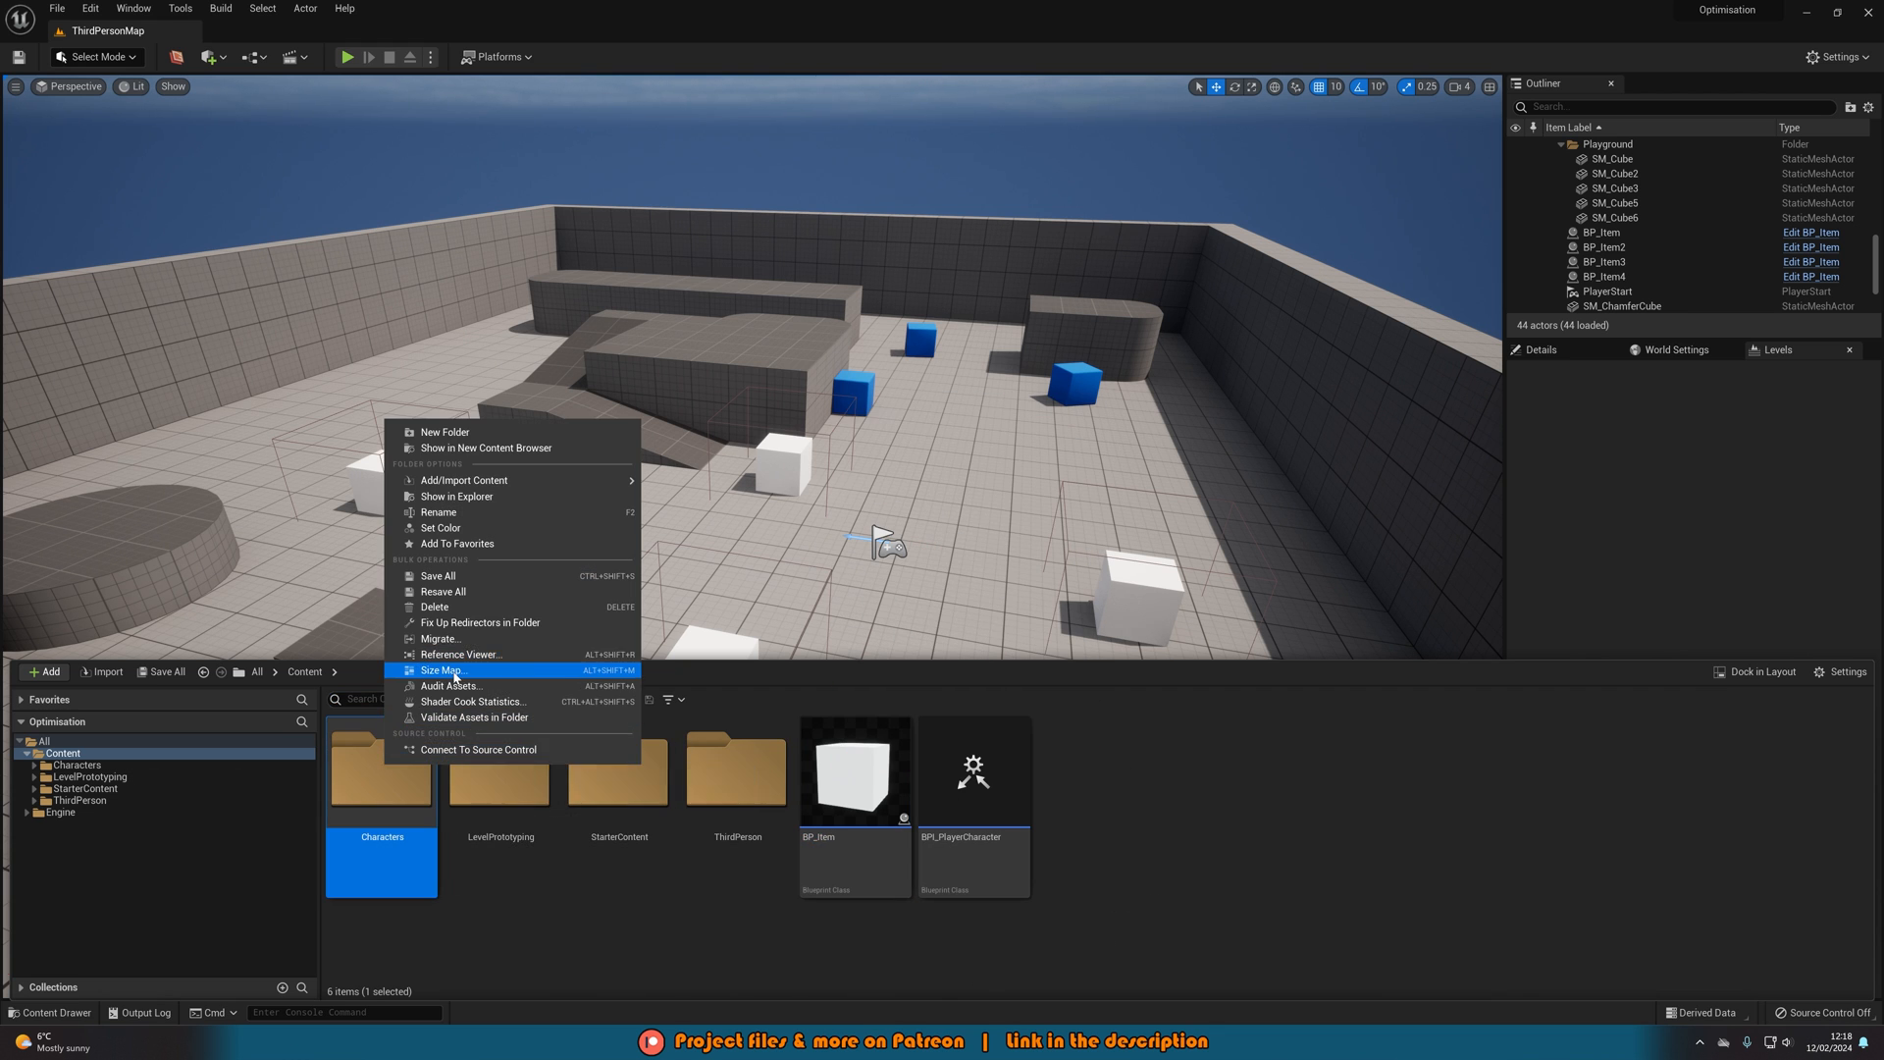
left_click(439, 669)
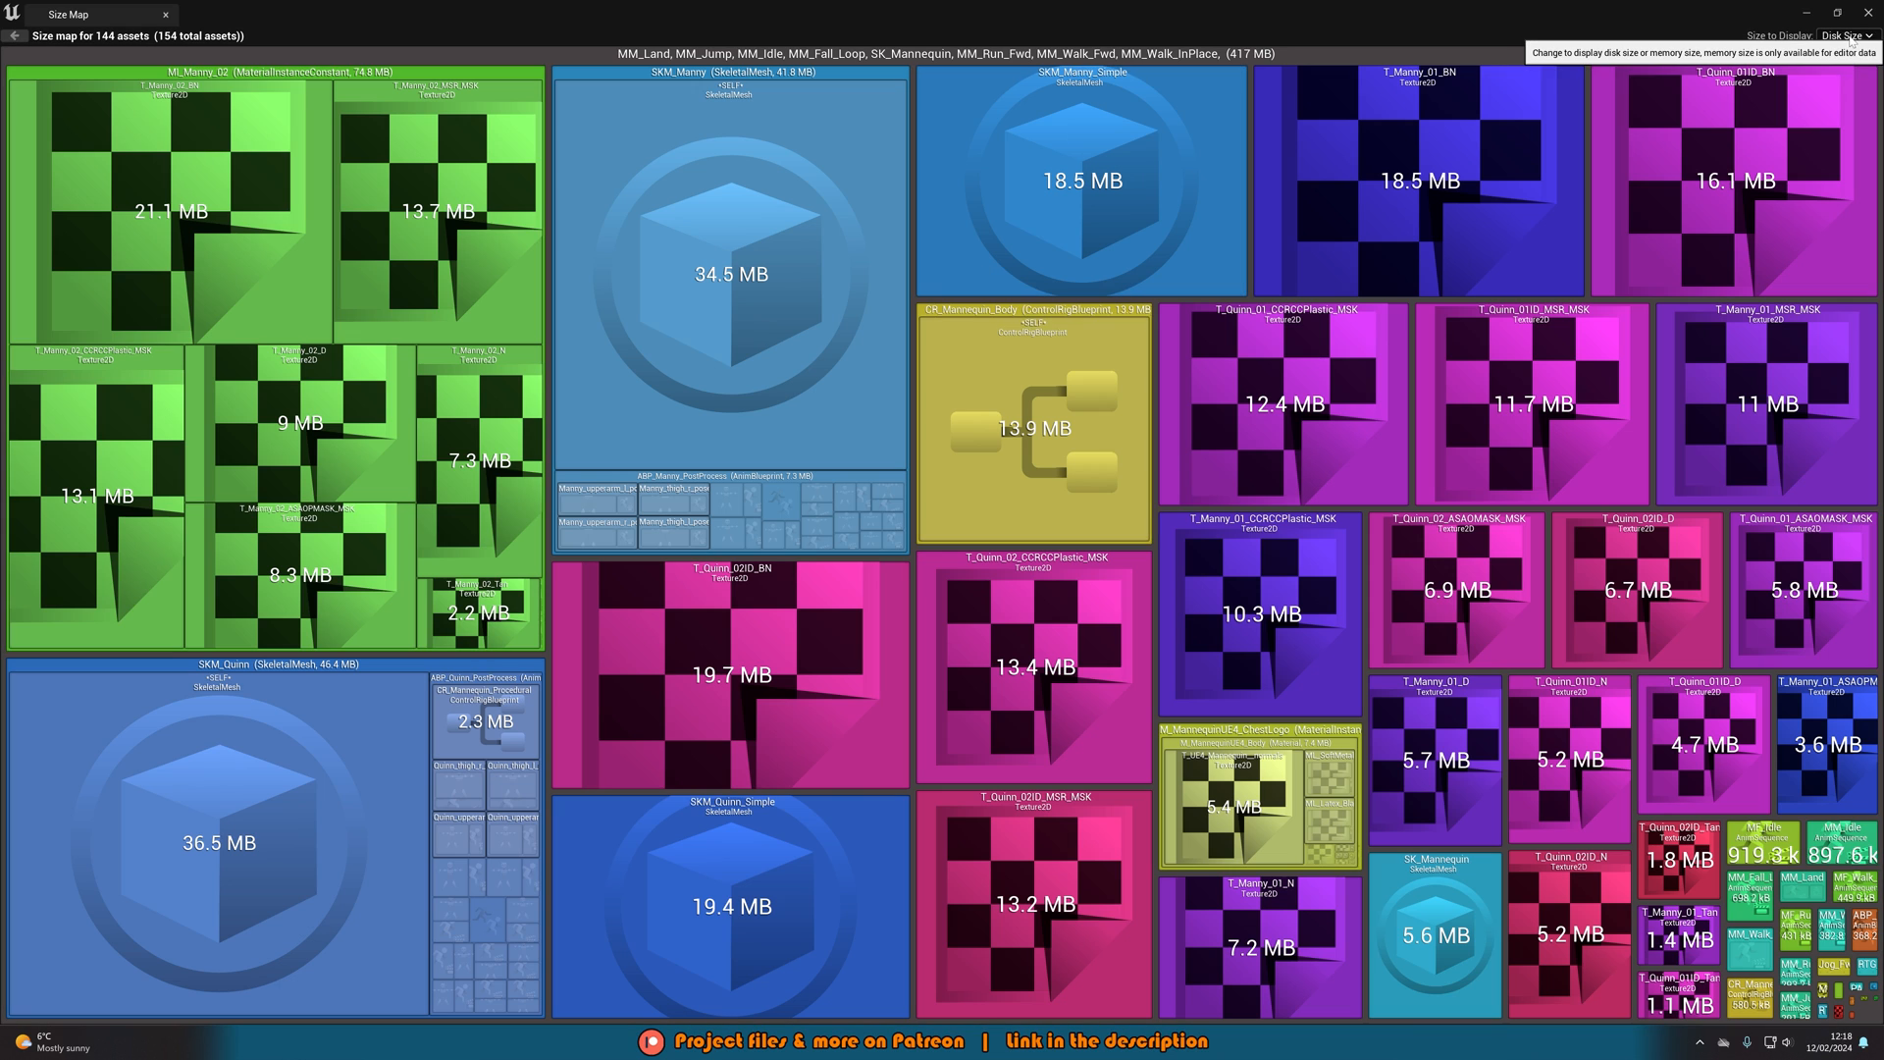
left_click(1848, 36)
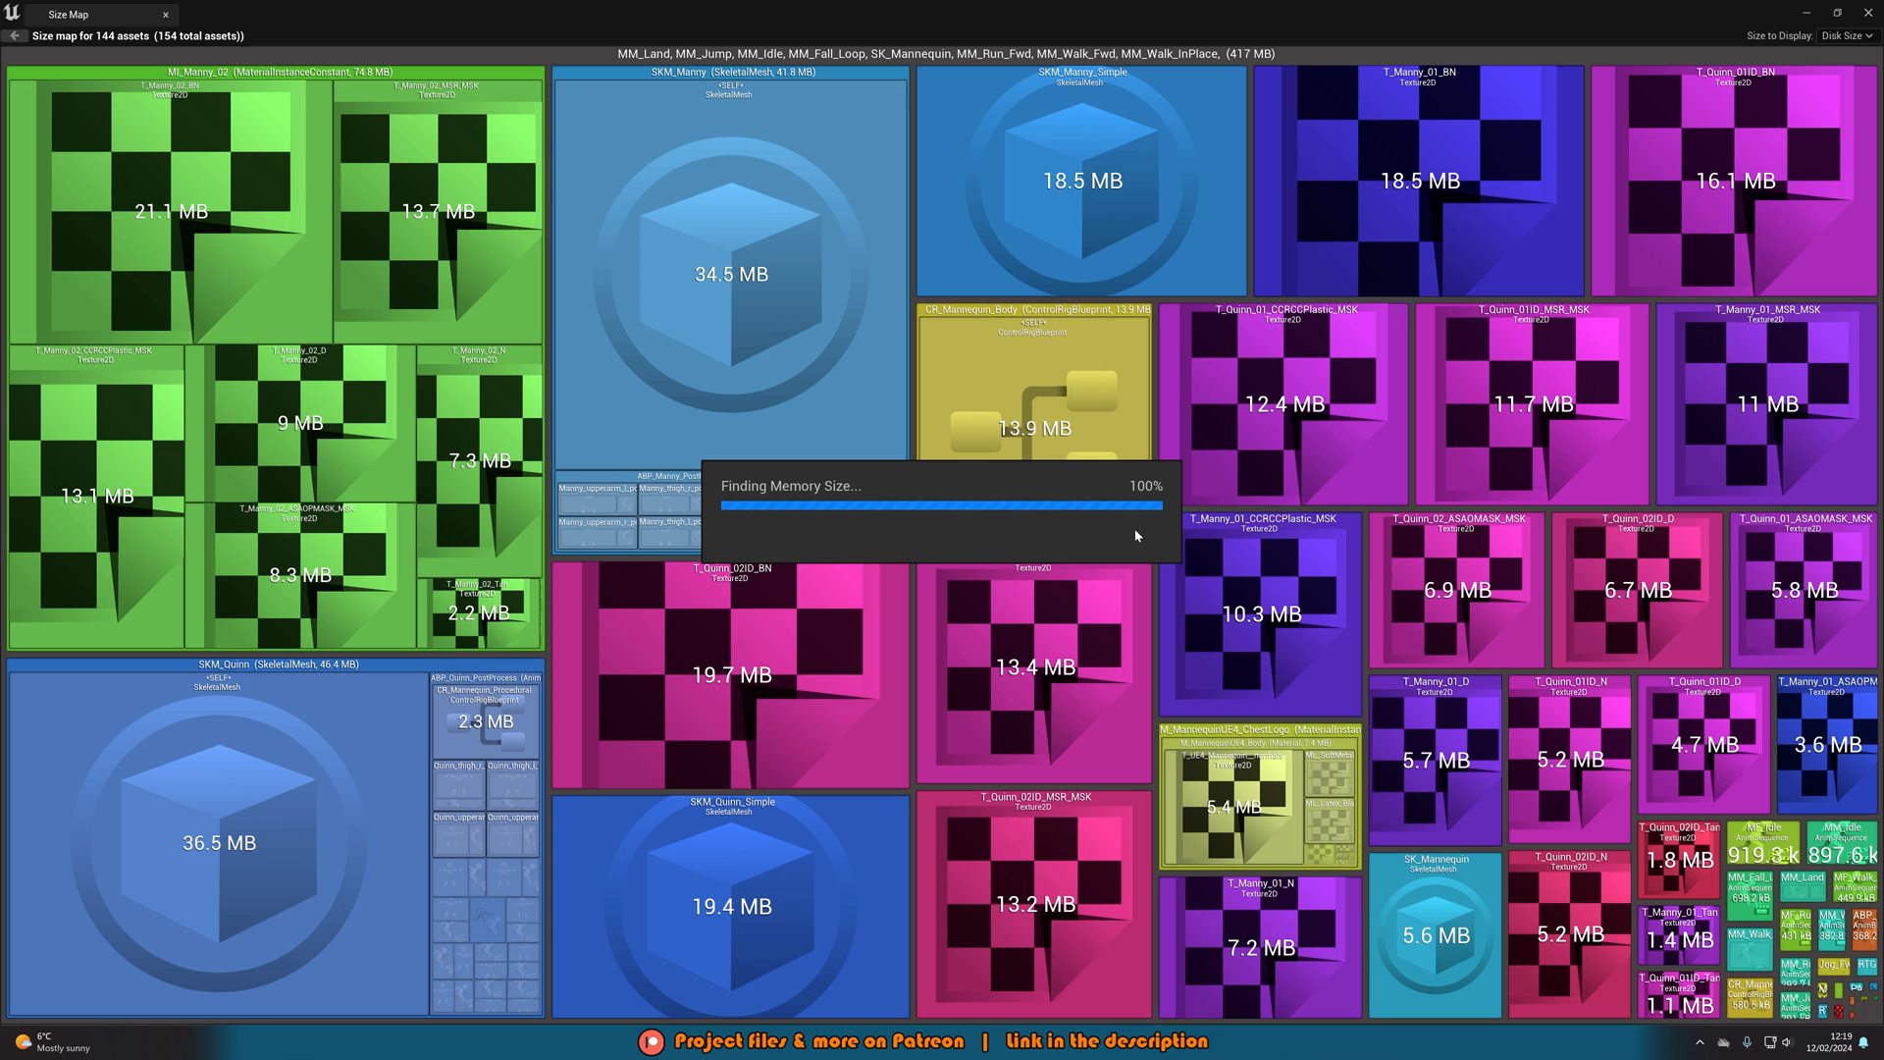
left_click(1847, 35)
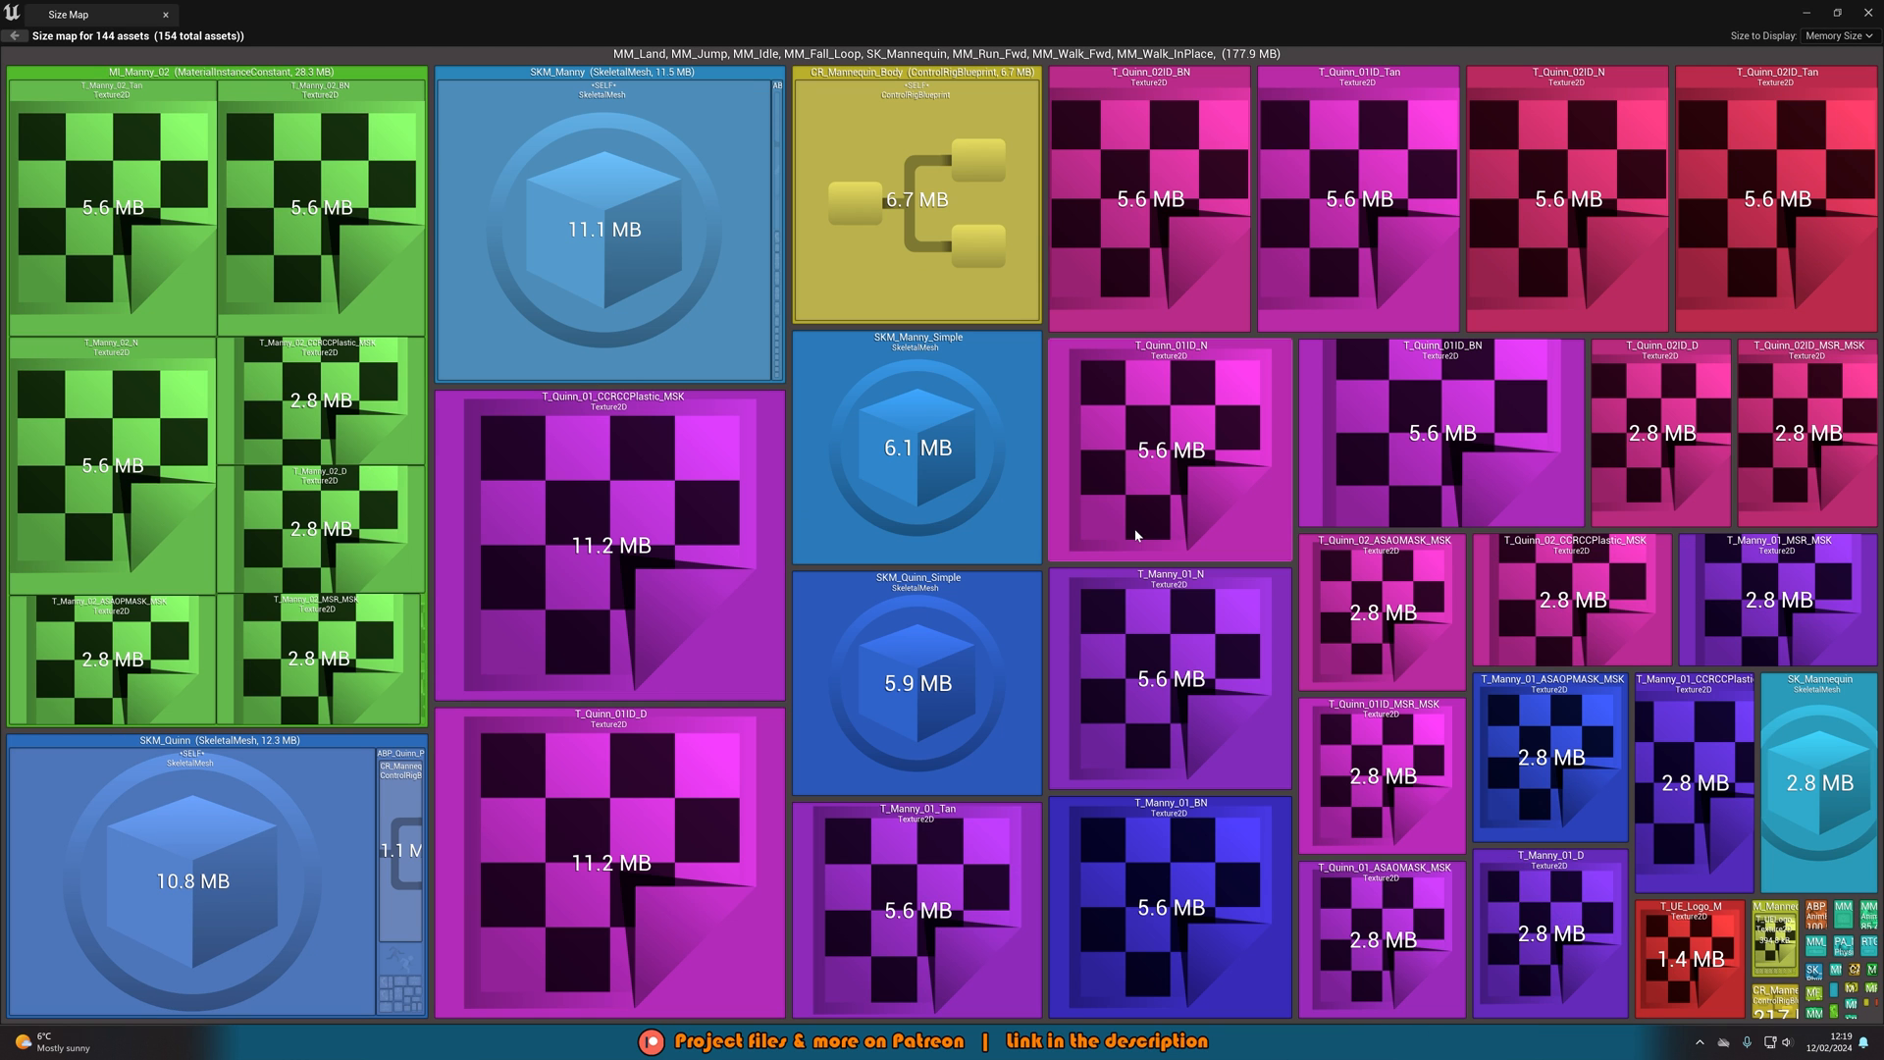
mouse_move(452, 108)
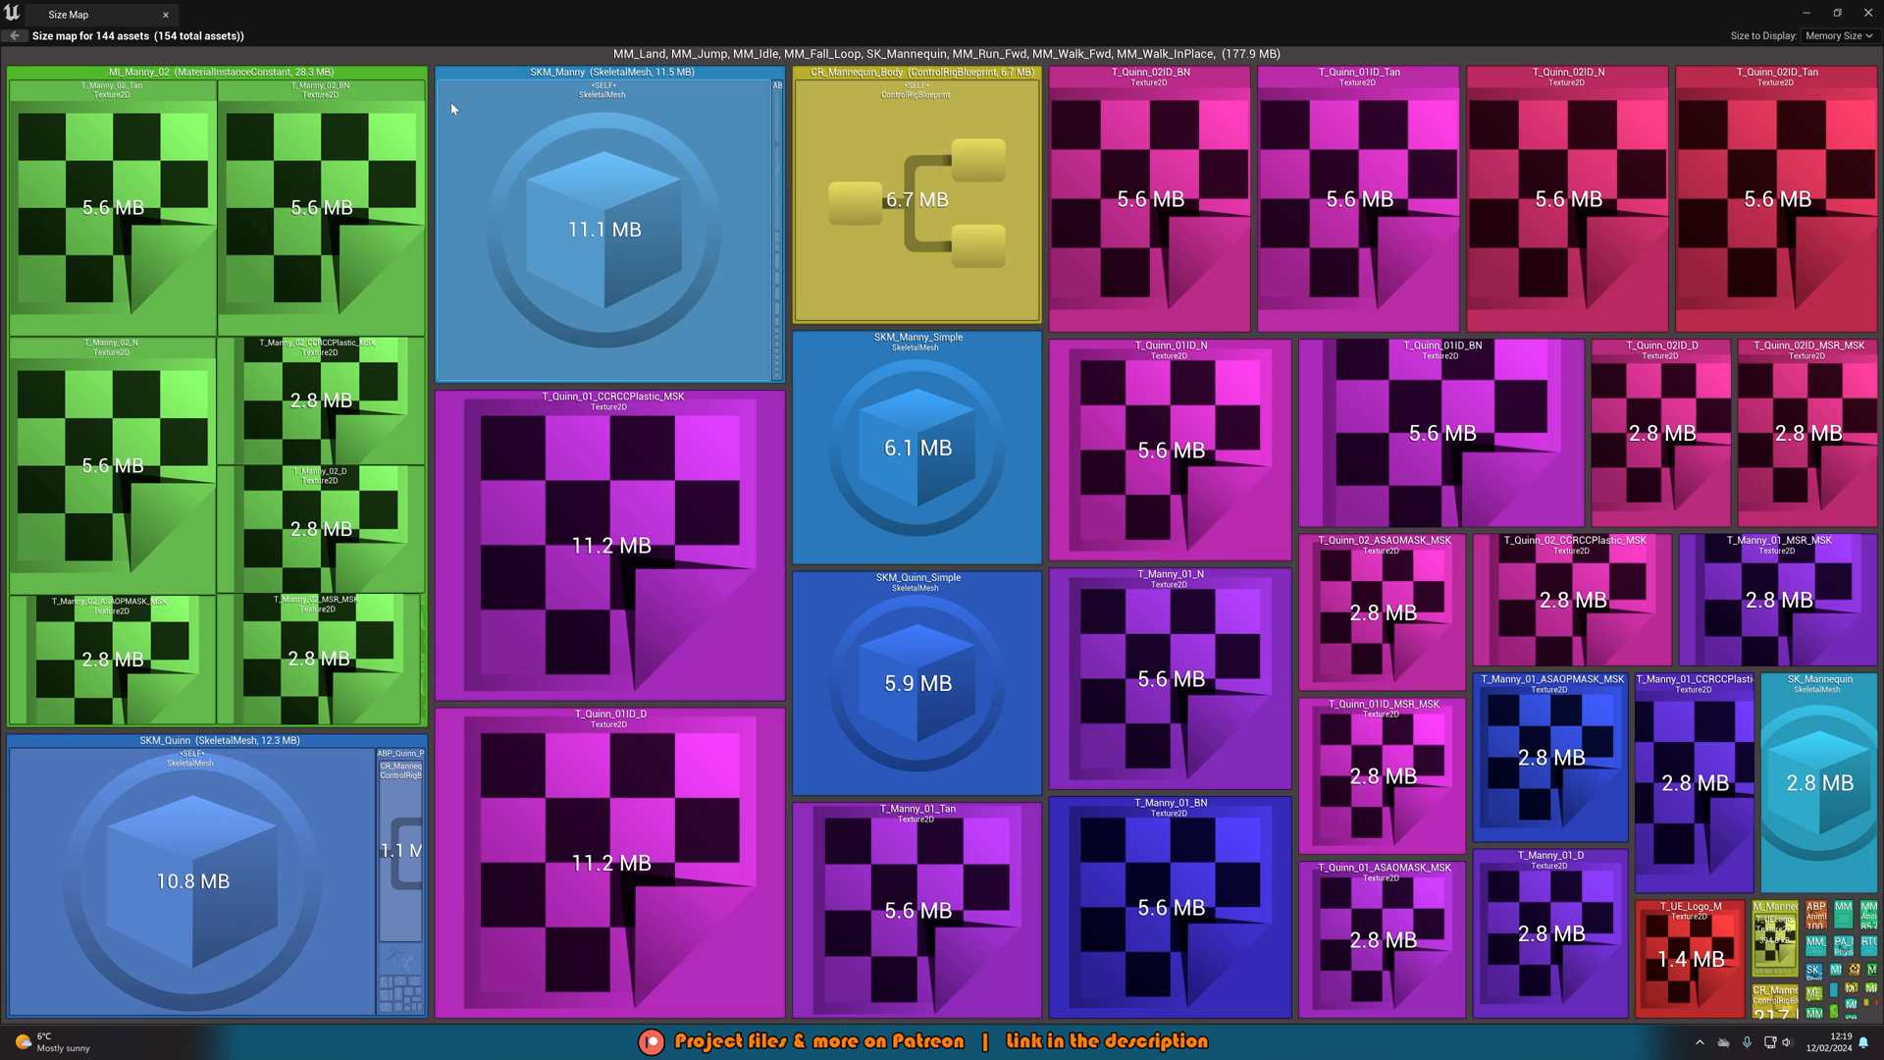
mouse_move(793, 177)
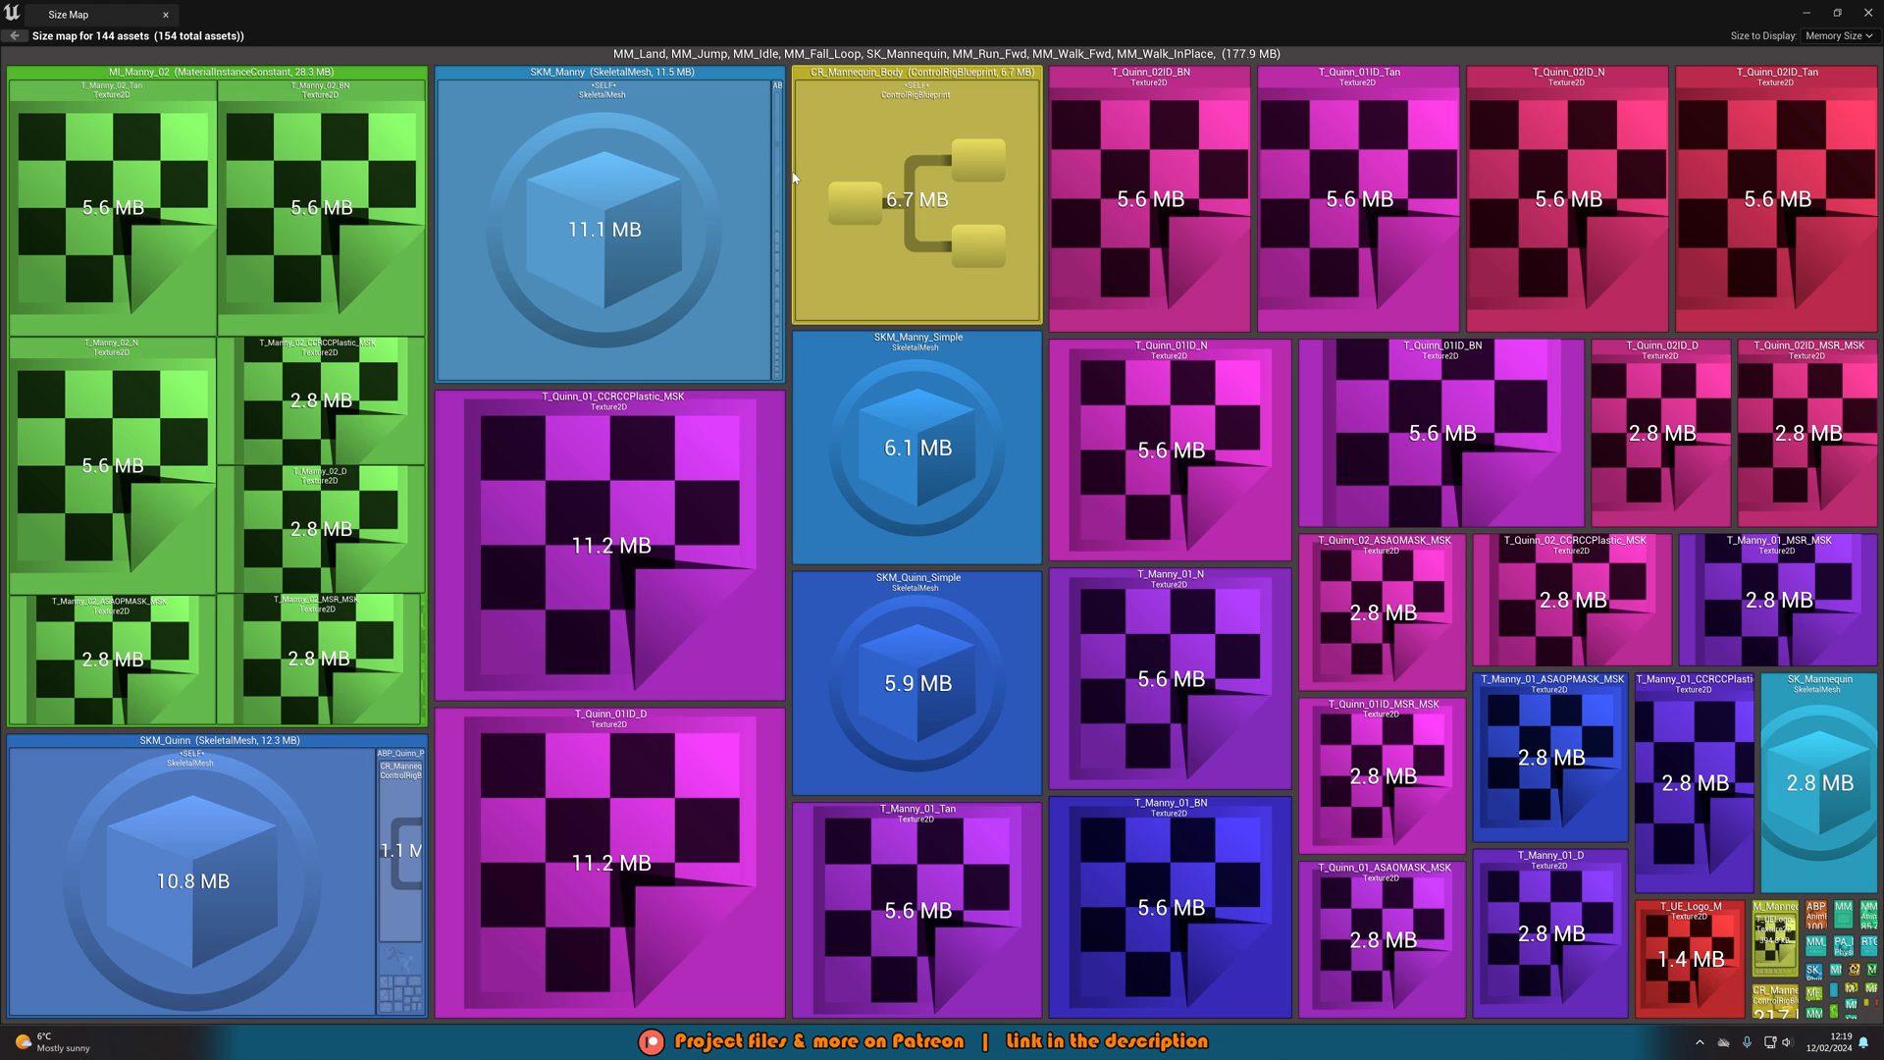
mouse_move(745, 192)
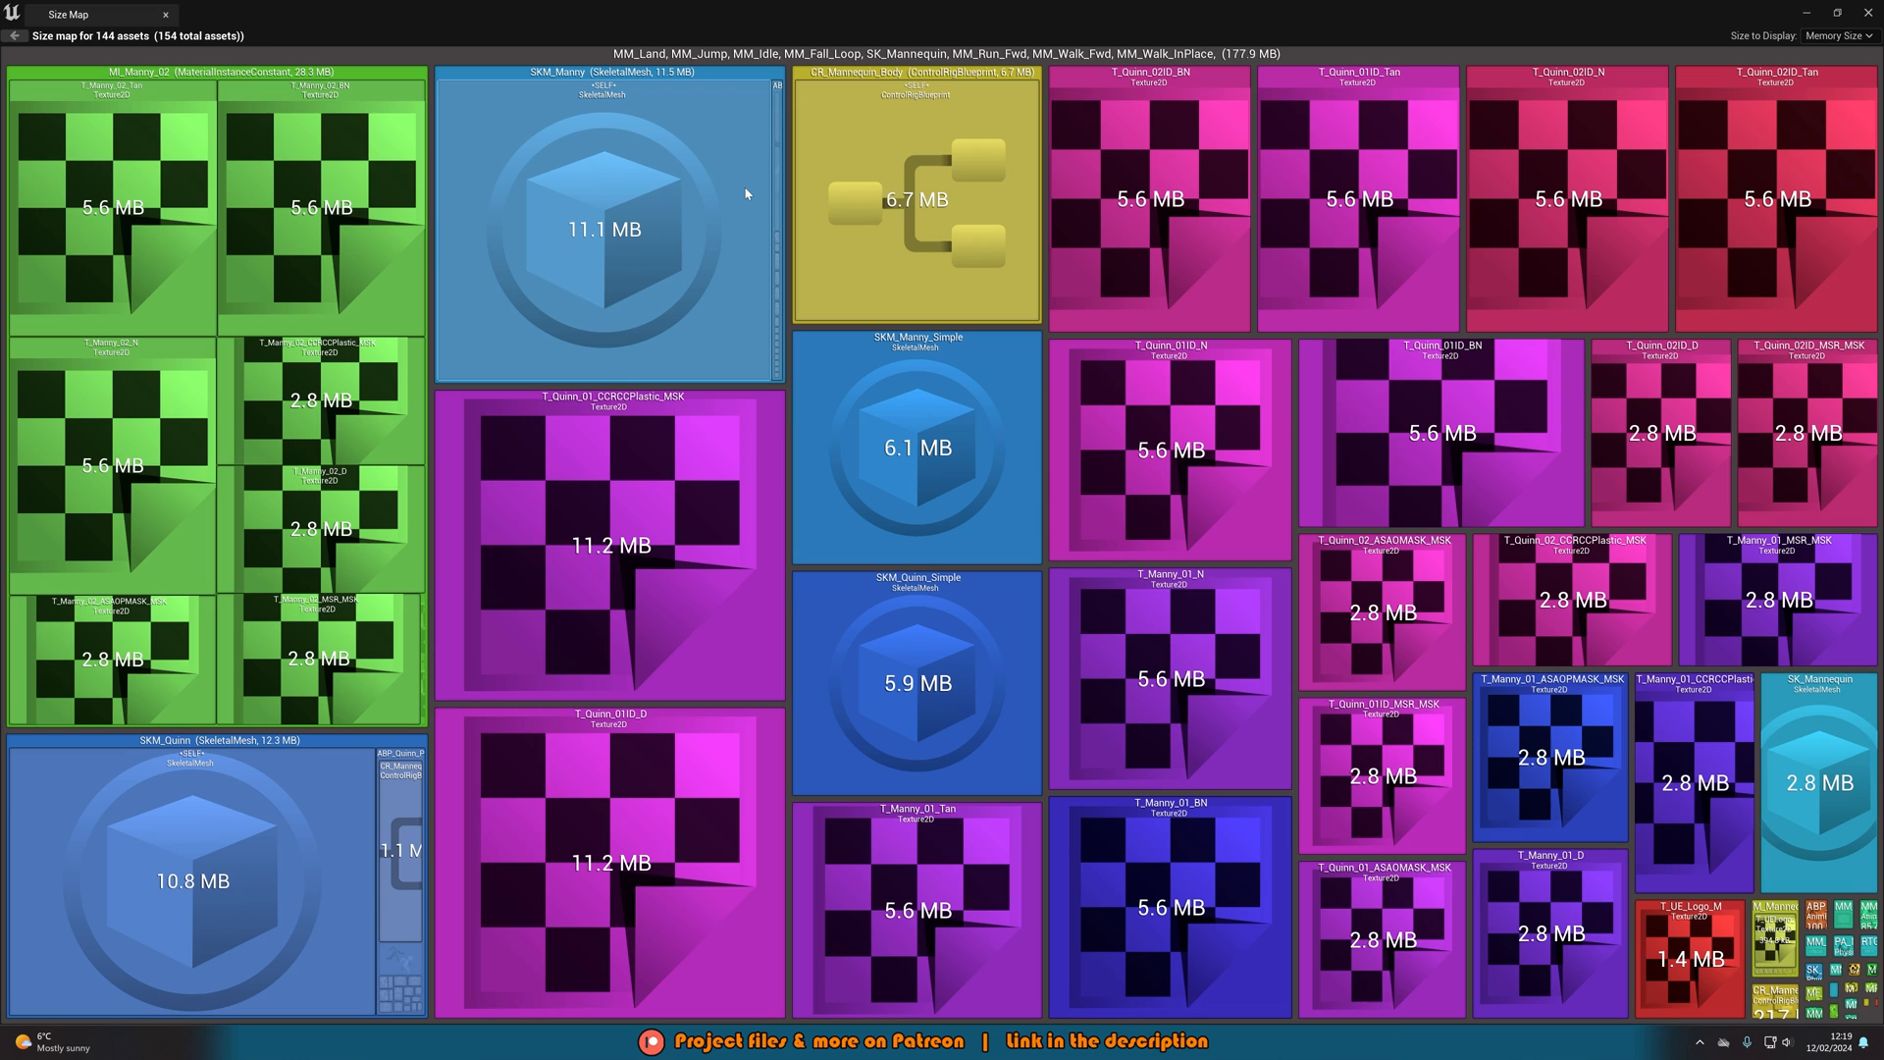
mouse_move(742, 193)
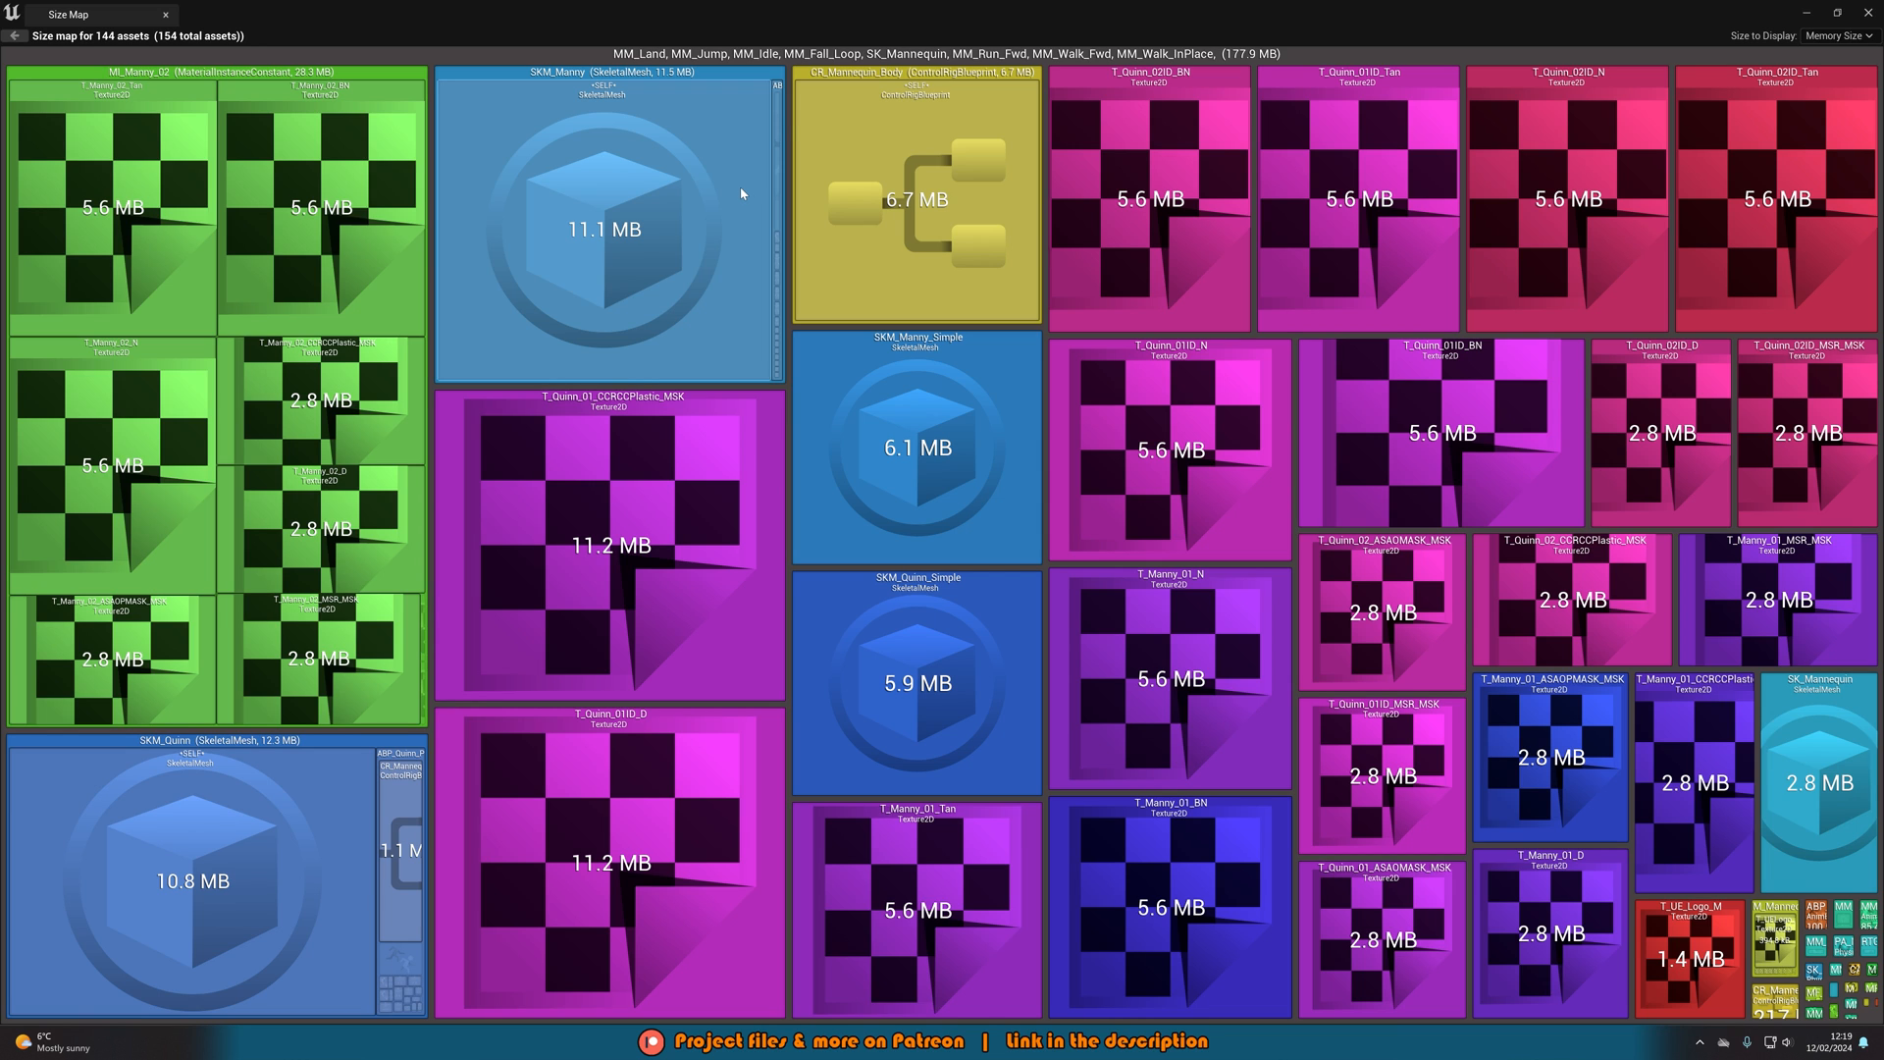
mouse_move(1096, 186)
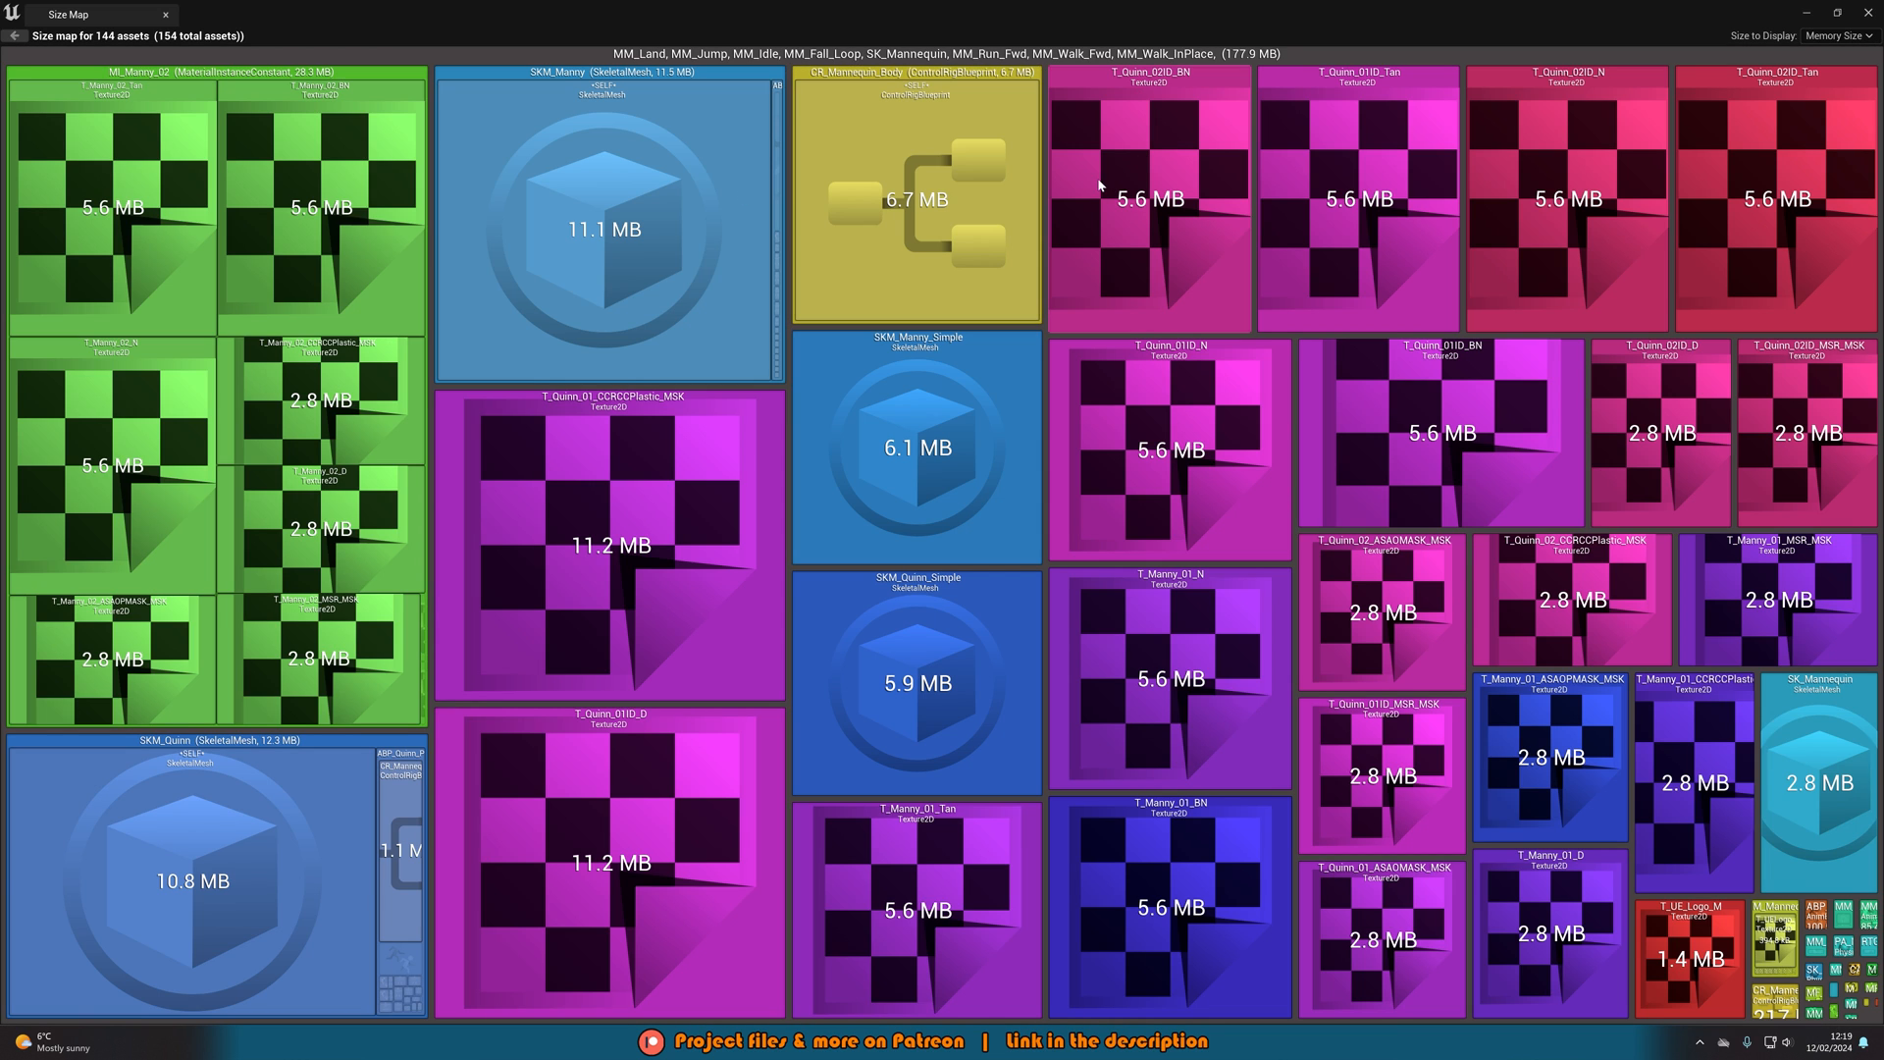
mouse_move(692, 72)
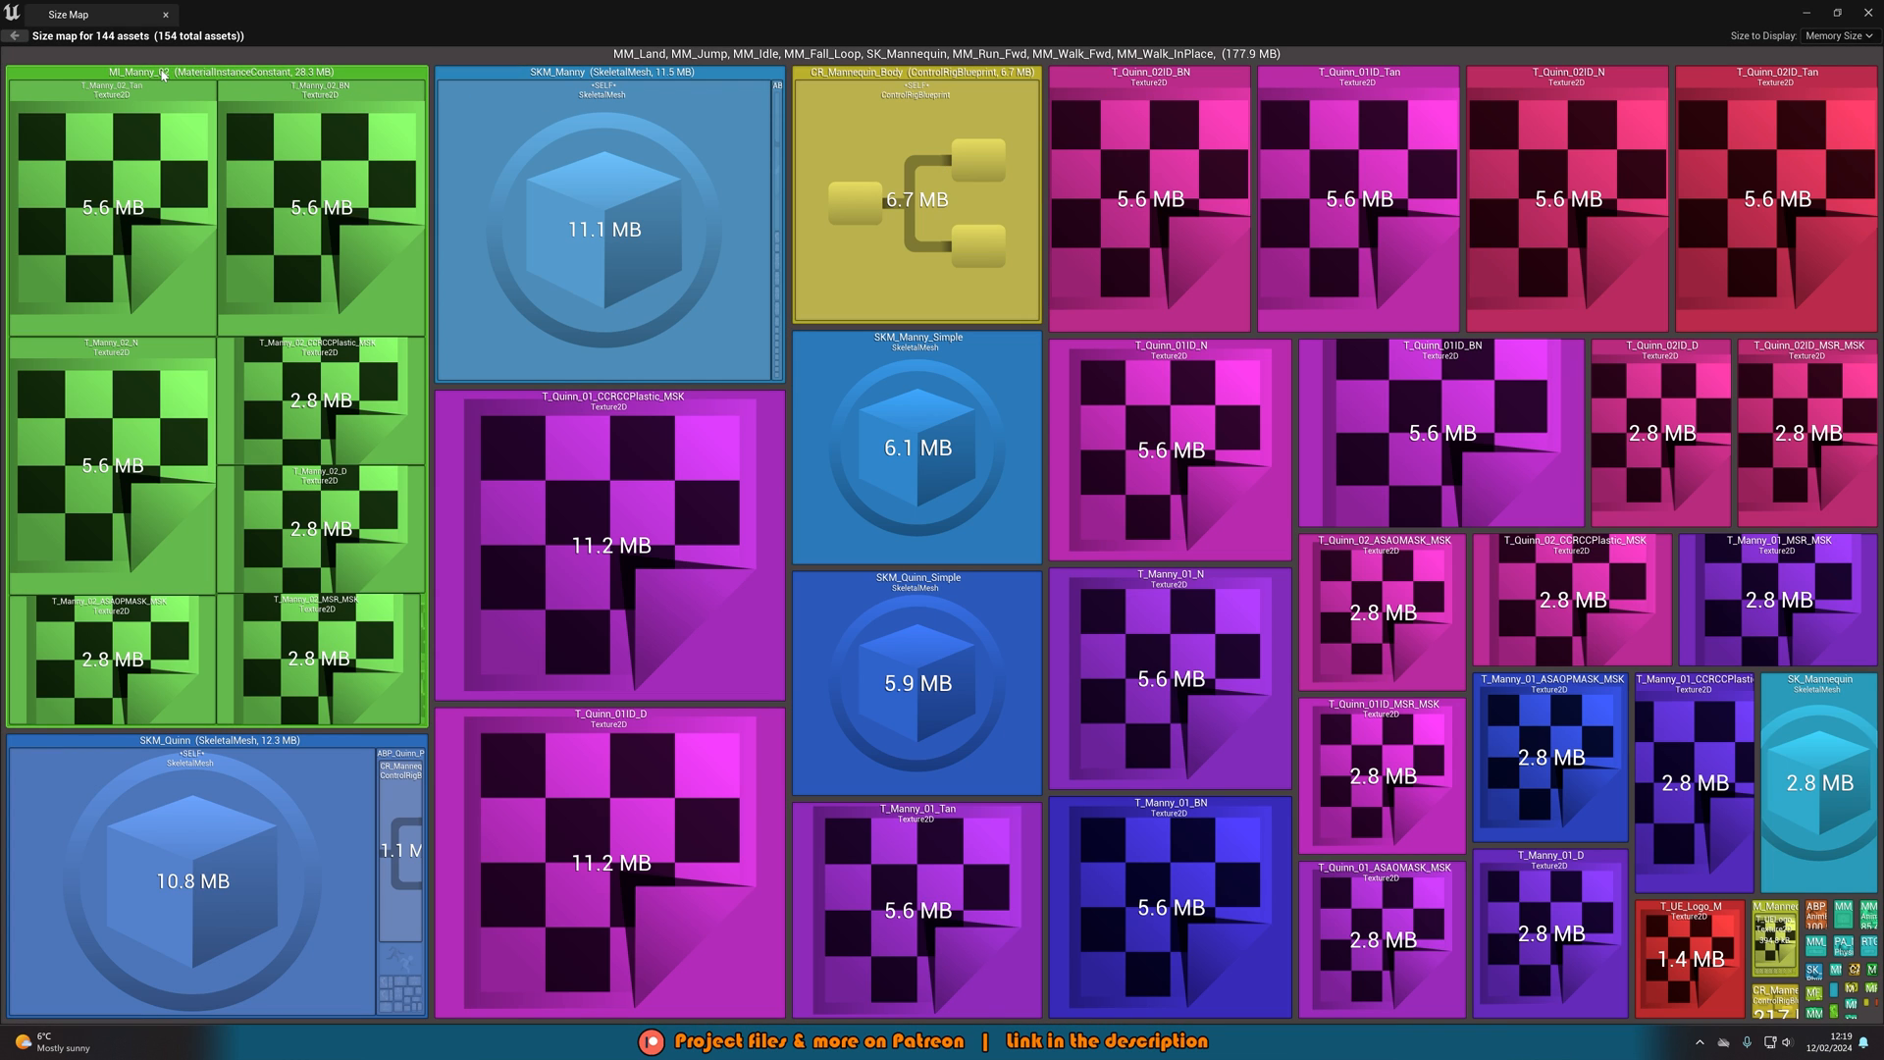
mouse_move(175, 84)
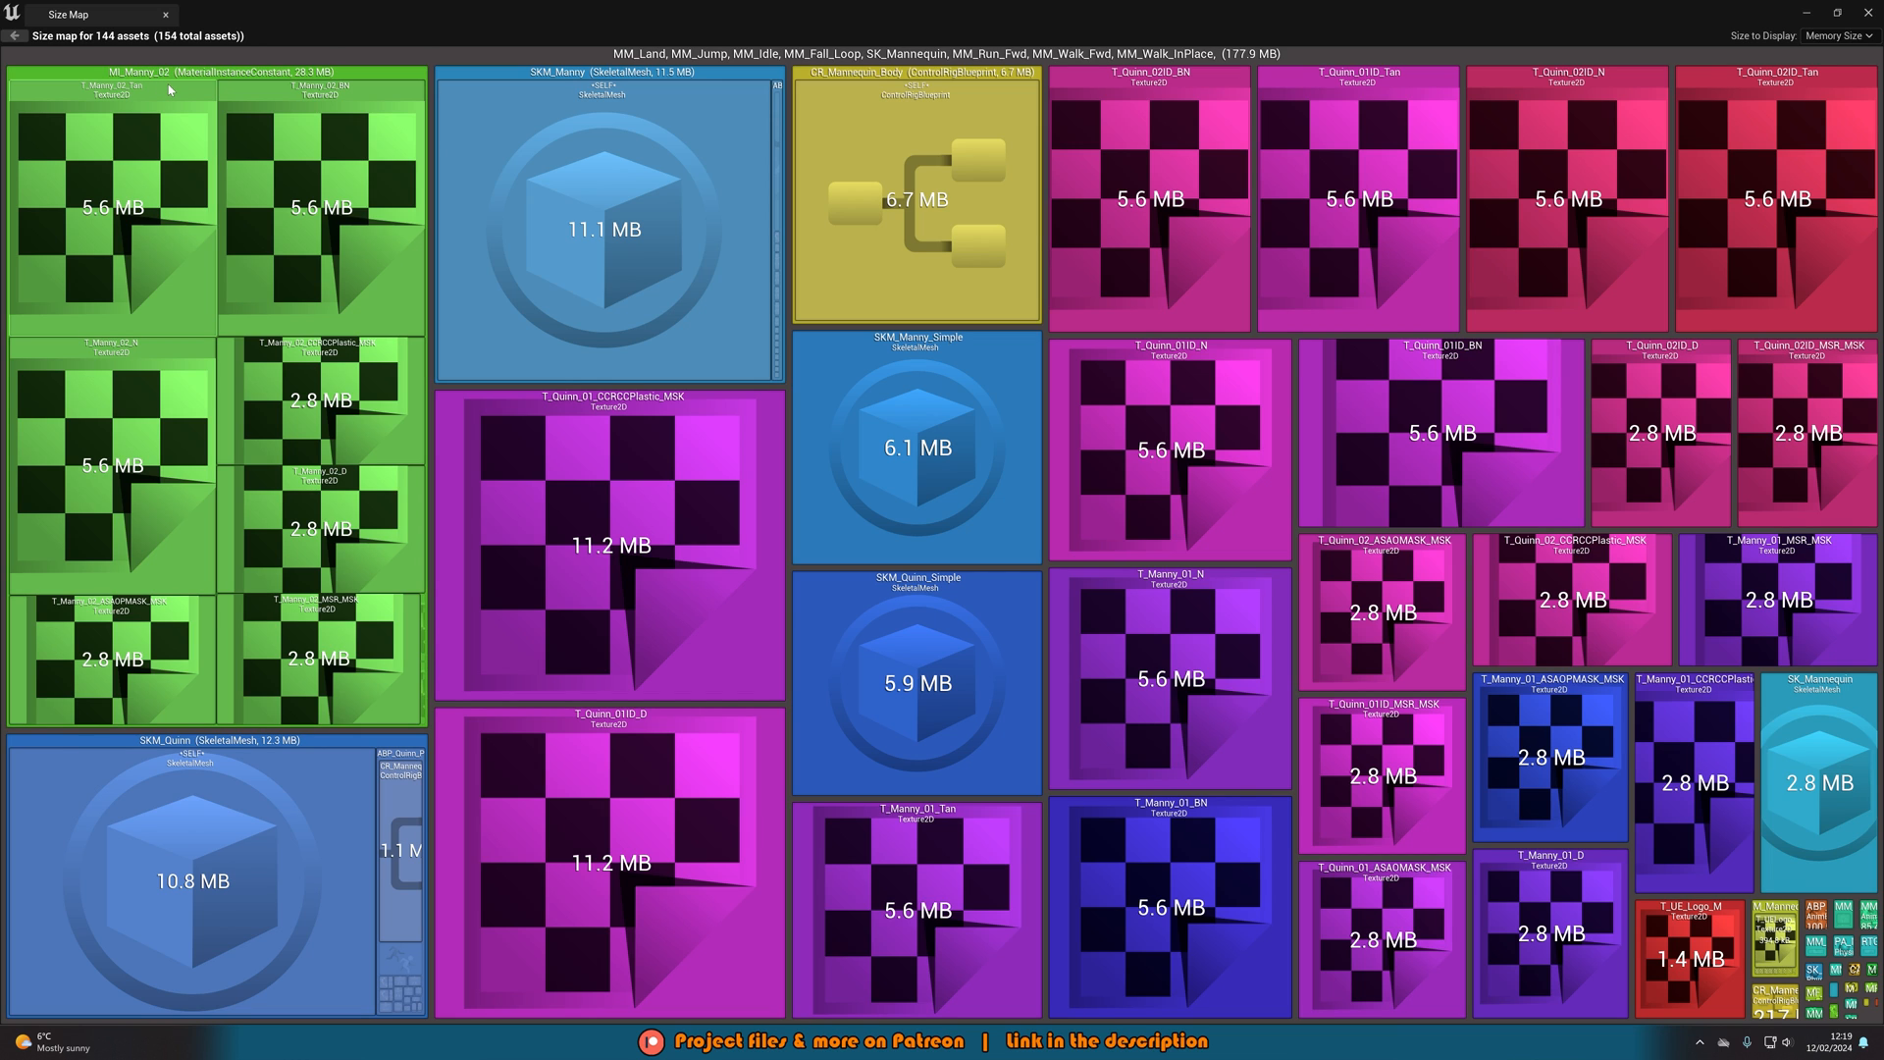
mouse_move(395, 144)
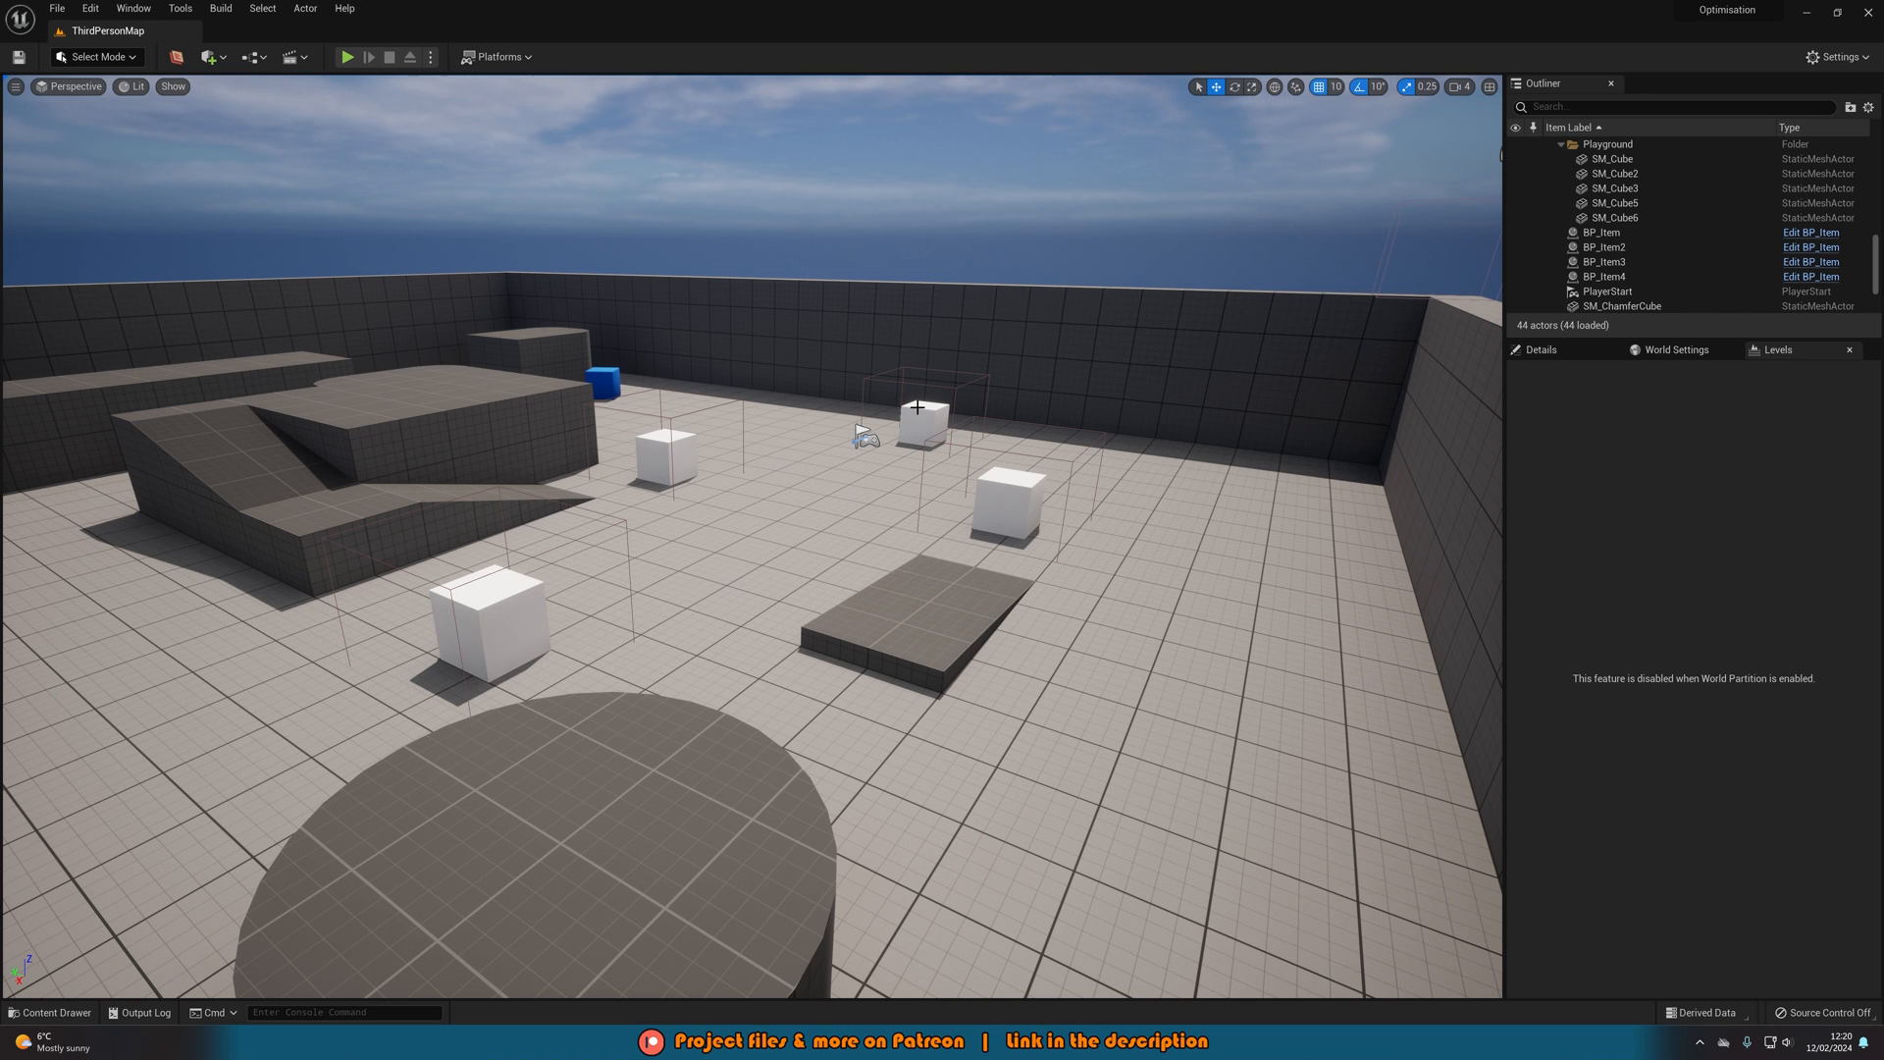
mouse_move(842, 434)
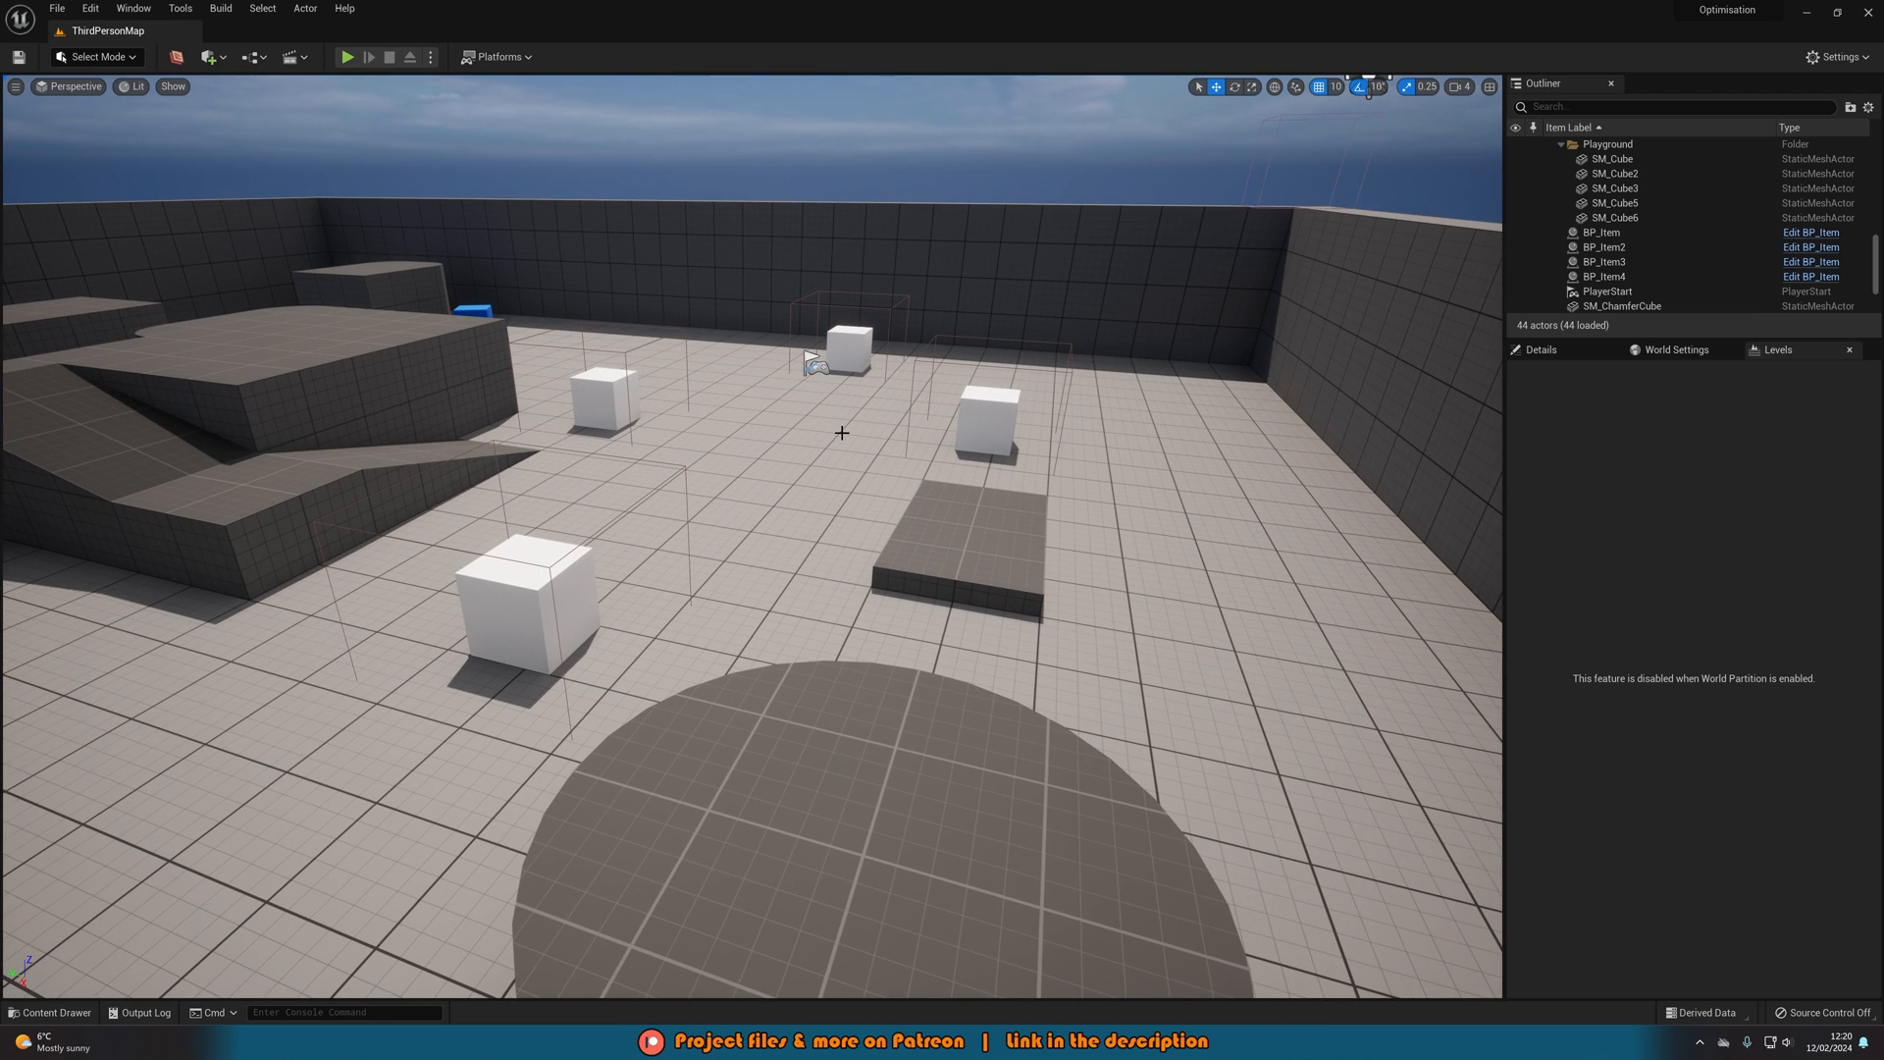
mouse_move(864, 497)
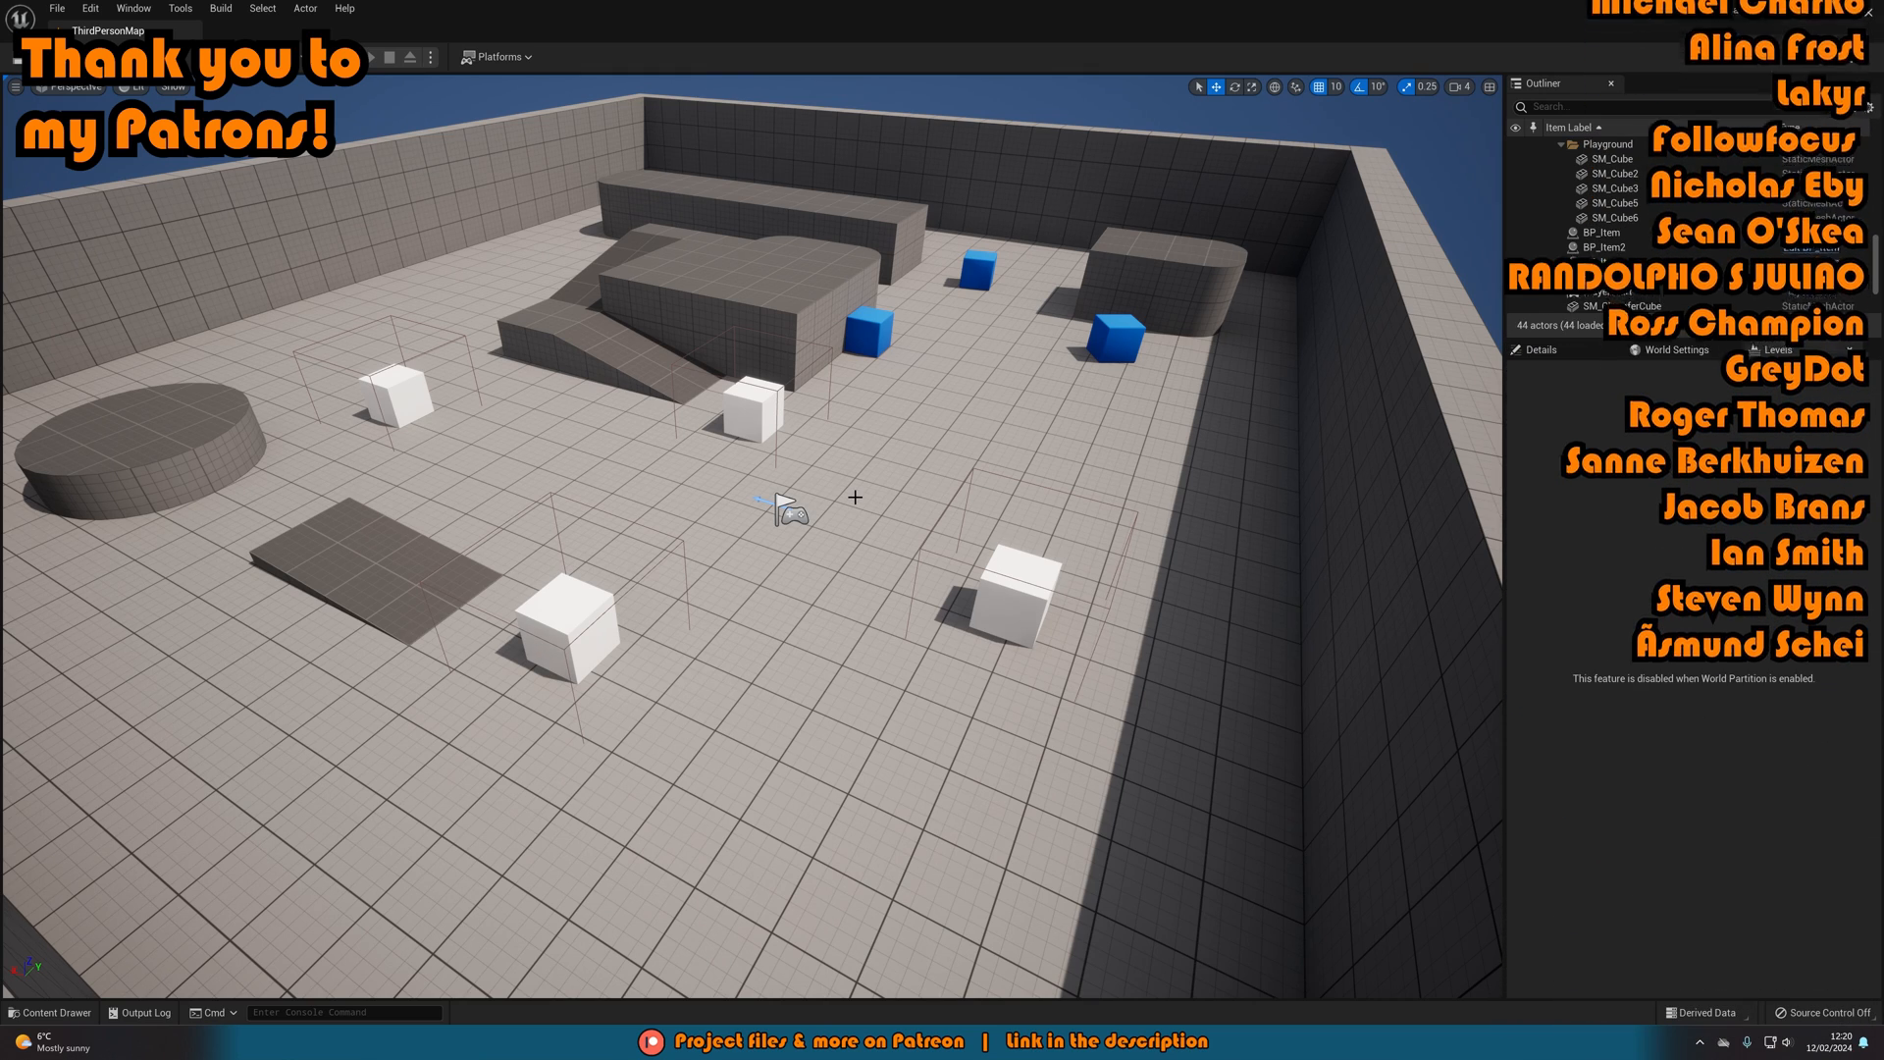
scroll("down", 3)
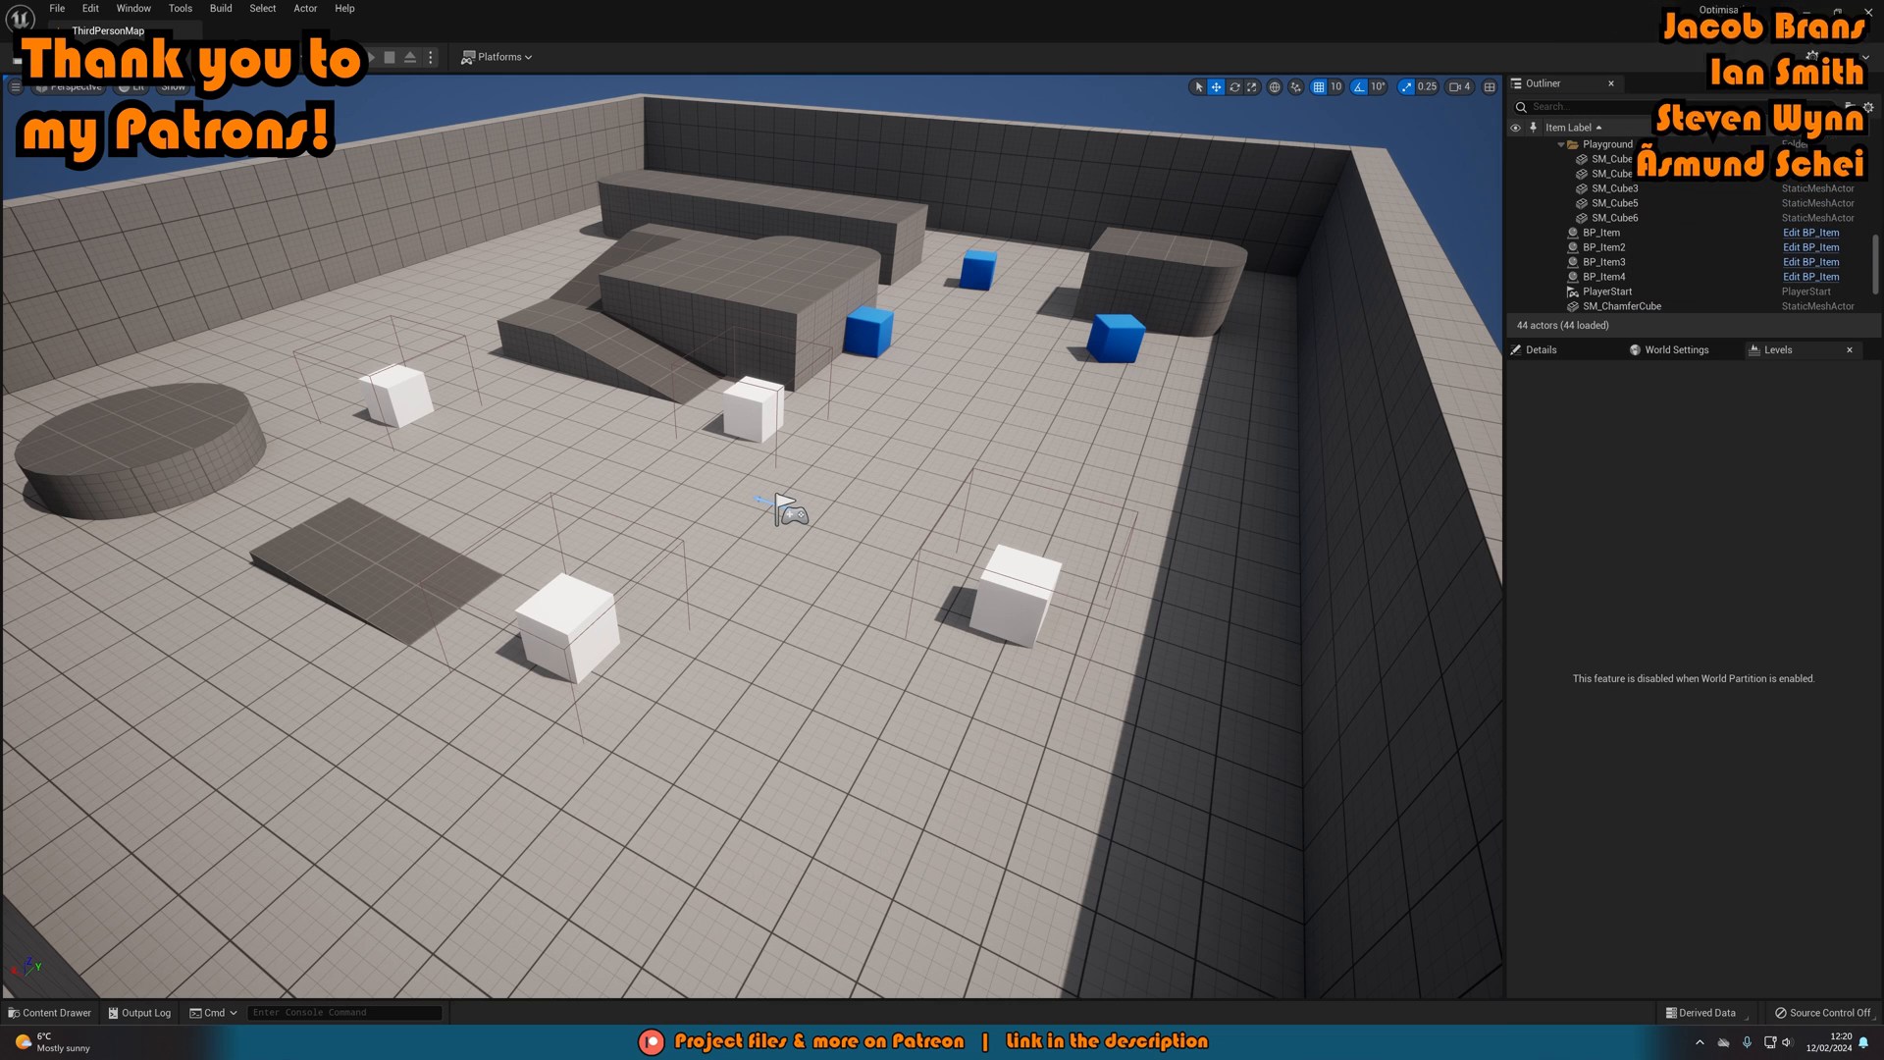